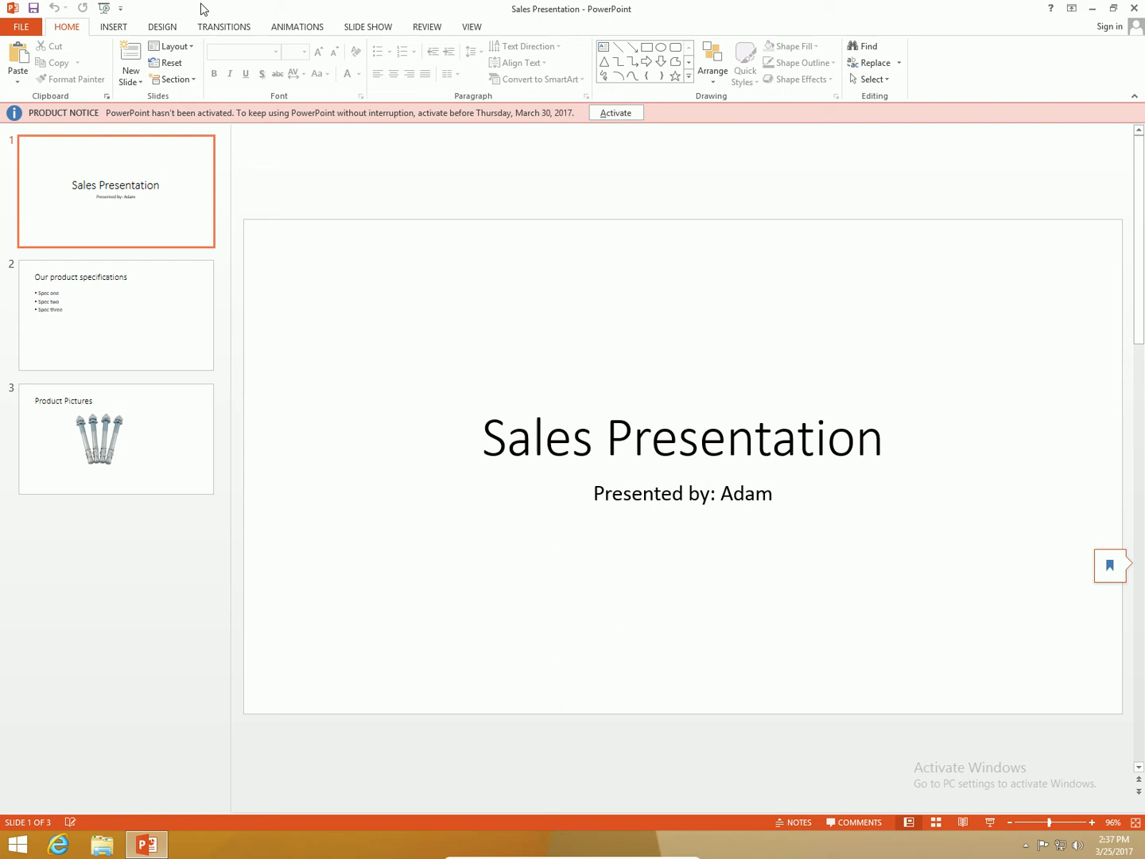
pyautogui.moveTo(295, 330)
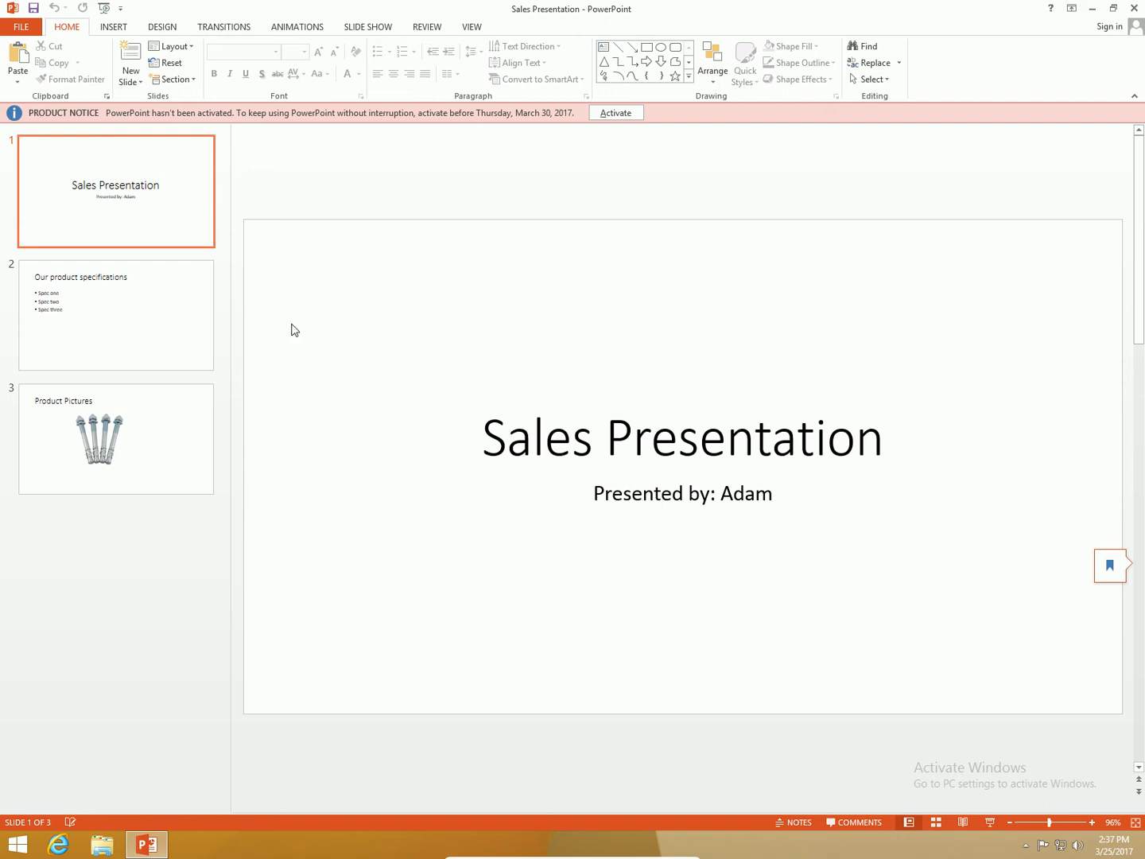
pyautogui.moveTo(169, 294)
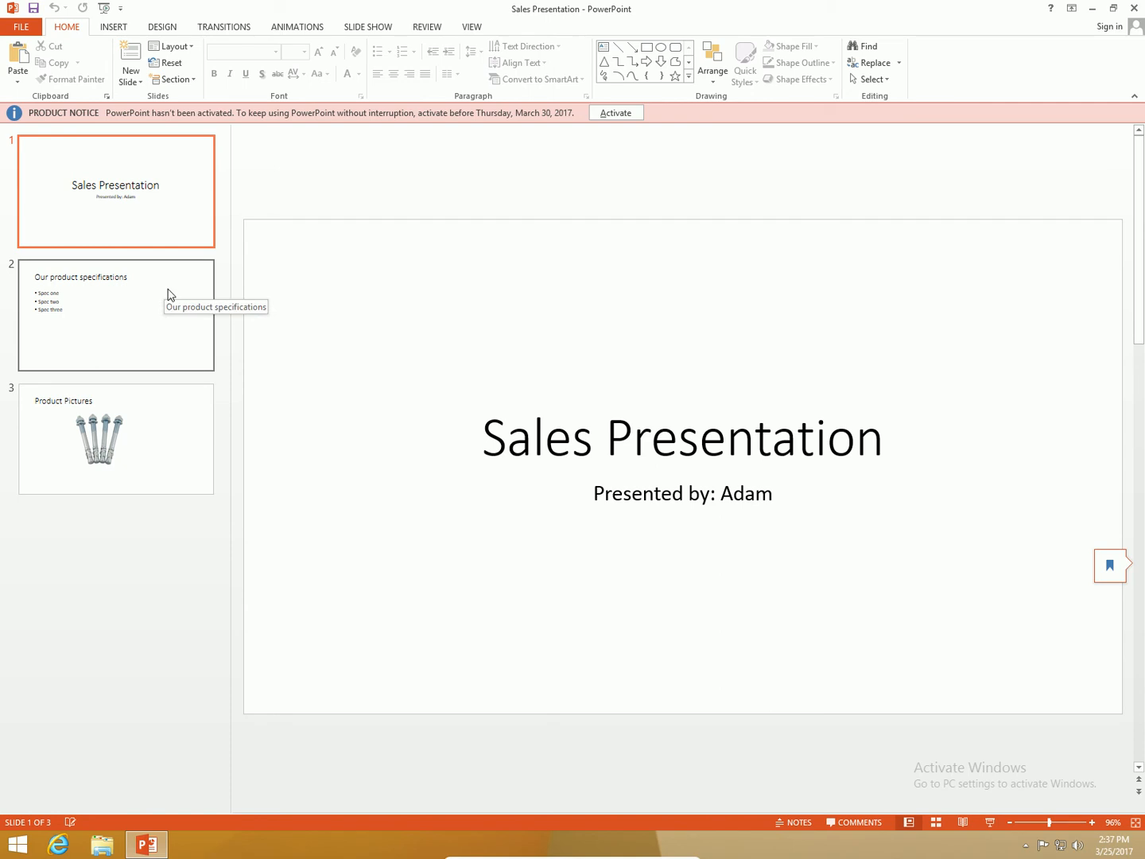
# View the product specifications slide, then the Product Pictures slide.
pyautogui.click(115, 314)
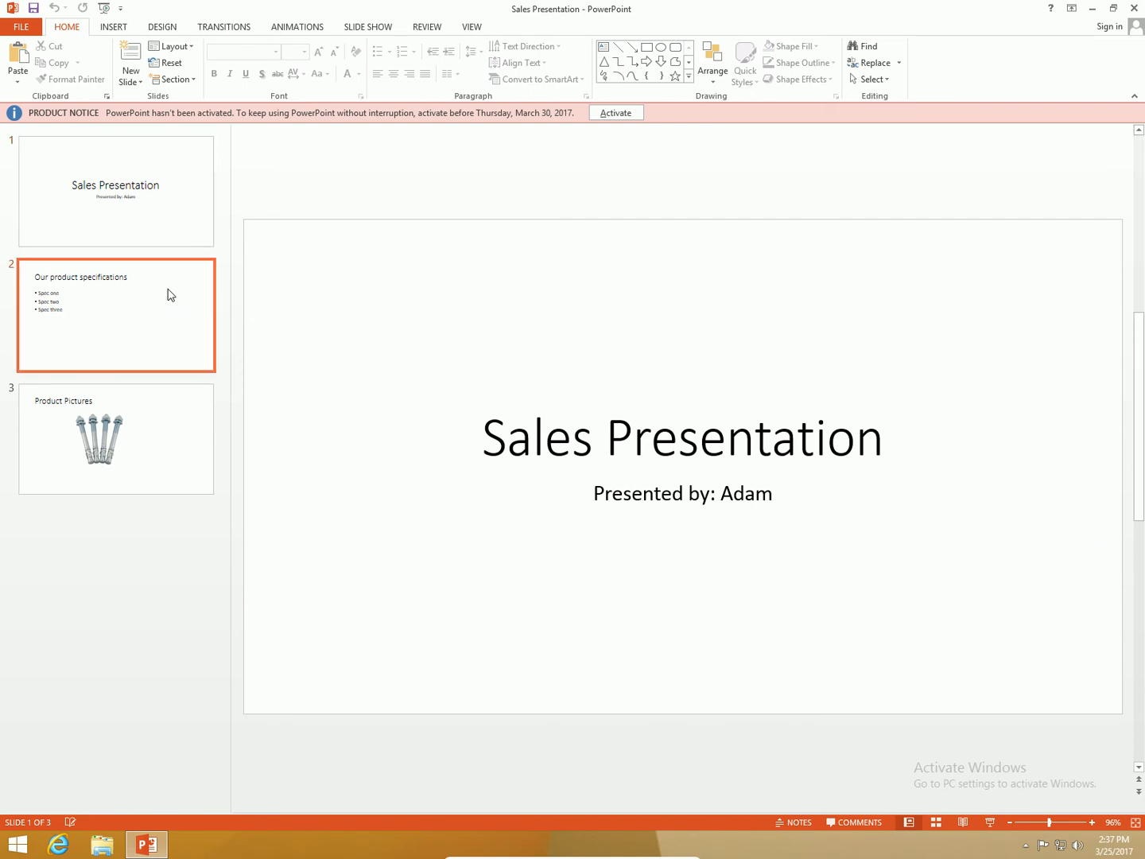
pyautogui.click(115, 315)
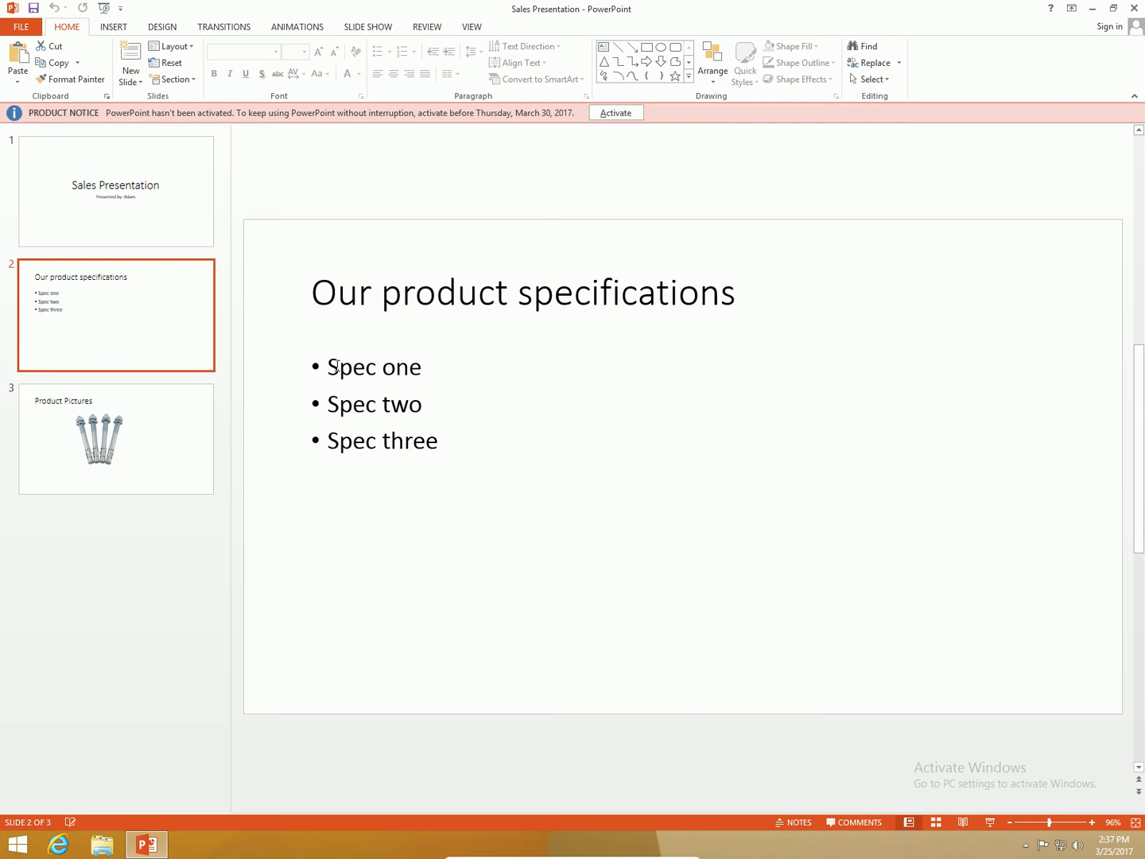
pyautogui.moveTo(290, 378)
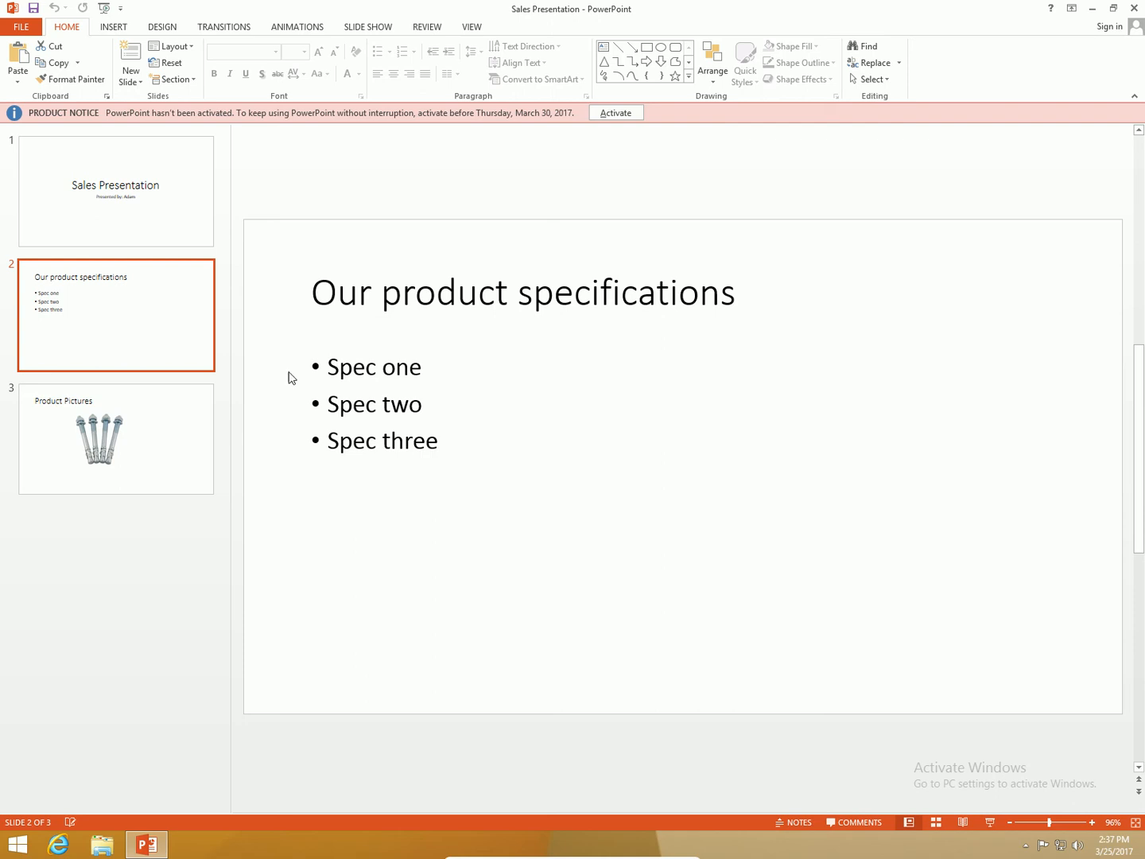
pyautogui.click(116, 439)
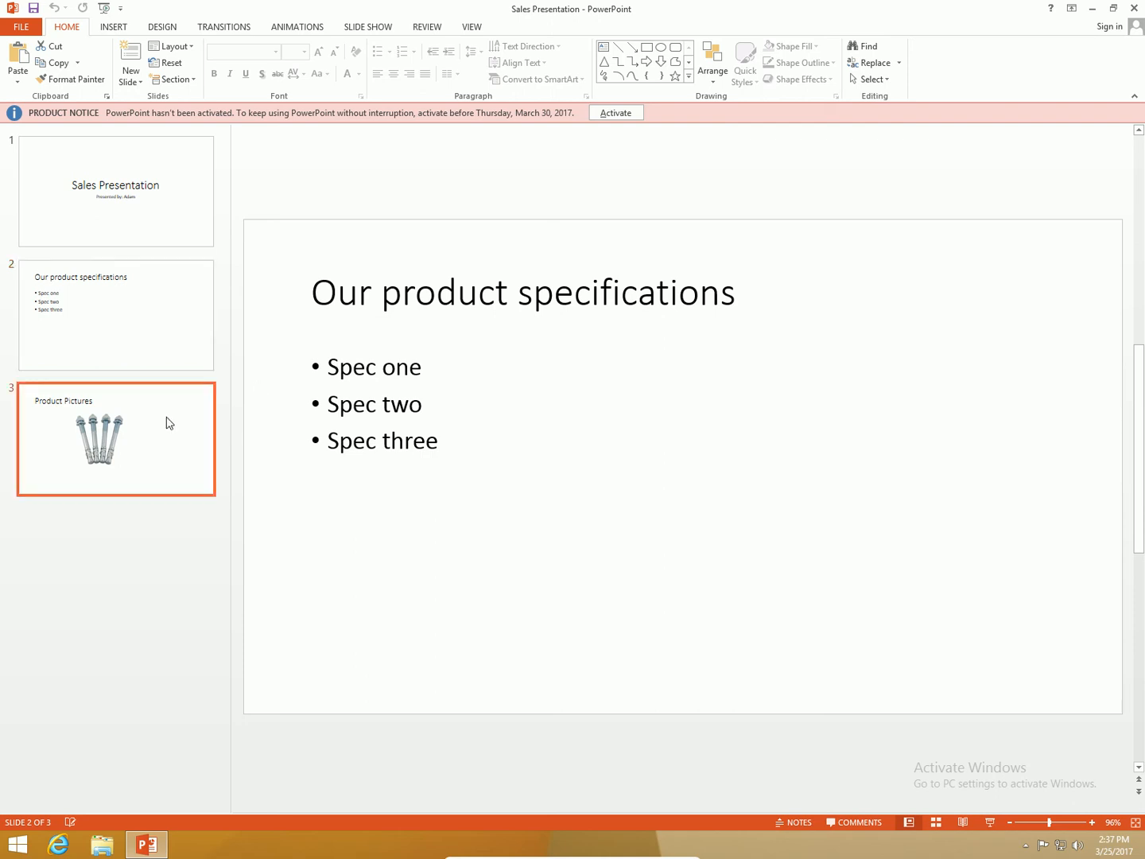
pyautogui.click(115, 439)
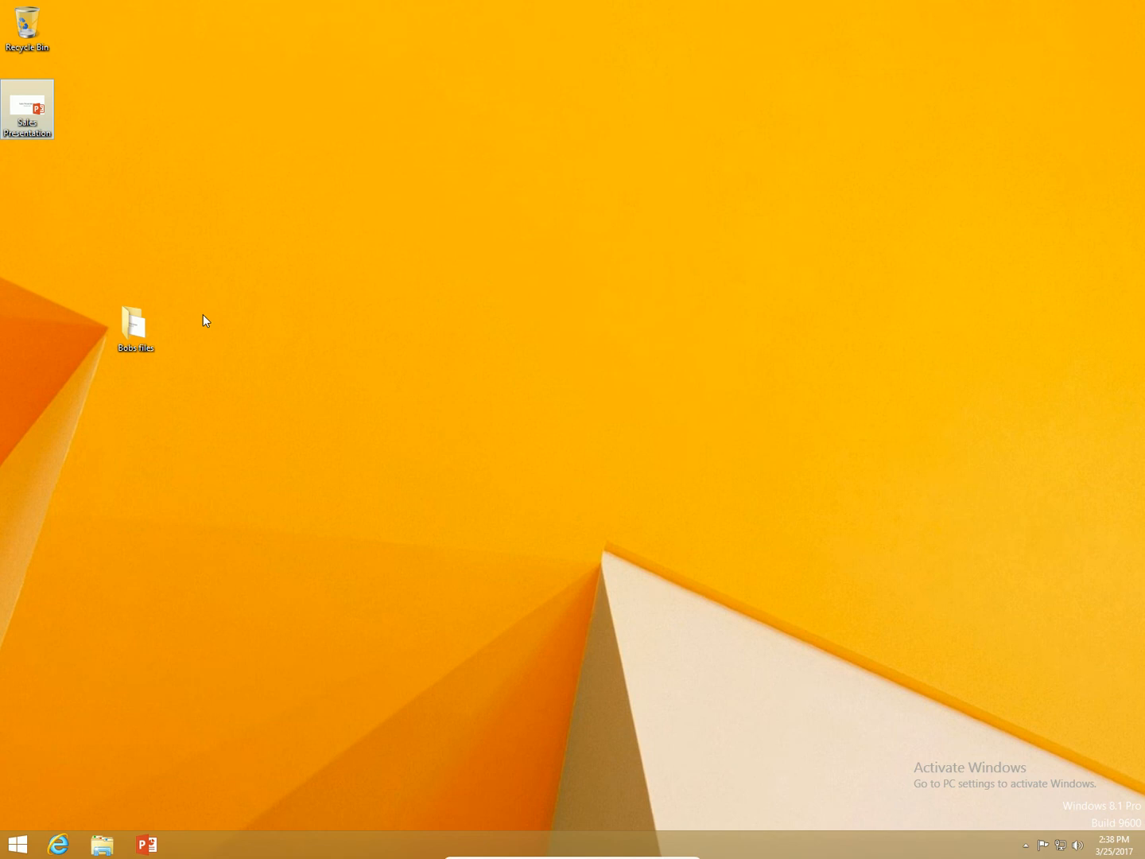
pyautogui.moveTo(112, 321)
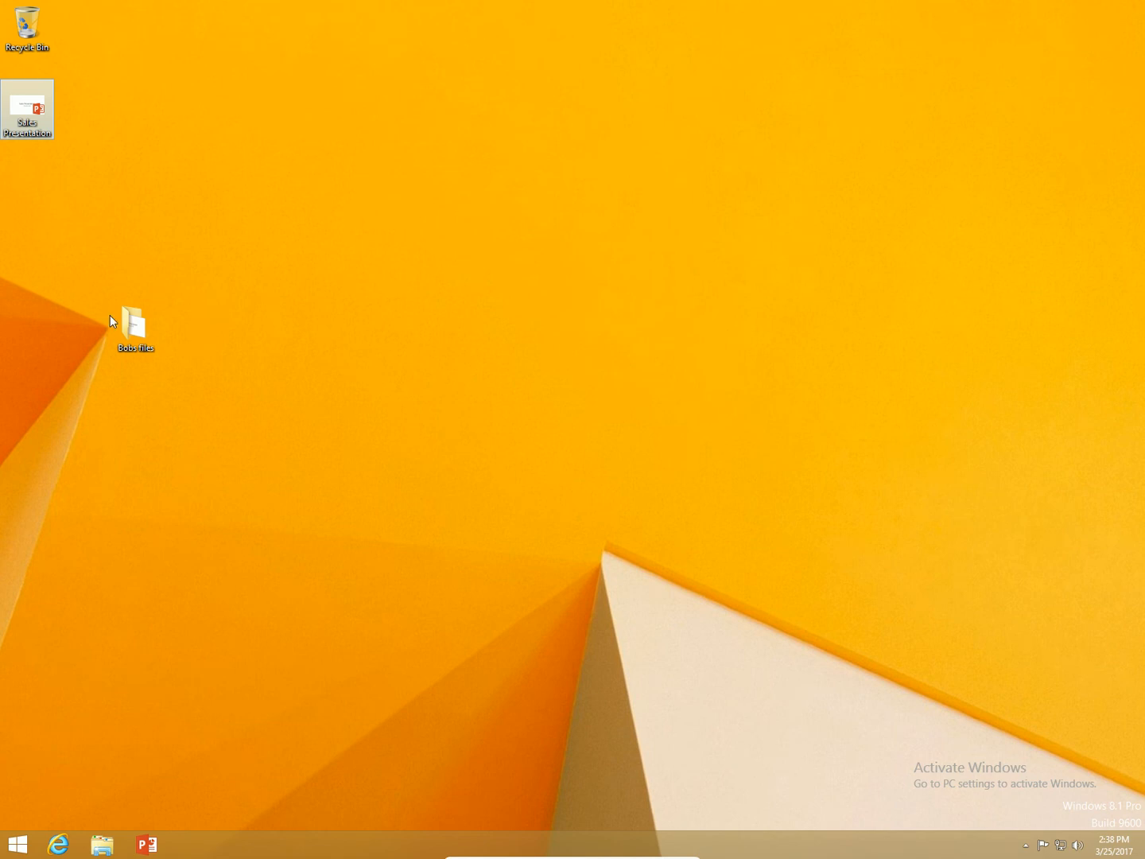
# Open the desktop files folder and launch the Sales Presentation copy in PowerPoint.
pyautogui.click(135, 322)
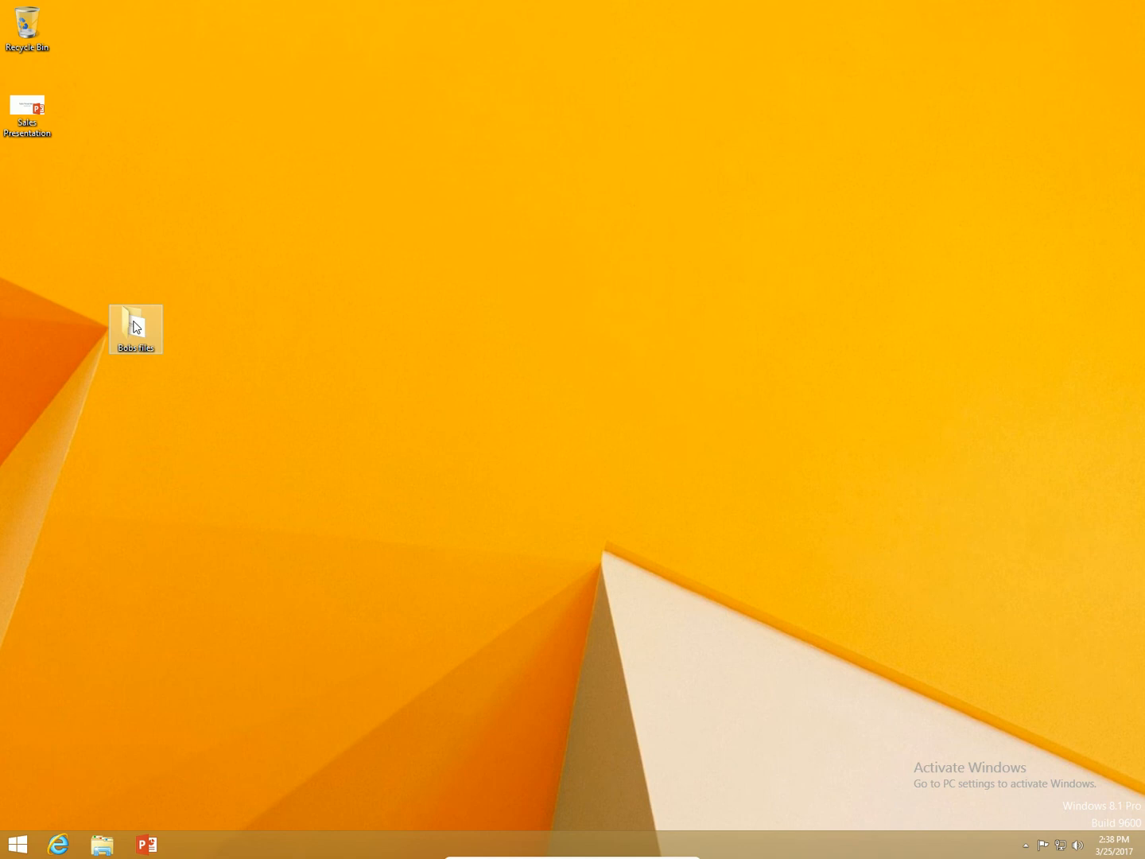
pyautogui.doubleClick(135, 324)
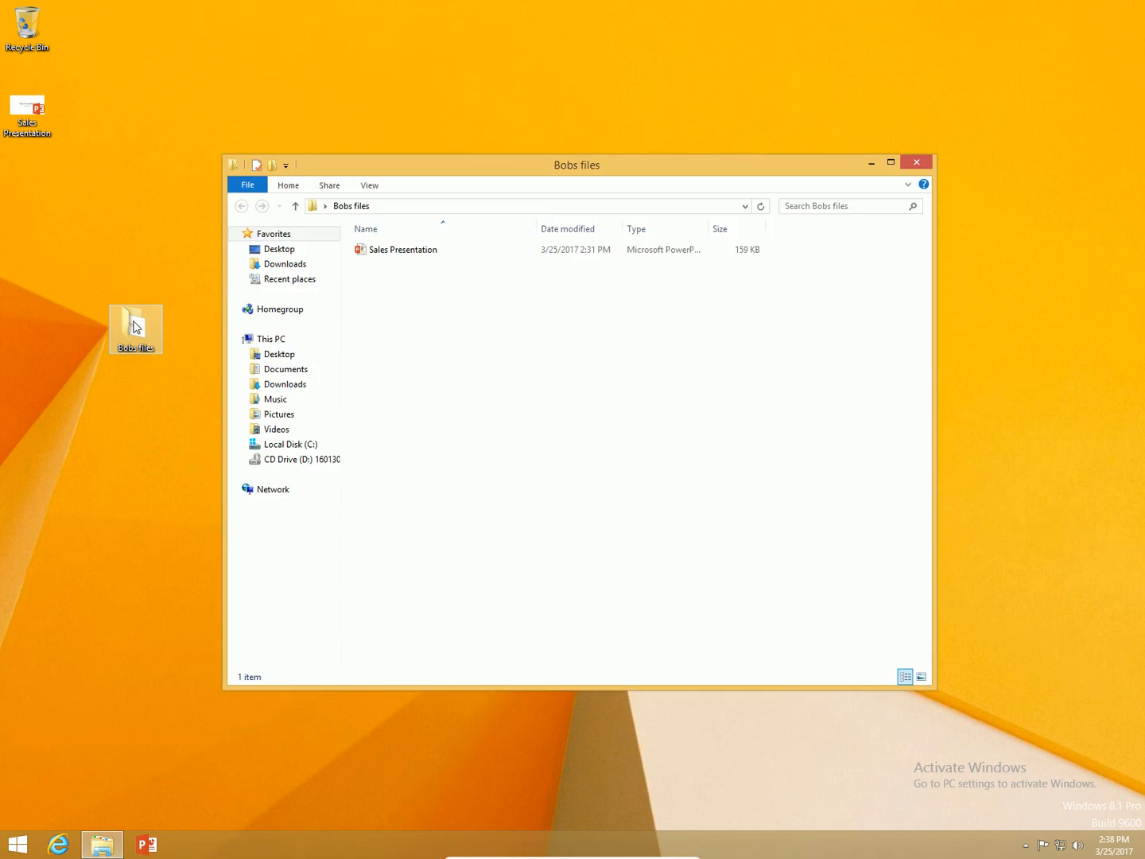
pyautogui.click(404, 249)
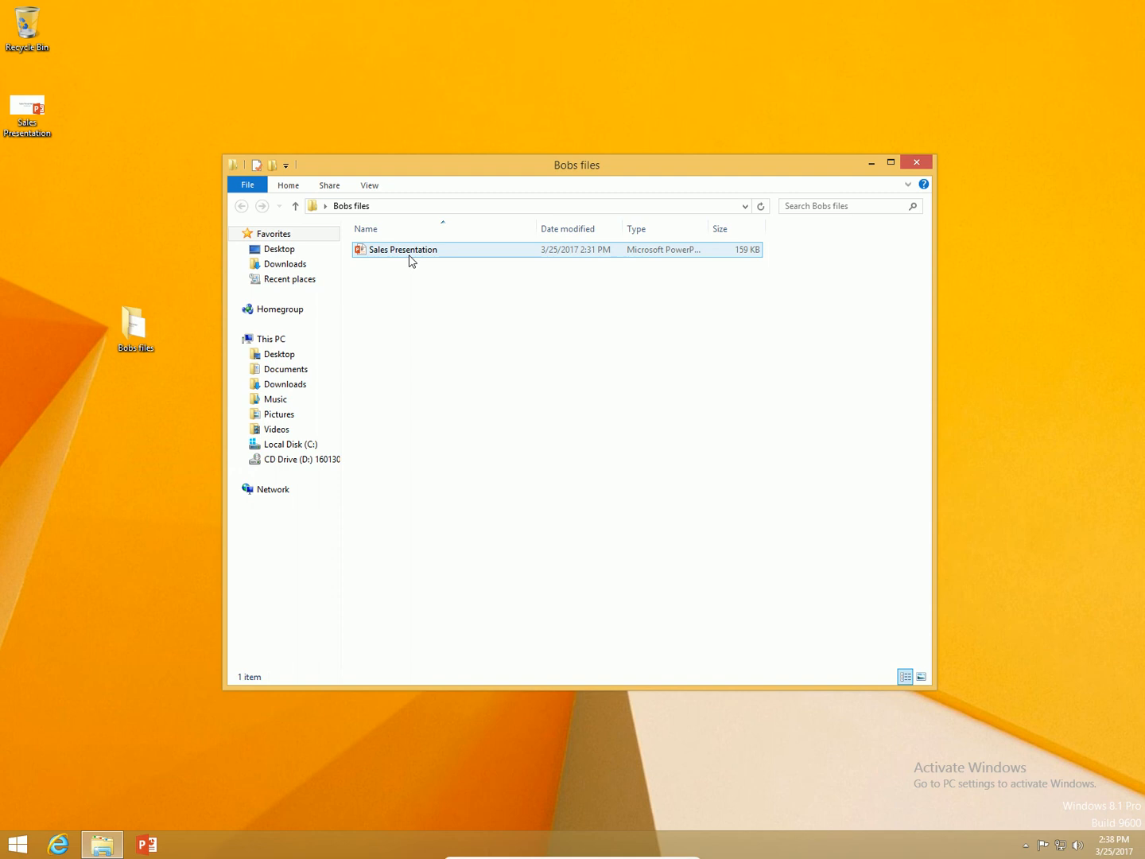
pyautogui.doubleClick(403, 249)
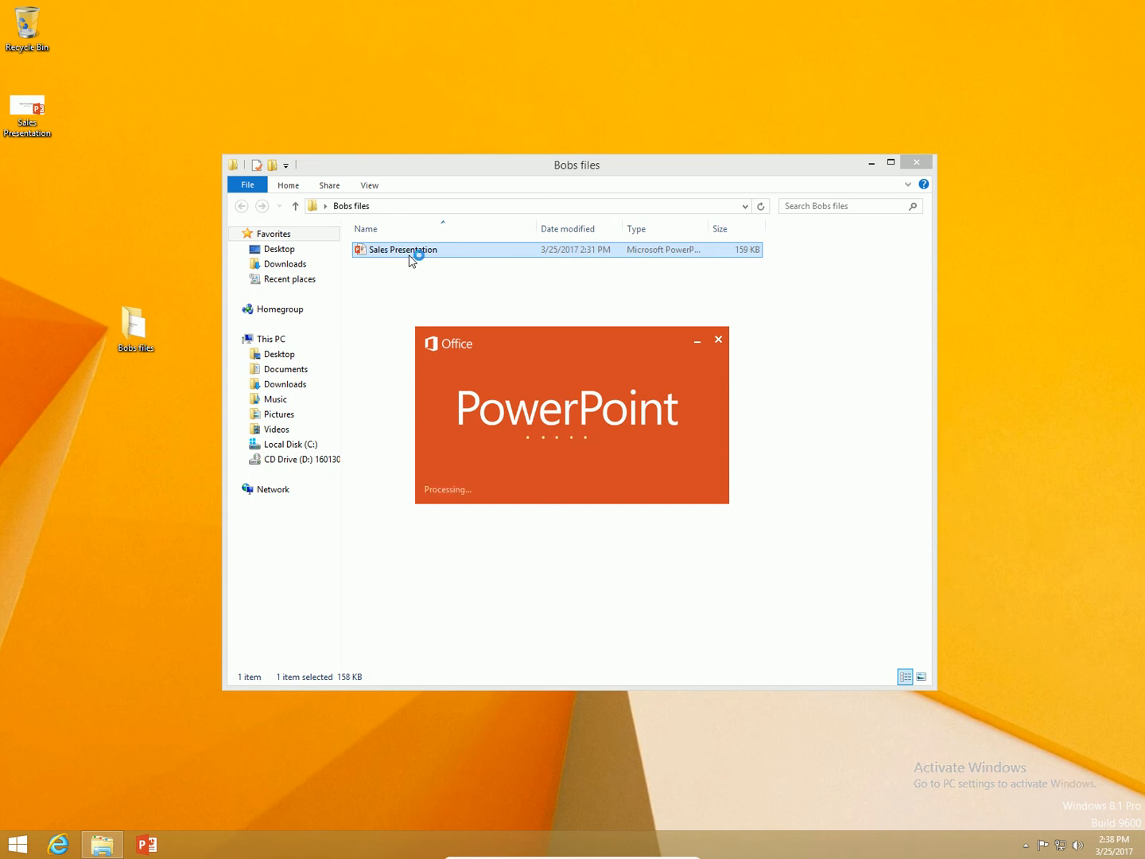
pyautogui.doubleClick(402, 249)
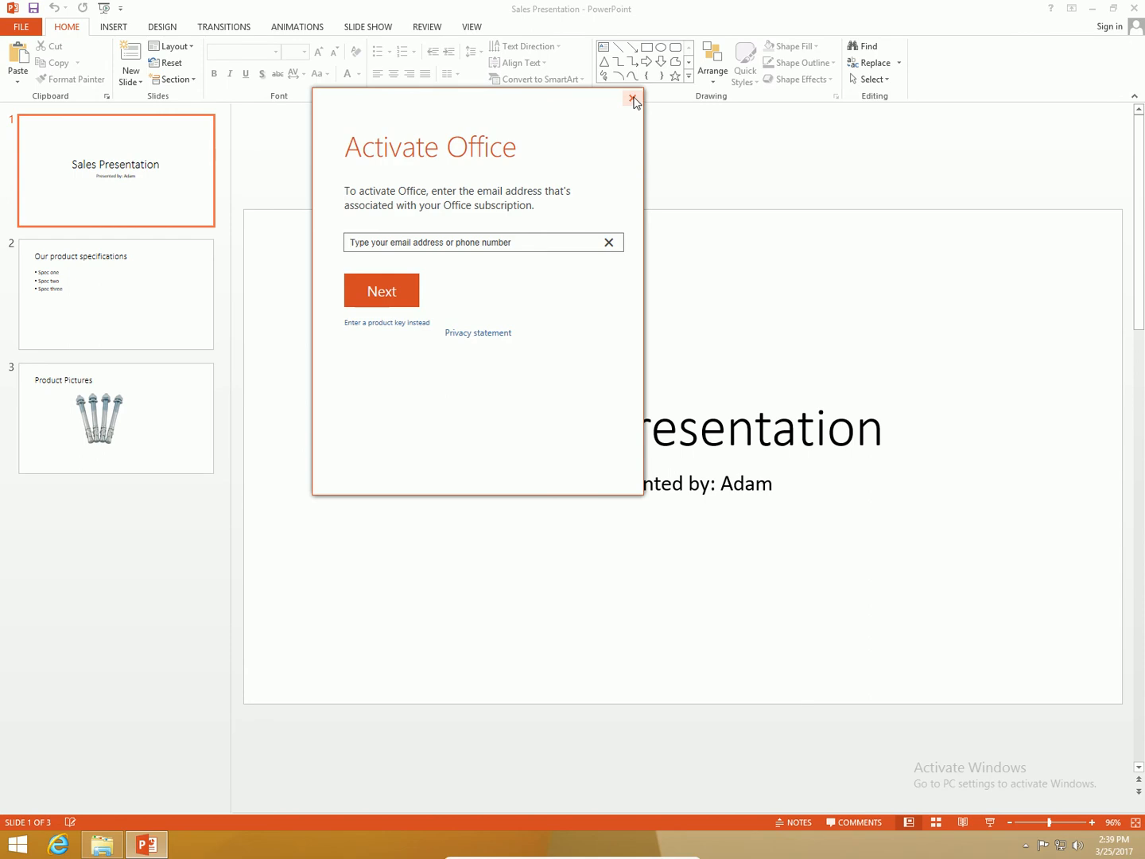
# Dismiss the Office activation prompt and set the title font to Arial Black.
pyautogui.click(633, 101)
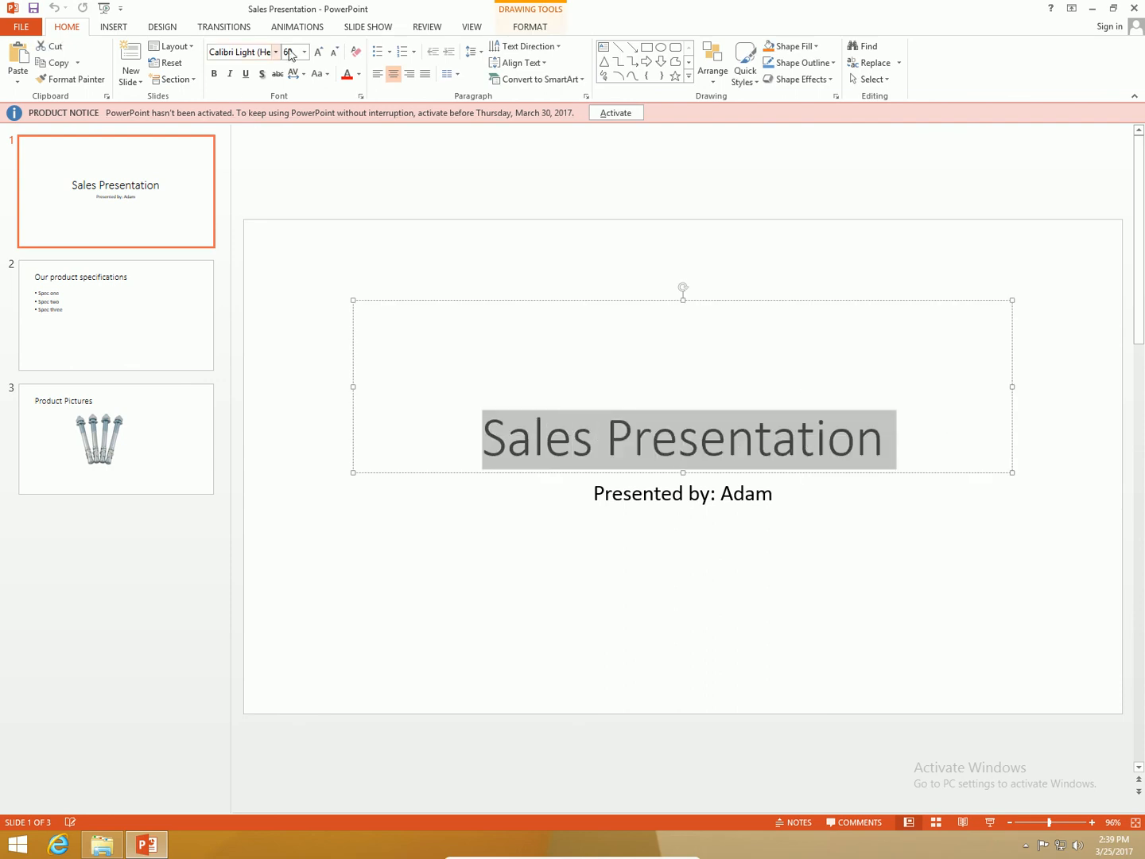
pyautogui.click(276, 52)
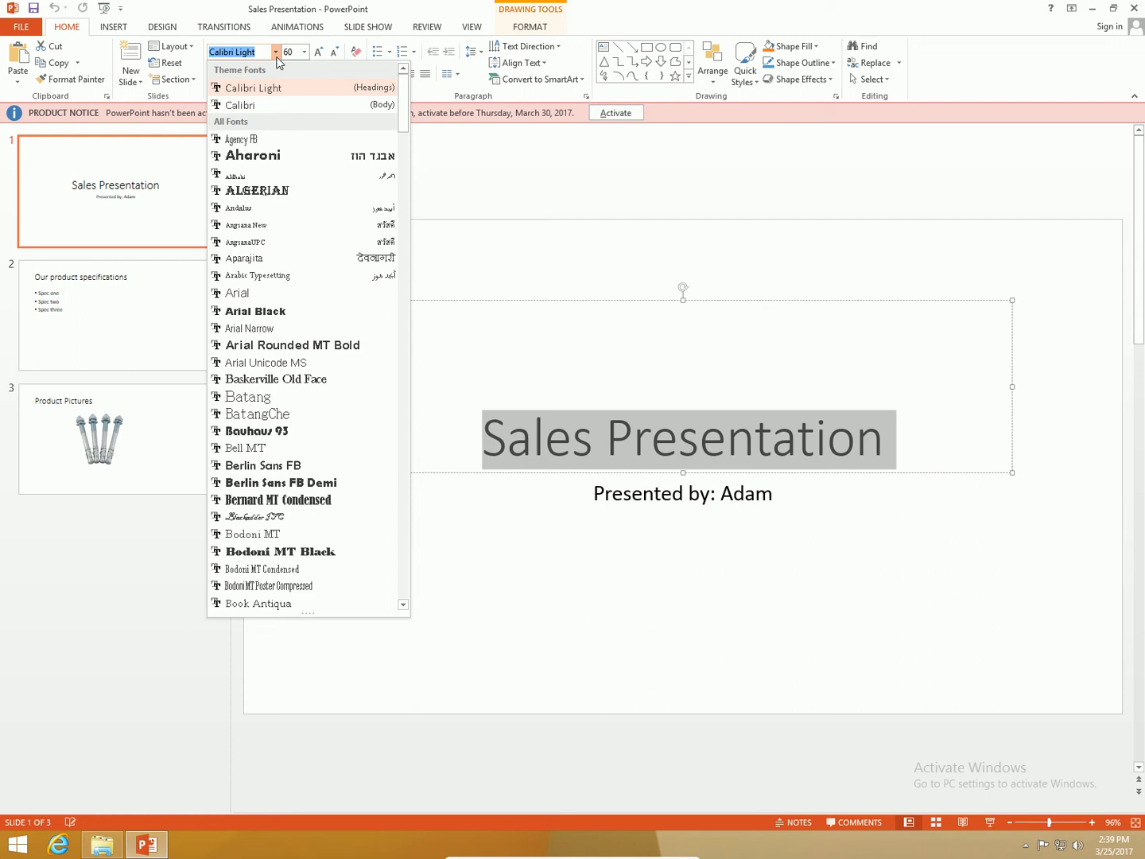
pyautogui.moveTo(256, 311)
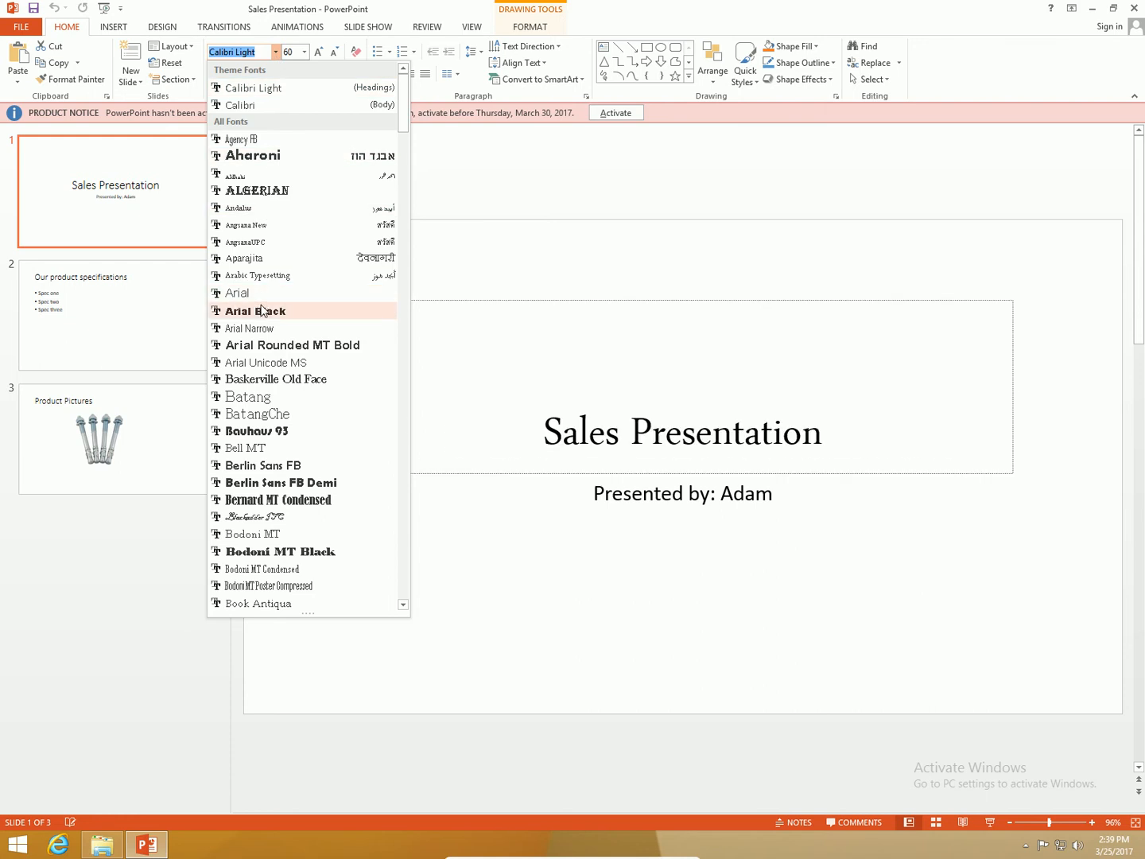
pyautogui.click(255, 311)
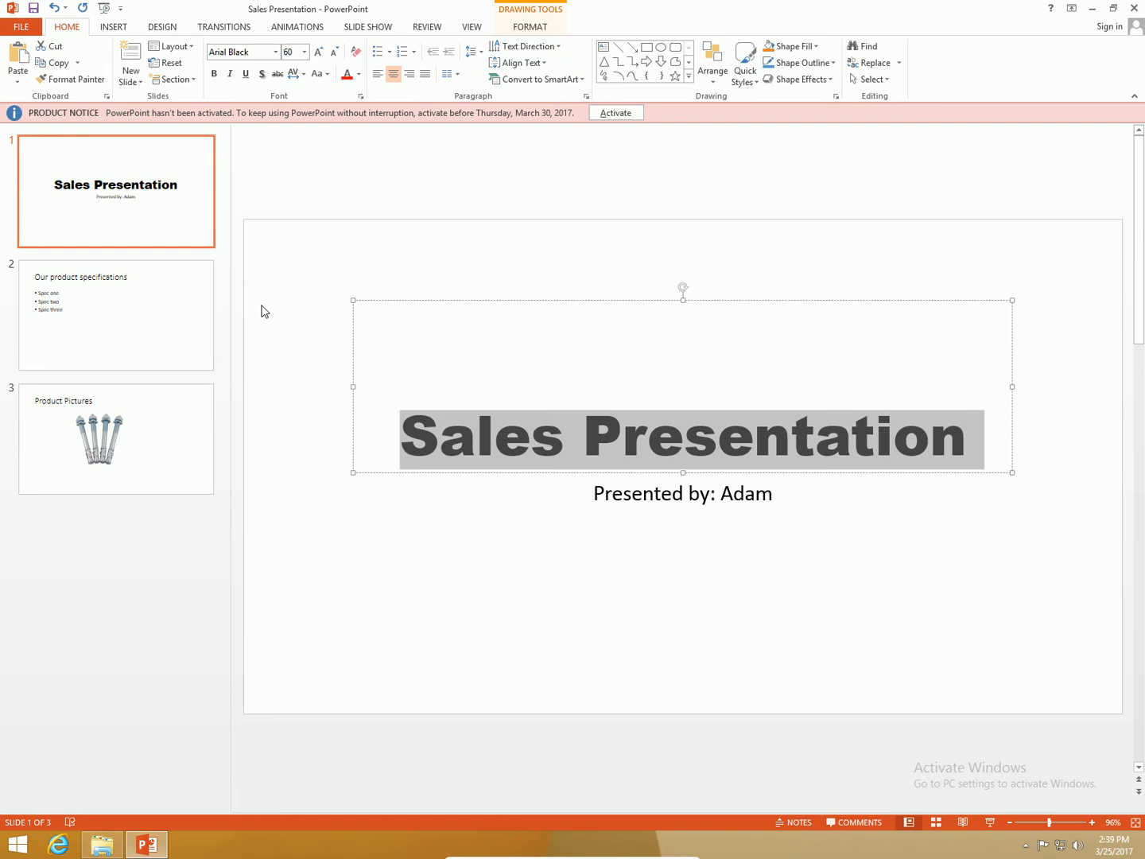
pyautogui.moveTo(249, 7)
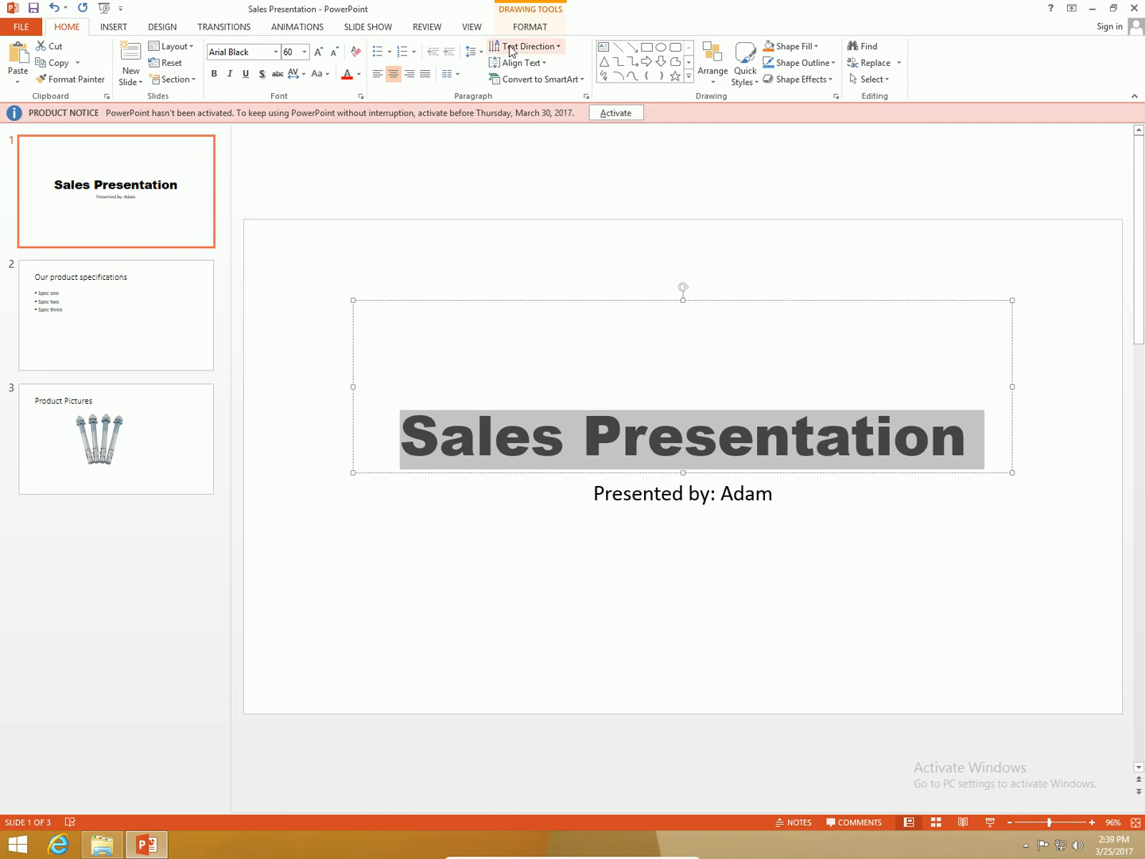
# Comment on slide 1: 'This font type for the Title looks much better'.
pyautogui.click(426, 26)
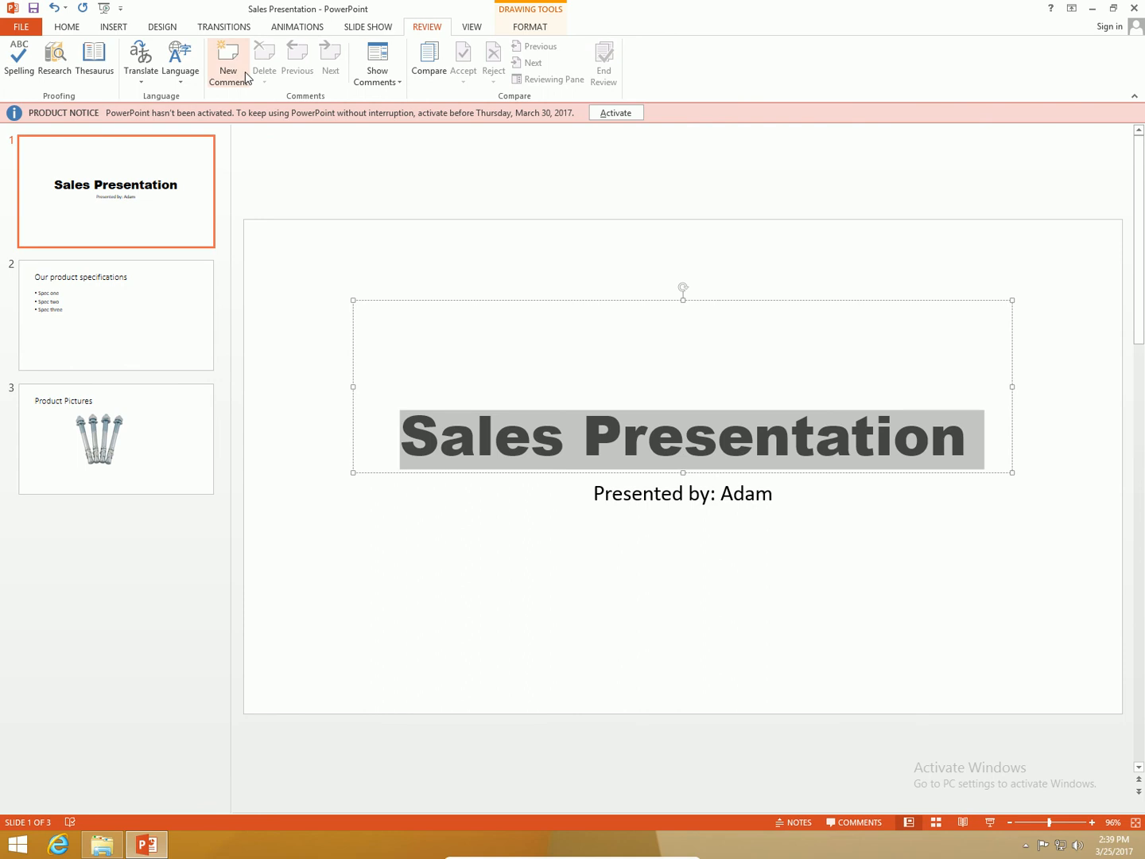
pyautogui.moveTo(228, 62)
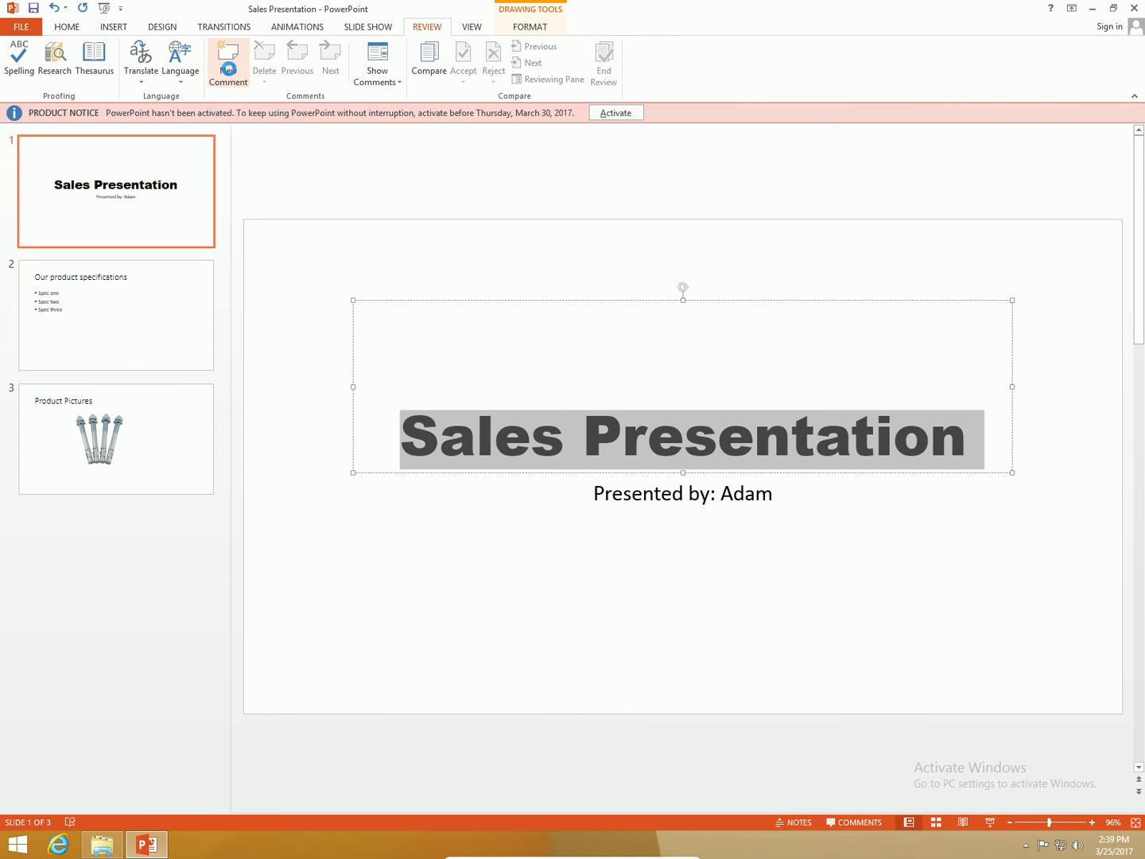
pyautogui.click(227, 62)
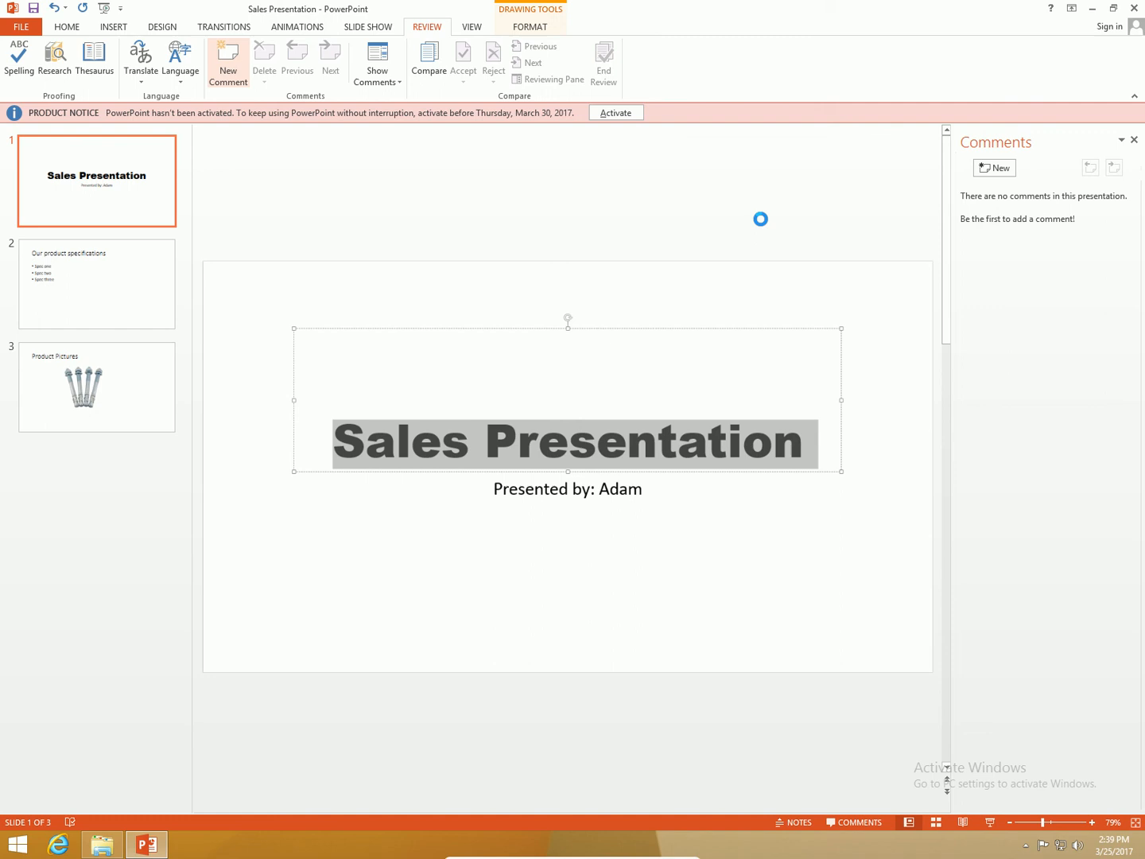
pyautogui.click(993, 168)
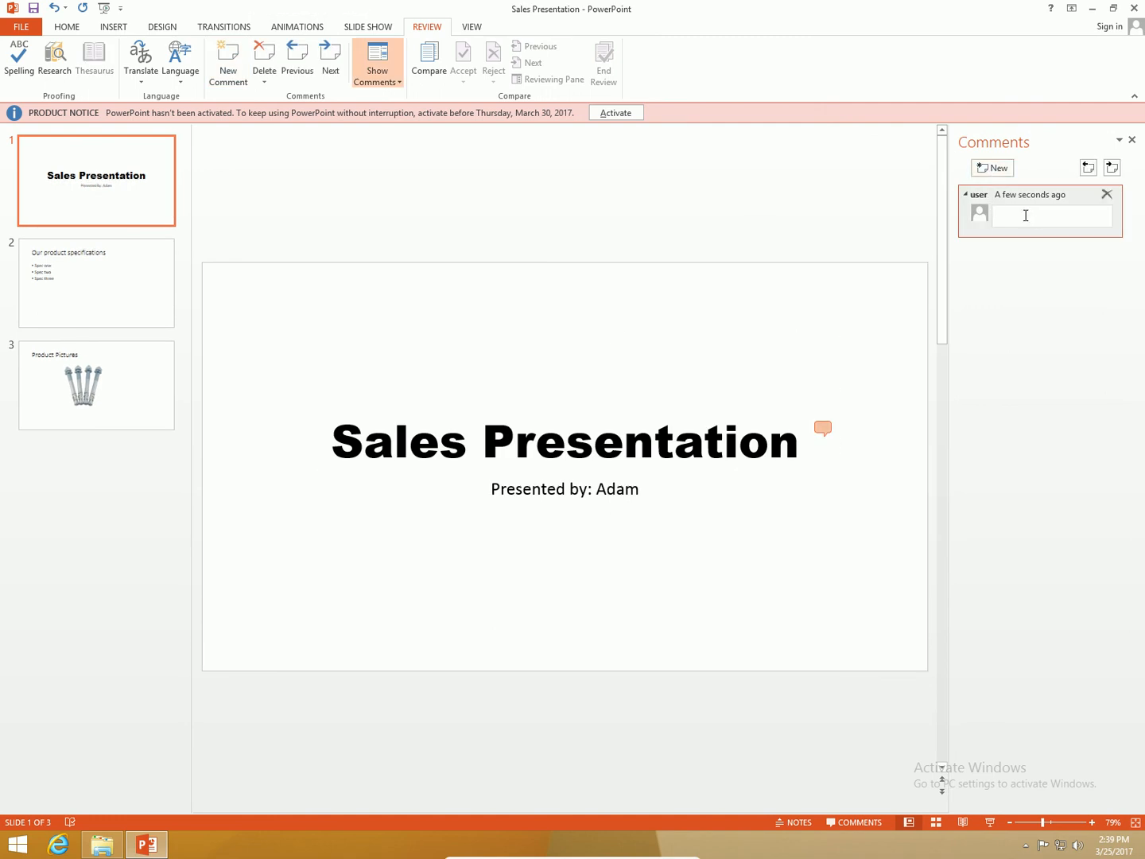
pyautogui.write('This font t')
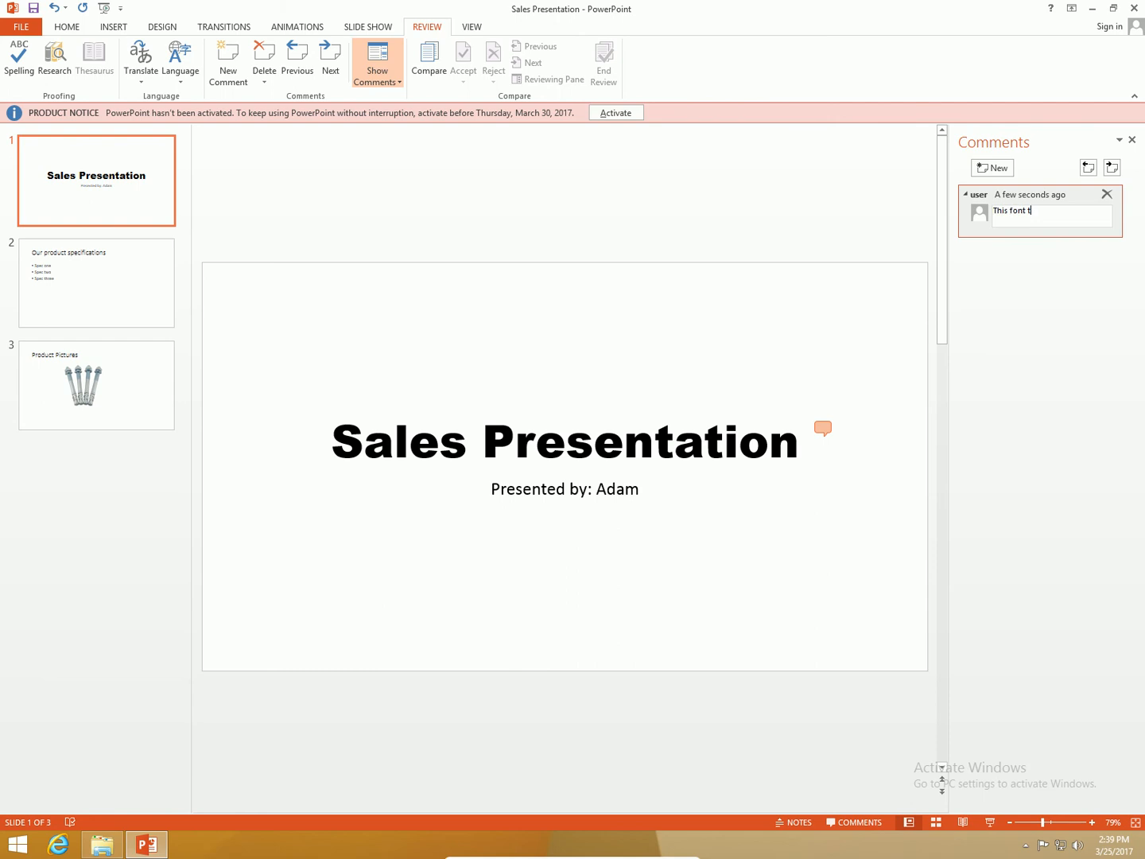
pyautogui.write('y')
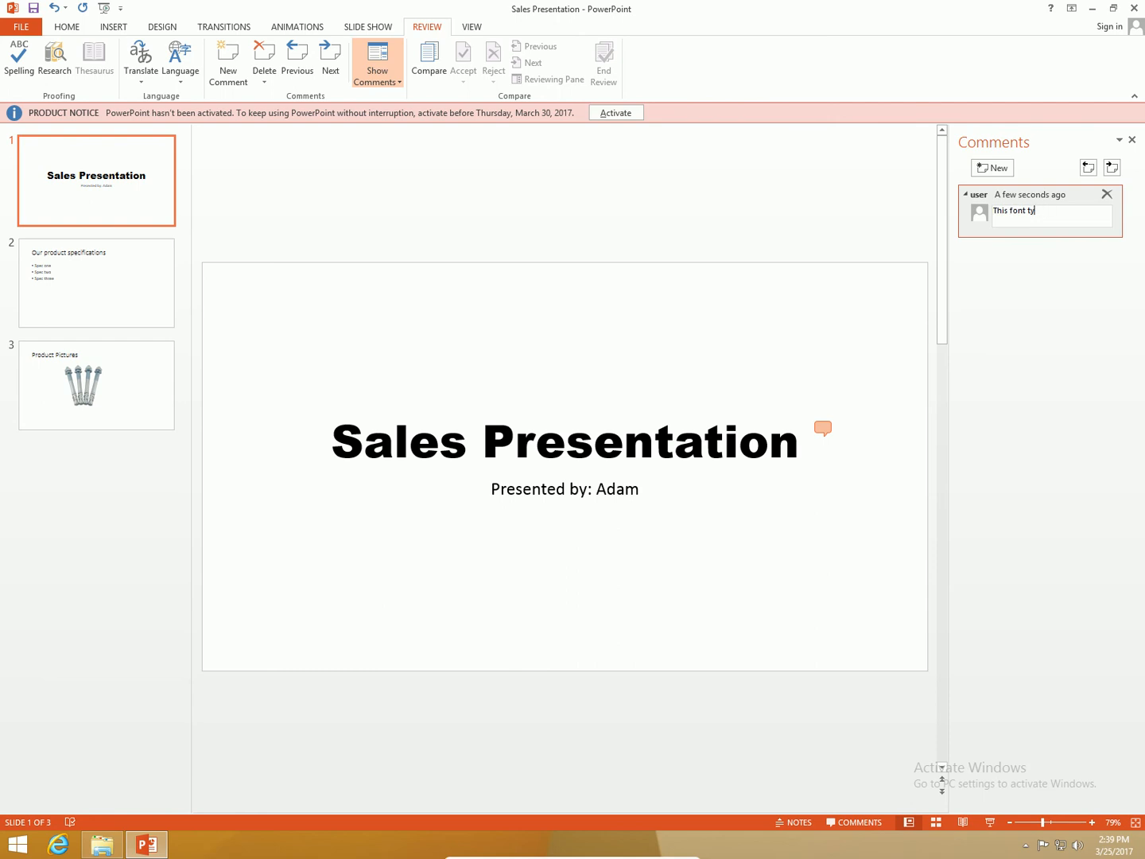
pyautogui.write('pe for the T')
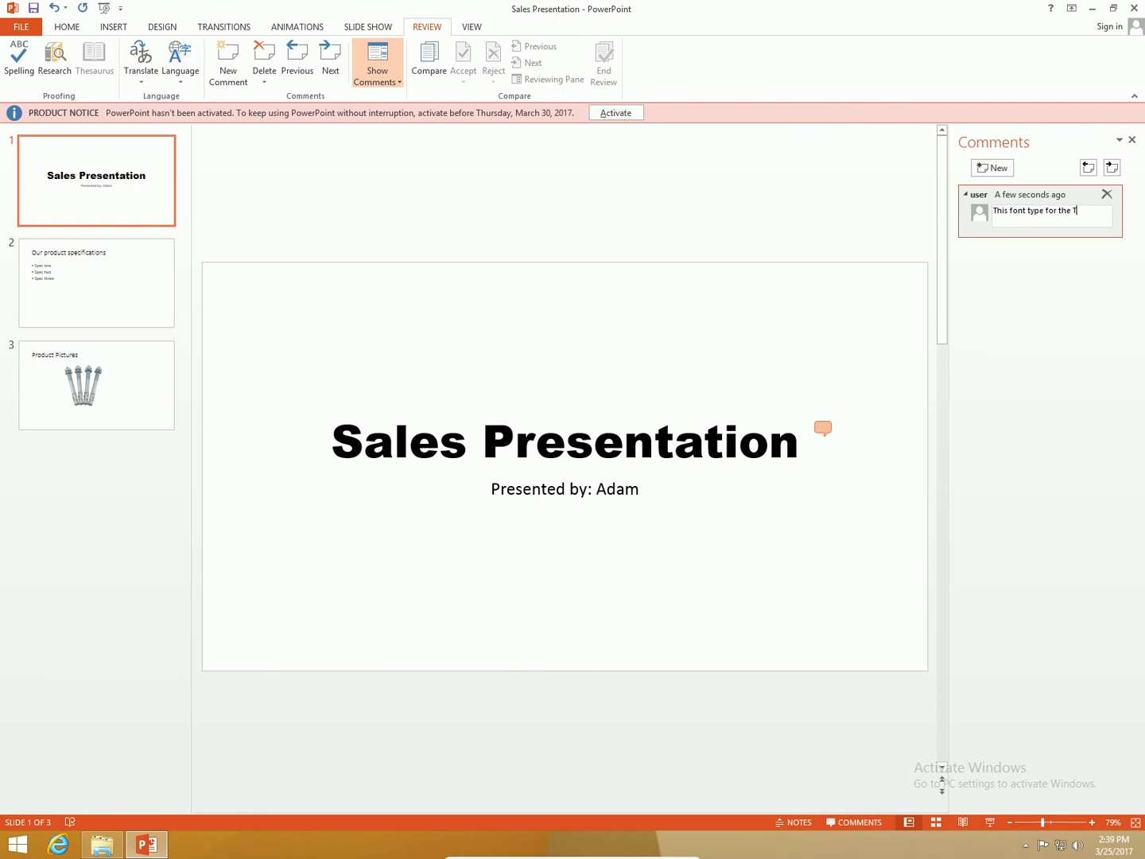
pyautogui.write('itle looks much better')
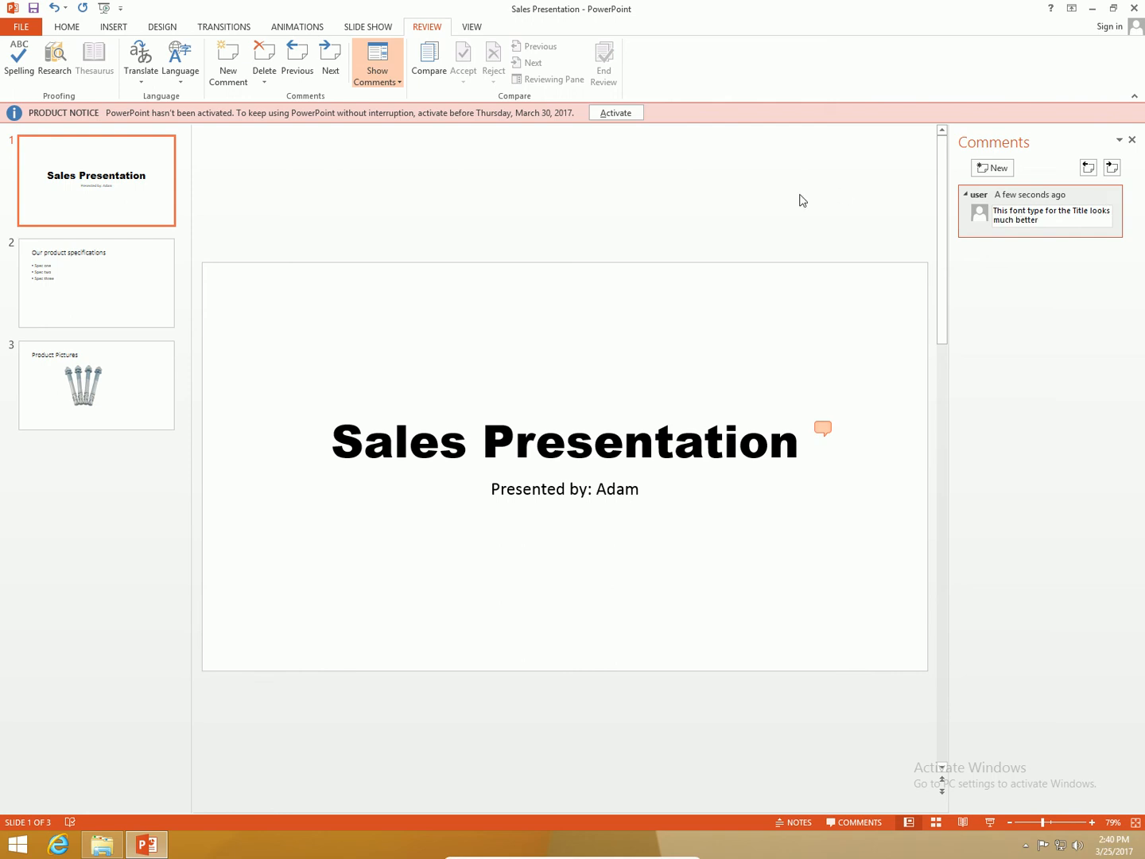
pyautogui.click(1042, 215)
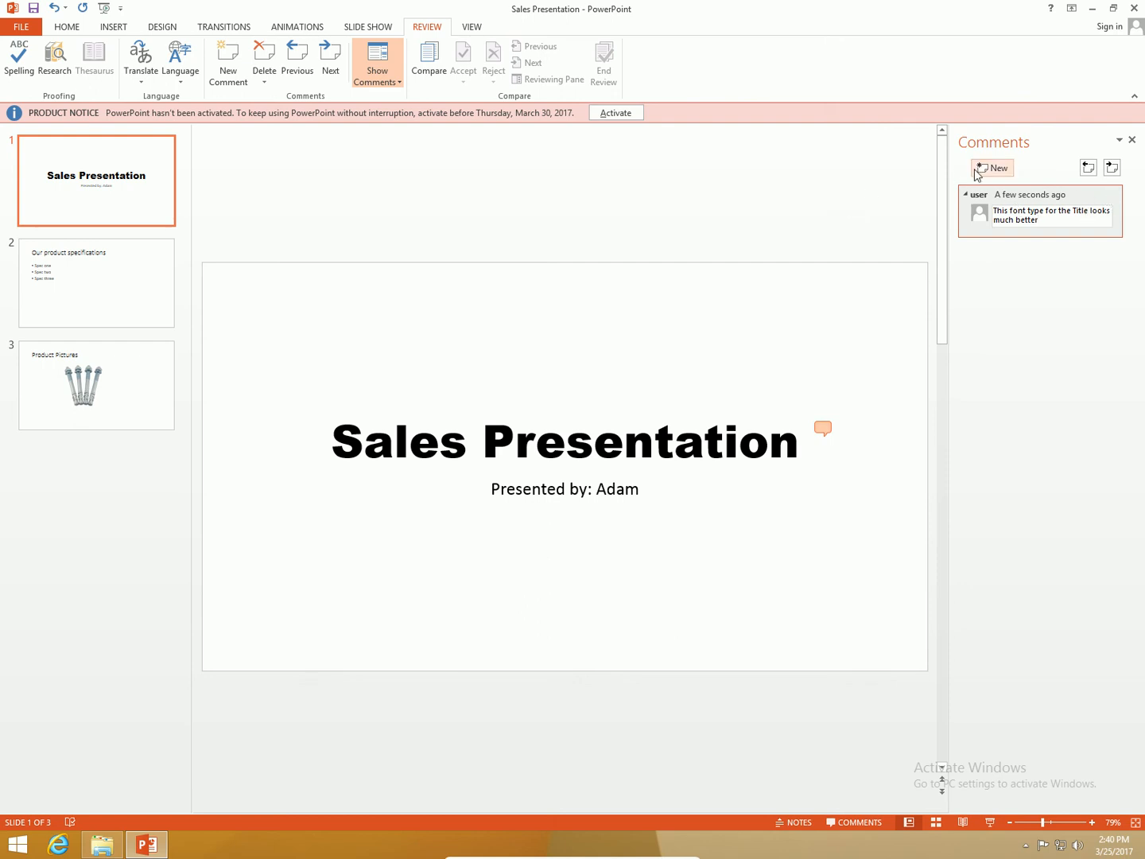
# Delete the empty draft comment and place the cursor after the presenter's name.
pyautogui.click(992, 168)
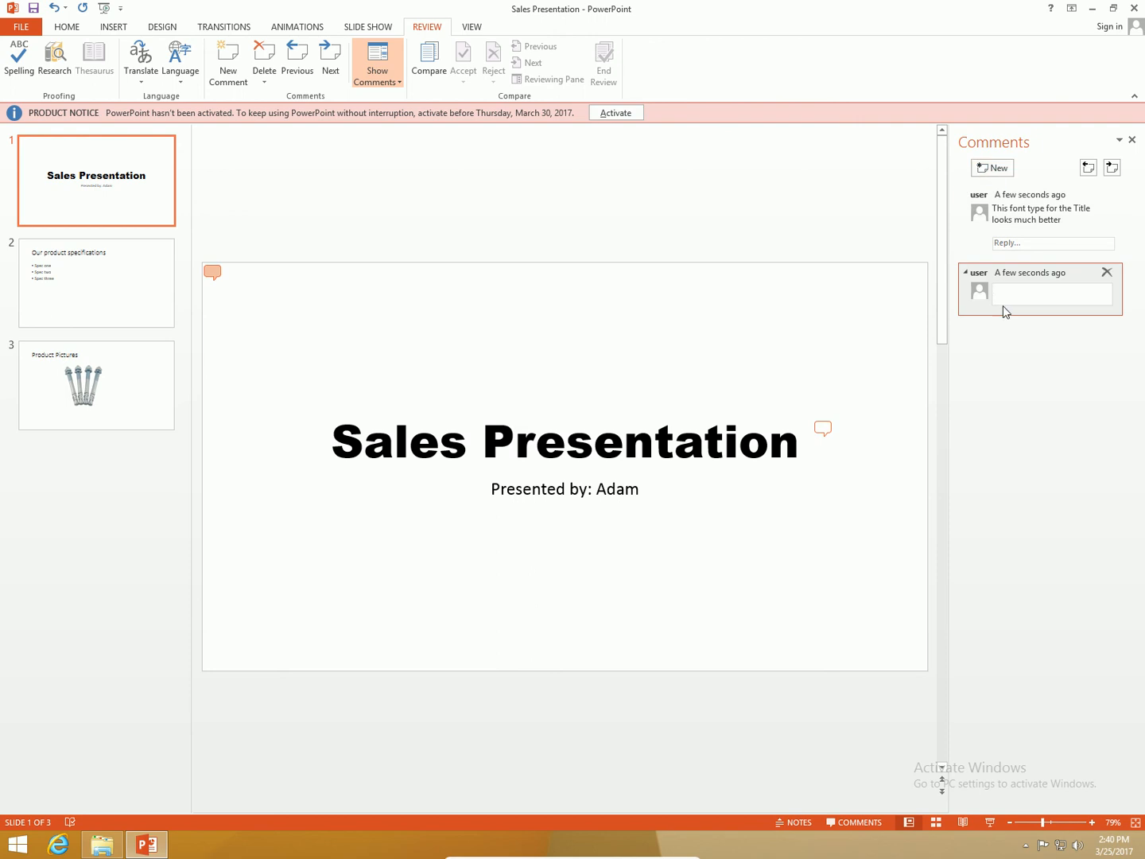
pyautogui.moveTo(1106, 272)
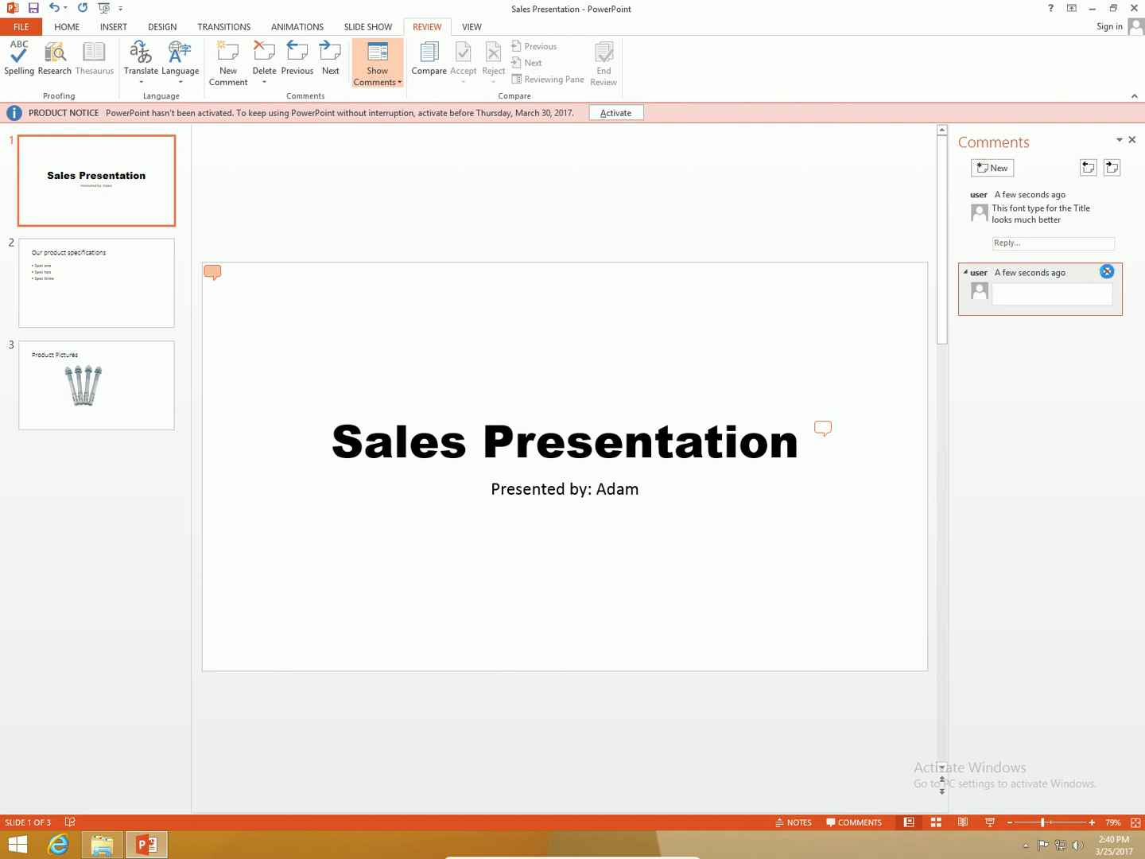
pyautogui.click(1106, 272)
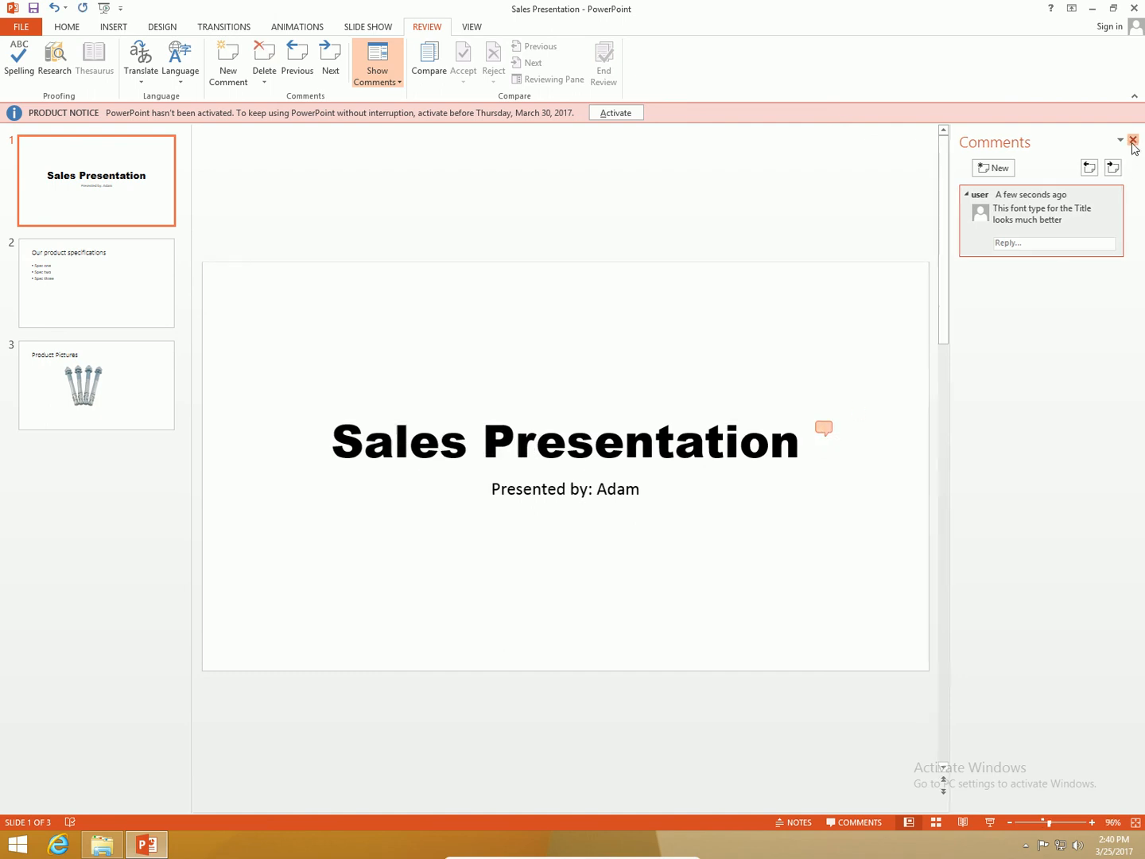
pyautogui.click(1133, 140)
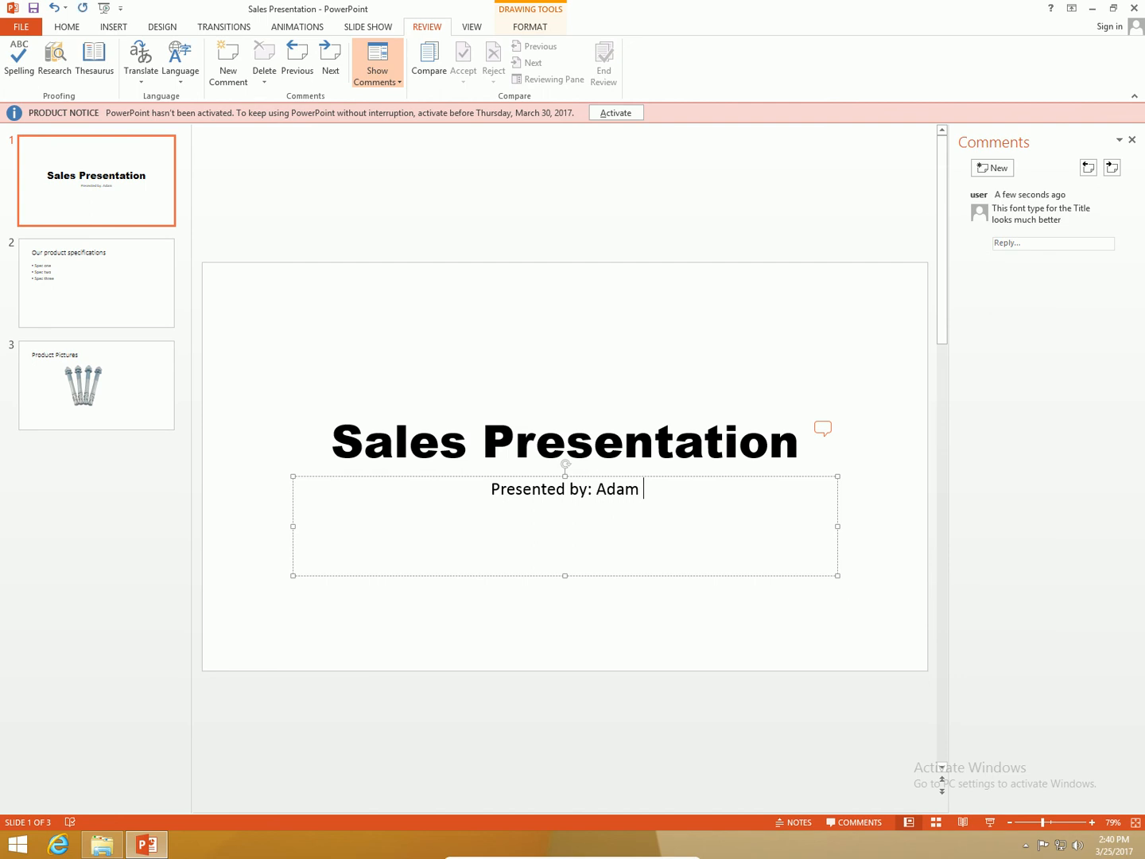
pyautogui.write('Veazie')
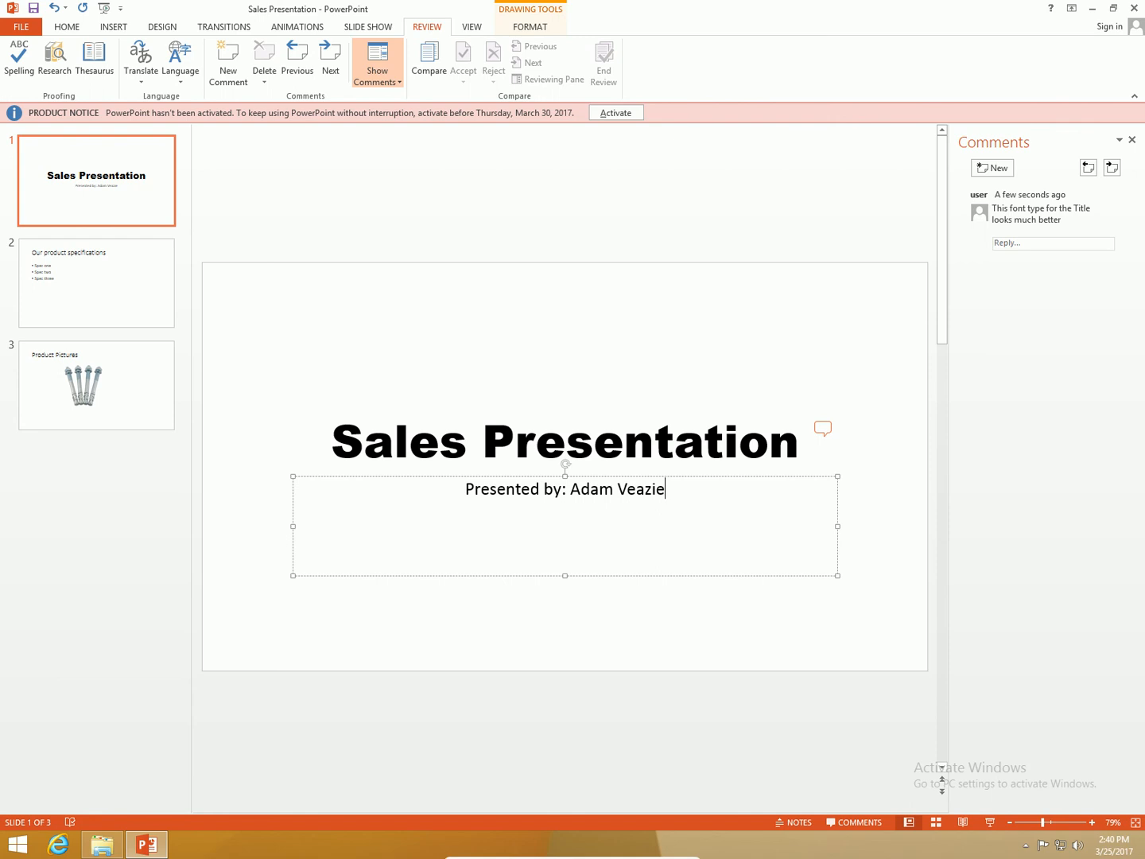
pyautogui.moveTo(989, 132)
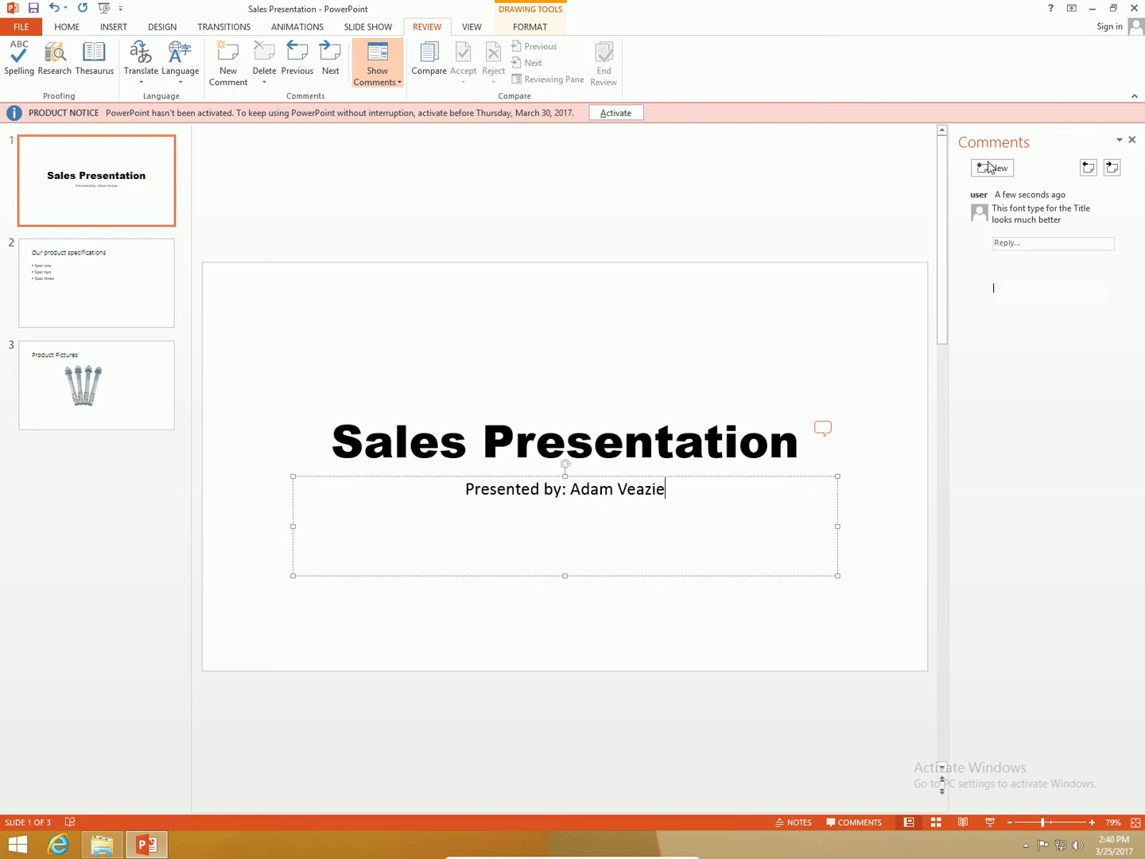
pyautogui.click(991, 167)
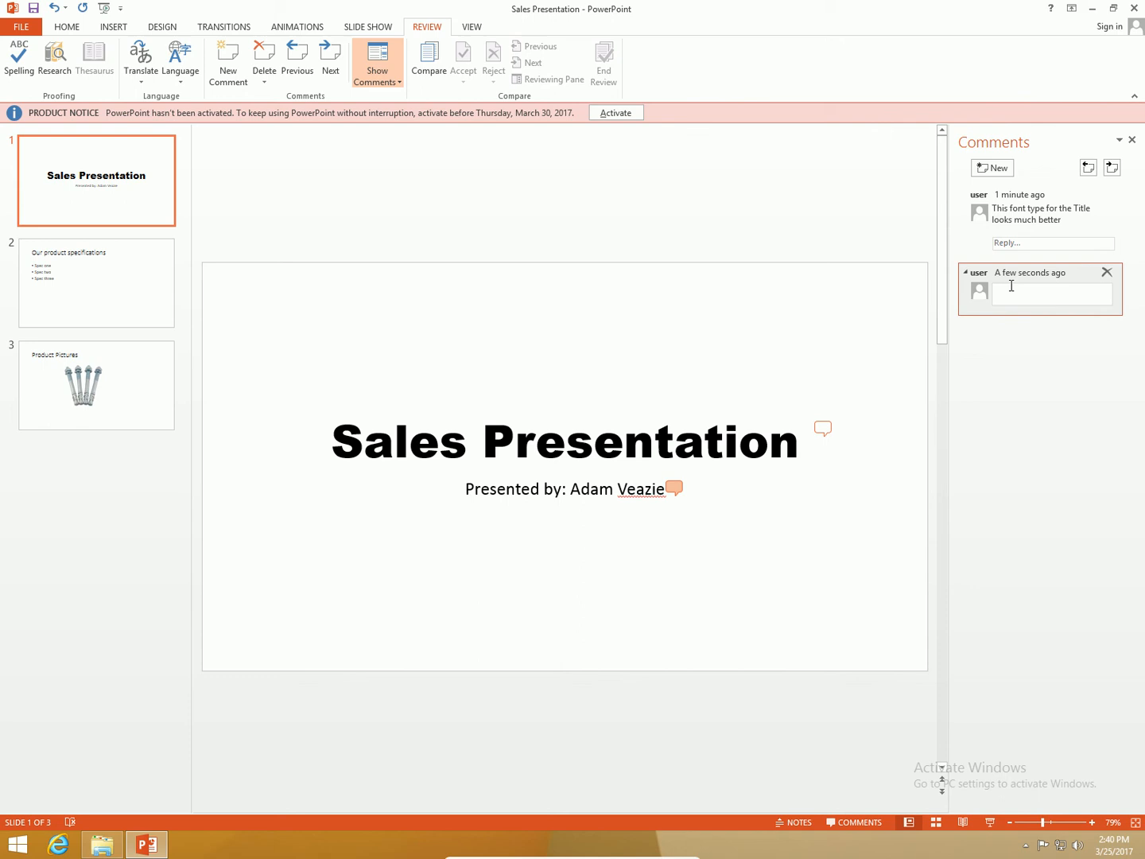
pyautogui.write('I aa')
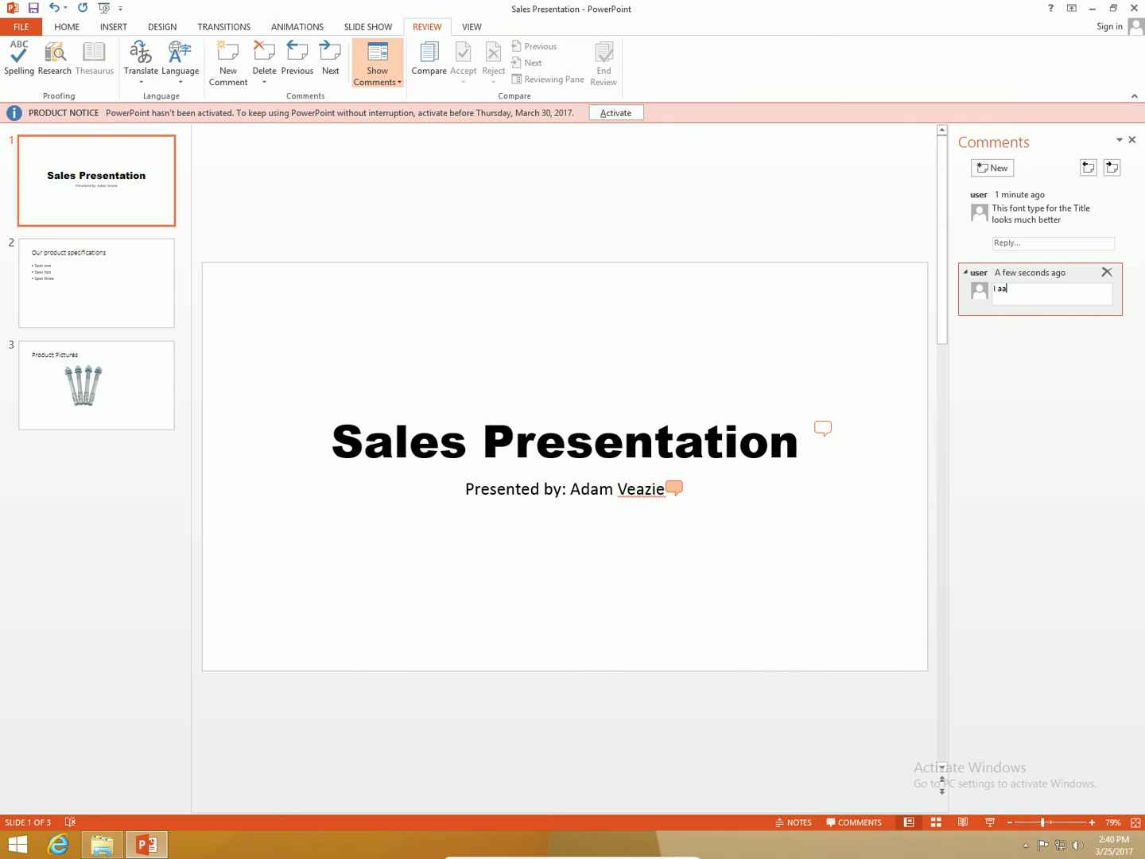
pyautogui.write('added po')
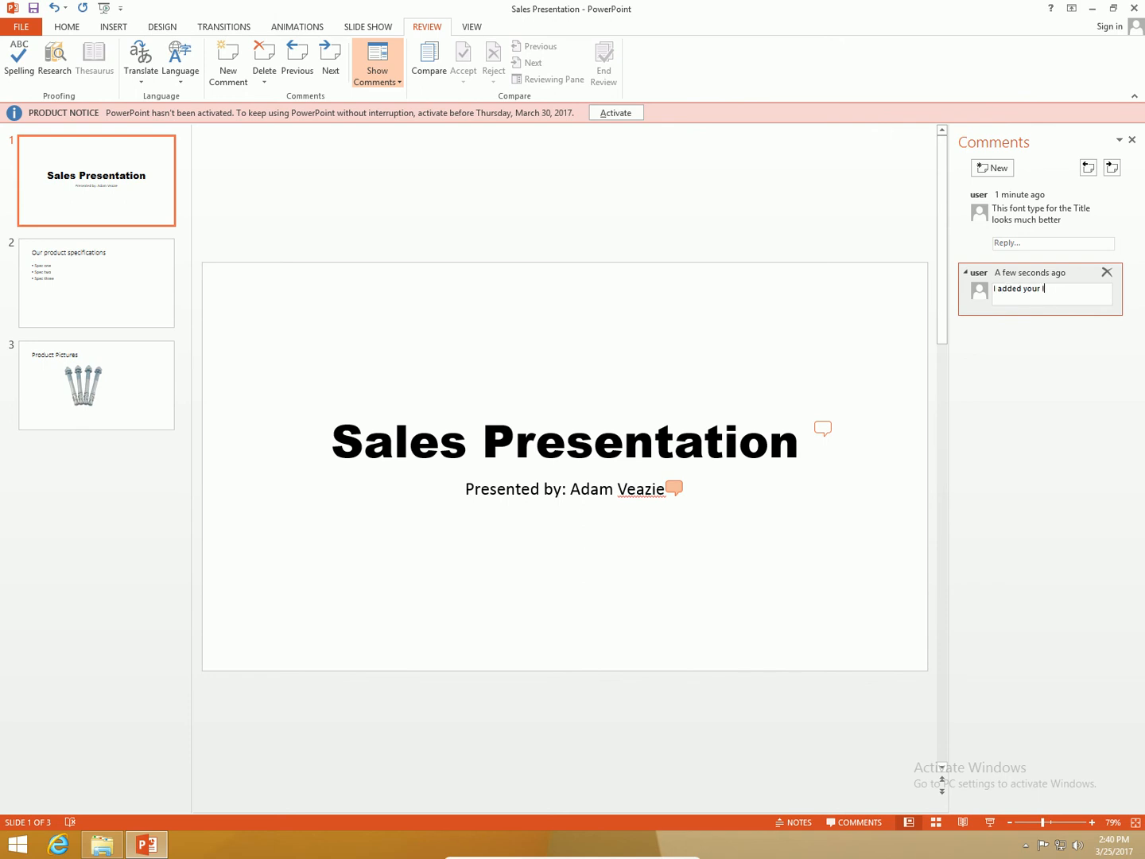
pyautogui.write('last name.')
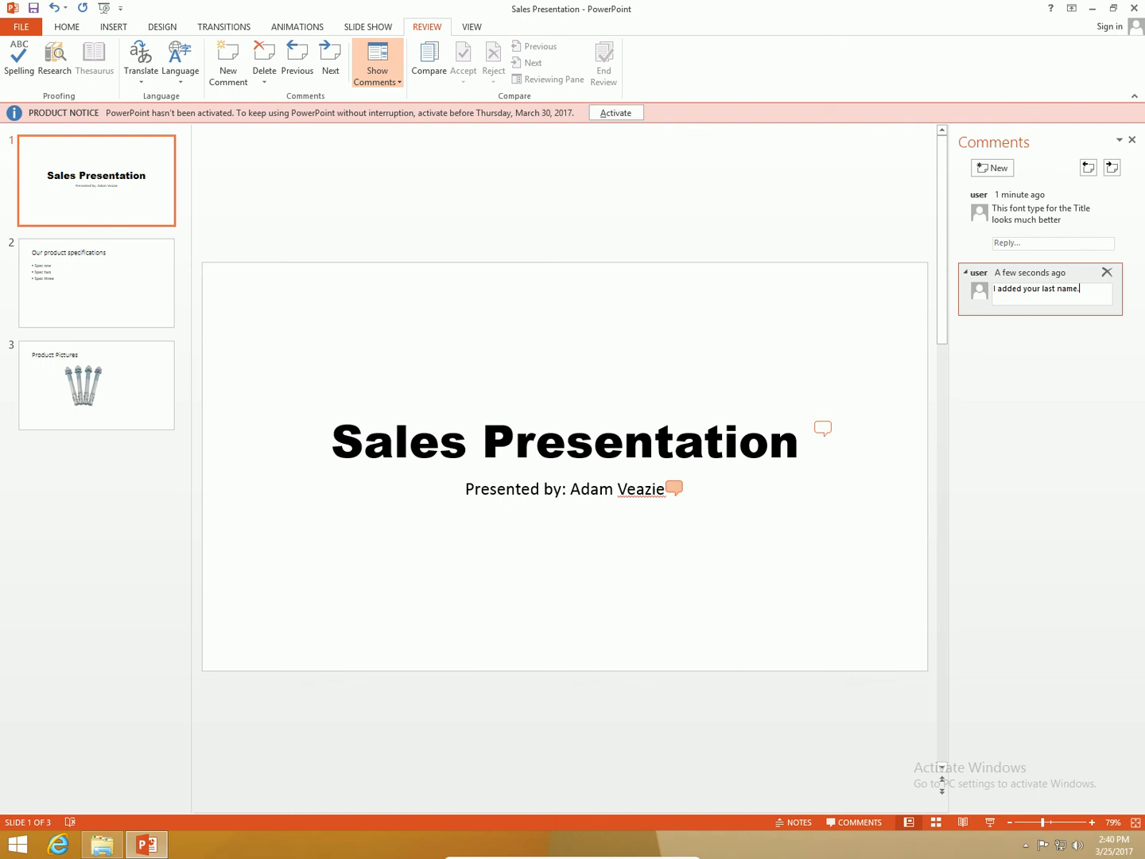
pyautogui.write('Be pro')
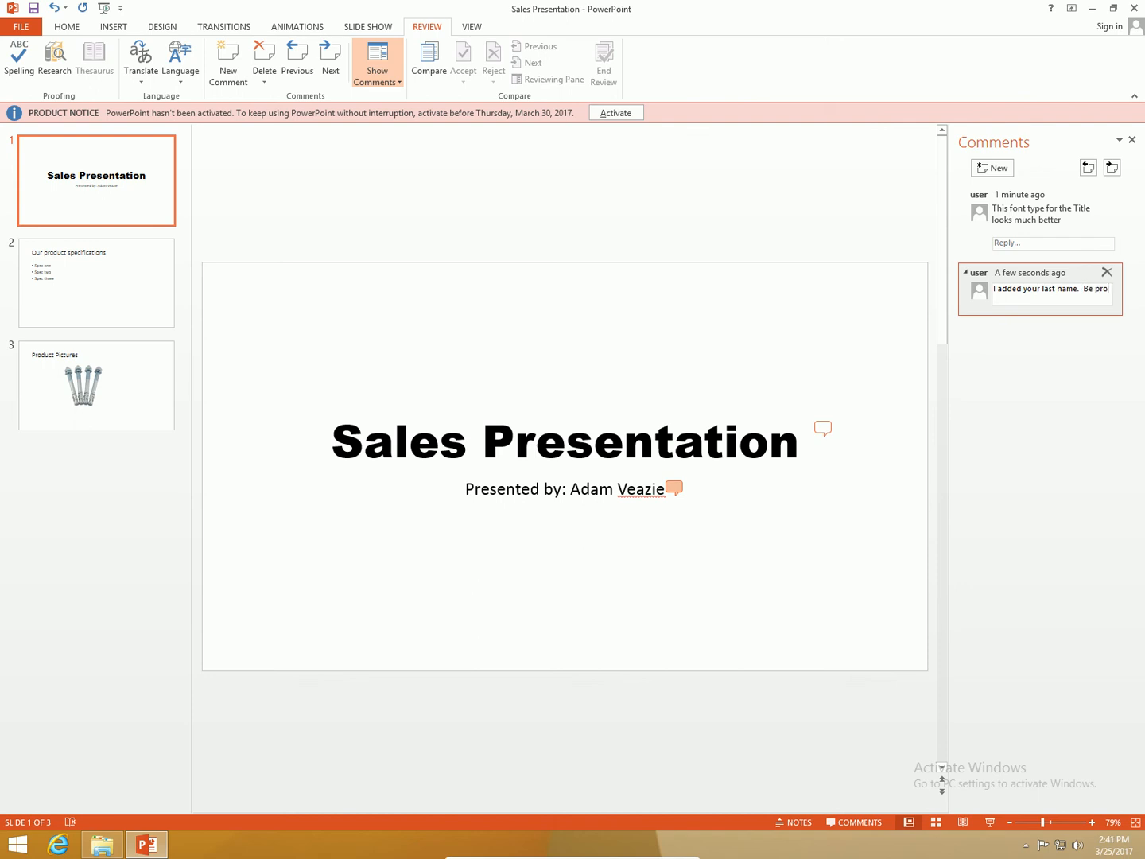
pyautogui.write('ud of your')
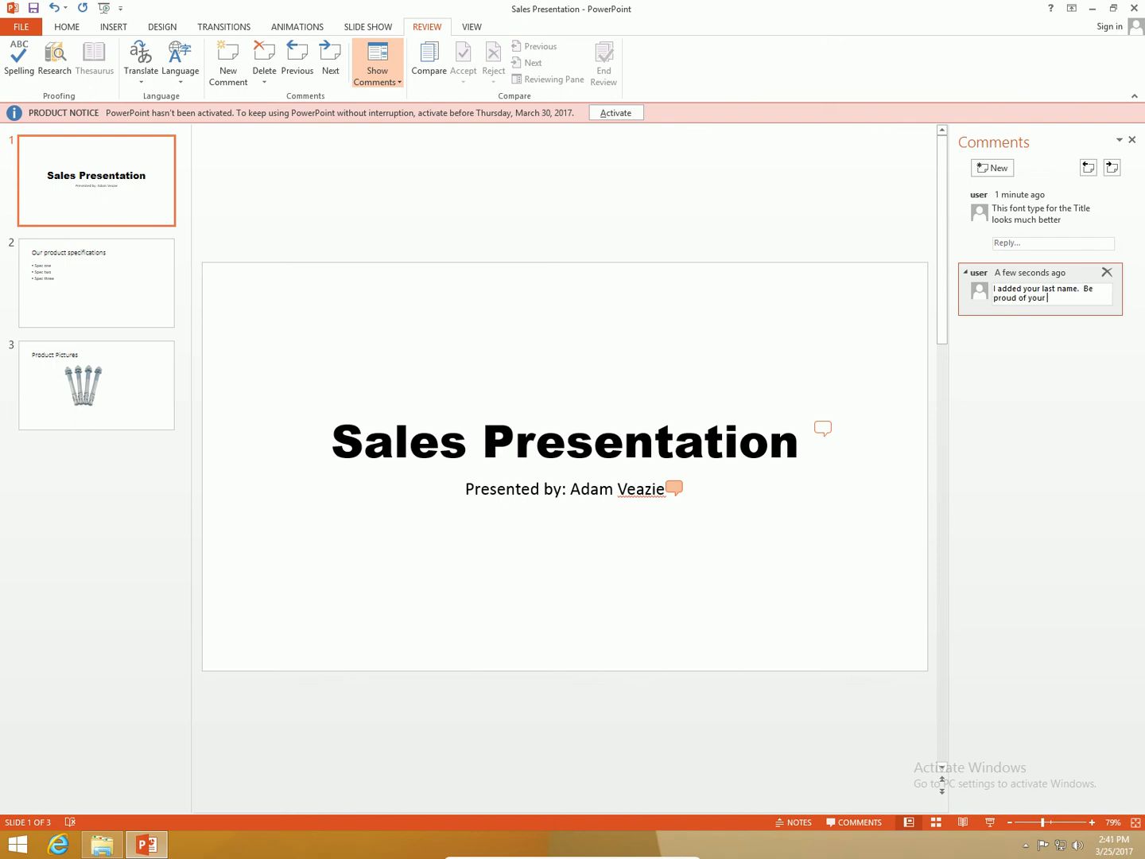
pyautogui.write('work!!!')
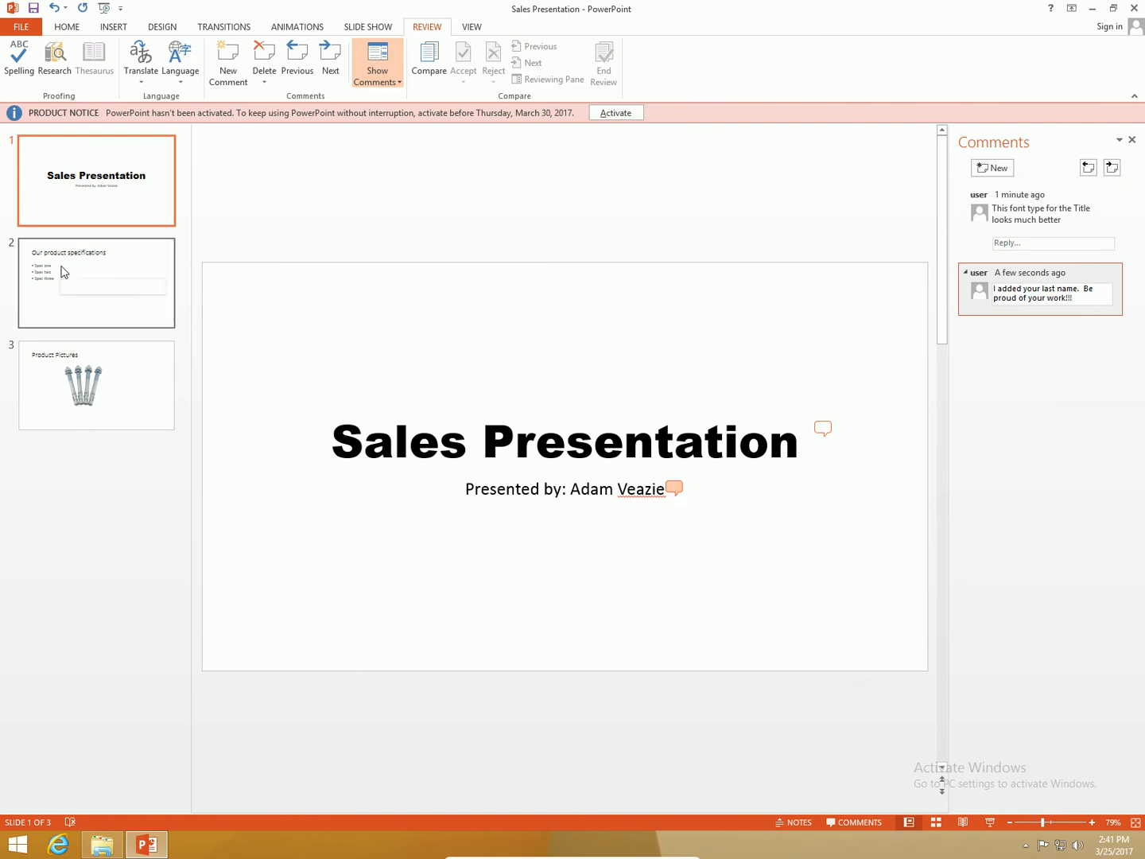
# Apply star bullets to the Spec one to Spec three list on slide 2.
pyautogui.click(96, 282)
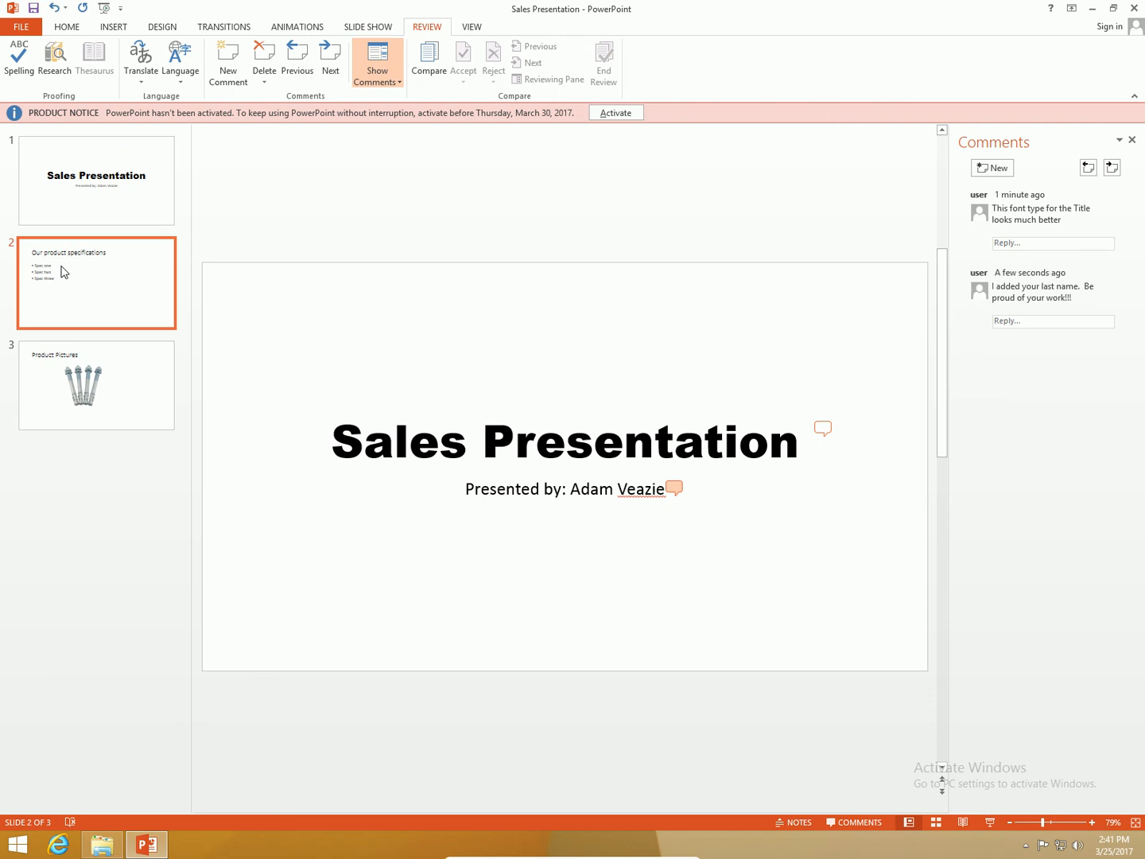
pyautogui.click(95, 282)
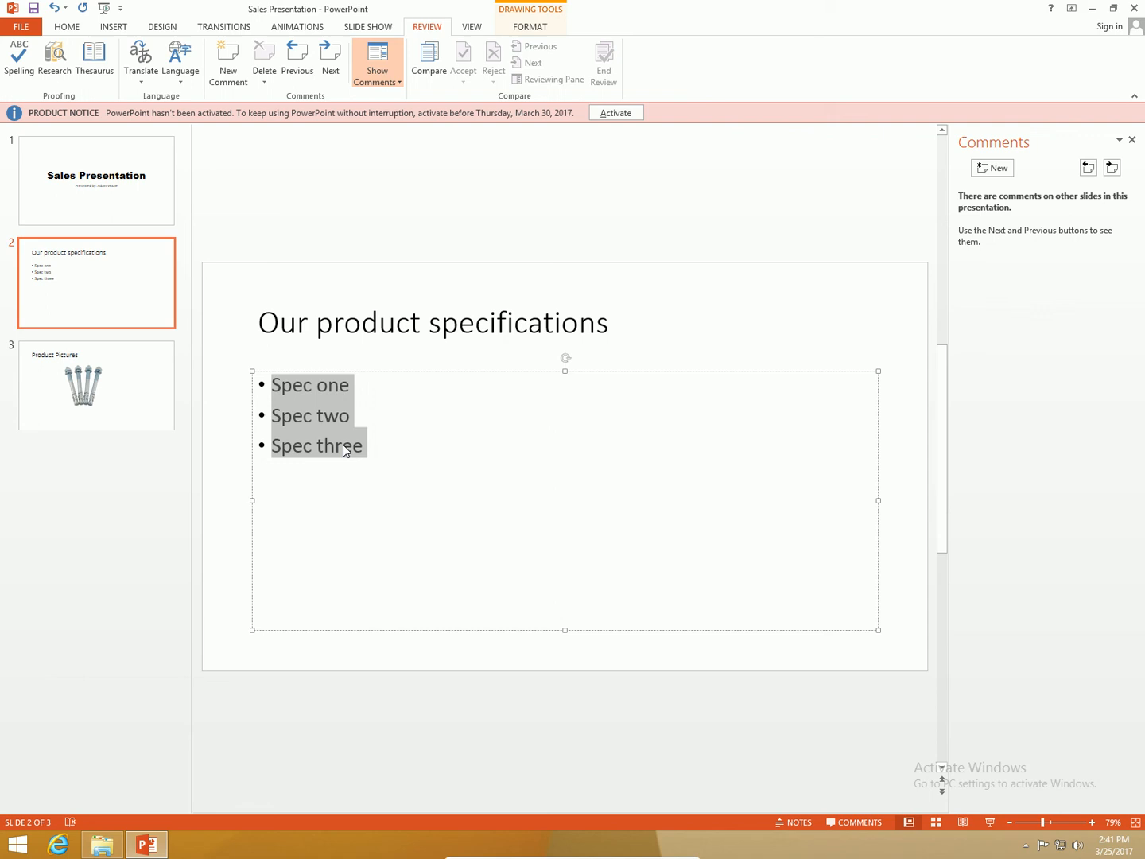
pyautogui.rightClick(346, 451)
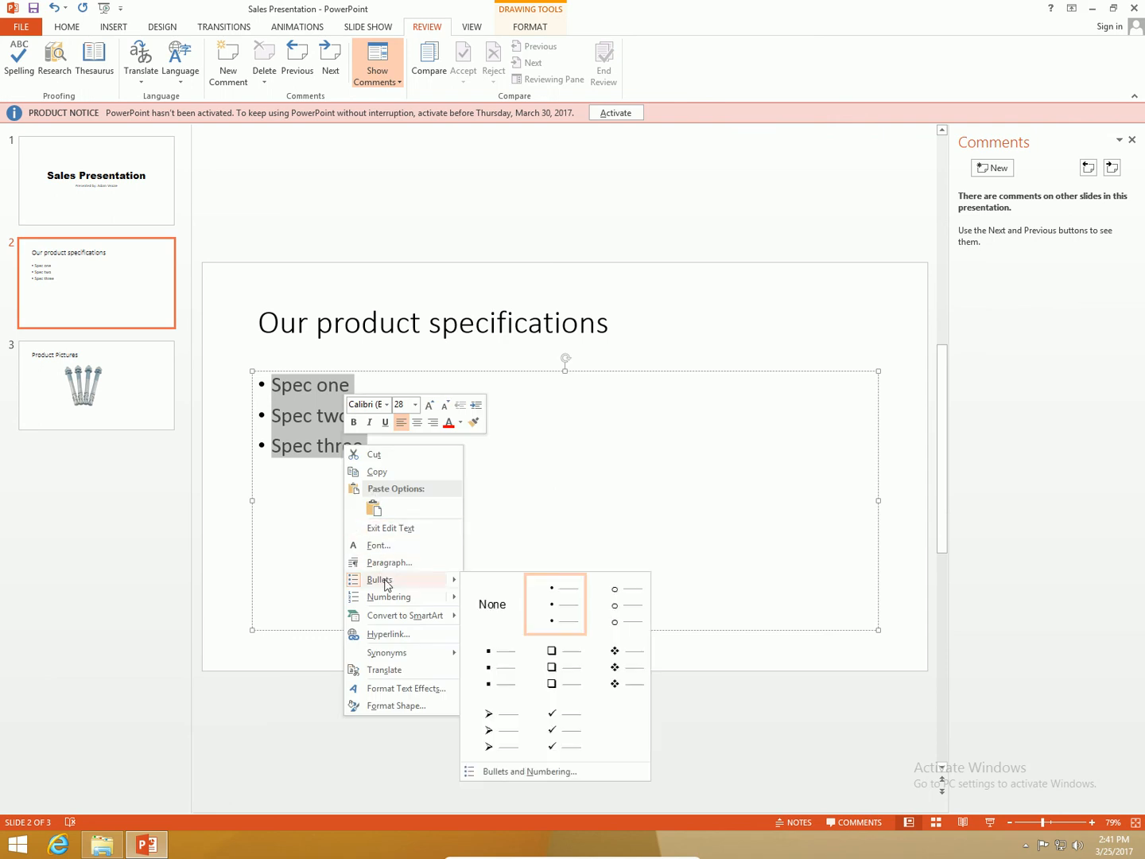
pyautogui.moveTo(389, 596)
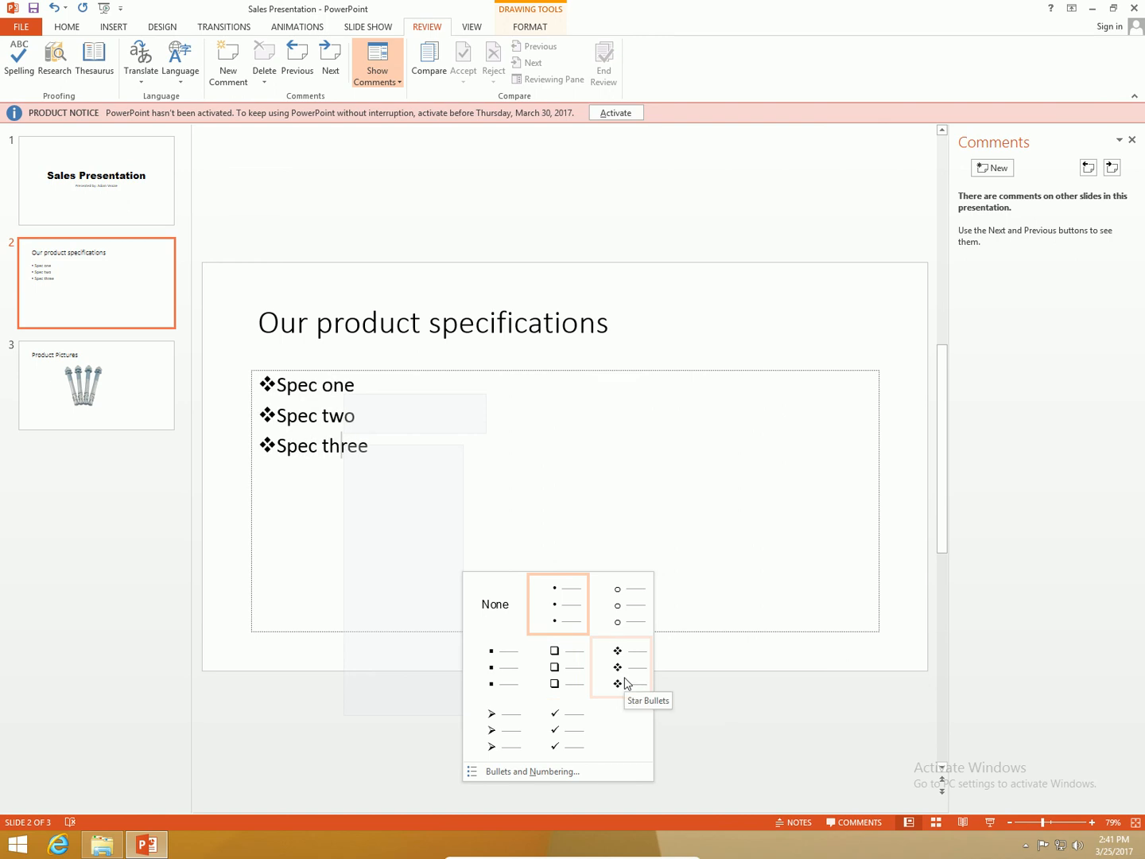
pyautogui.click(618, 666)
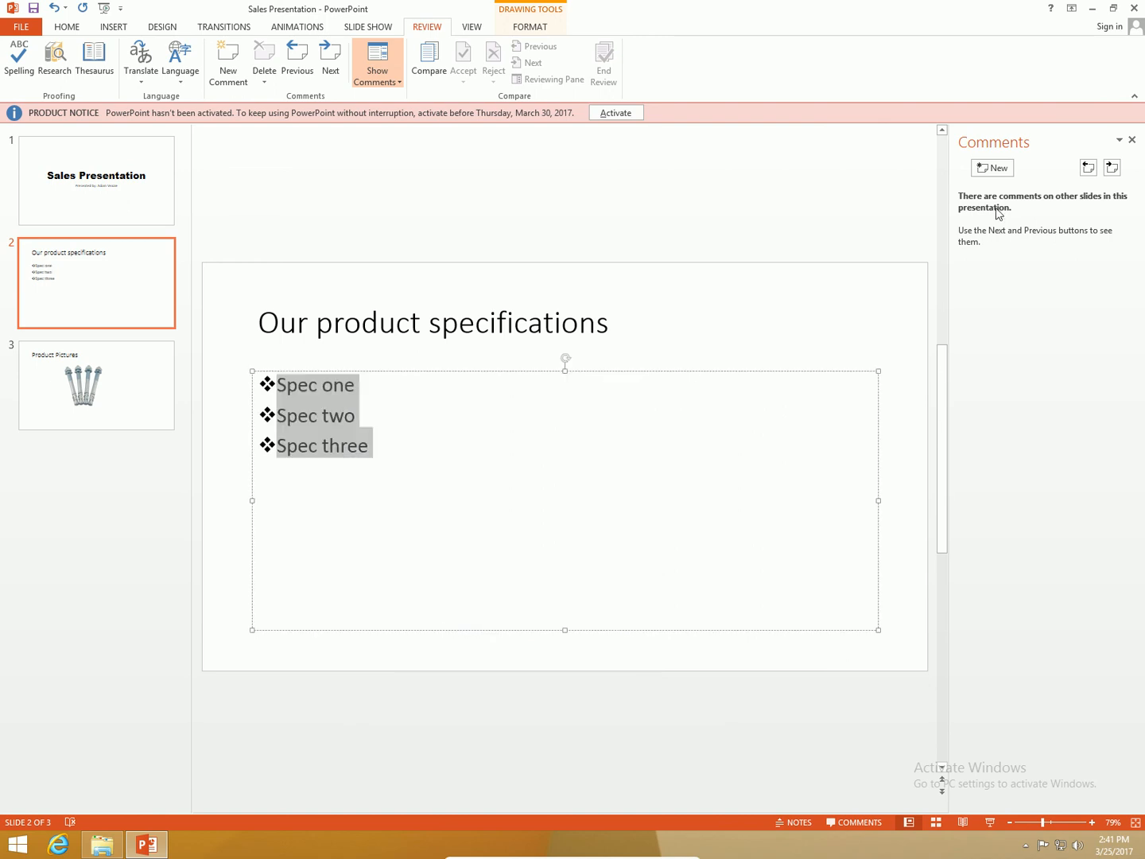
# Add a comment on slide 2 noting that a better bullet was added.
pyautogui.click(991, 168)
pyautogui.write('I added a better')
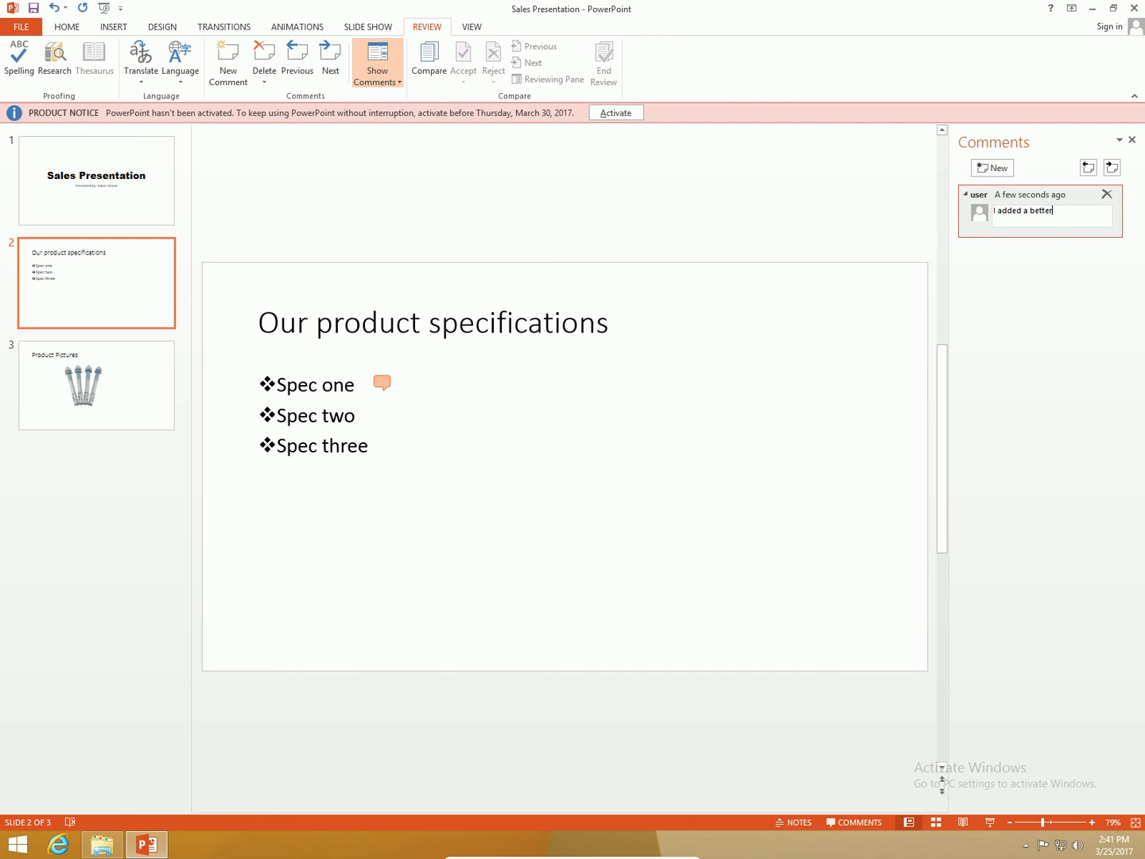
pyautogui.write('bullet')
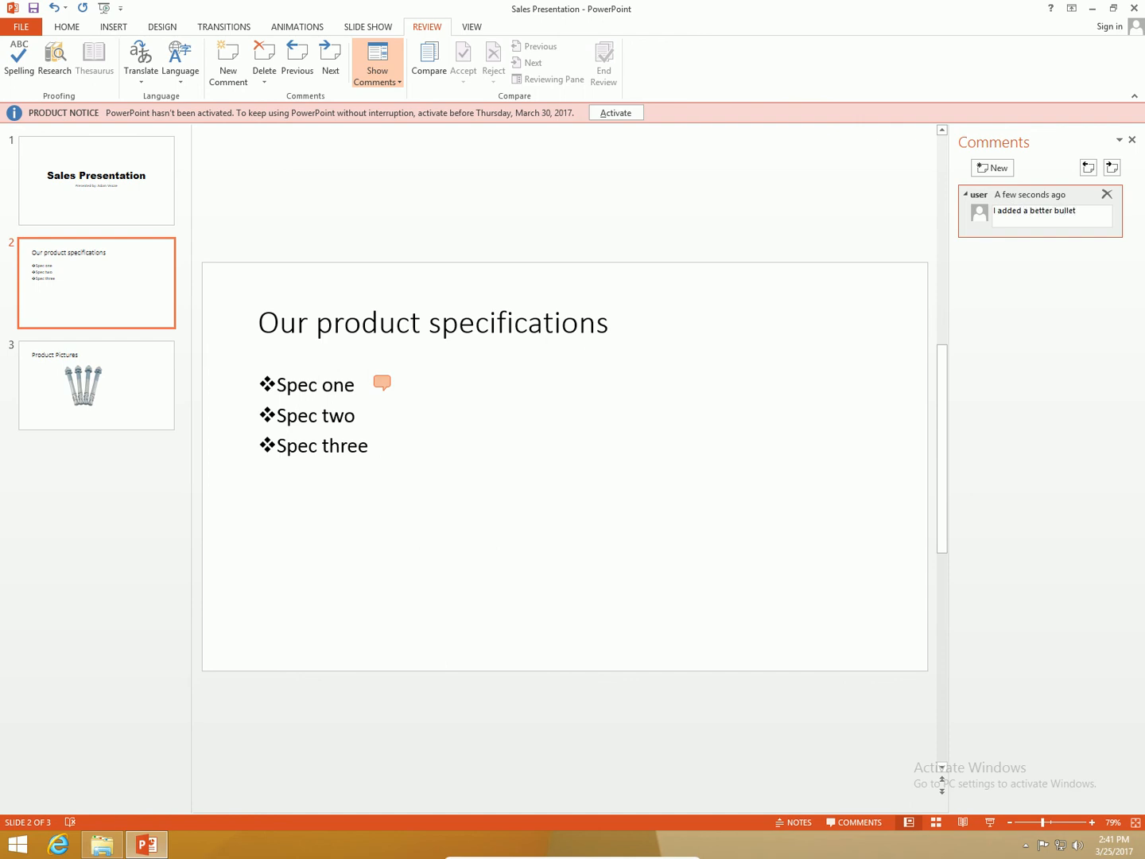
pyautogui.write('to the list.  Take')
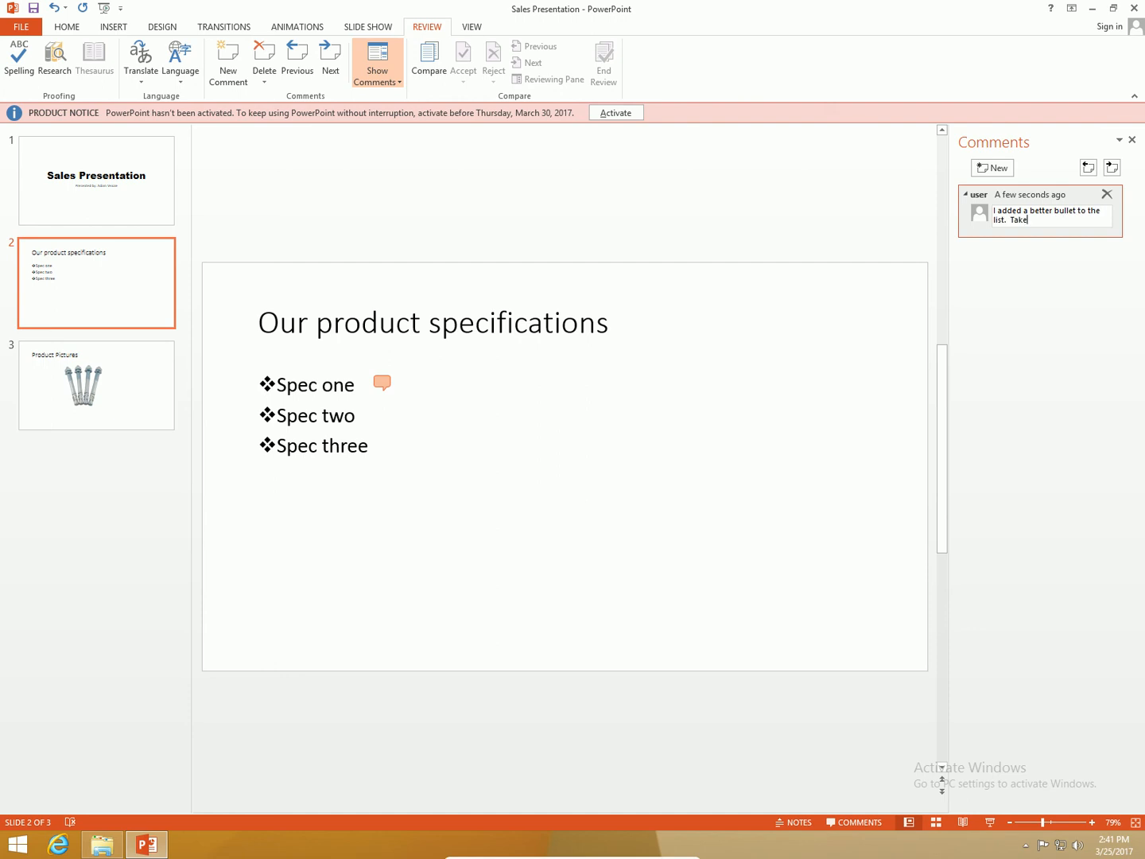
pyautogui.write('a look and let')
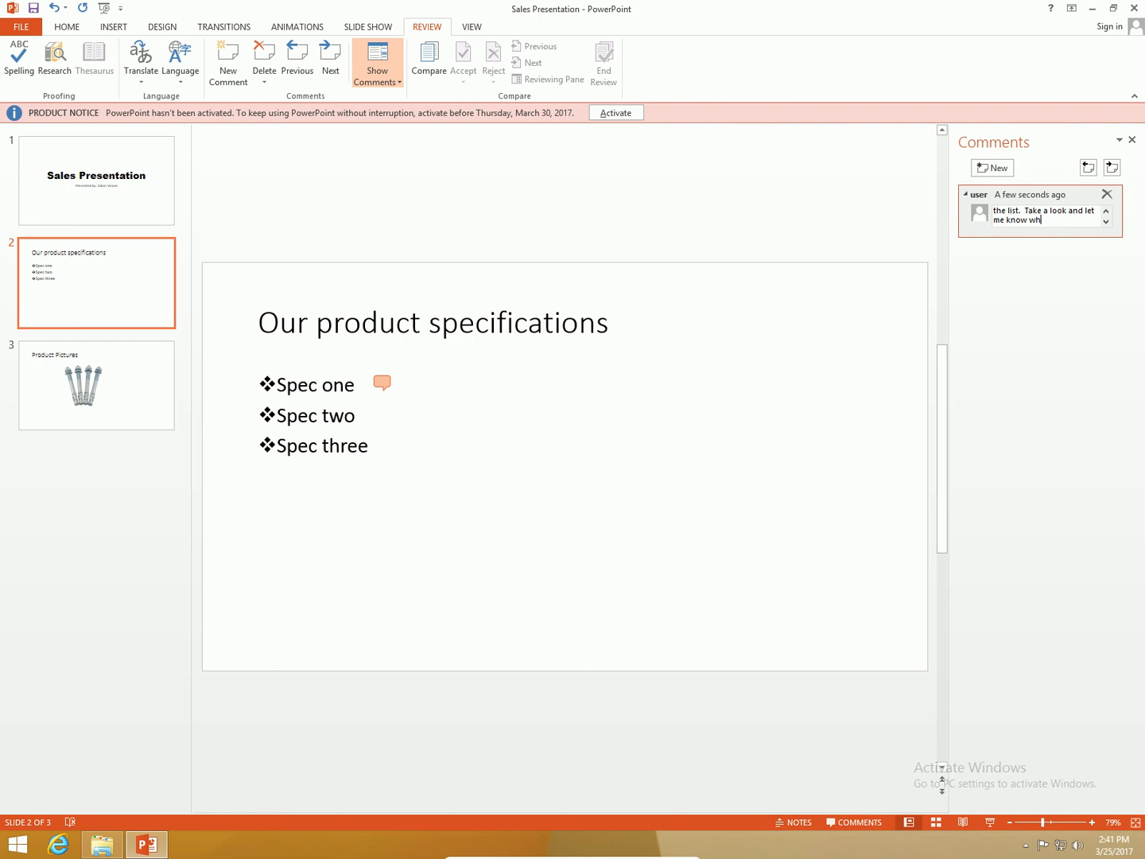
pyautogui.write('at you think')
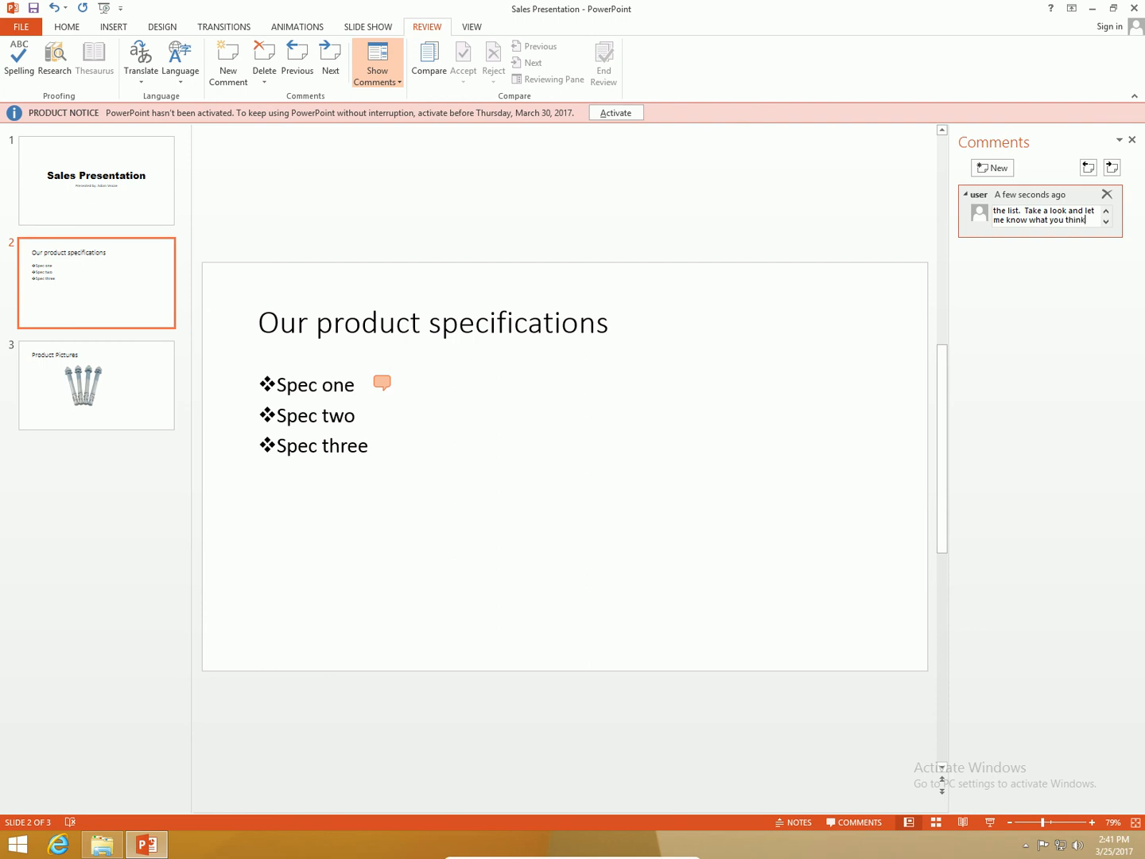
pyautogui.write('.')
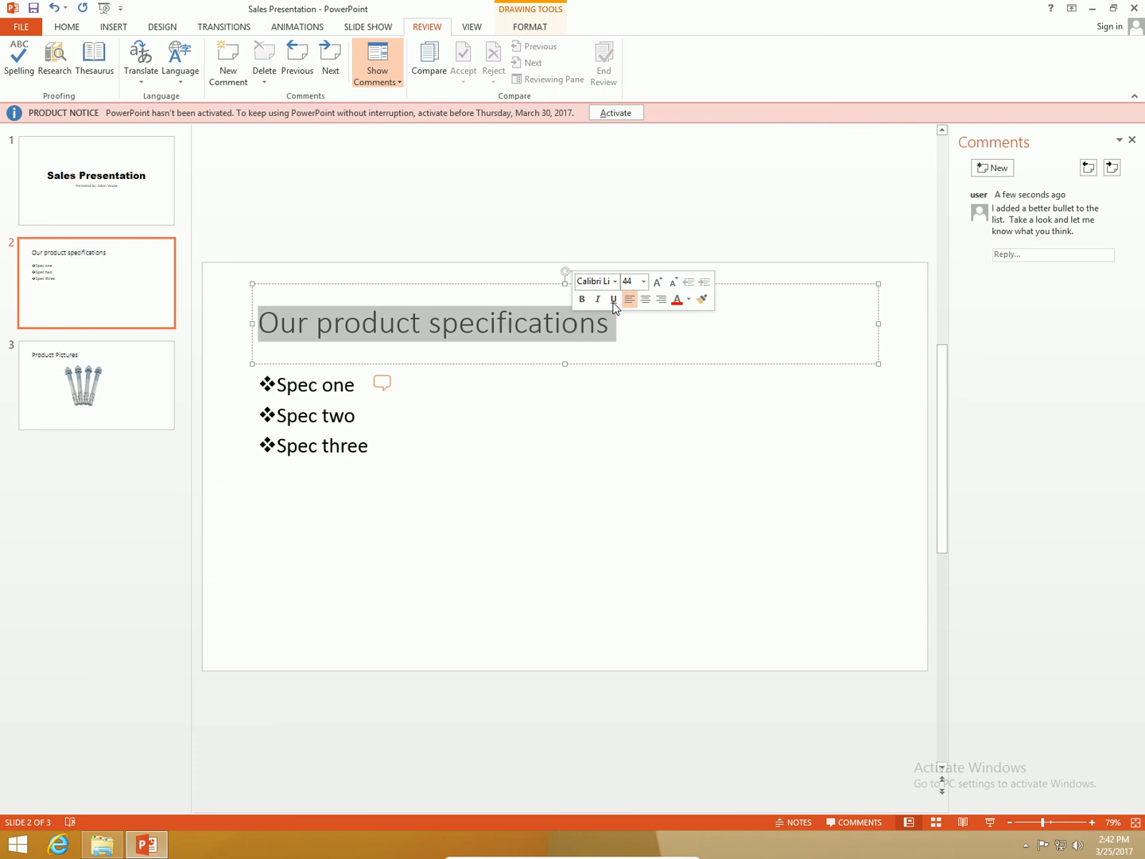
# Enlarge the slide 2 title font and comment 'I made the font size a little bigger.'.
pyautogui.click(658, 282)
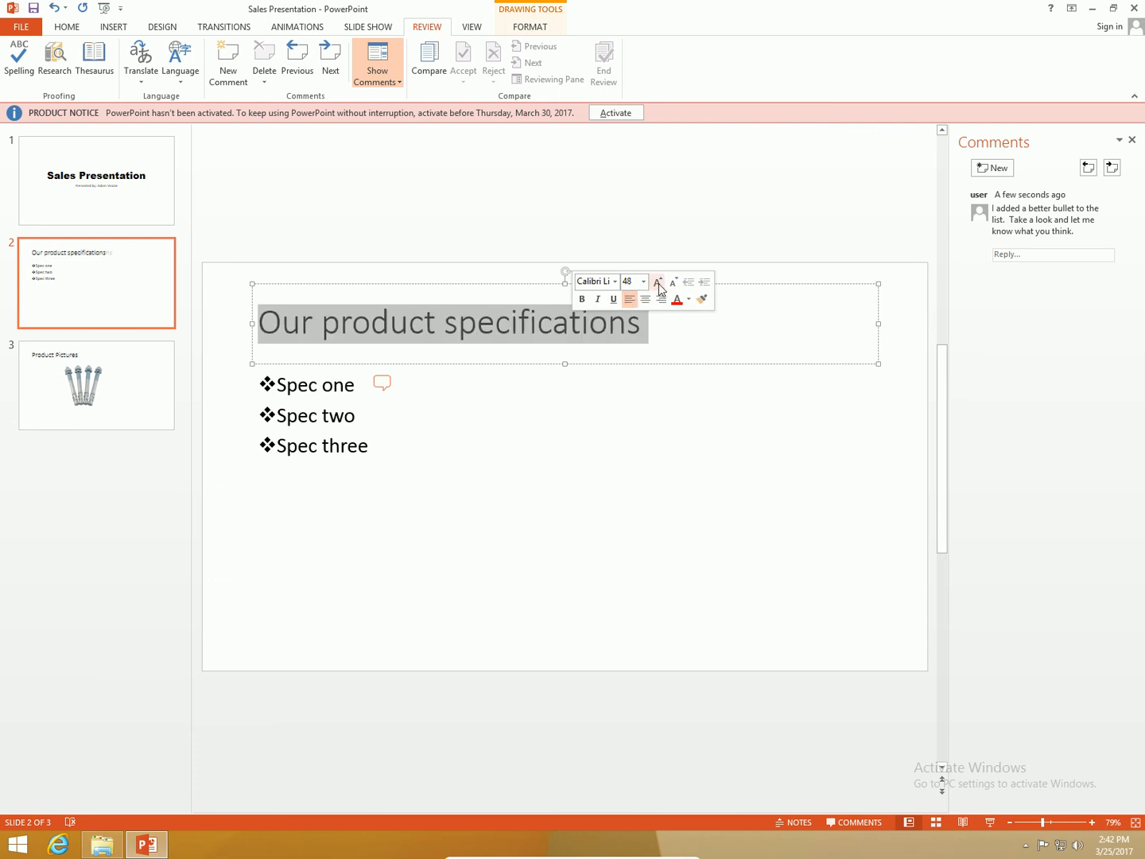
pyautogui.click(659, 282)
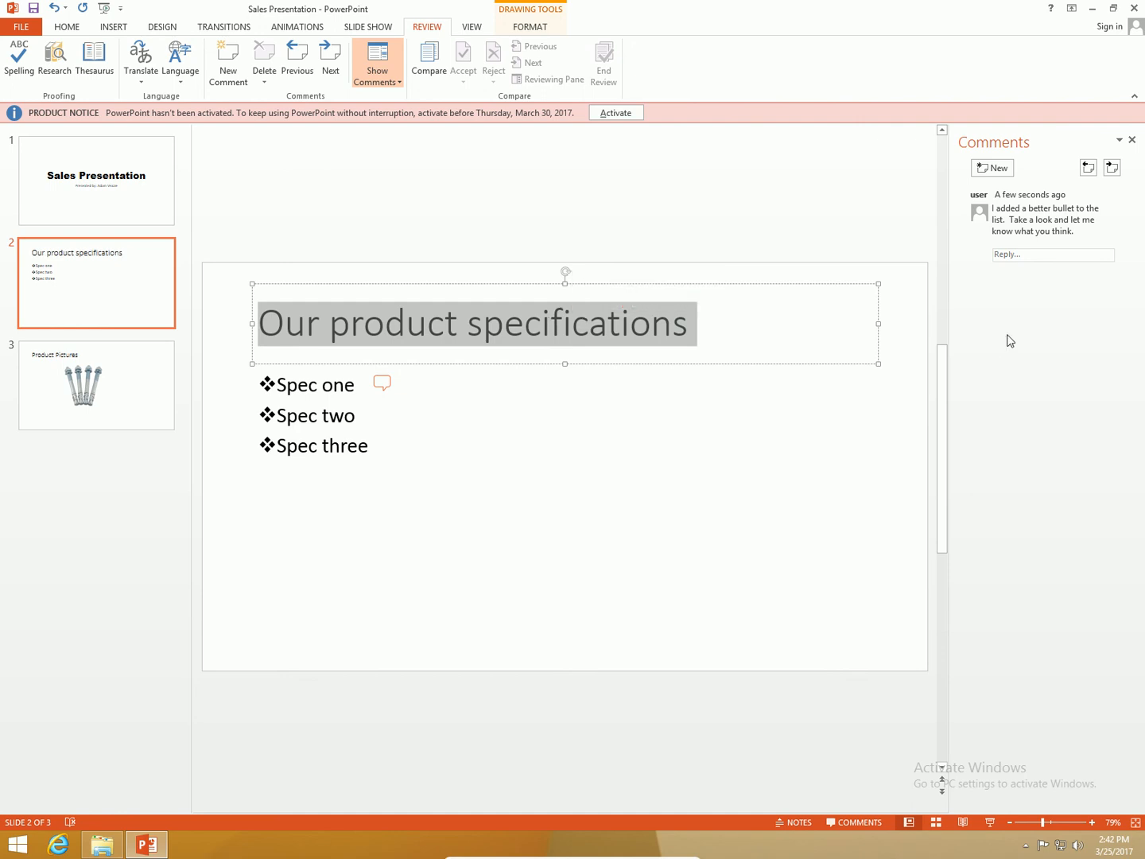
pyautogui.click(991, 168)
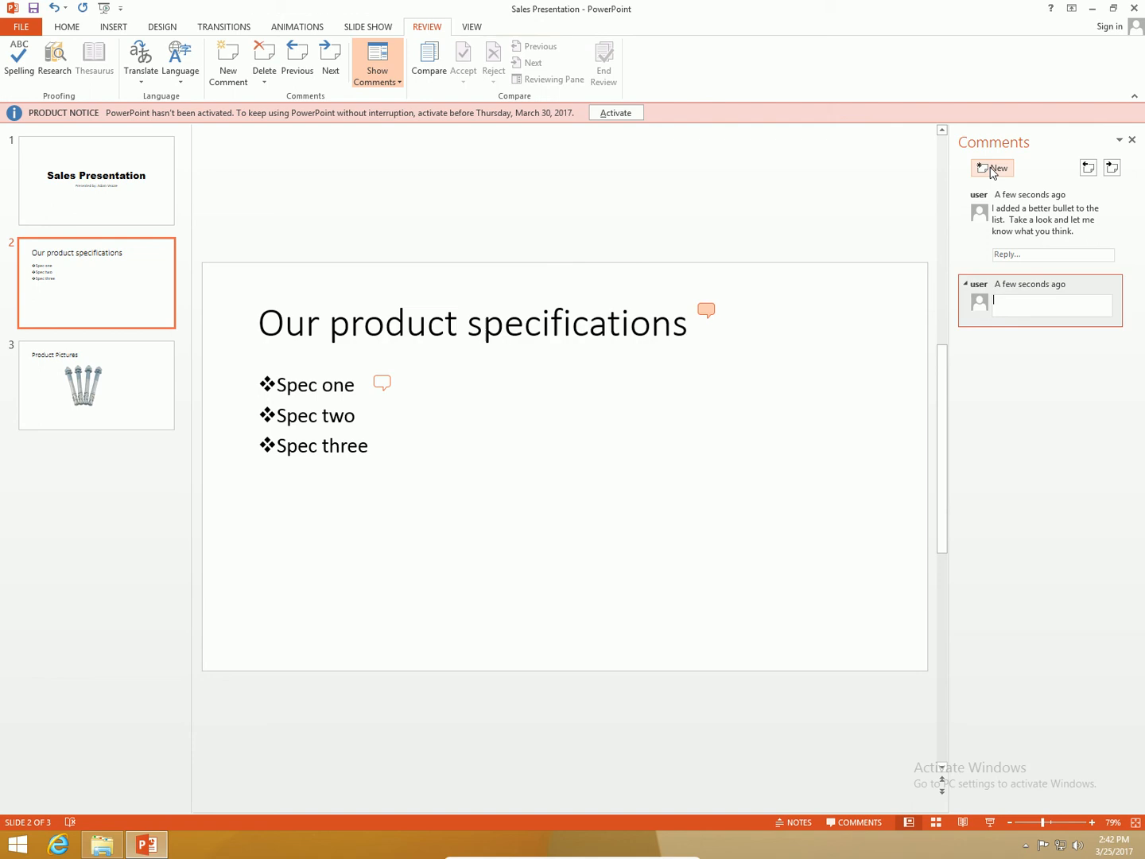
pyautogui.write('I amde')
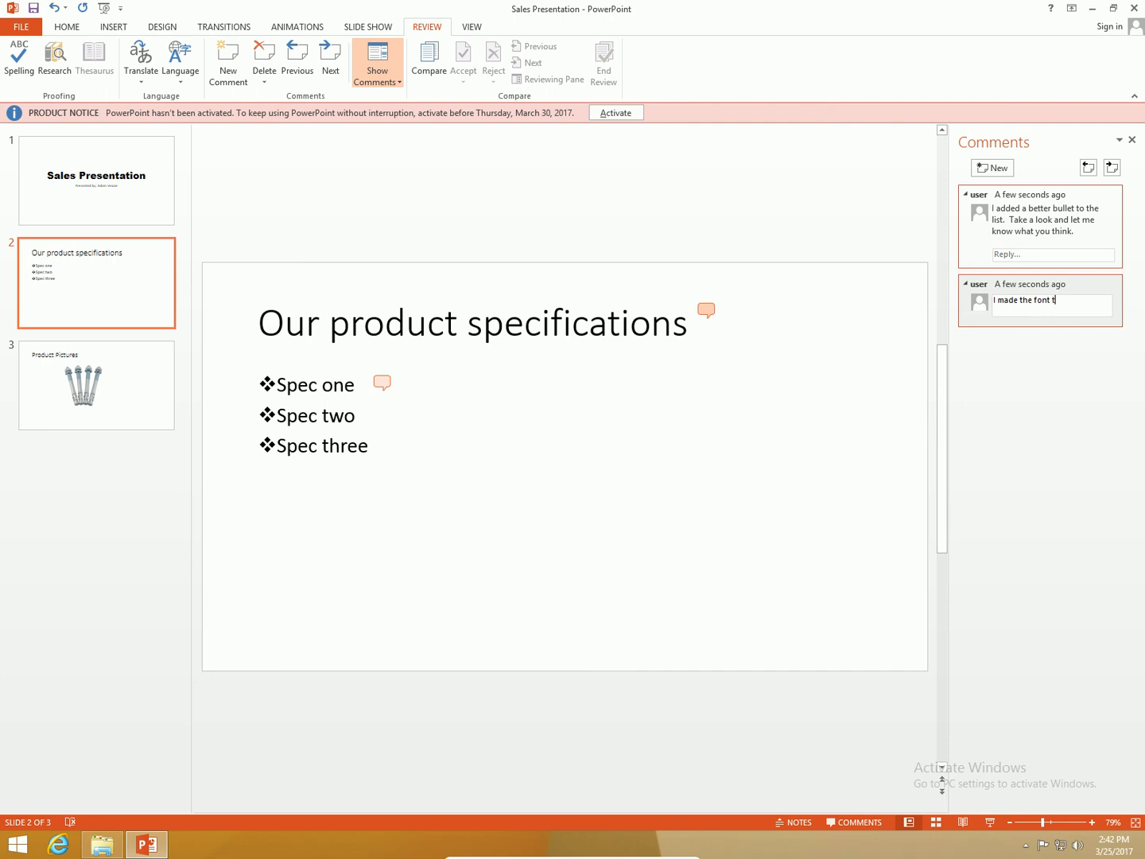
pyautogui.press('Backspace')
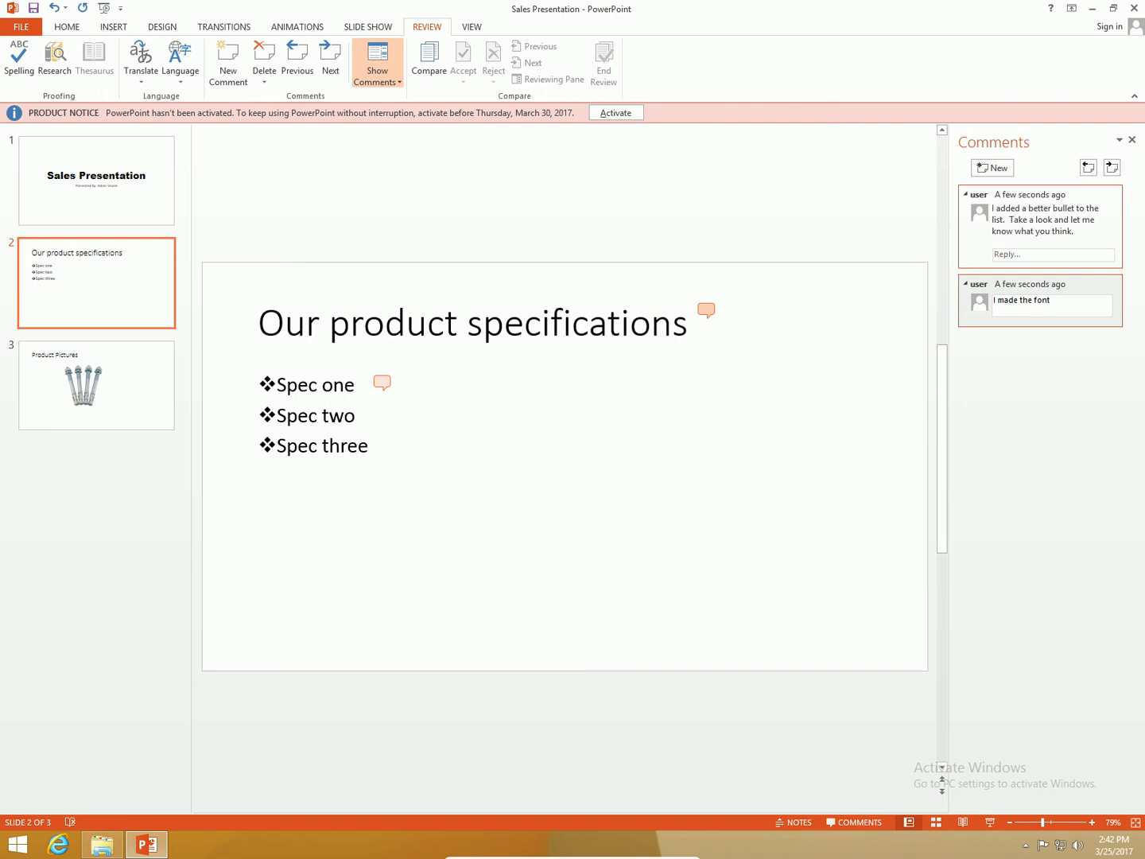
pyautogui.write('size a little bigger')
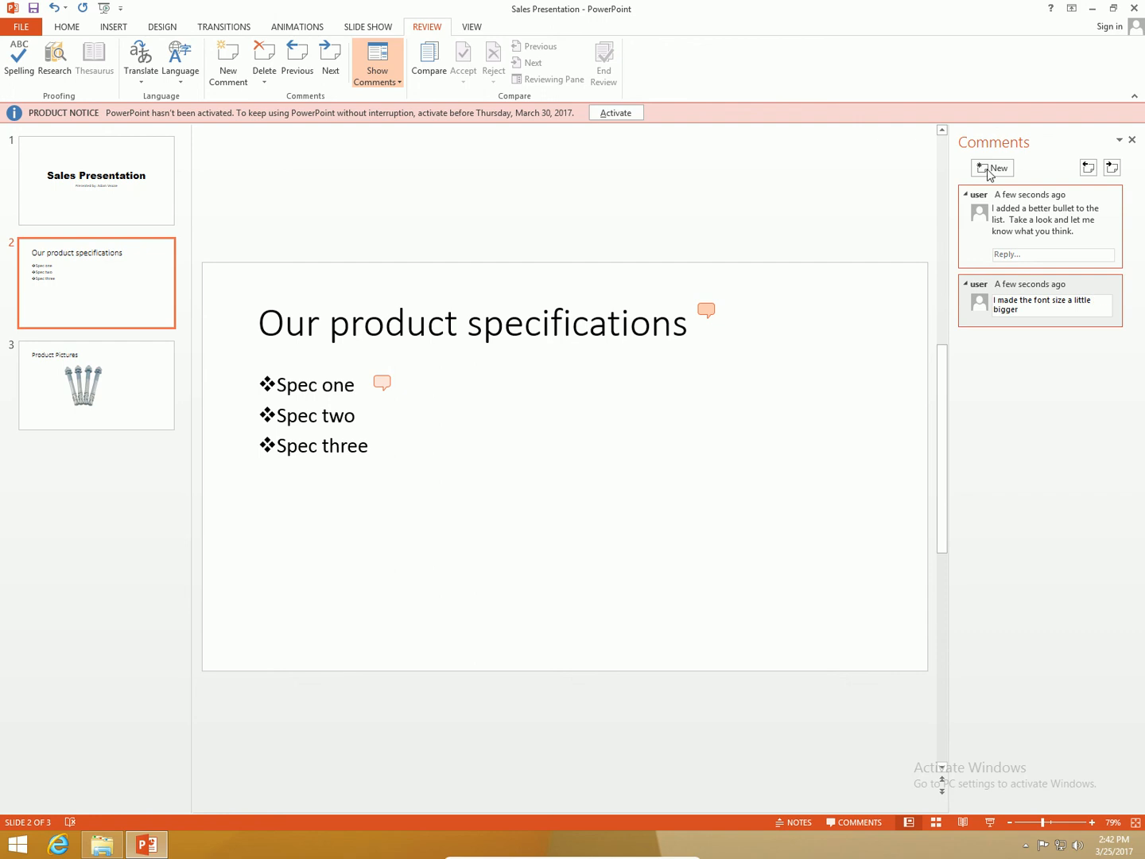
pyautogui.click(96, 385)
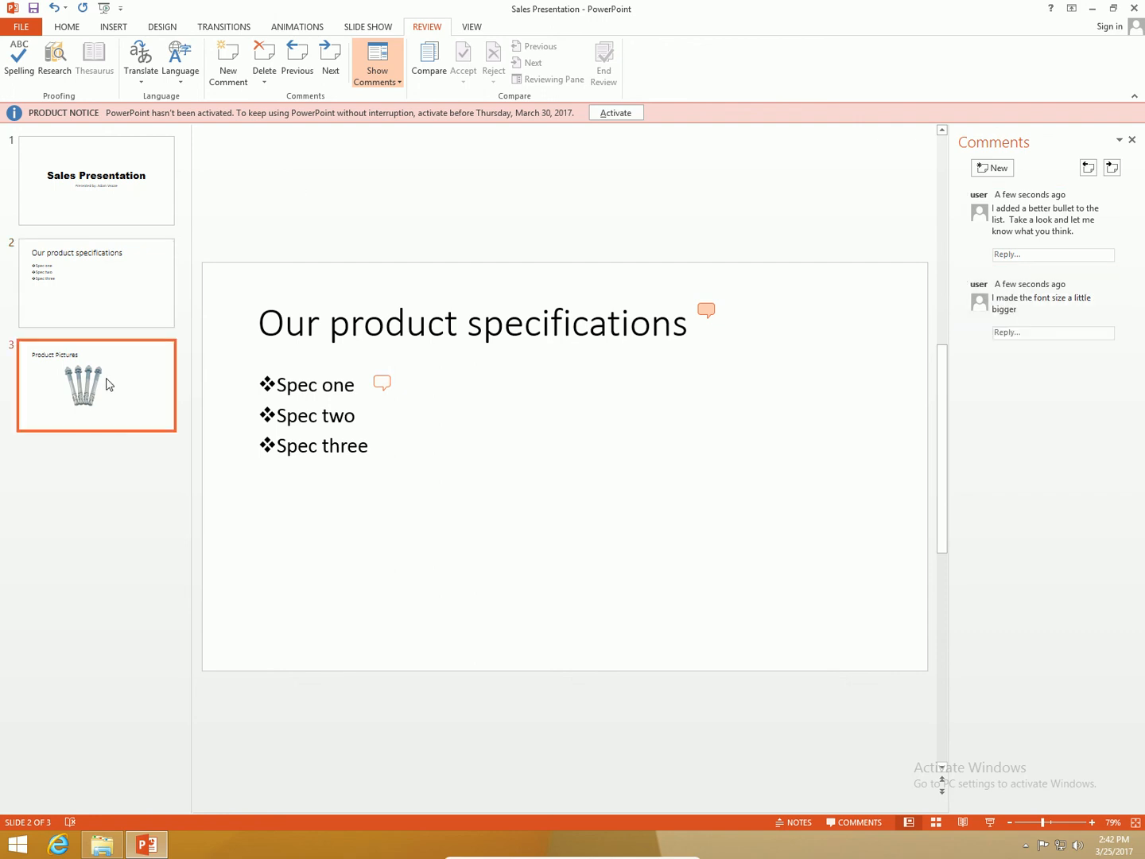
# Delete the four anchor bolts picture and insert a hex bolt image from an online 'bolt' search.
pyautogui.click(96, 386)
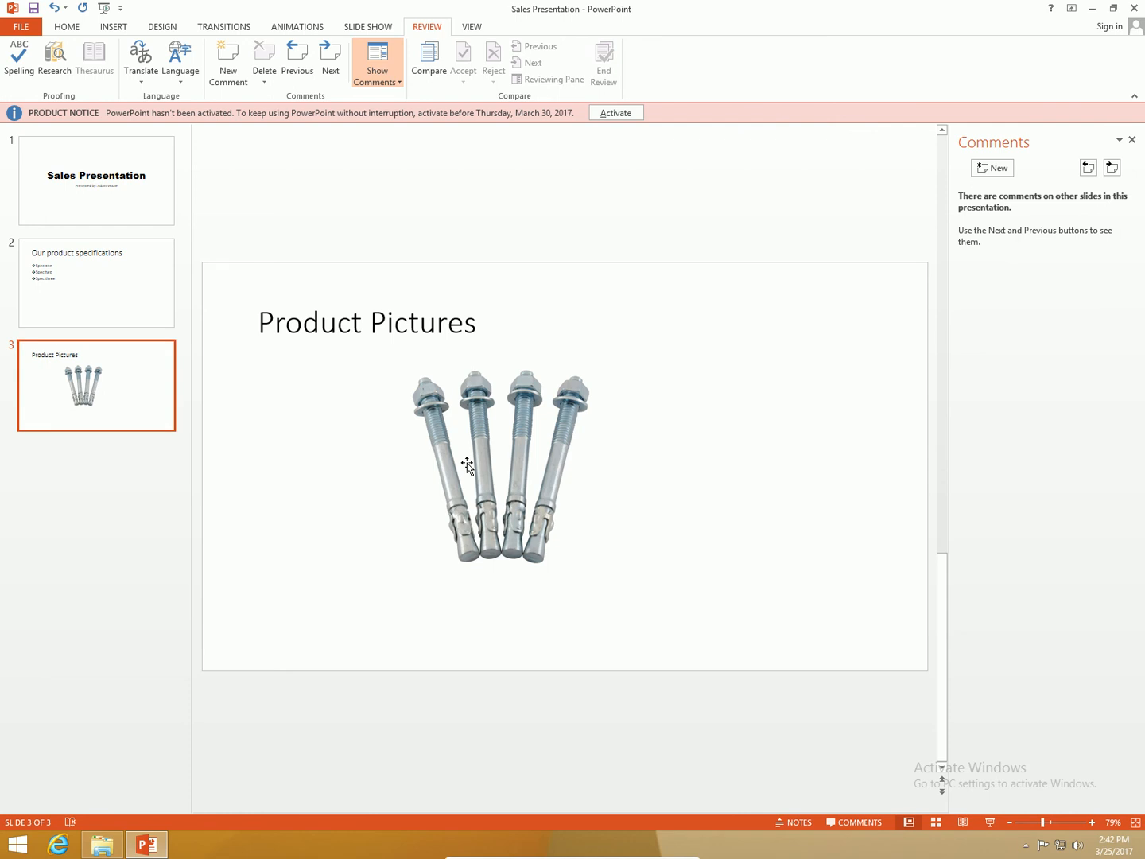
pyautogui.click(500, 465)
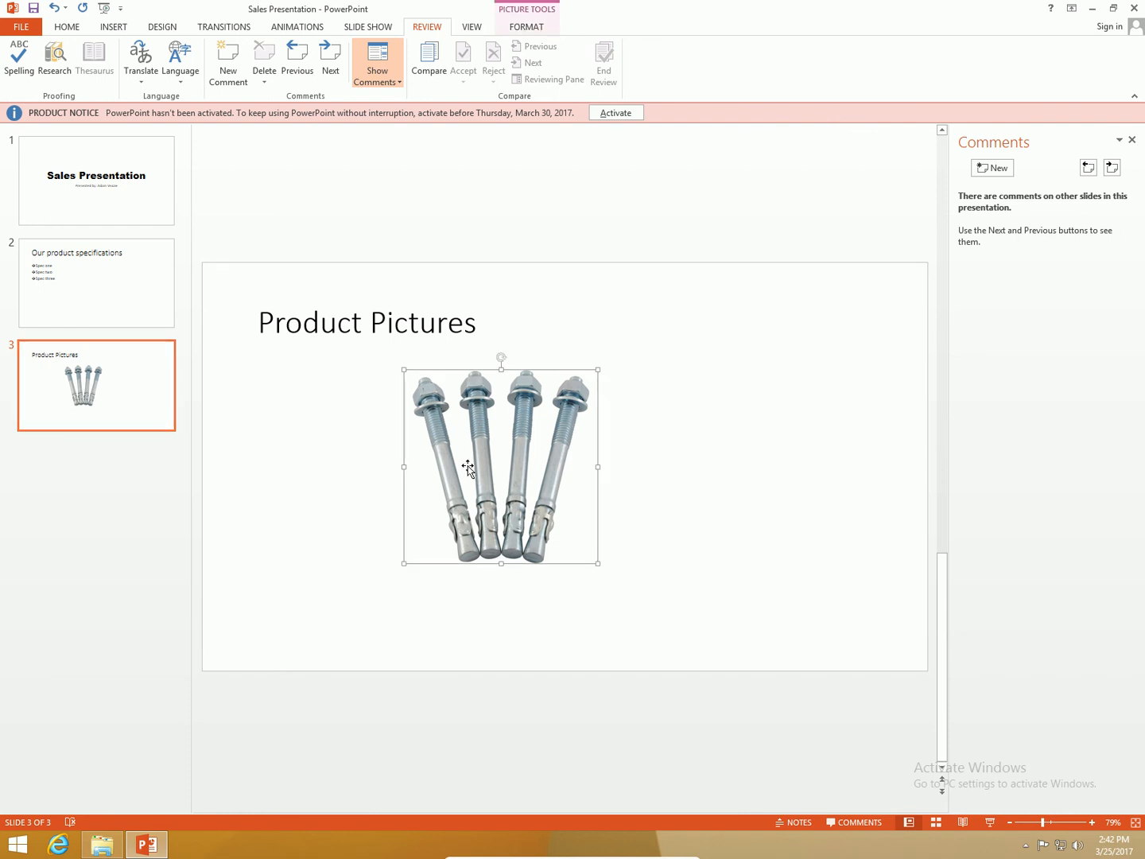
pyautogui.press('Delete')
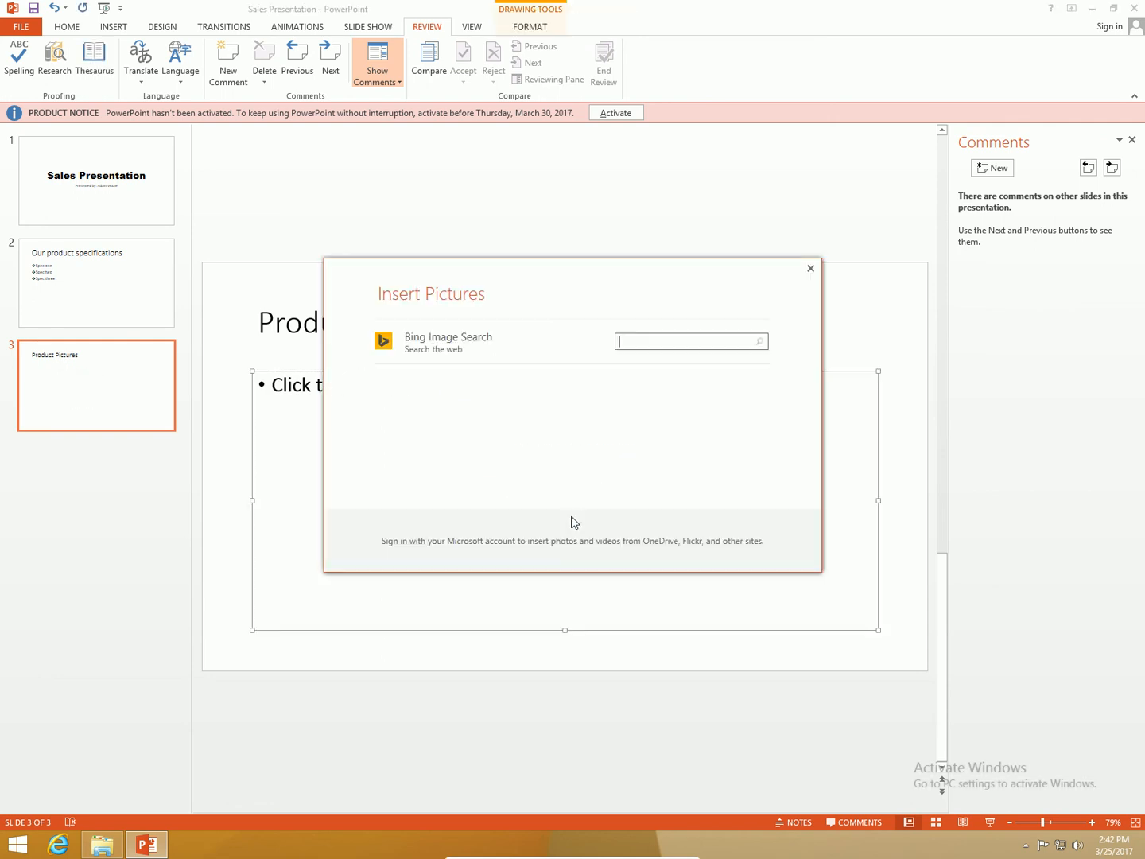
pyautogui.write('bolt')
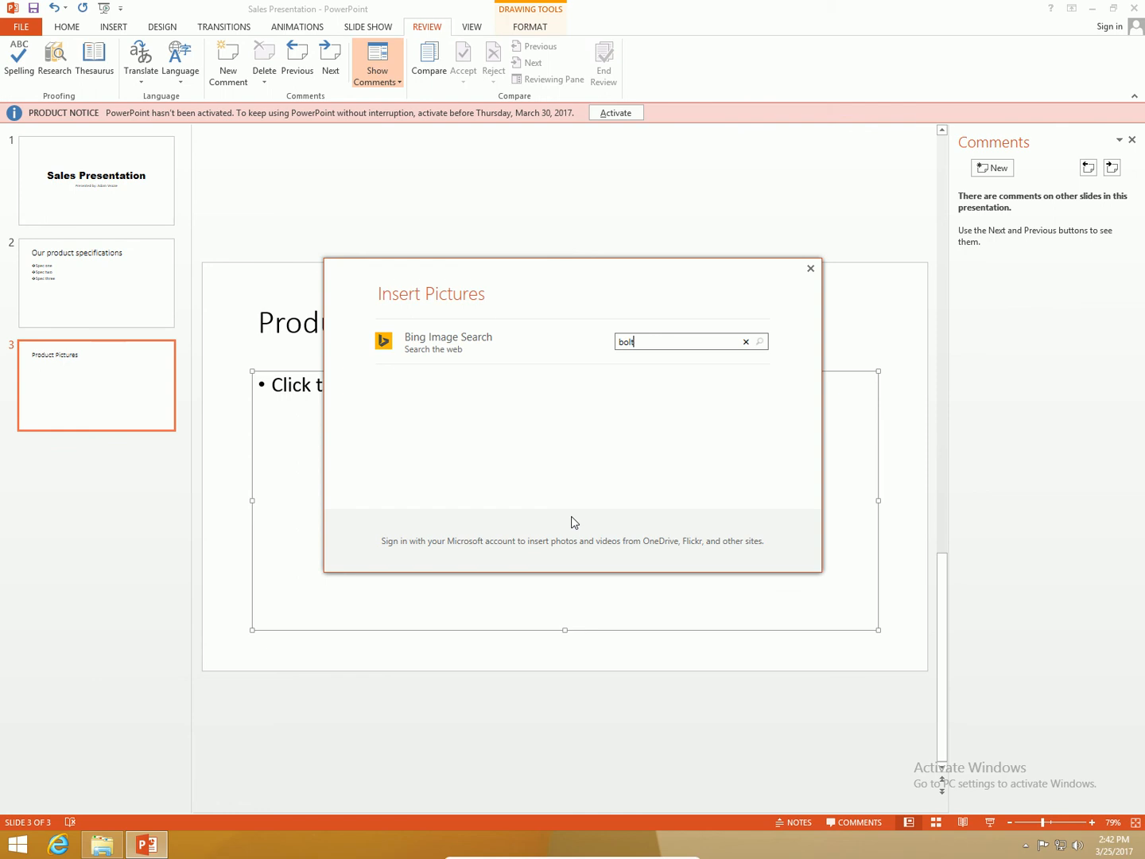
pyautogui.moveTo(571, 505)
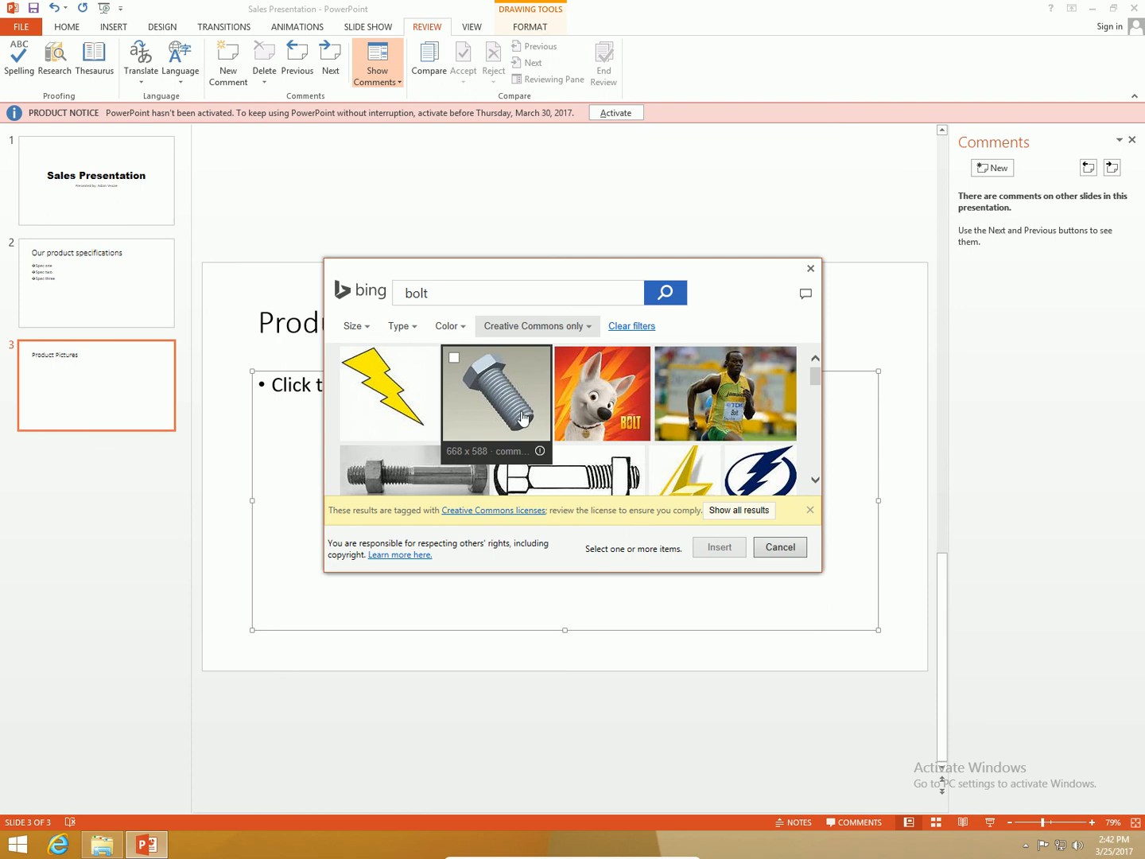
pyautogui.click(496, 393)
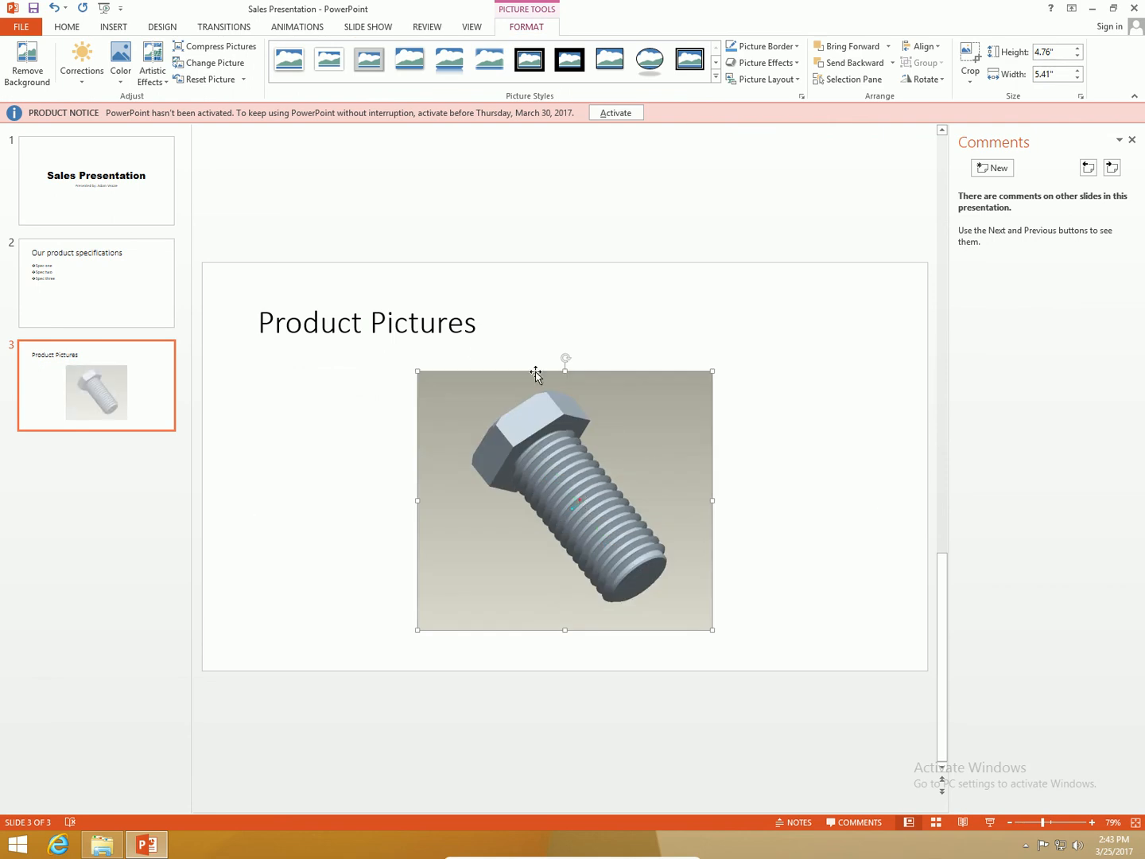
pyautogui.click(759, 457)
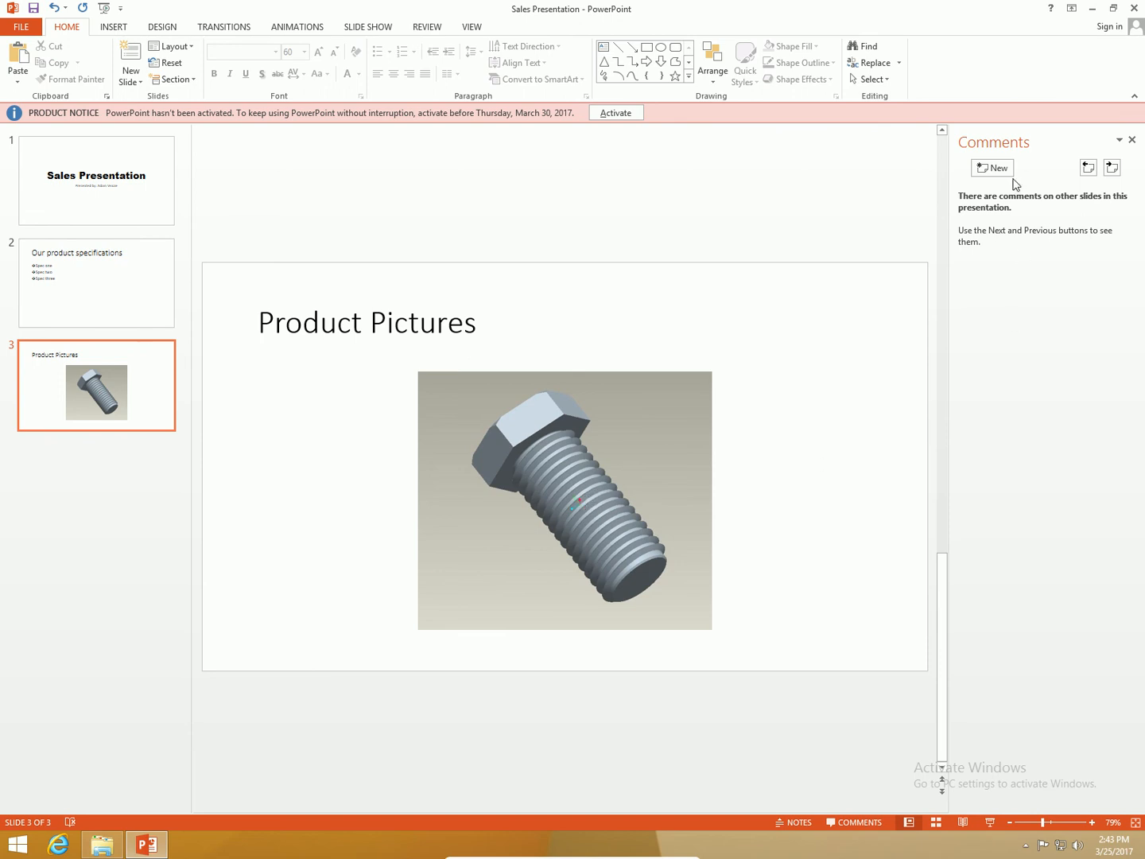
# Comment on slide 3: 'I changed the picture because you had the wrong one inserted.'.
pyautogui.click(992, 168)
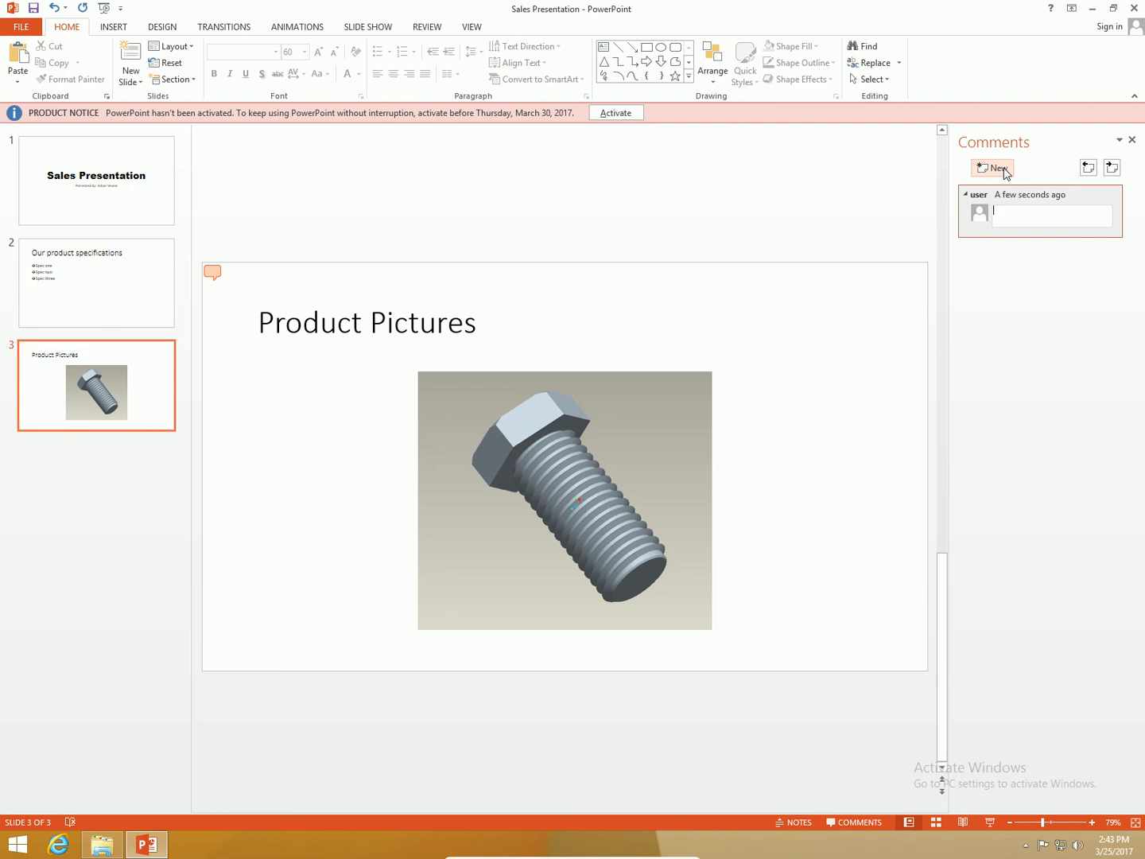
pyautogui.write('I changed the pi')
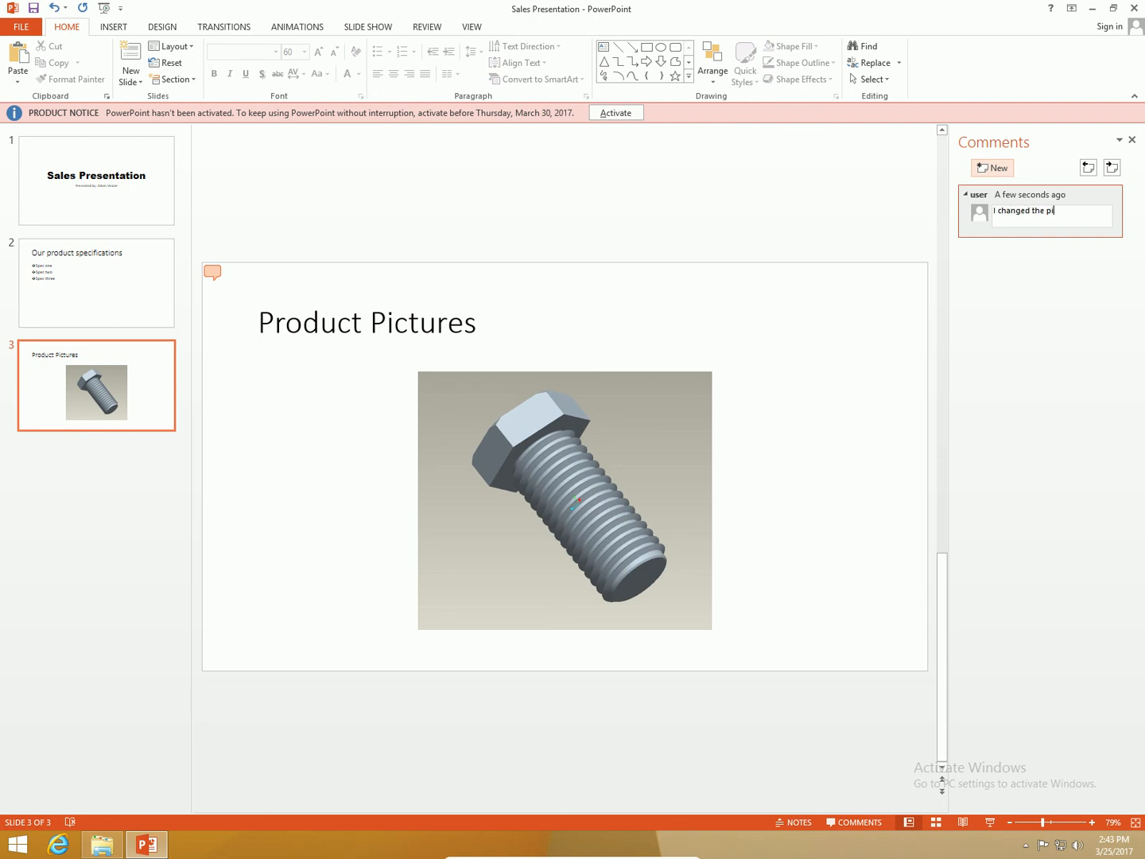
pyautogui.write('cture because')
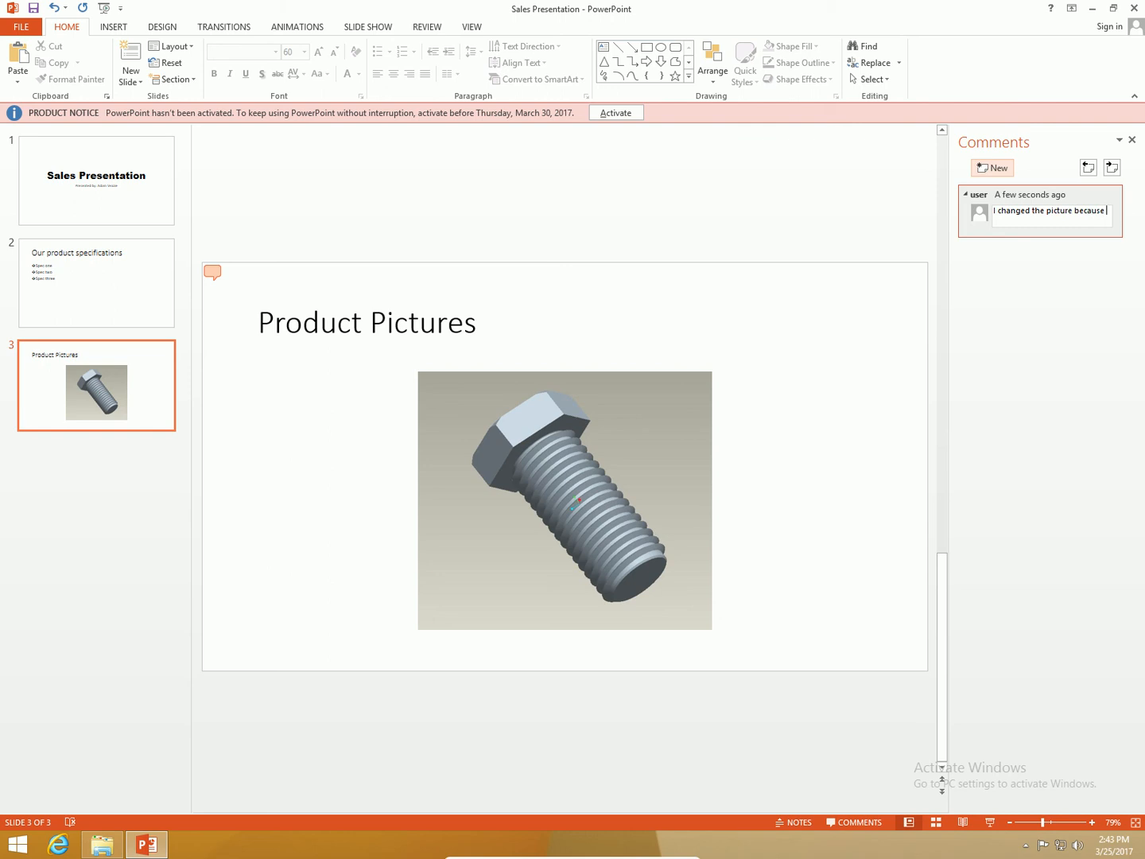
pyautogui.write('you had the w')
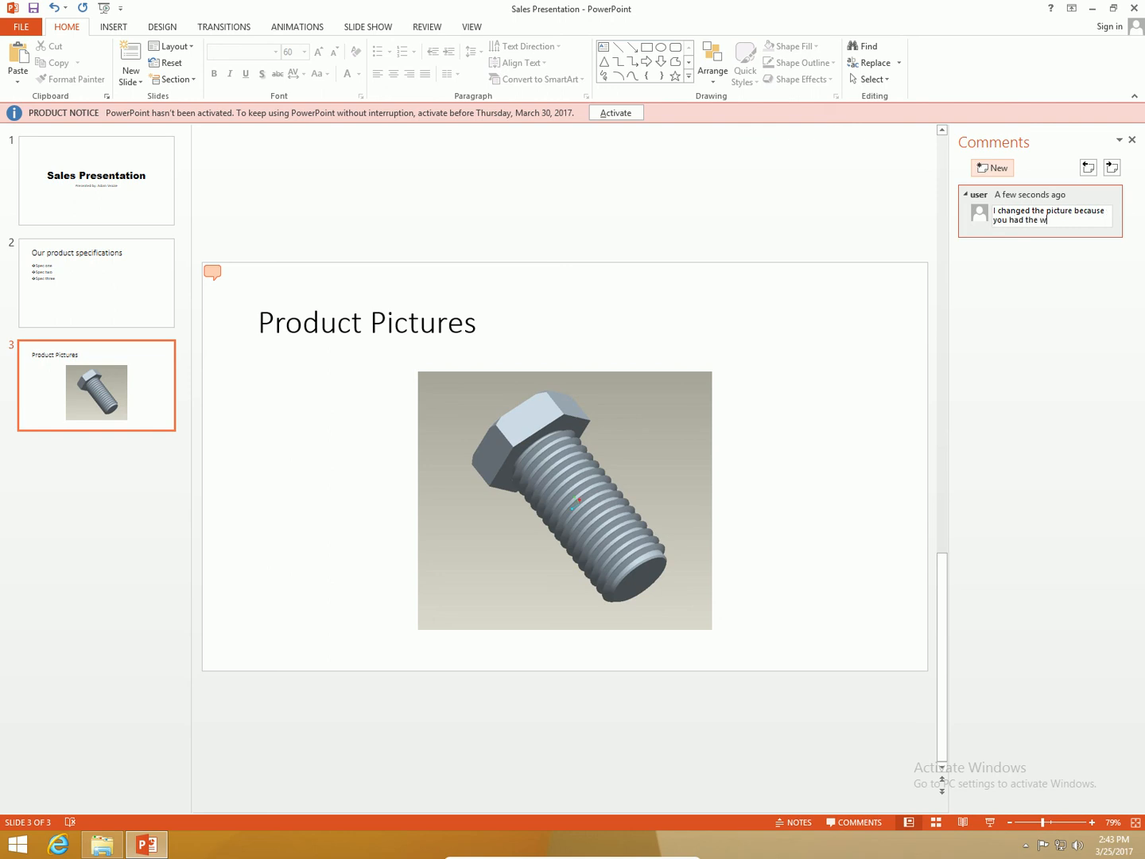
pyautogui.write('rong one inserted.')
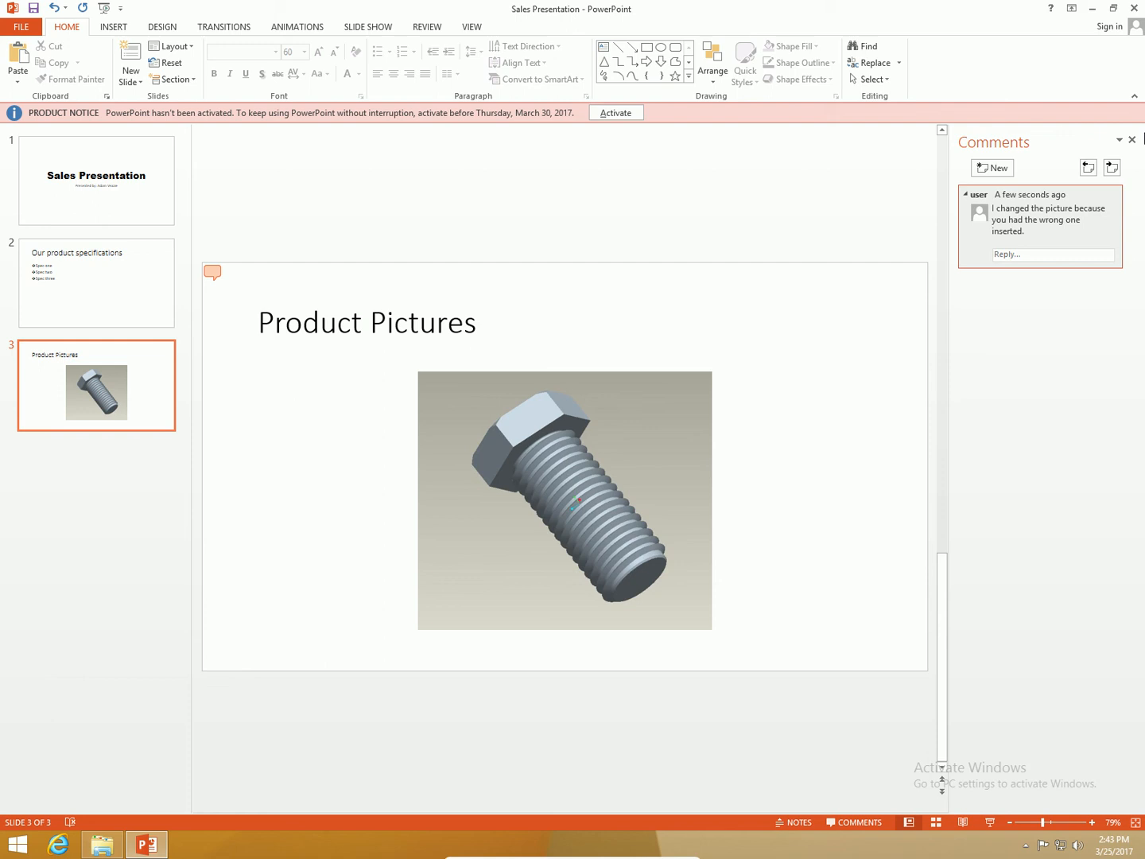
pyautogui.moveTo(1132, 9)
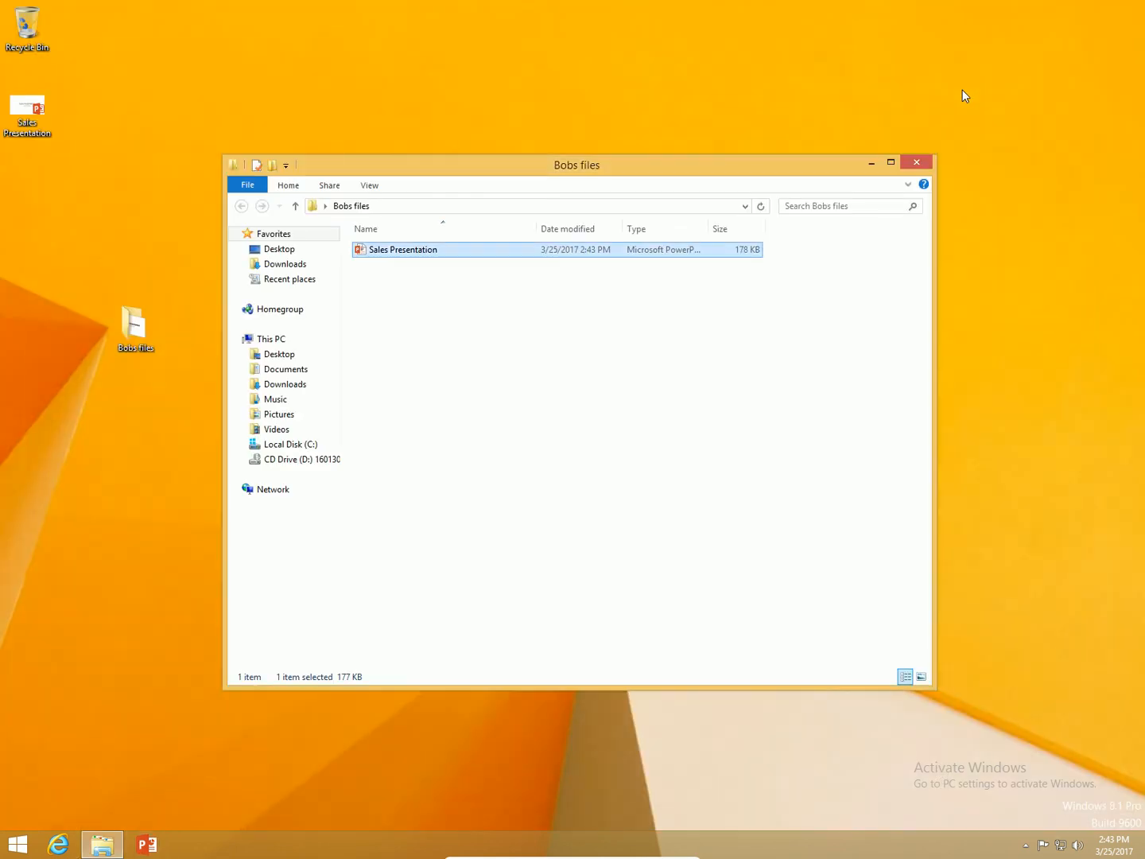
# Close the Bobs files folder window and open the desktop's original Sales Presentation.
pyautogui.click(916, 162)
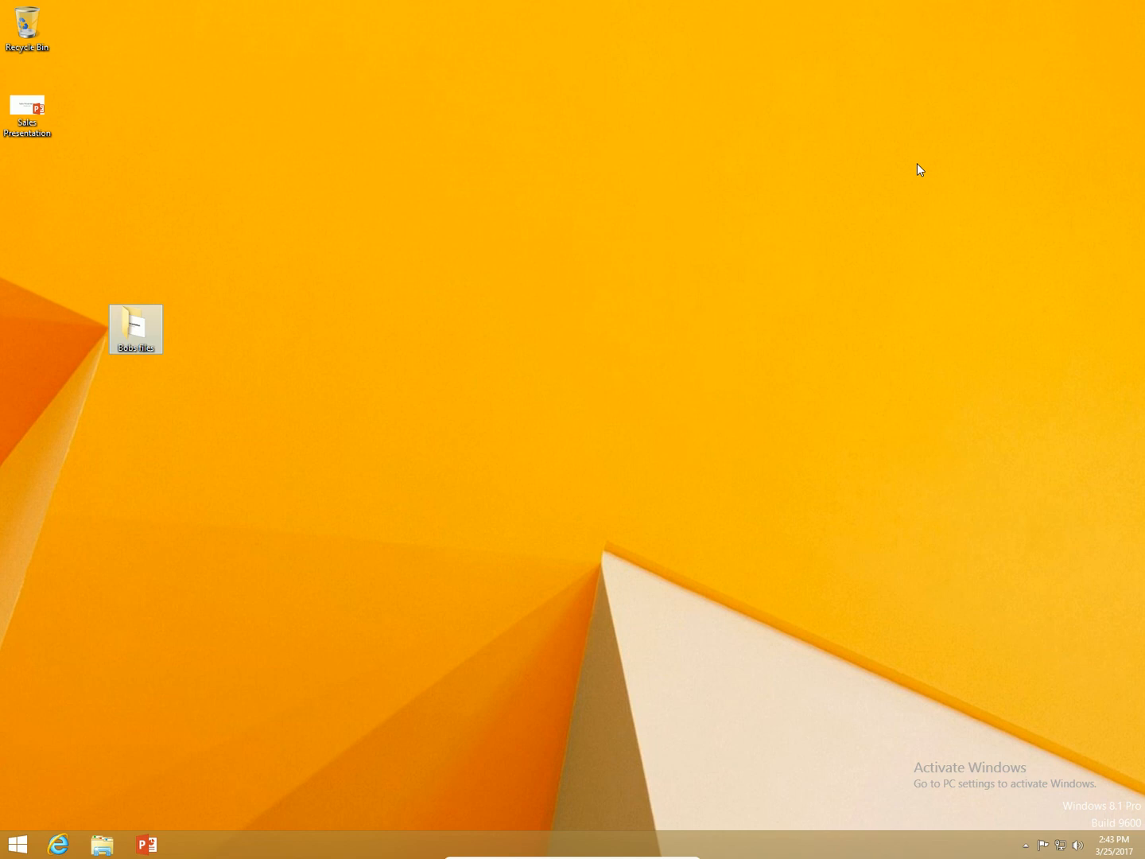
pyautogui.moveTo(307, 189)
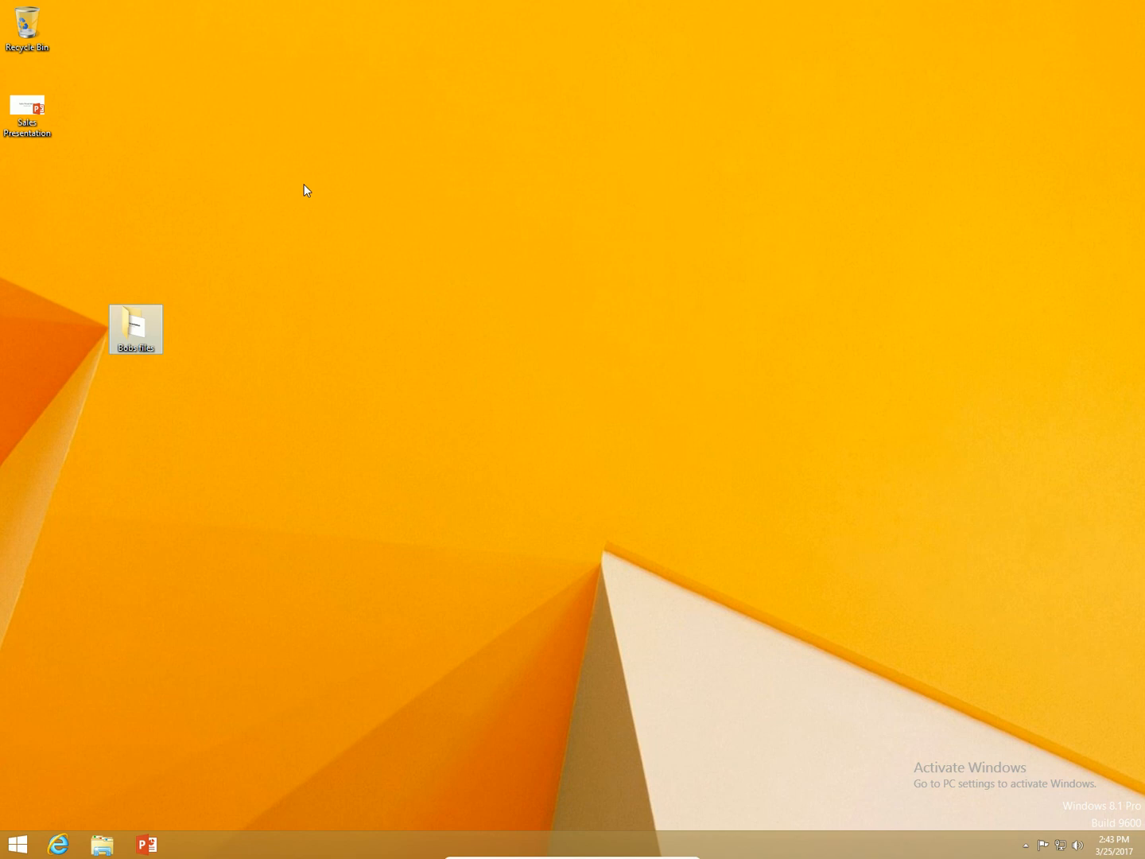
pyautogui.moveTo(201, 155)
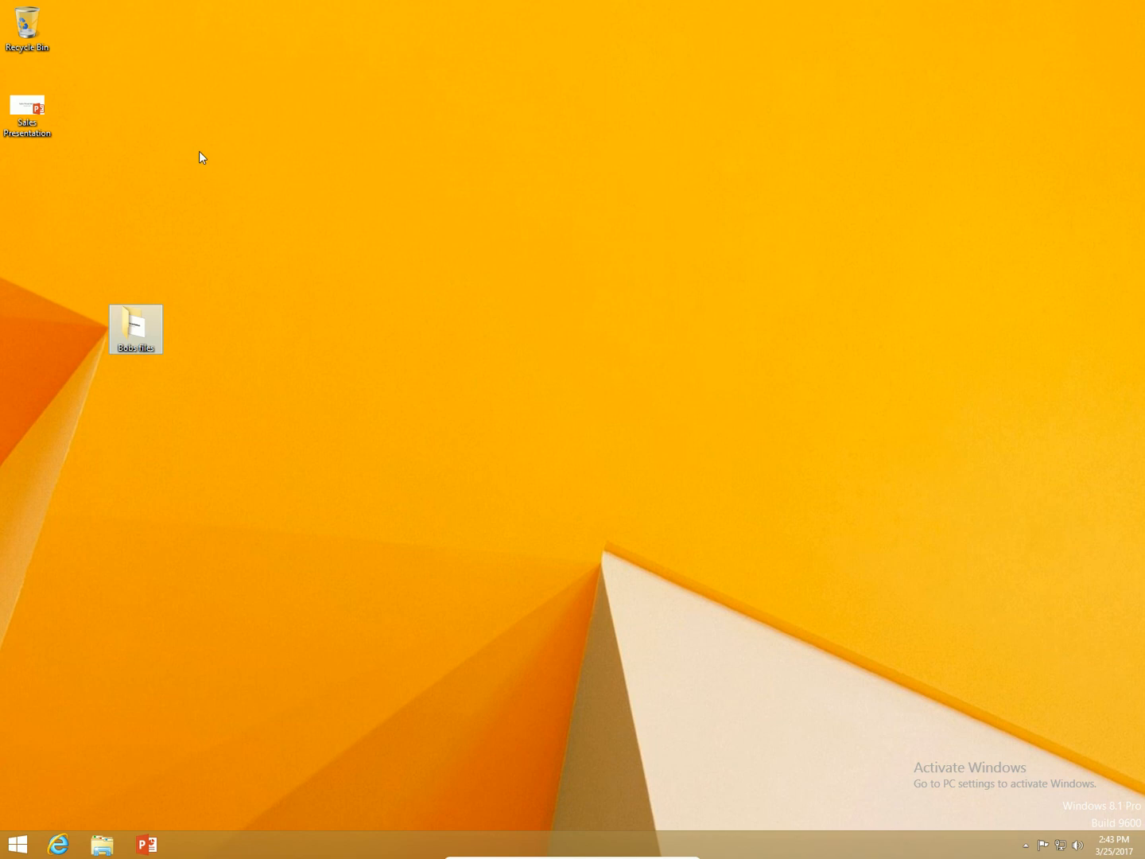
pyautogui.moveTo(104, 269)
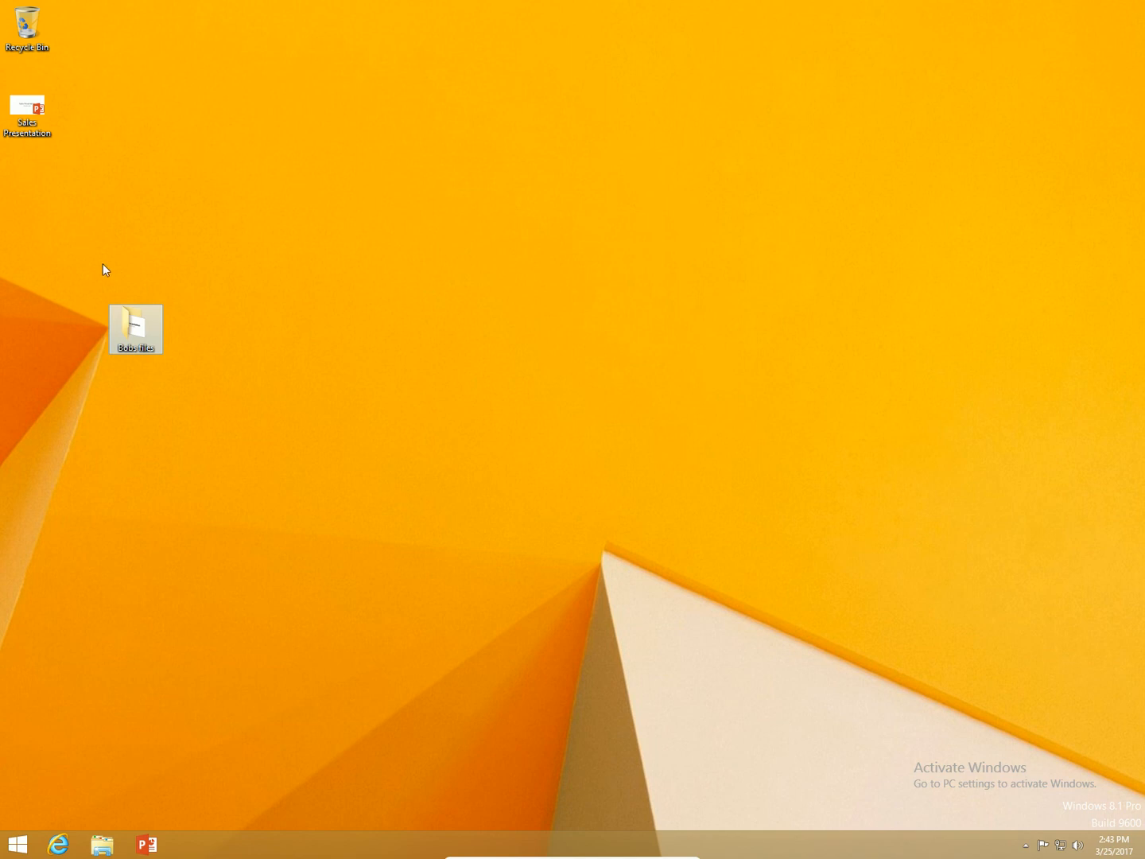
pyautogui.moveTo(22, 143)
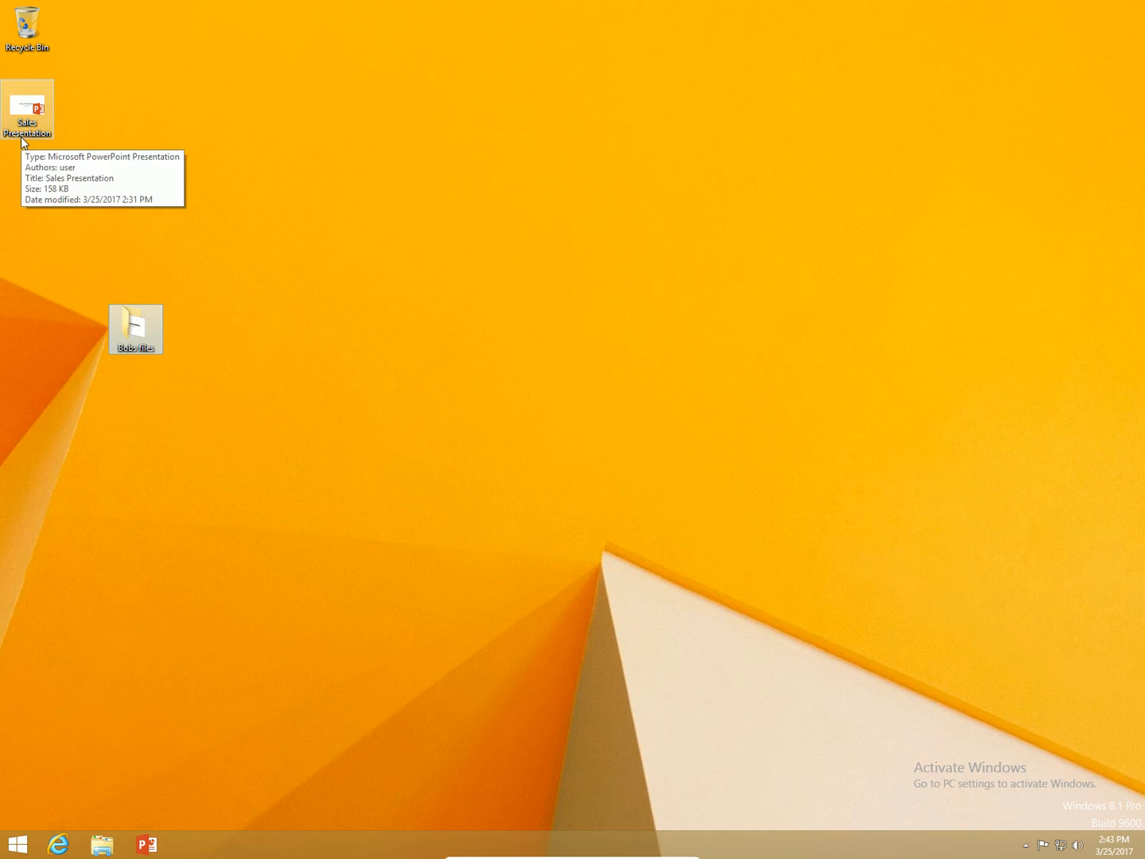
pyautogui.doubleClick(26, 110)
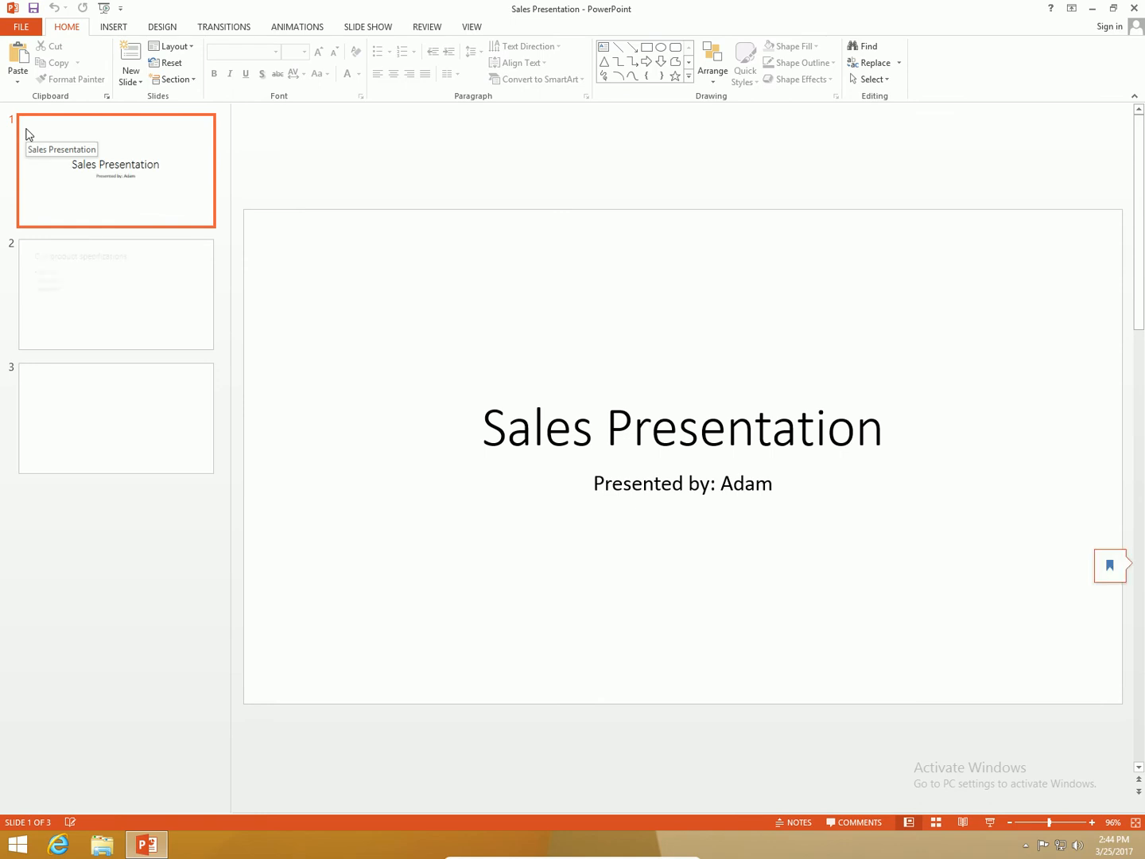
pyautogui.moveTo(357, 31)
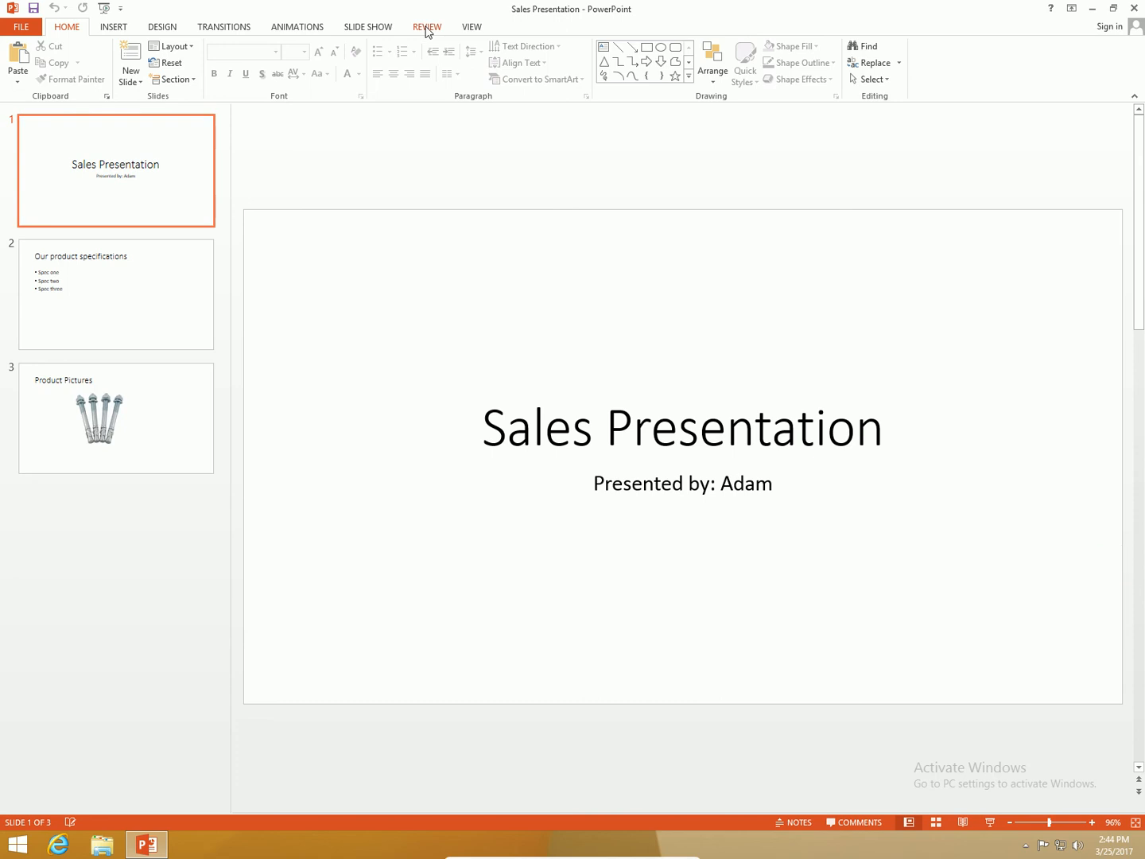
# Show the Review tab, dismiss the Activate Office prompt, and launch Compare.
pyautogui.click(427, 26)
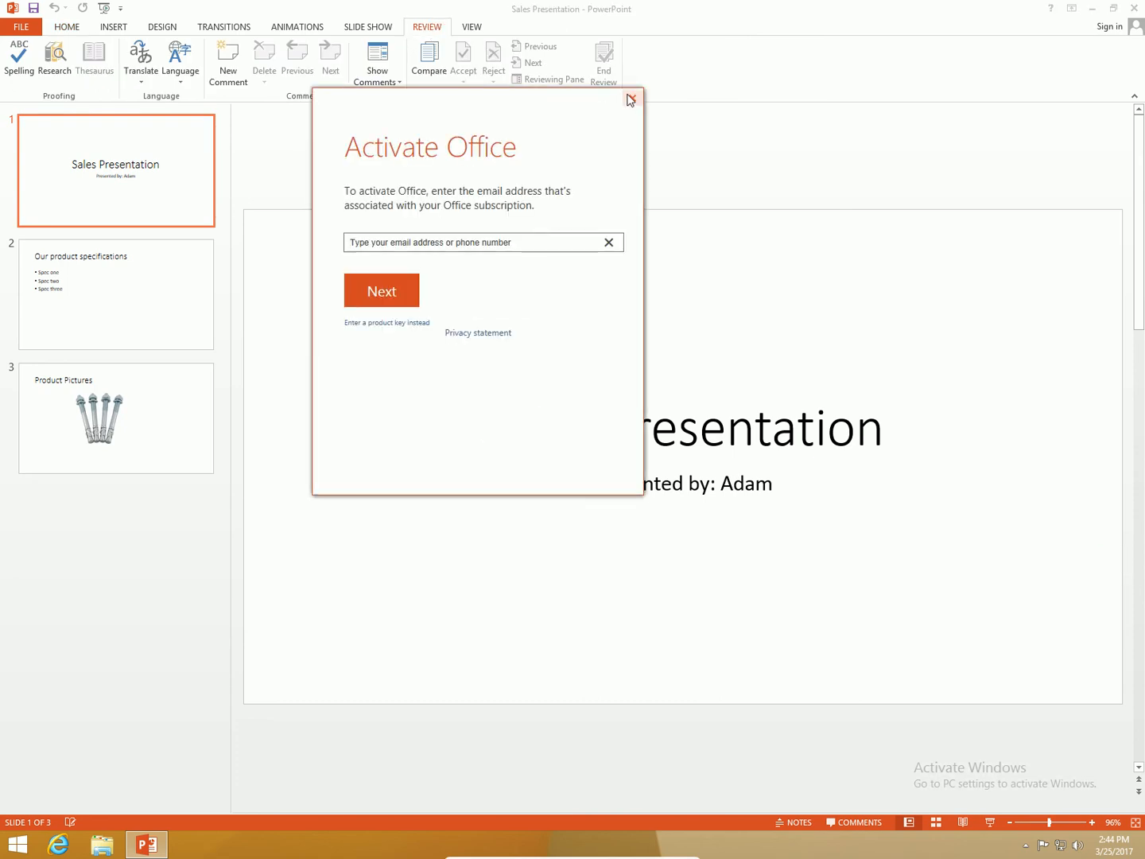
pyautogui.click(629, 99)
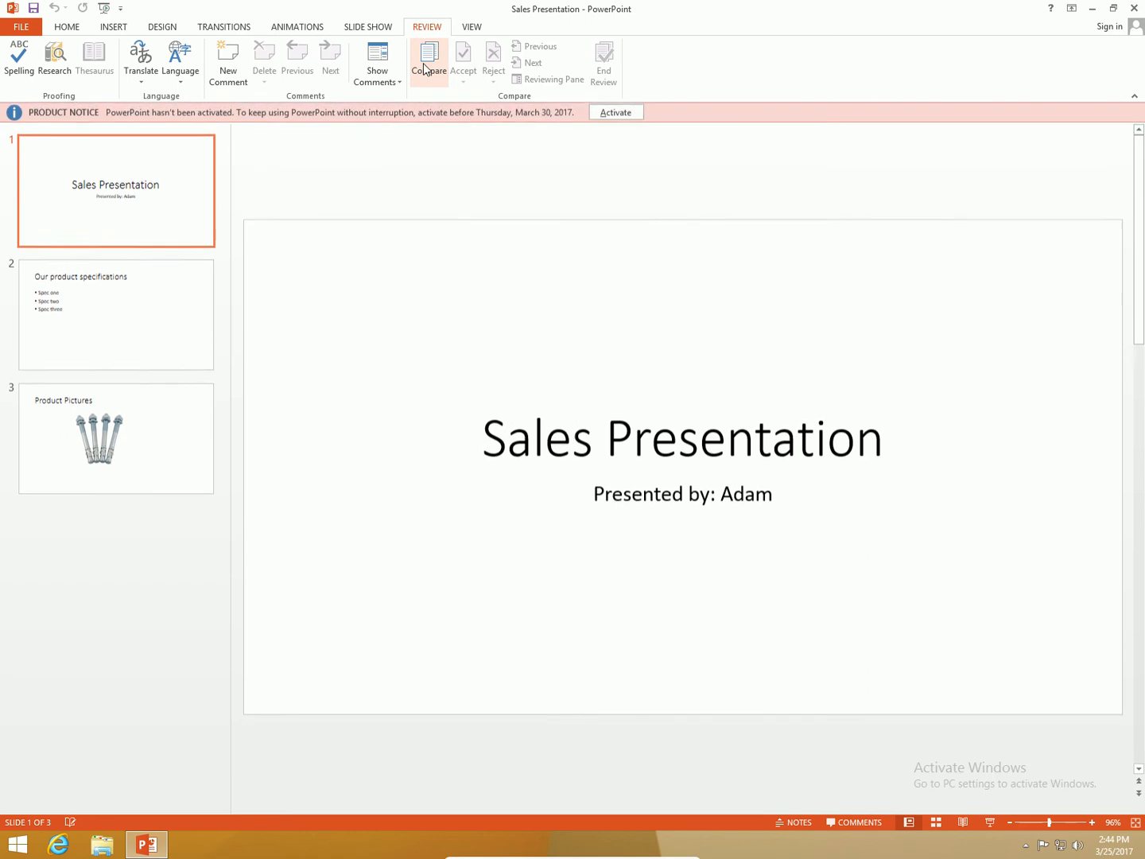
pyautogui.click(427, 60)
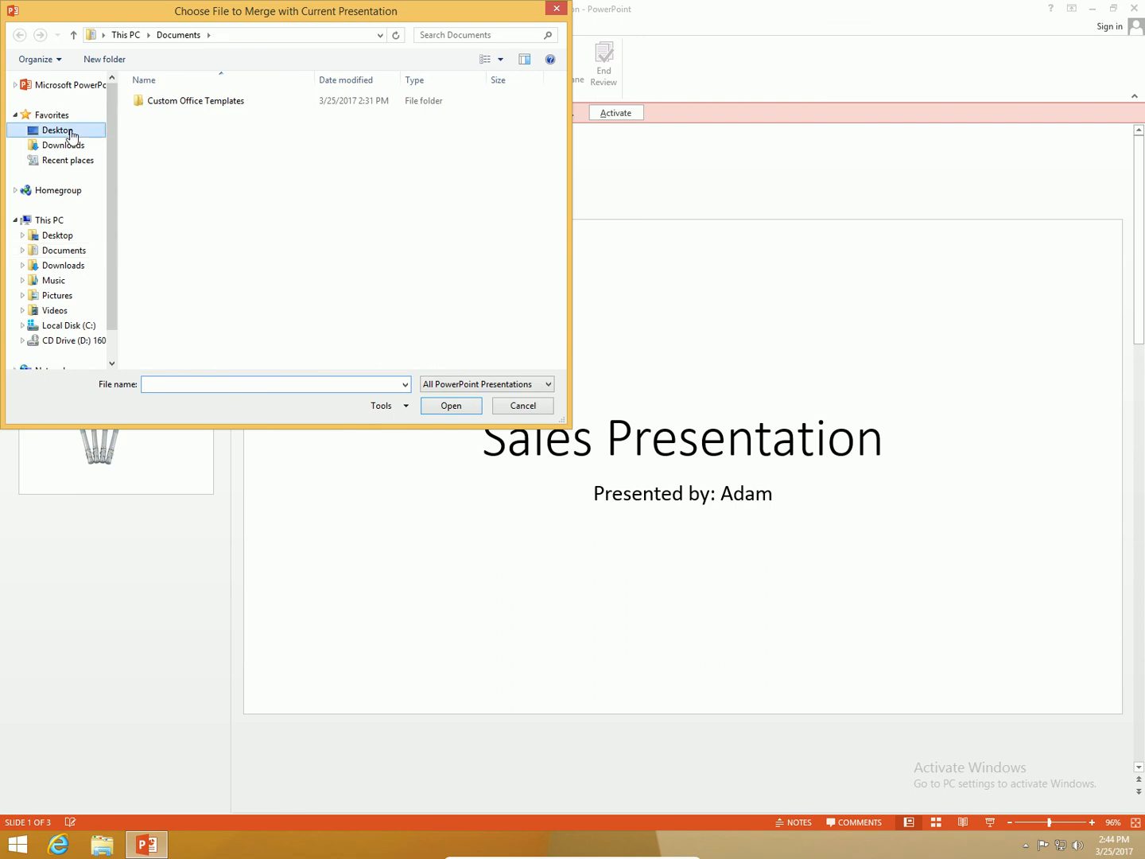
# Rename the Bobs files copy to 'Sales Presentation Bob Revision' and merge it in.
pyautogui.click(56, 130)
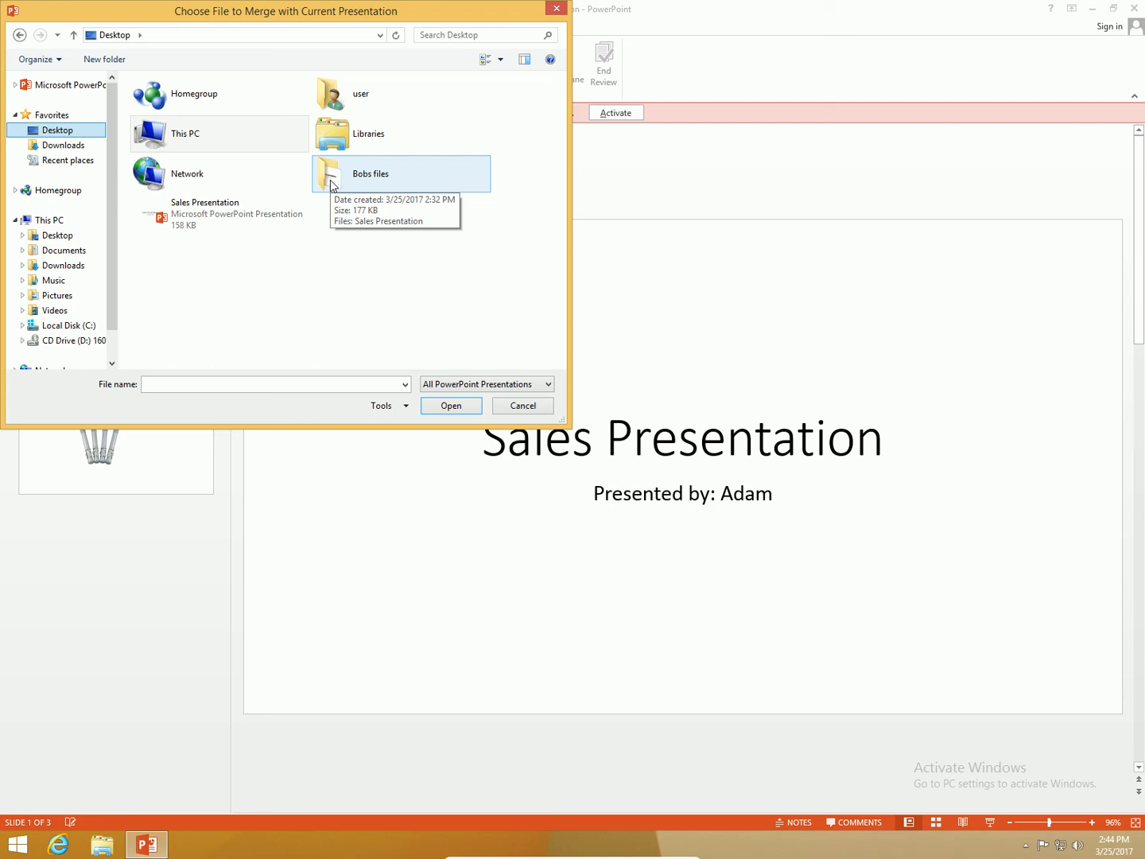
pyautogui.doubleClick(370, 173)
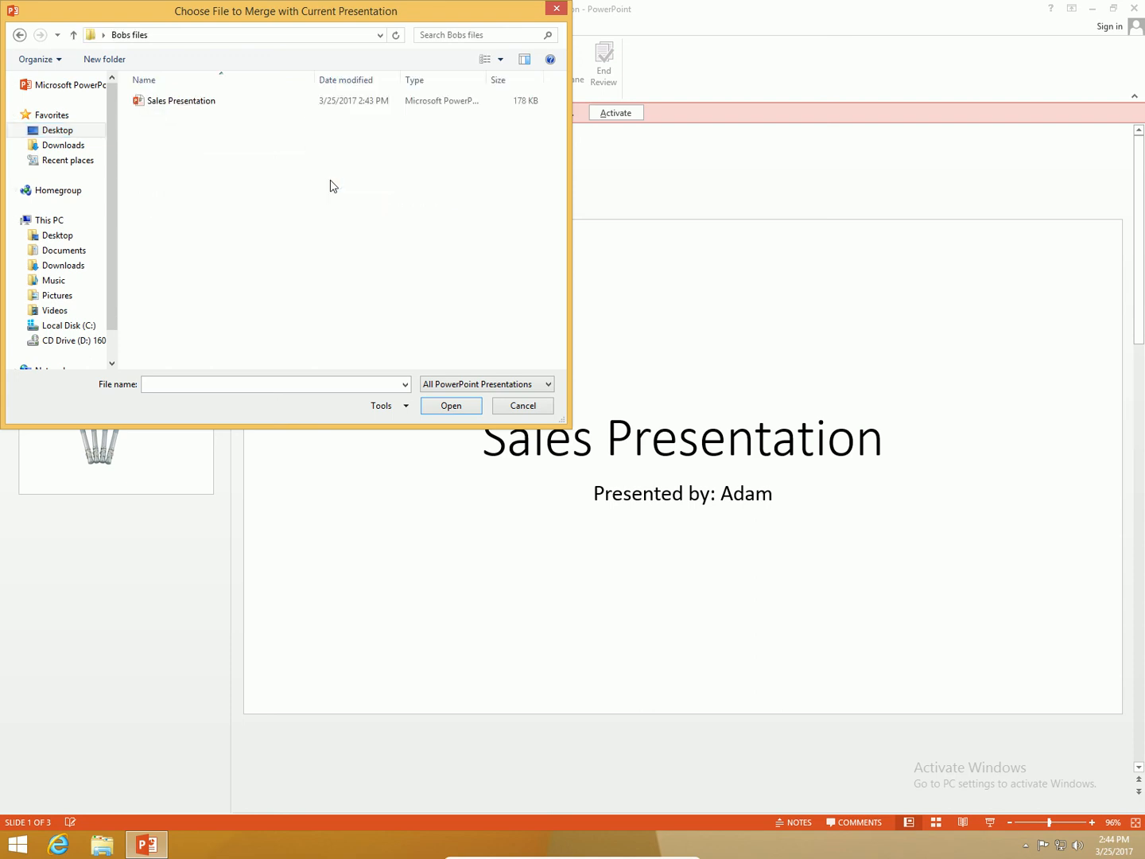
pyautogui.click(183, 101)
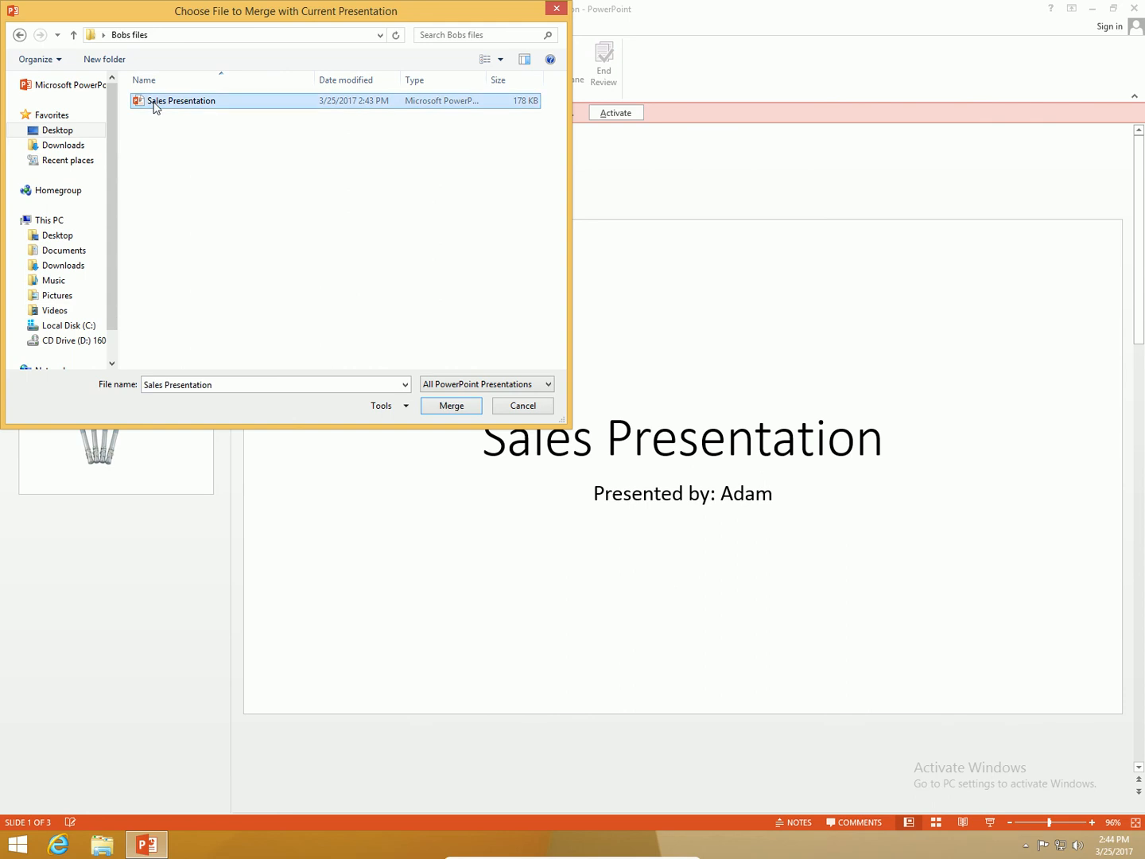
pyautogui.rightClick(182, 101)
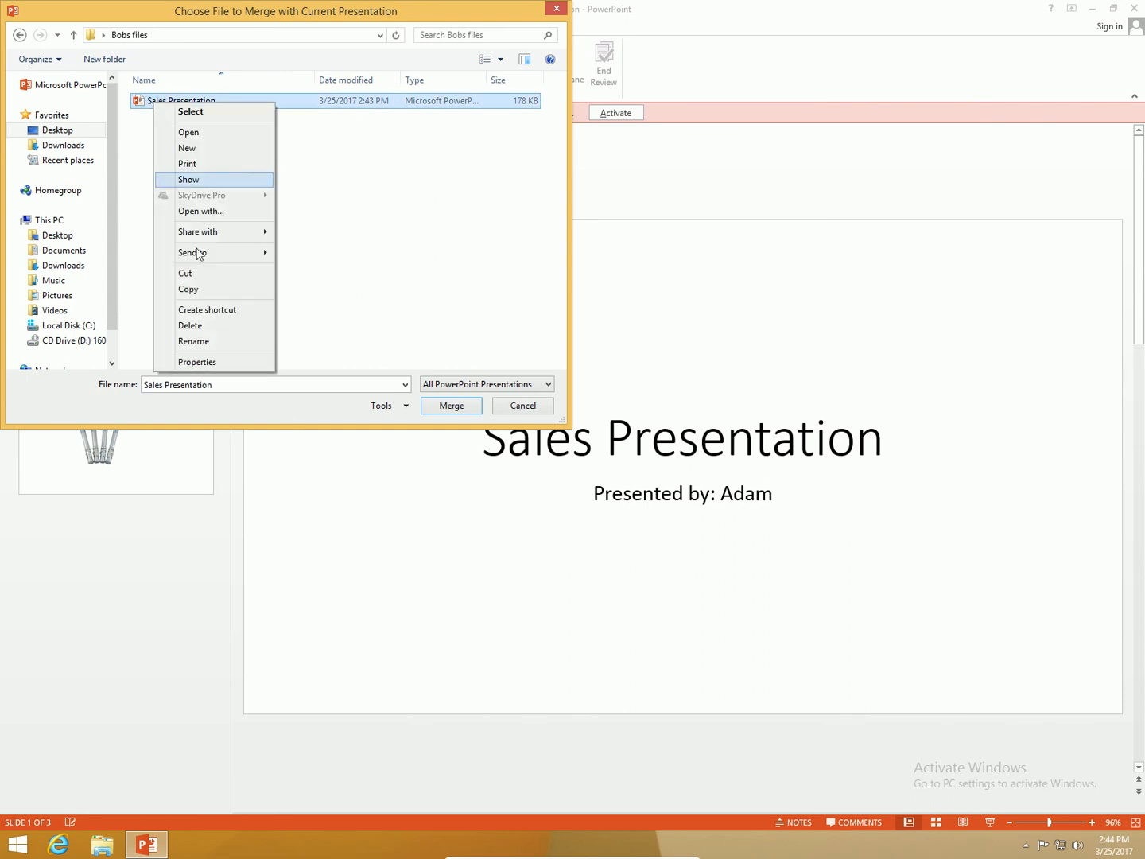
pyautogui.click(194, 341)
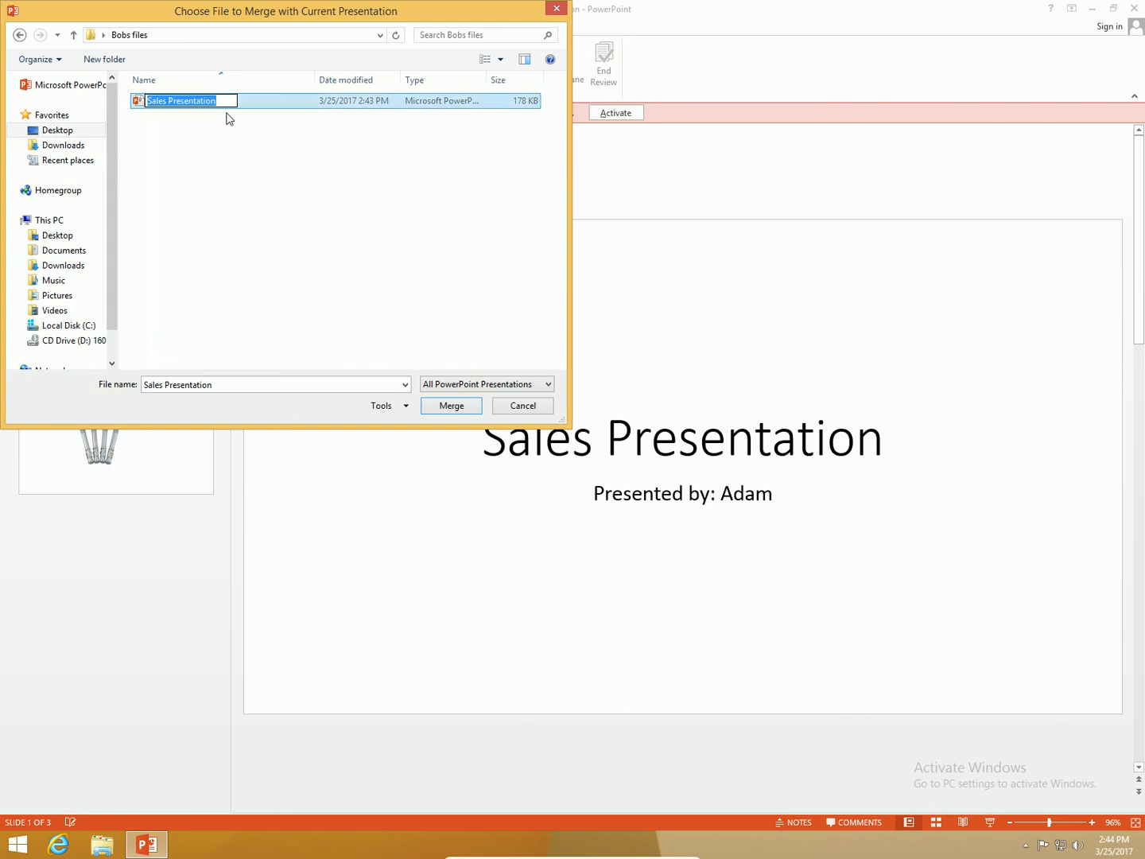
pyautogui.click(183, 101)
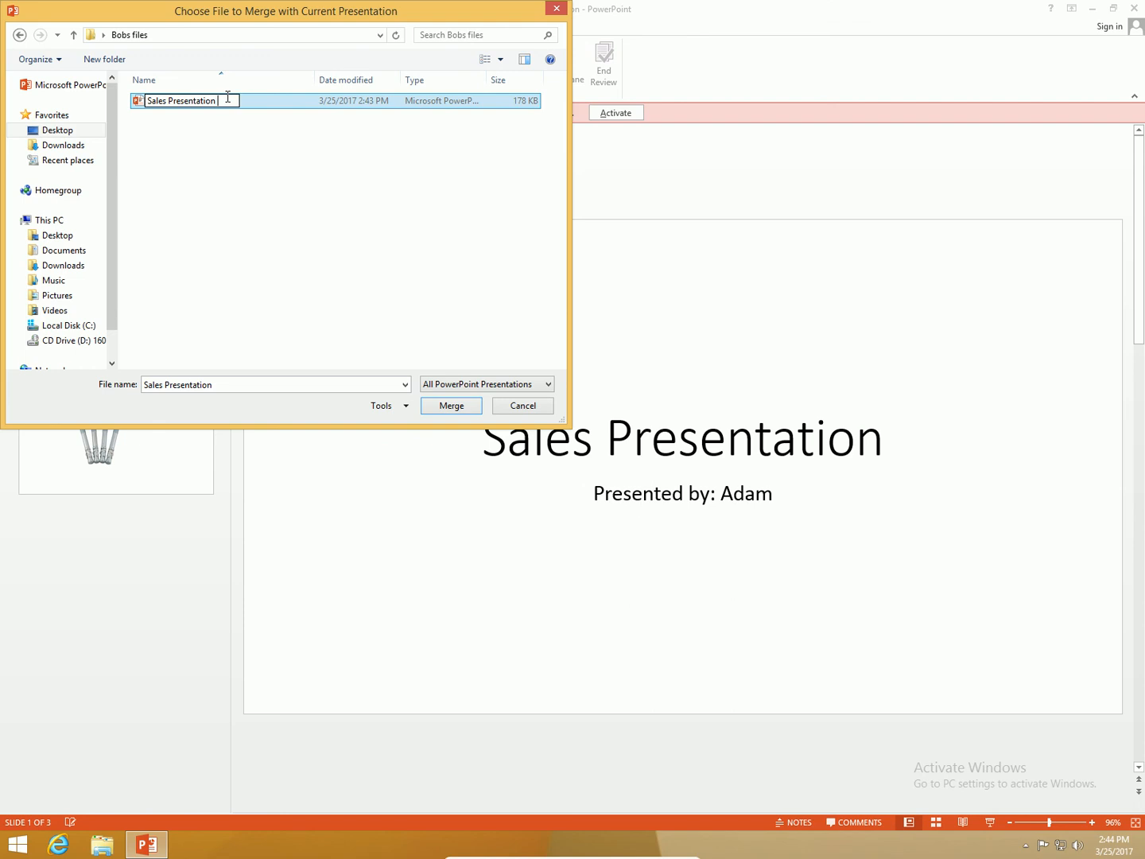
pyautogui.write('Bob Revision')
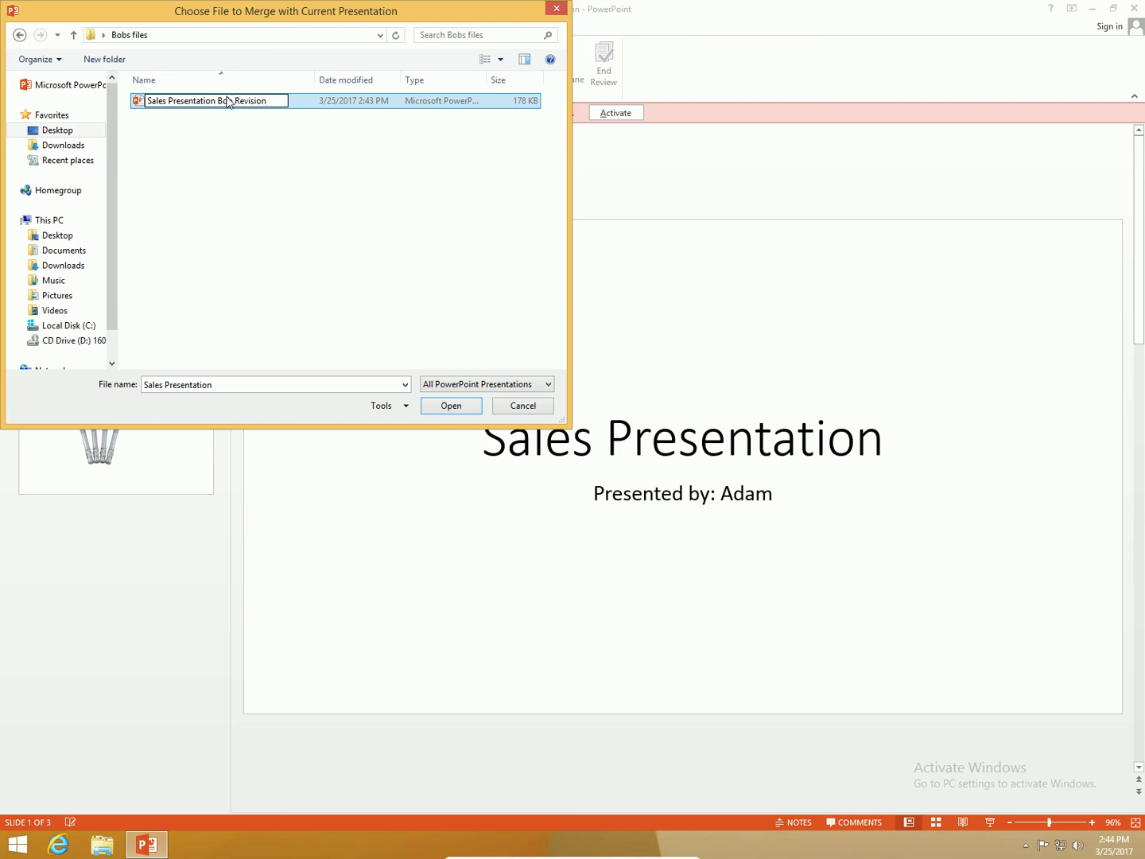
pyautogui.click(223, 100)
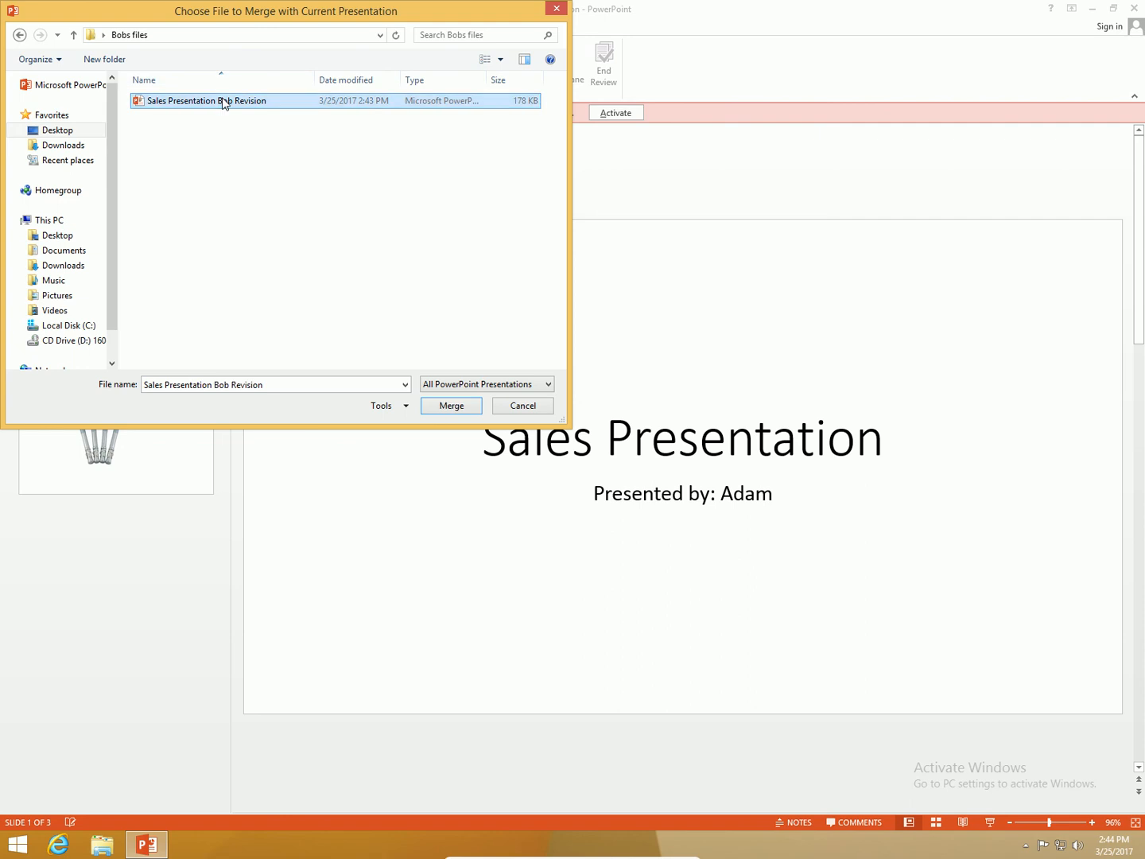
pyautogui.click(450, 405)
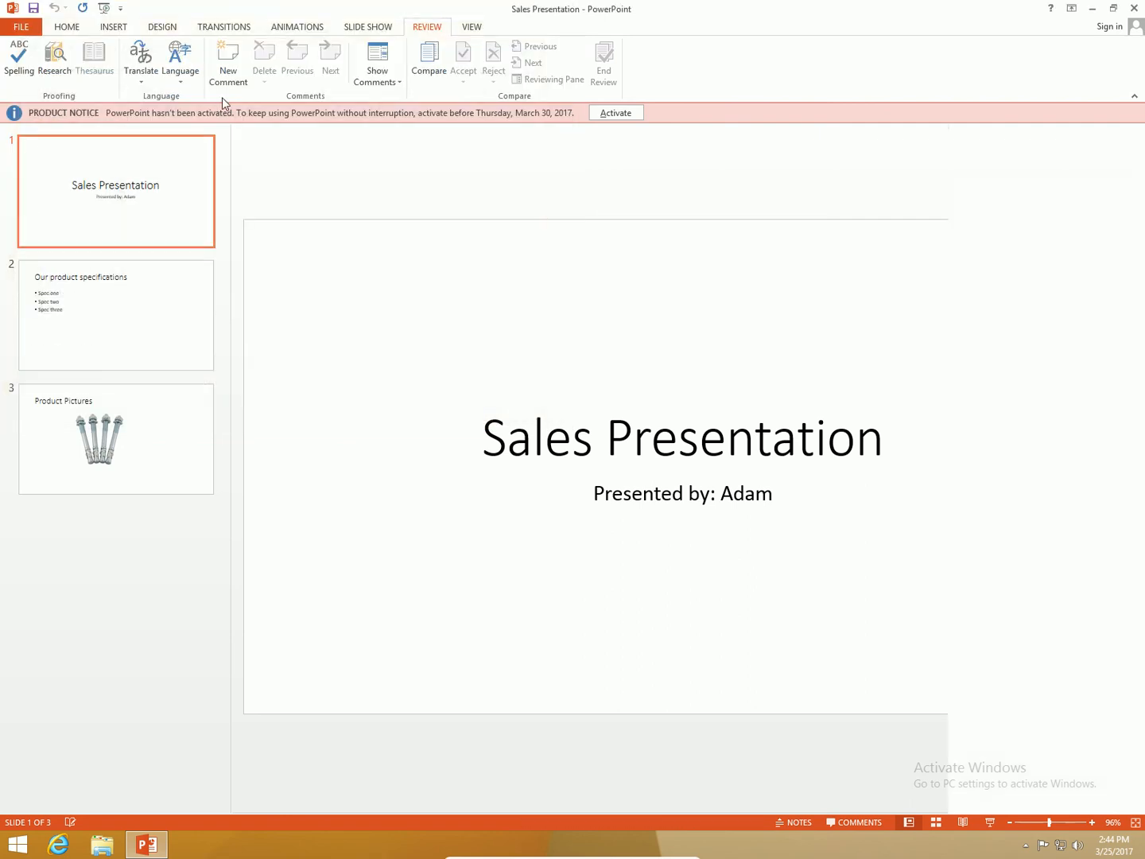
# Open the Reviewing Pane and inspect the slide 1 title's font revision details.
pyautogui.click(547, 79)
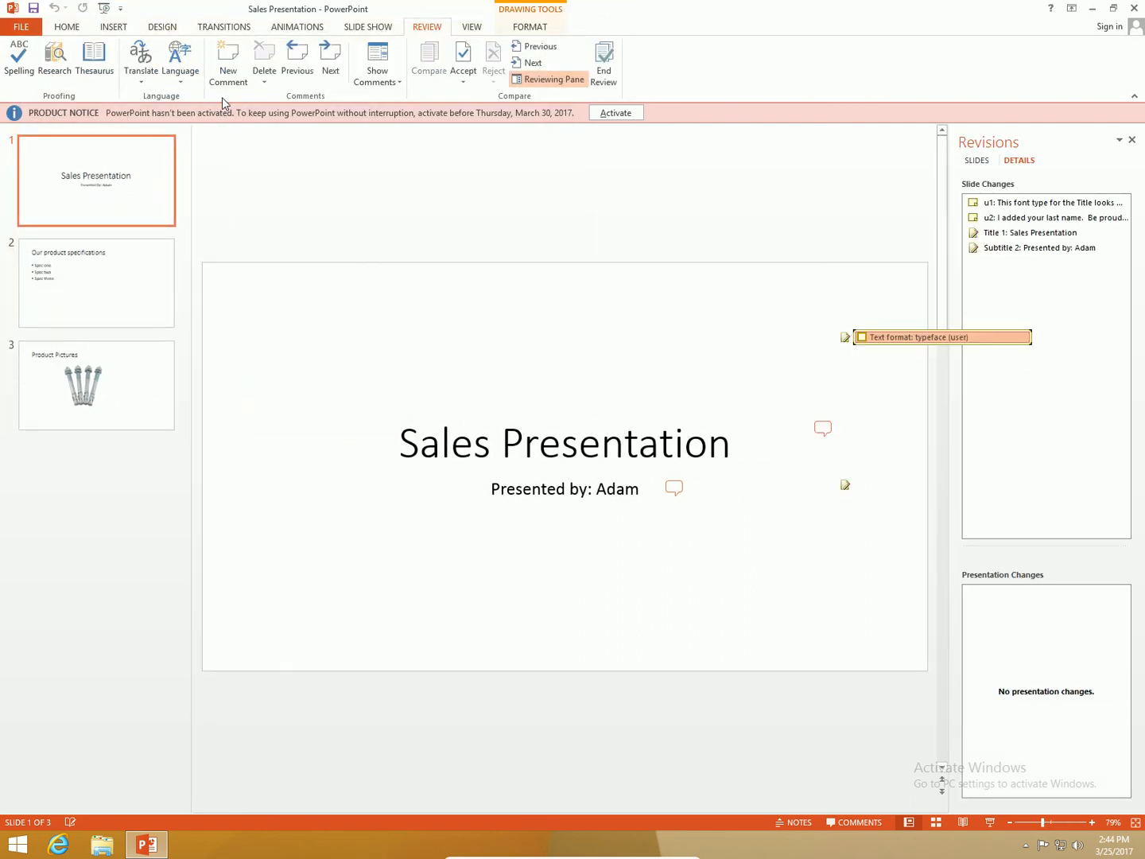
pyautogui.click(564, 443)
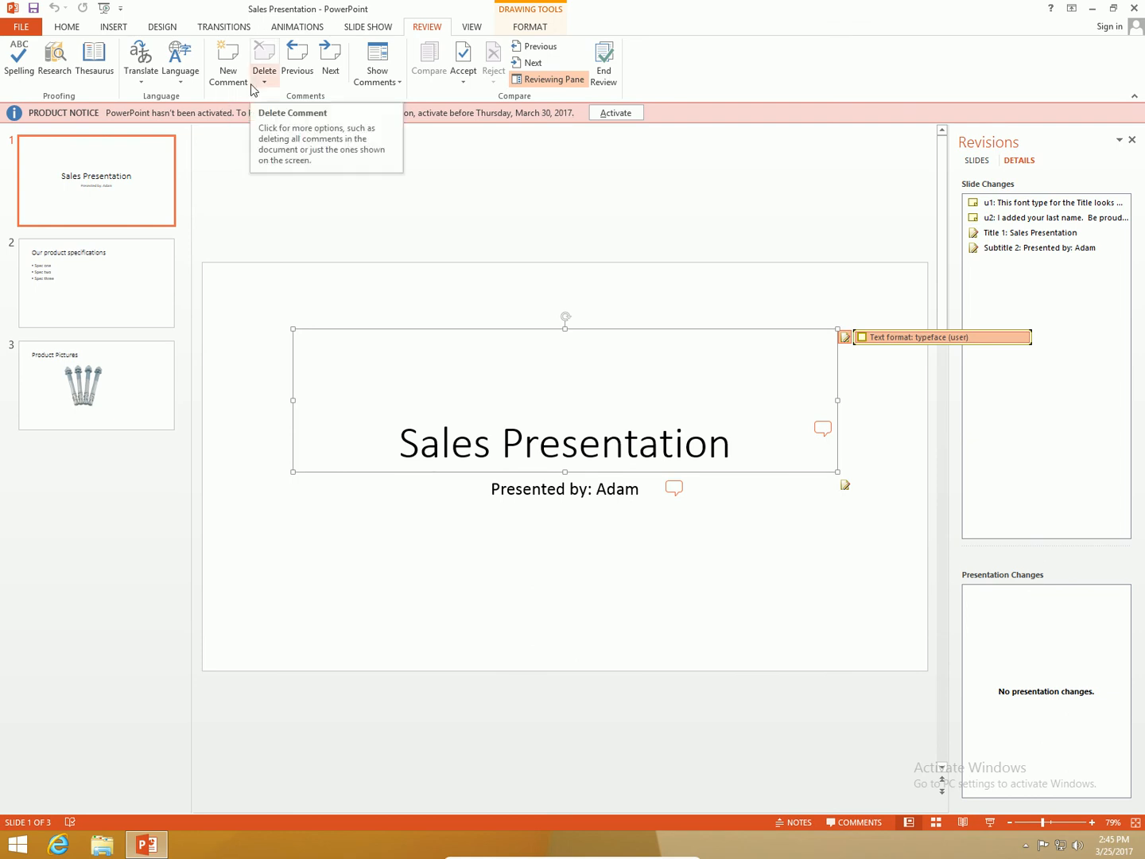
pyautogui.moveTo(531, 62)
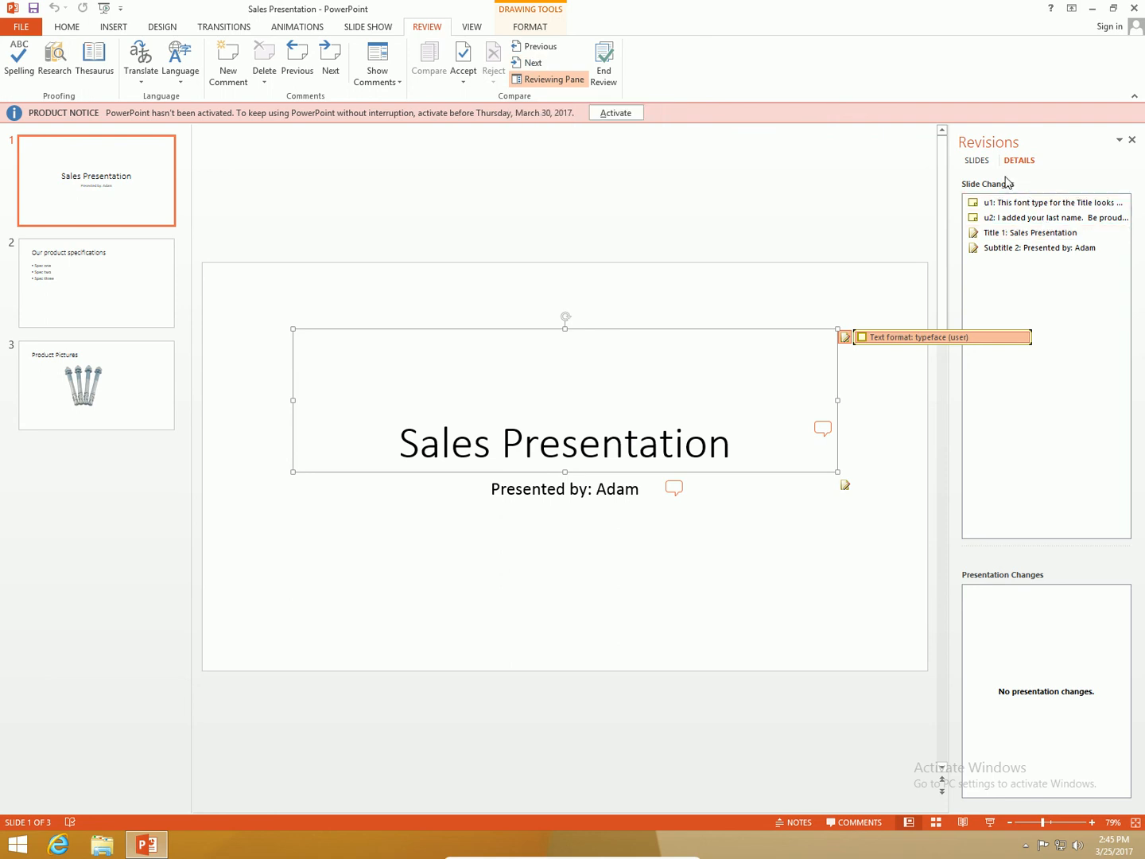
pyautogui.click(1030, 232)
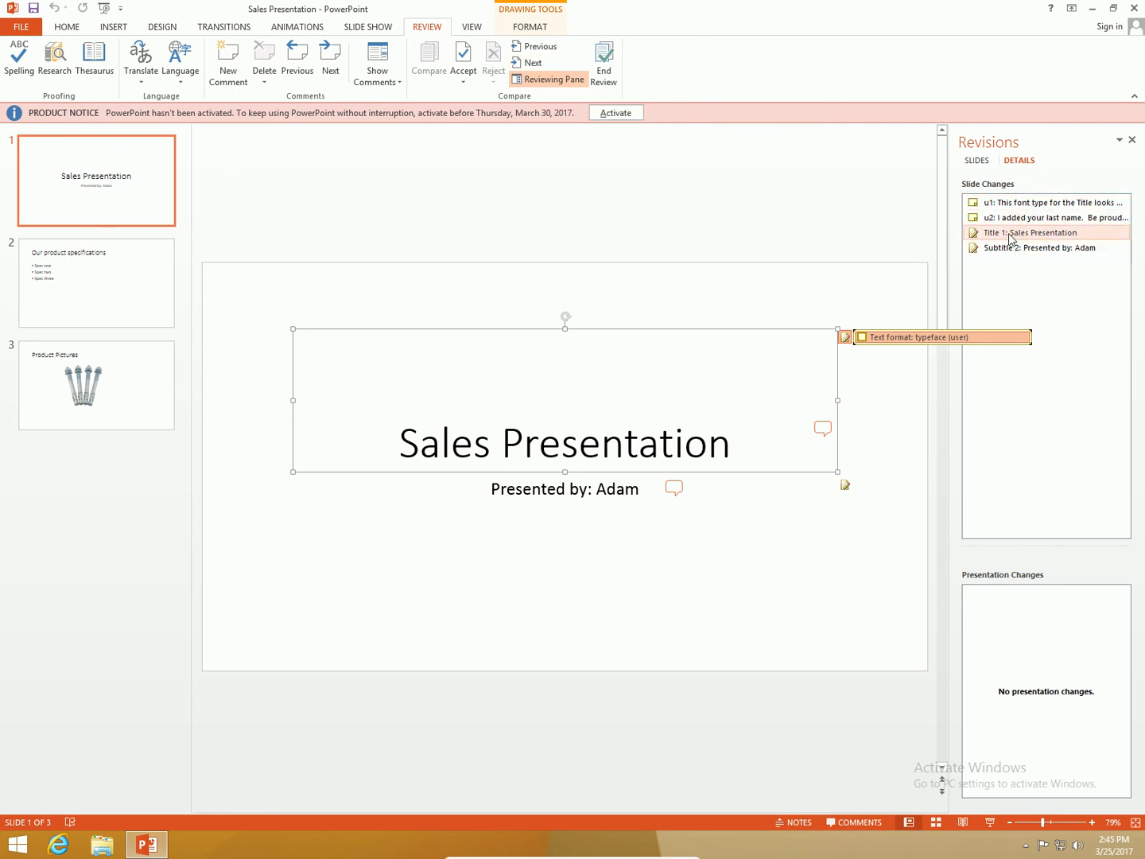
pyautogui.click(1045, 201)
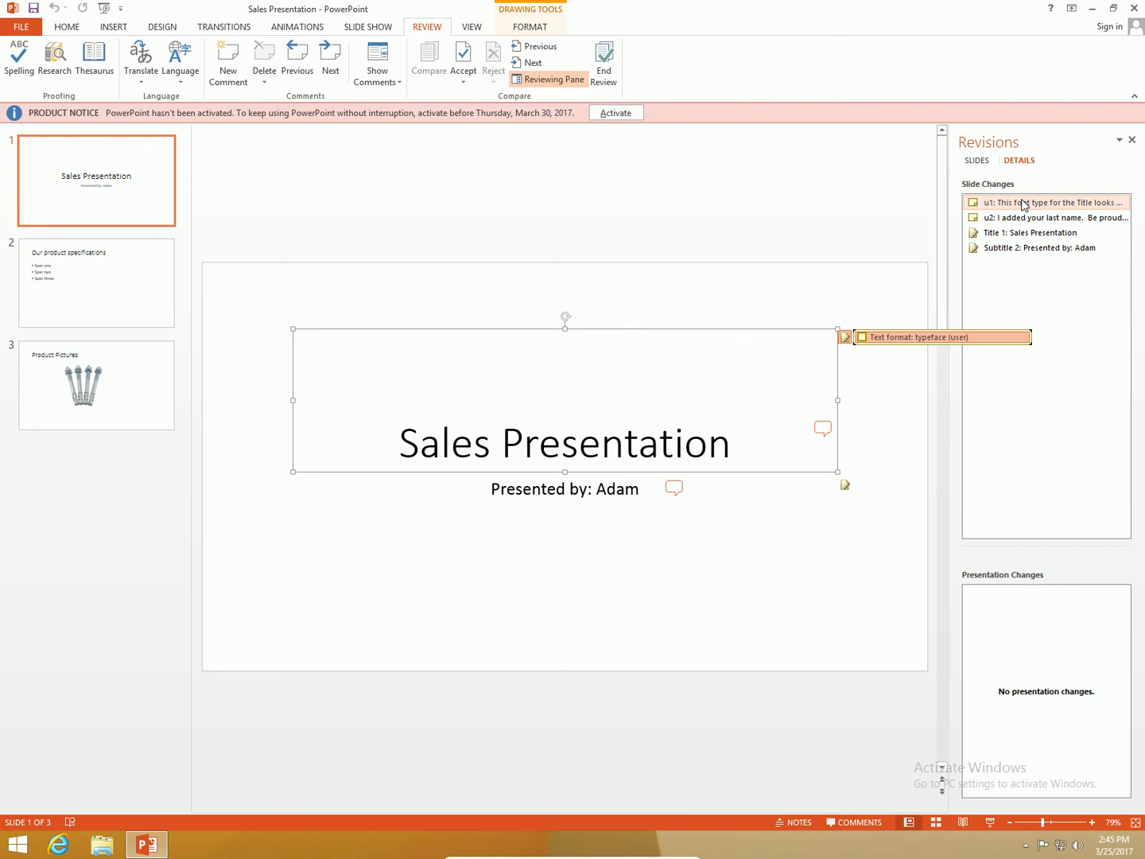
pyautogui.moveTo(1018, 216)
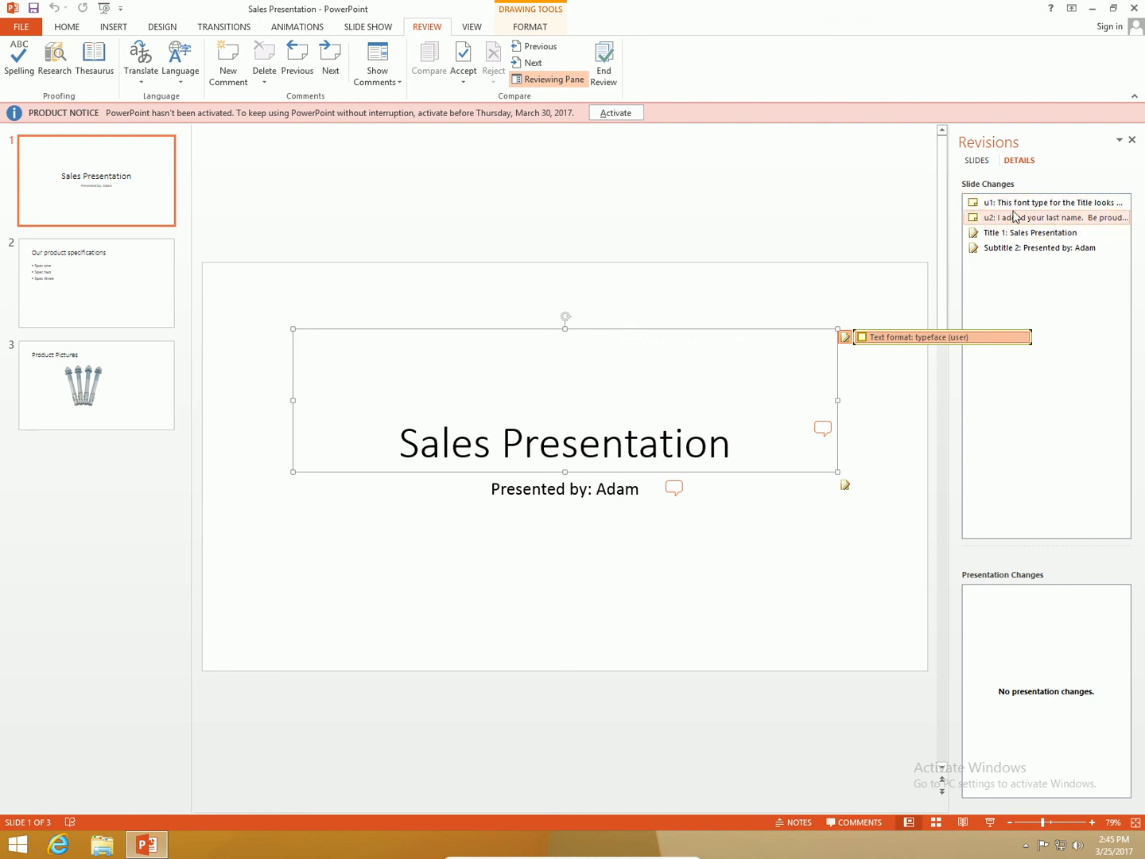
pyautogui.click(1030, 232)
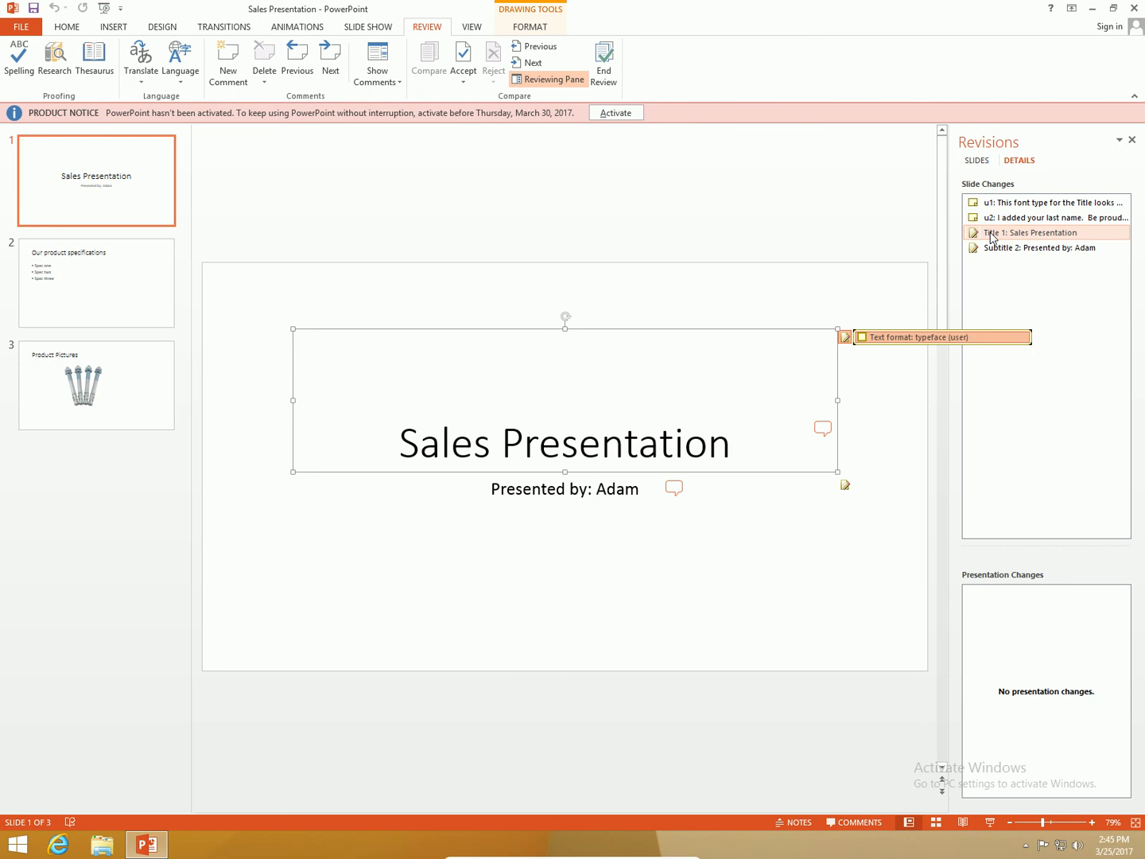
pyautogui.moveTo(861, 354)
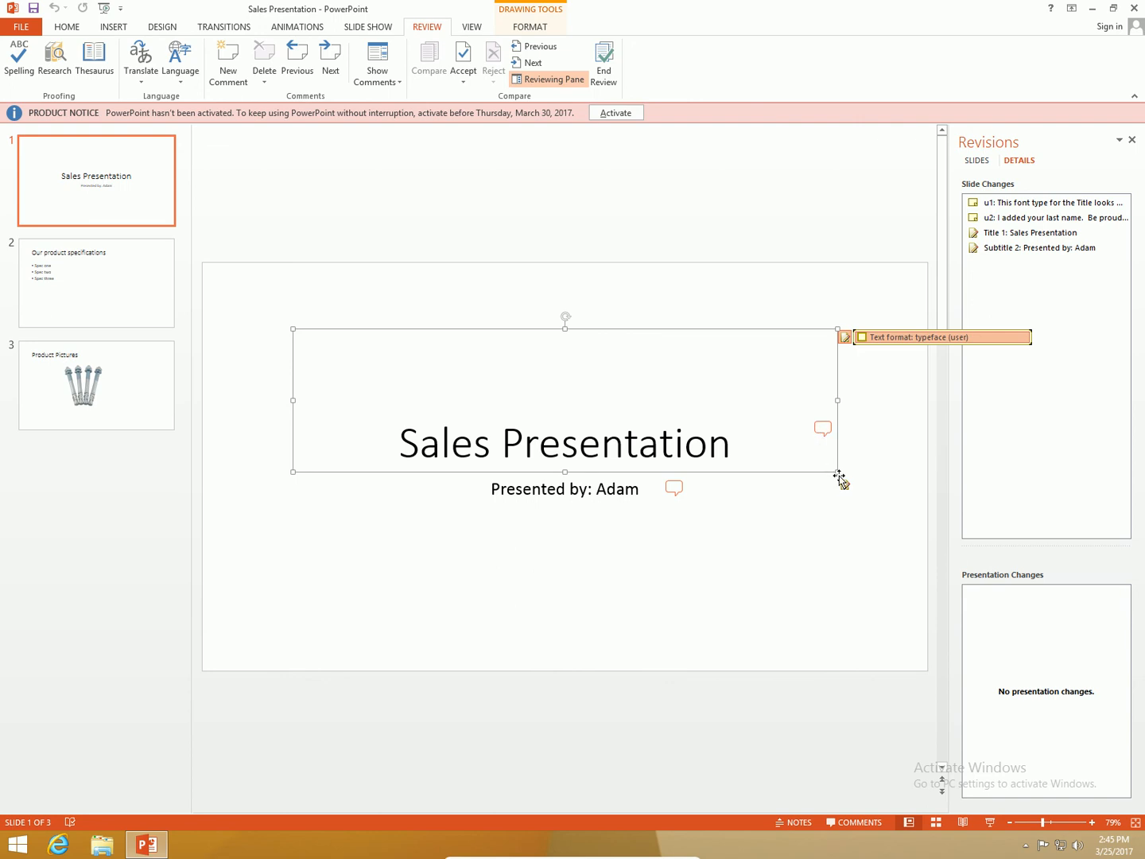
pyautogui.moveTo(912, 341)
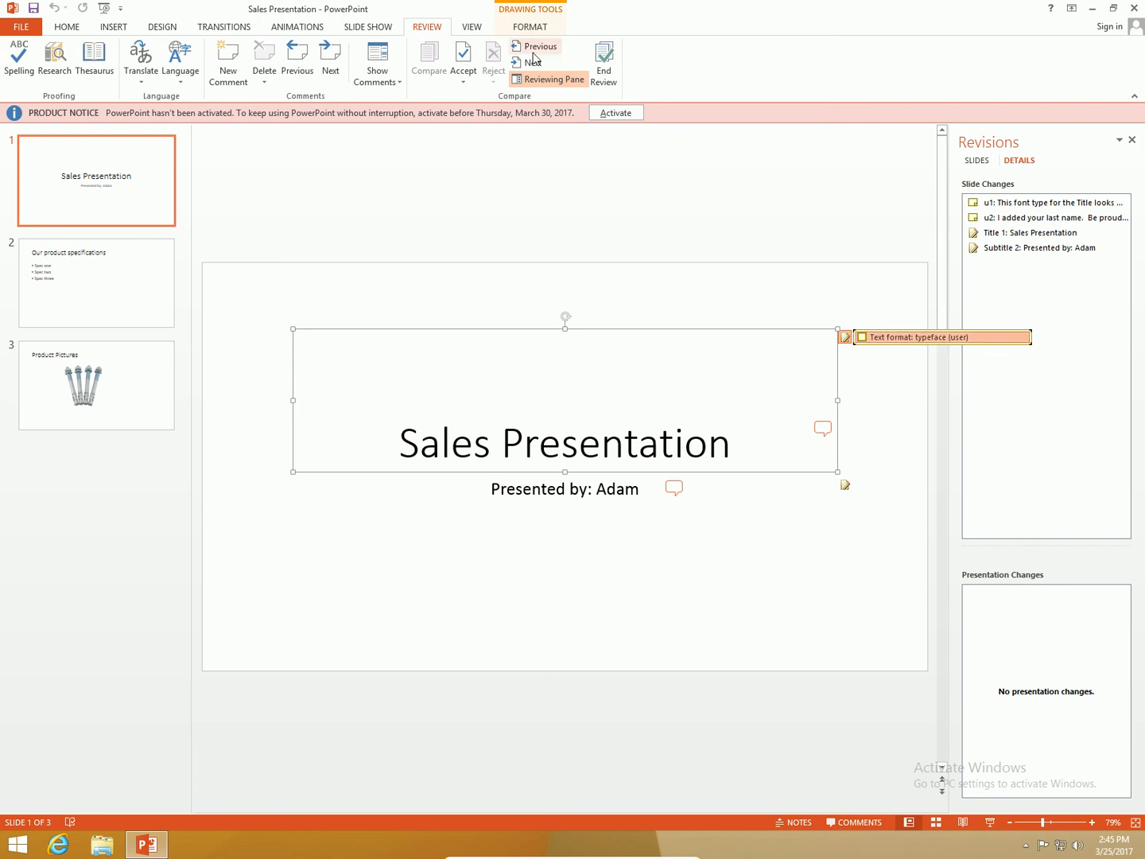
# Accept the Title 1 Arial Black font change, then advance to the subtitle revision.
pyautogui.click(529, 62)
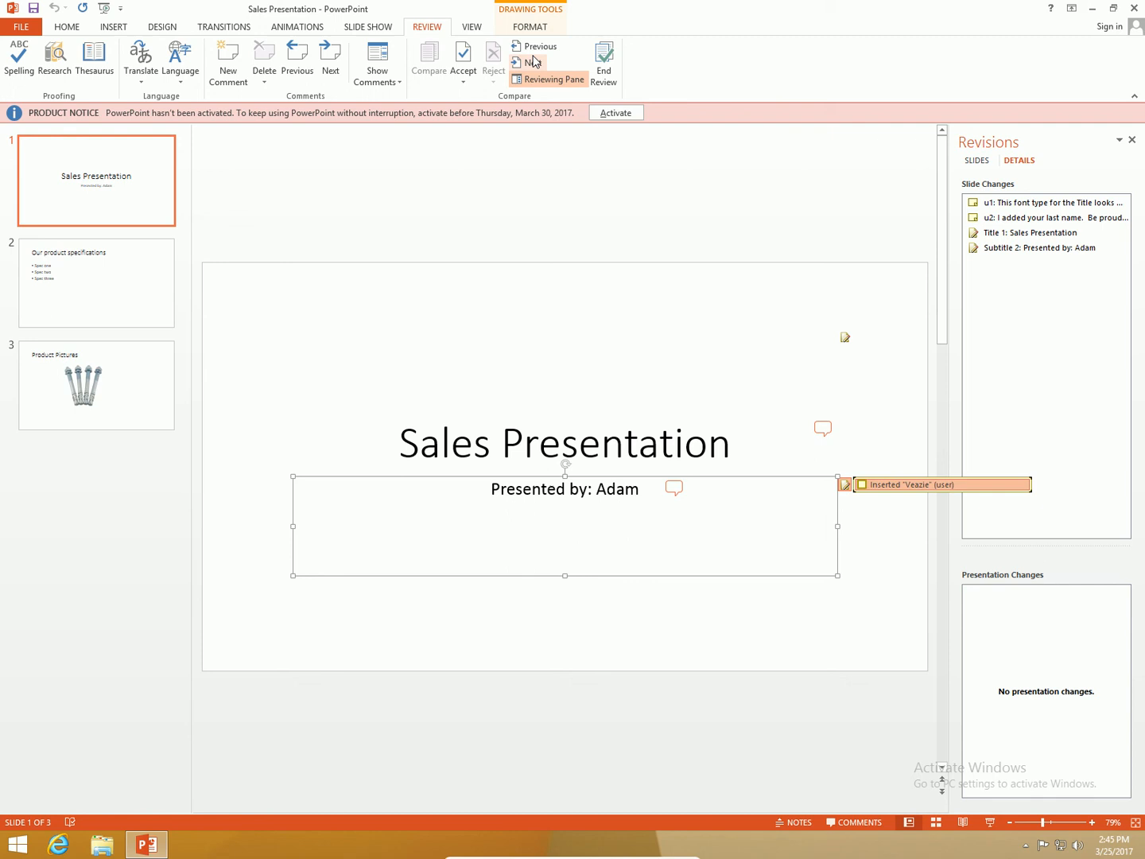
pyautogui.moveTo(539, 46)
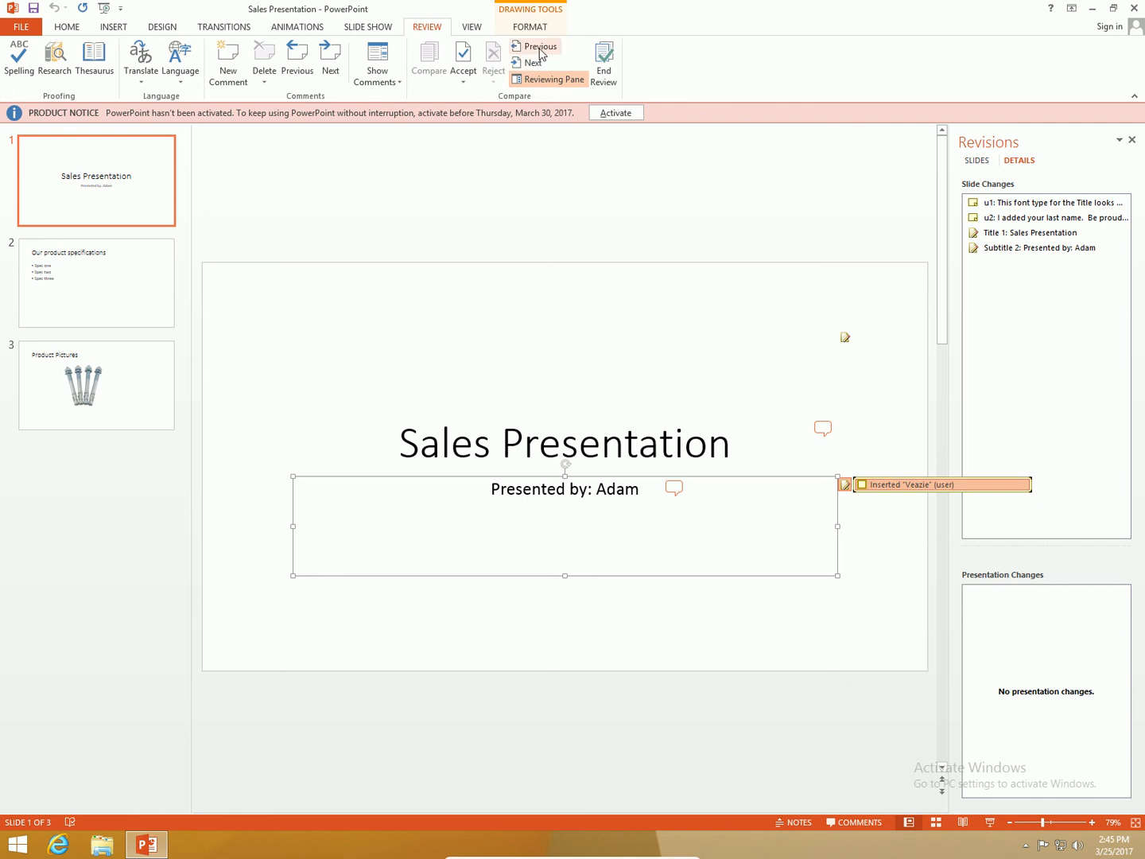
pyautogui.click(535, 46)
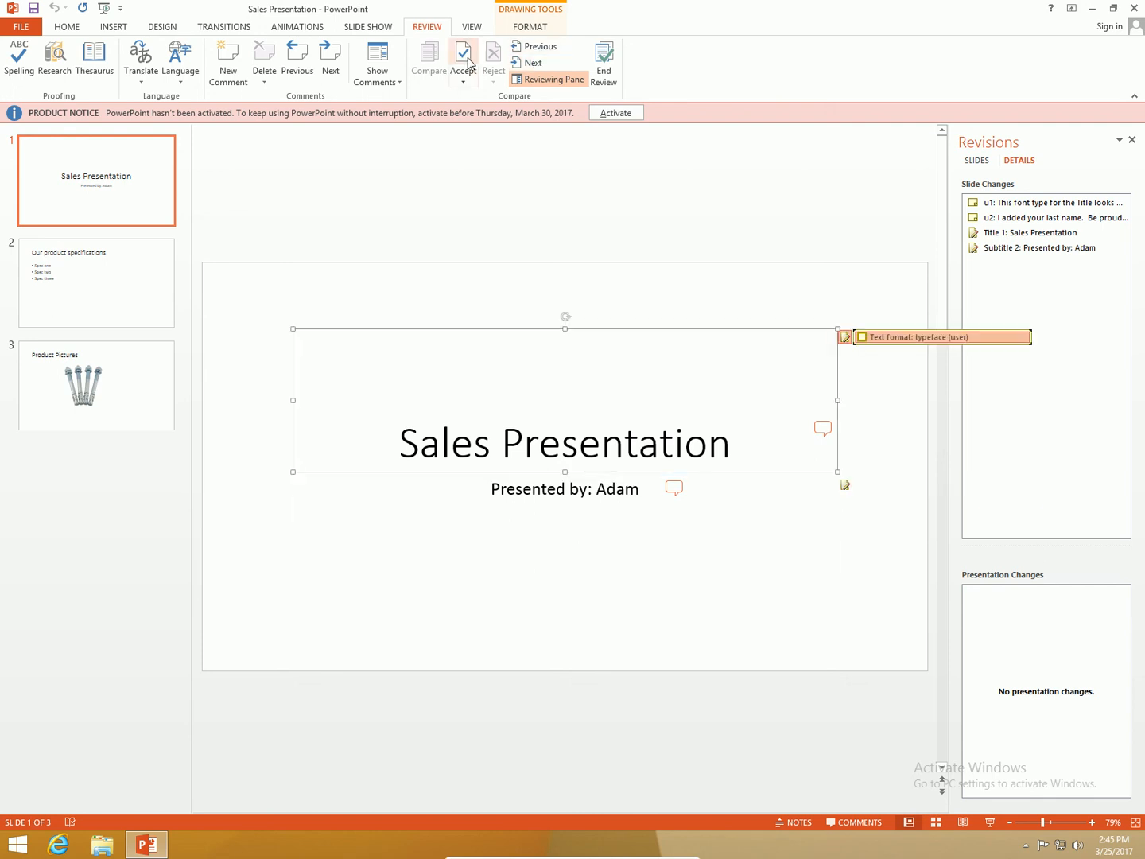
pyautogui.moveTo(463, 56)
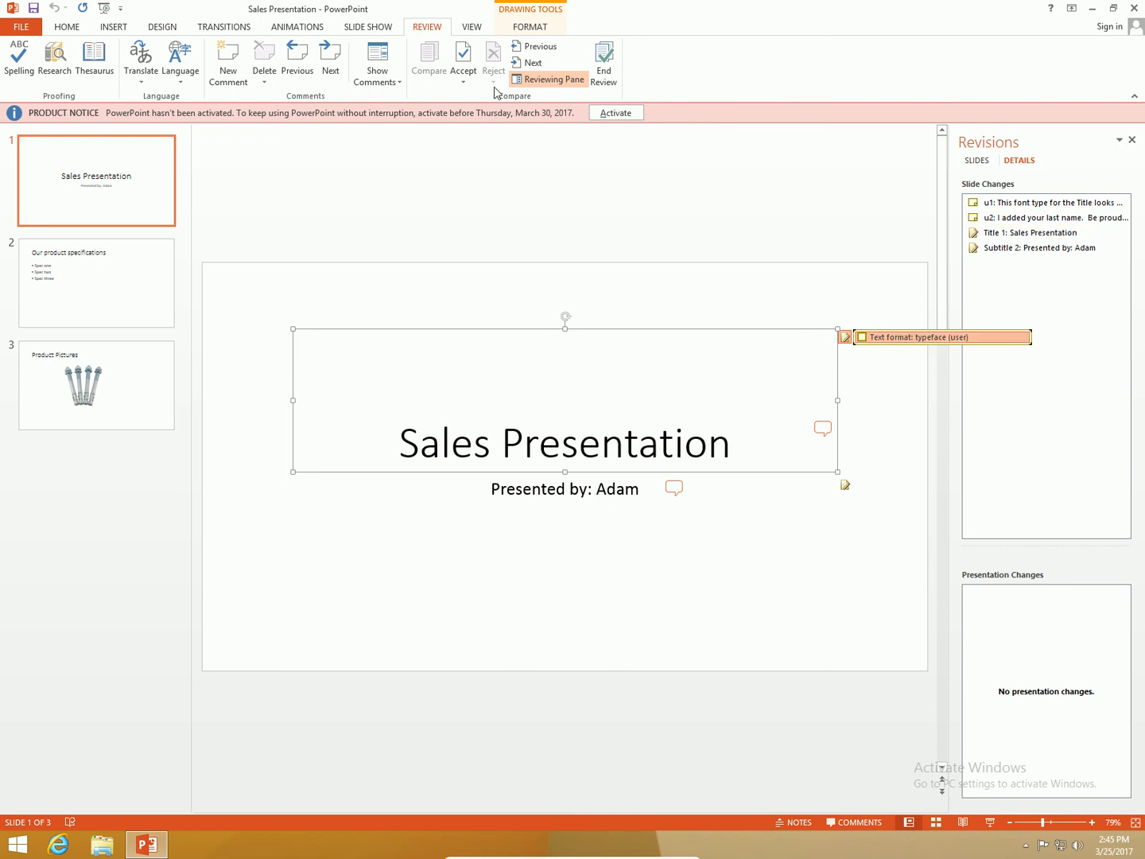
pyautogui.moveTo(462, 58)
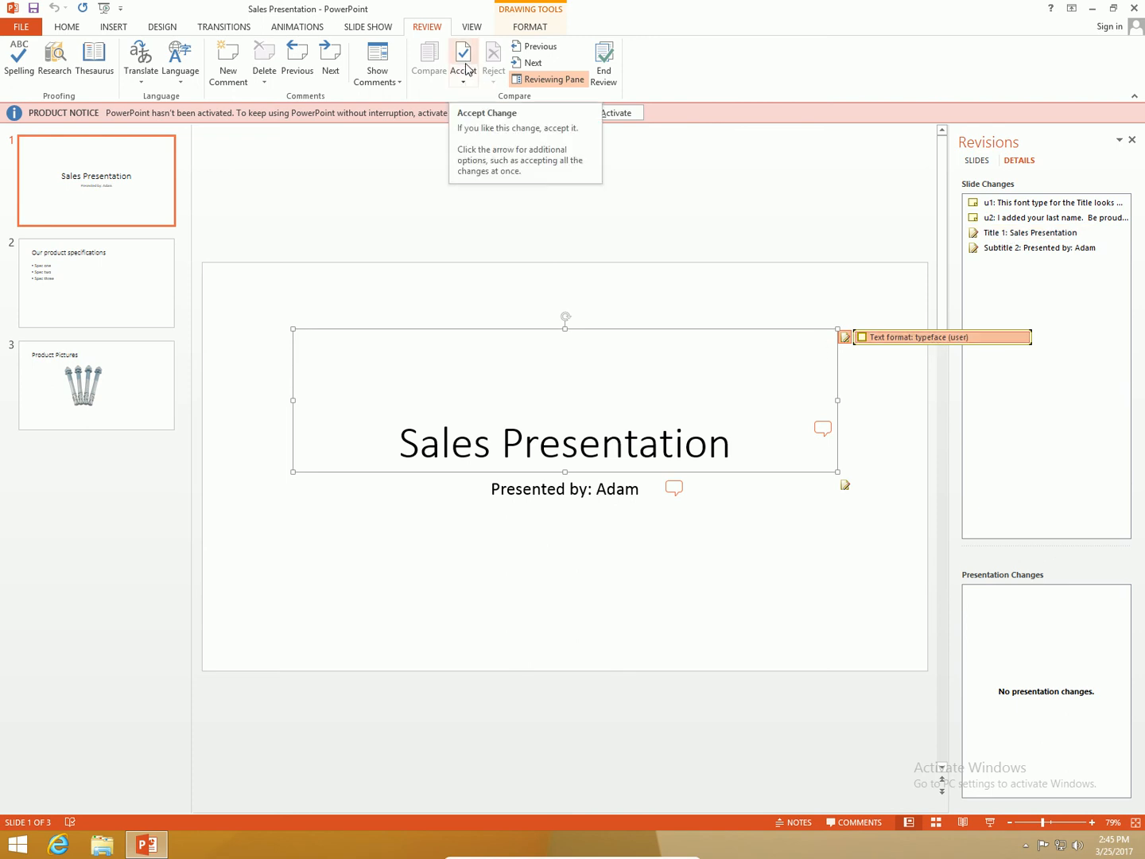
pyautogui.click(462, 60)
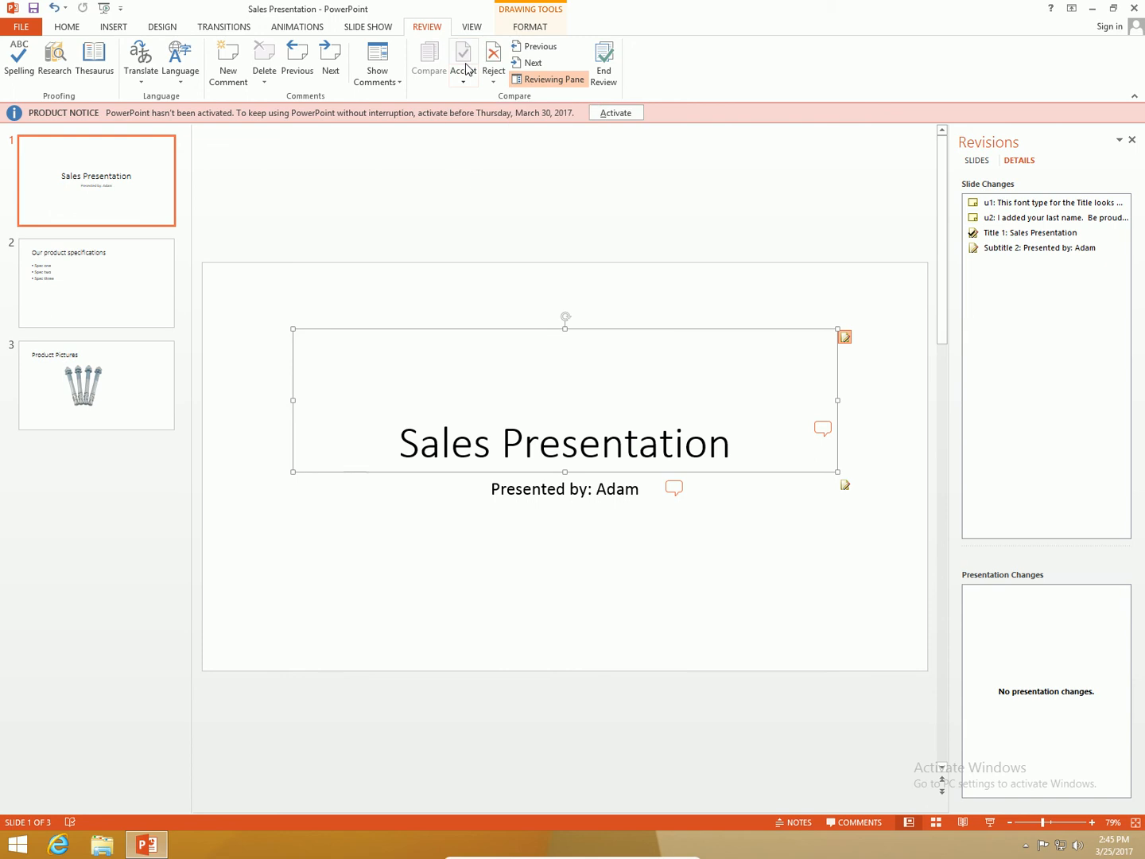
pyautogui.click(462, 56)
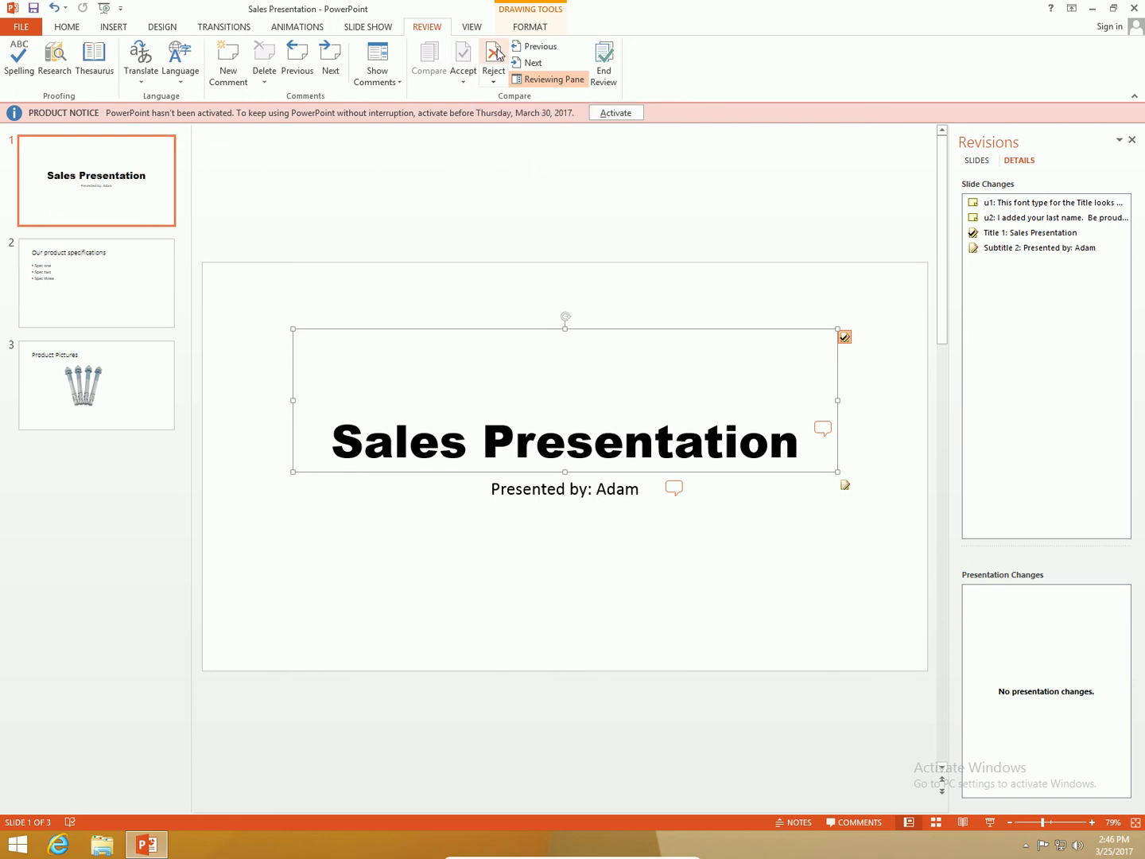
pyautogui.click(463, 57)
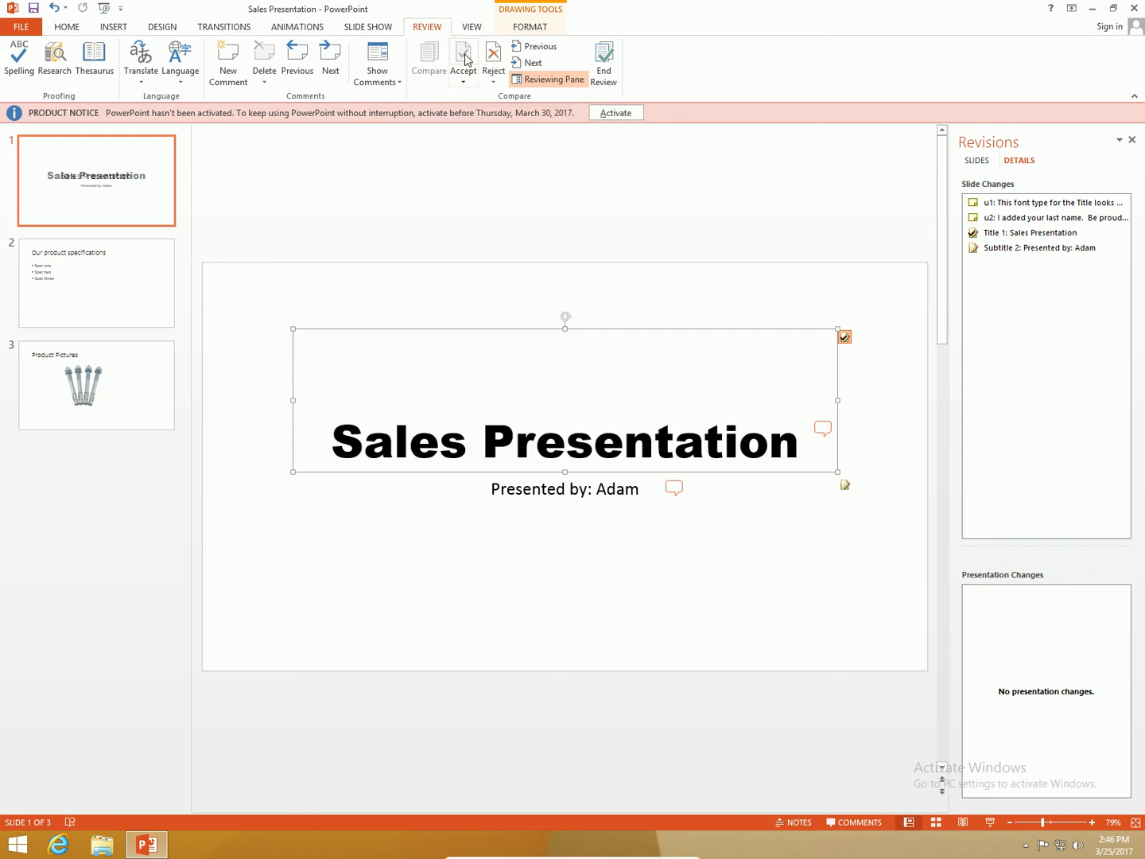
pyautogui.click(462, 60)
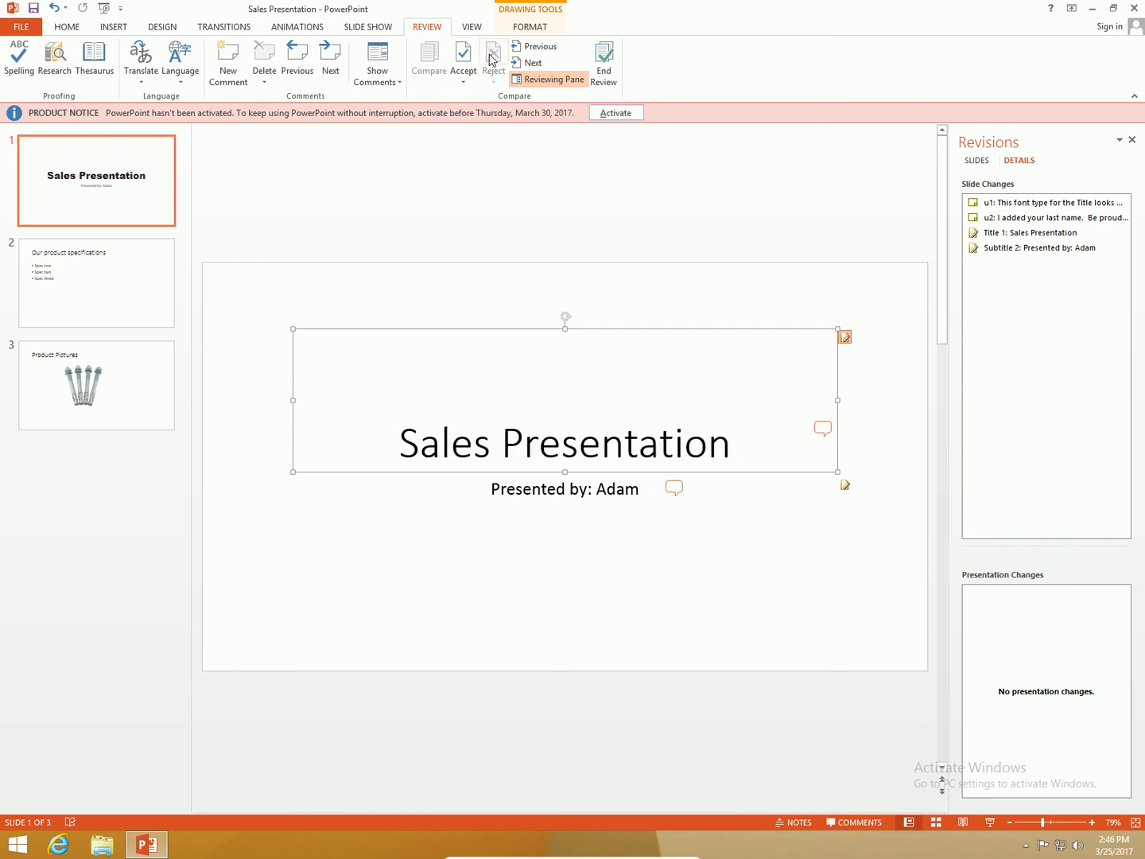
pyautogui.click(462, 57)
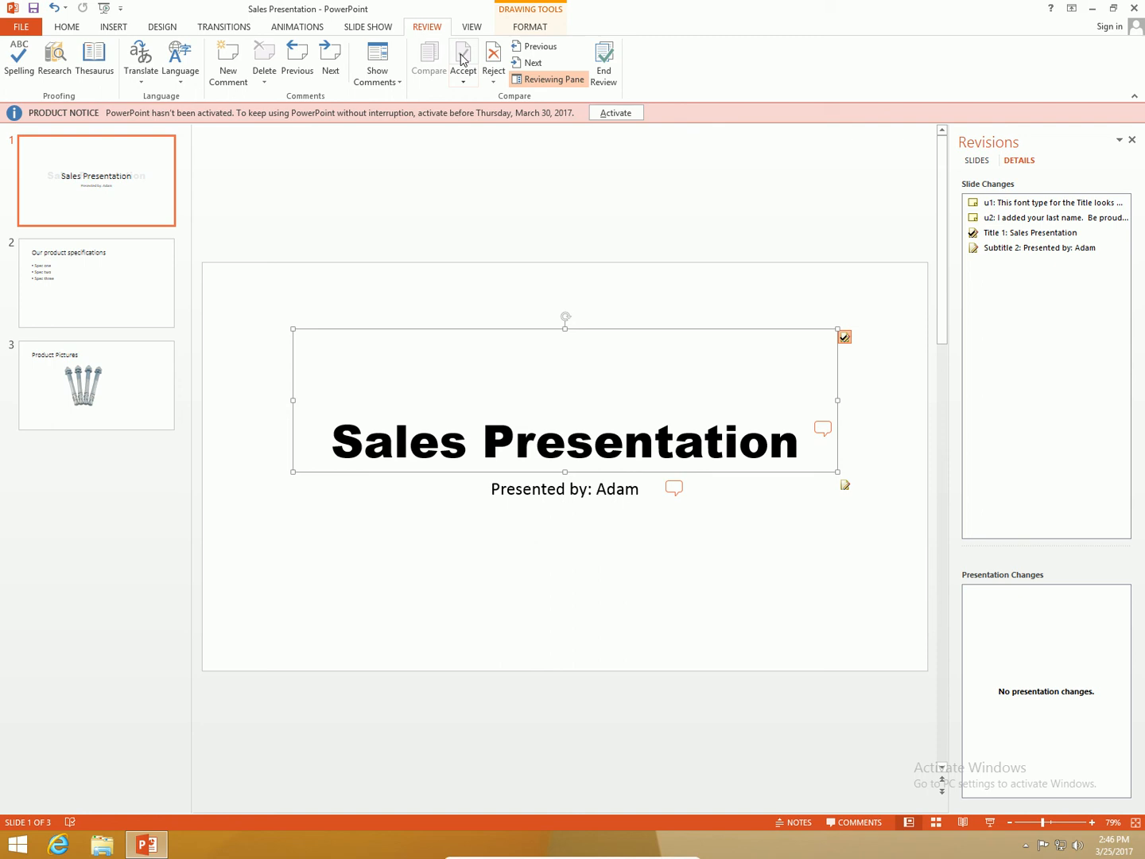
pyautogui.click(462, 59)
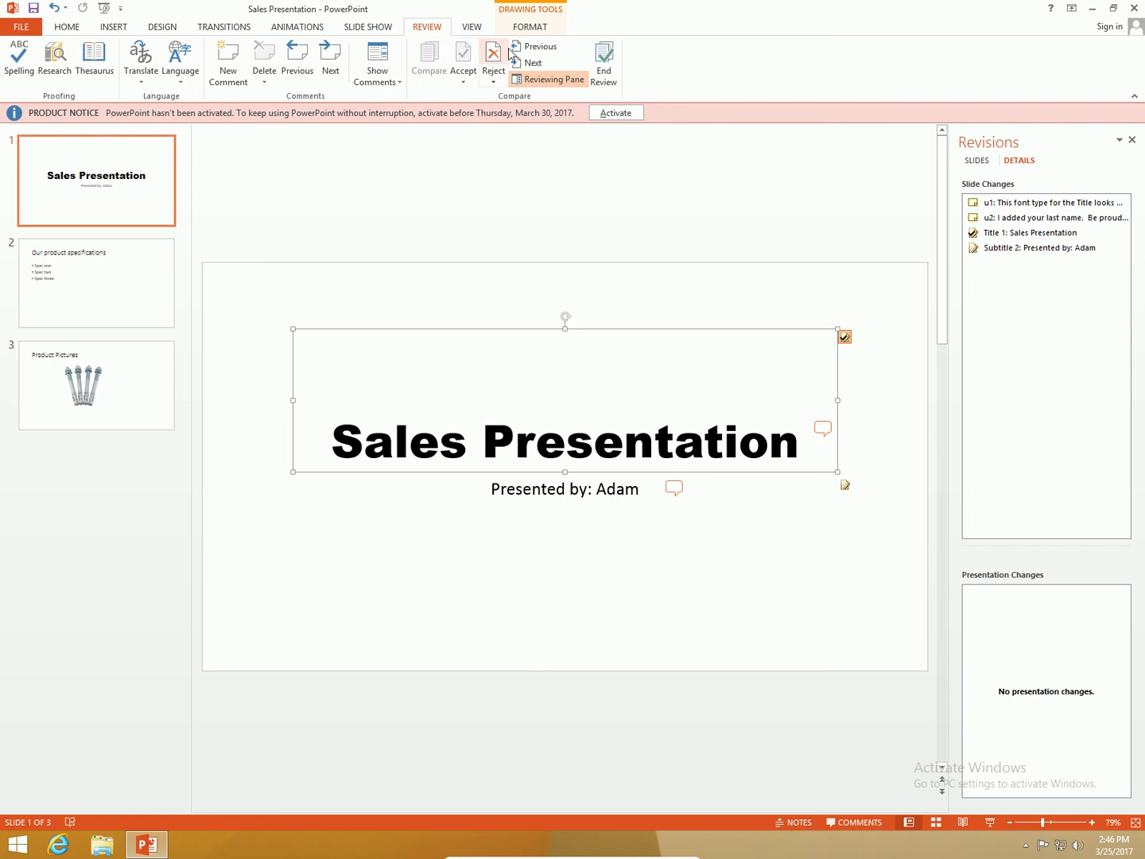
pyautogui.click(532, 62)
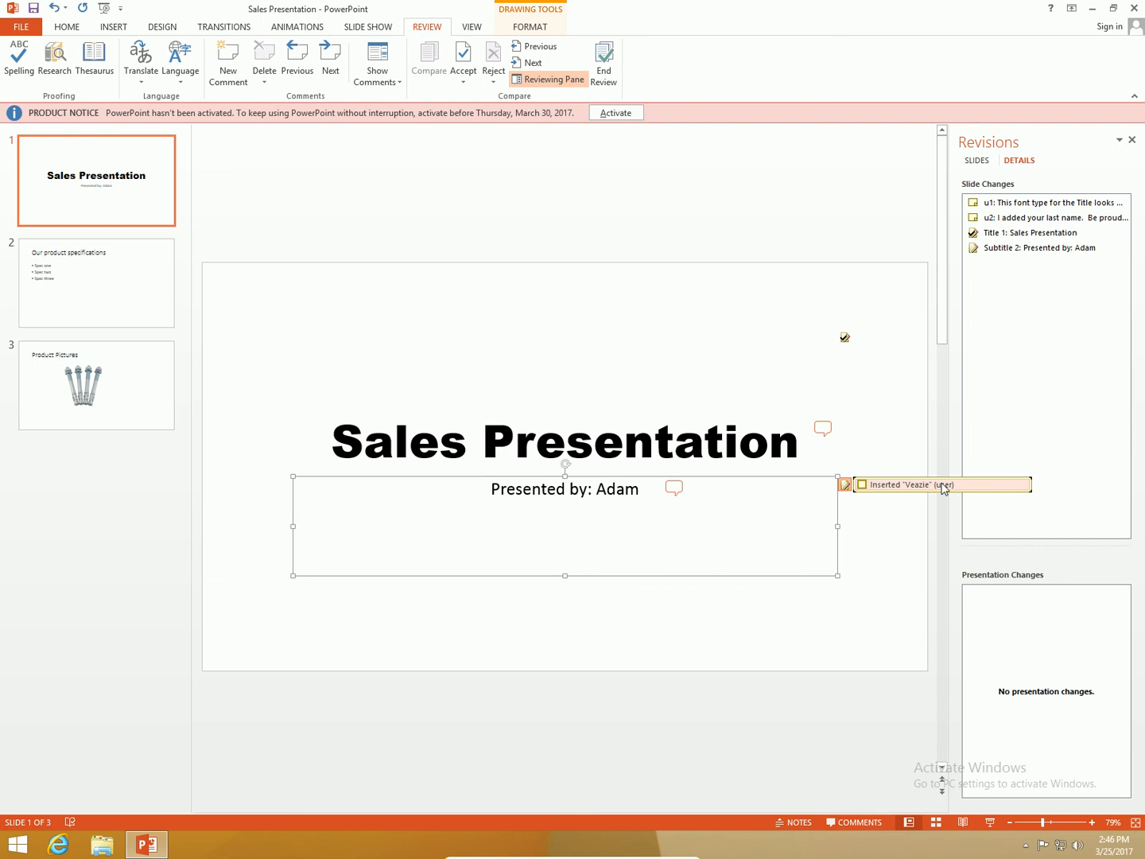
pyautogui.moveTo(944, 492)
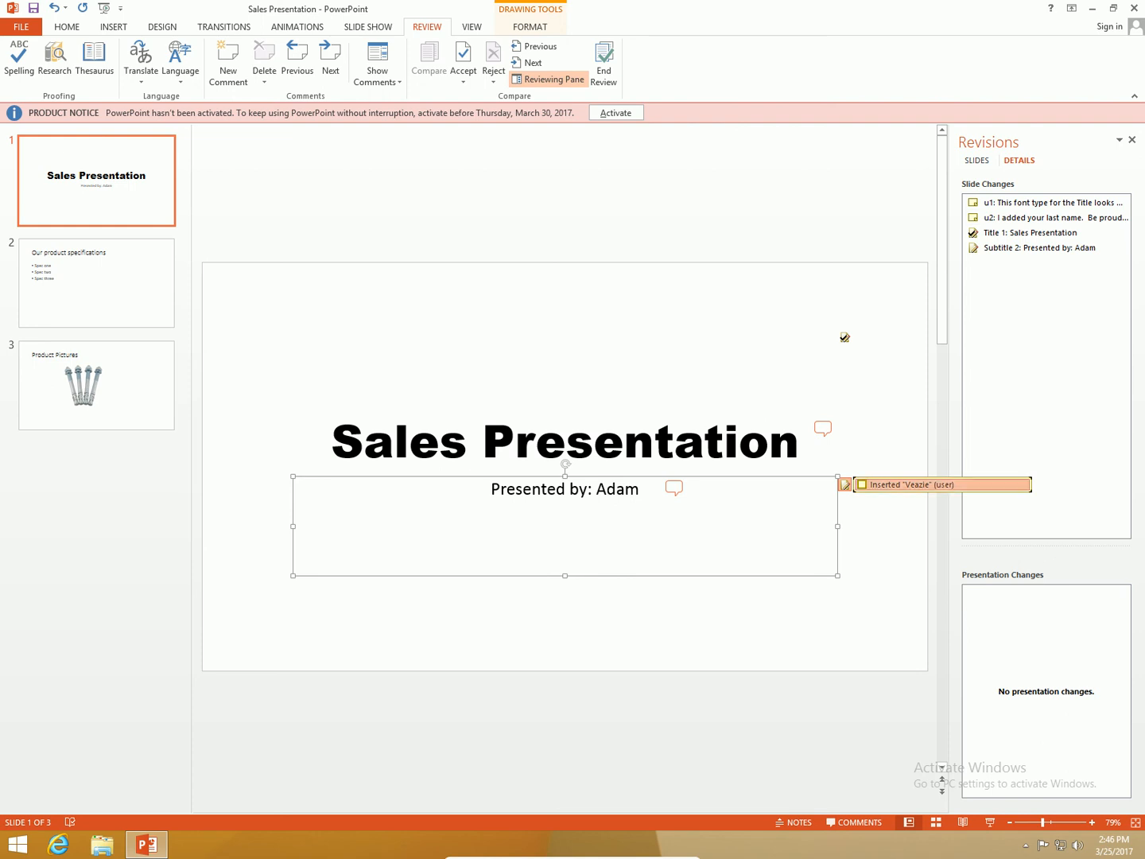
pyautogui.moveTo(462, 55)
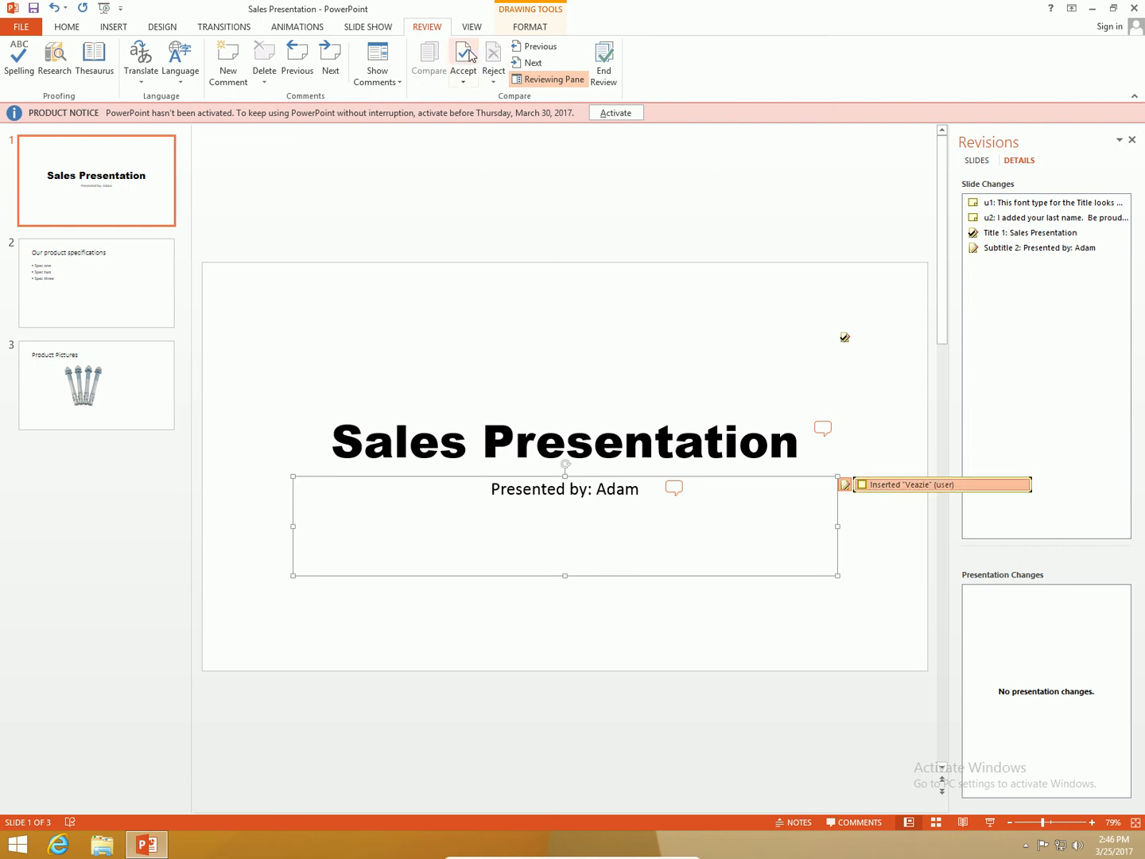
# Accept the subtitle surname insertion so it reads 'Presented by: Adam Veazie'.
pyautogui.click(462, 59)
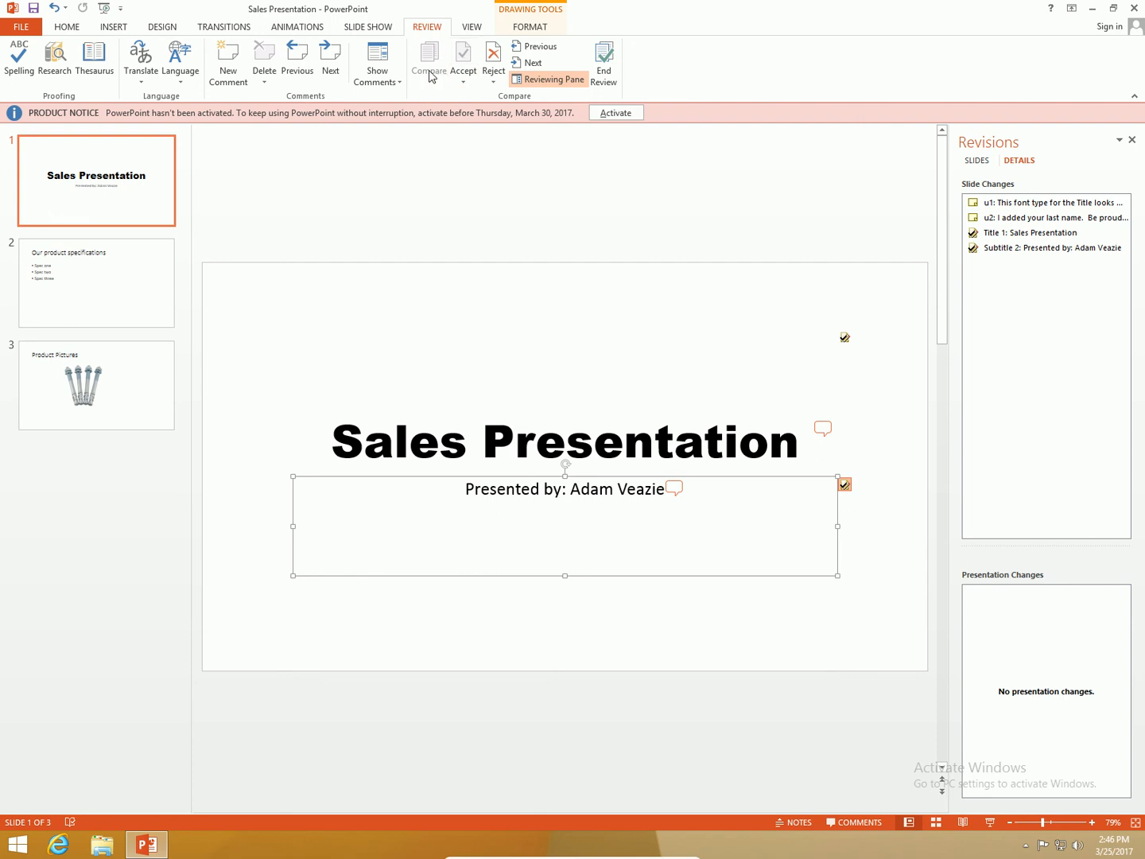
pyautogui.moveTo(376, 62)
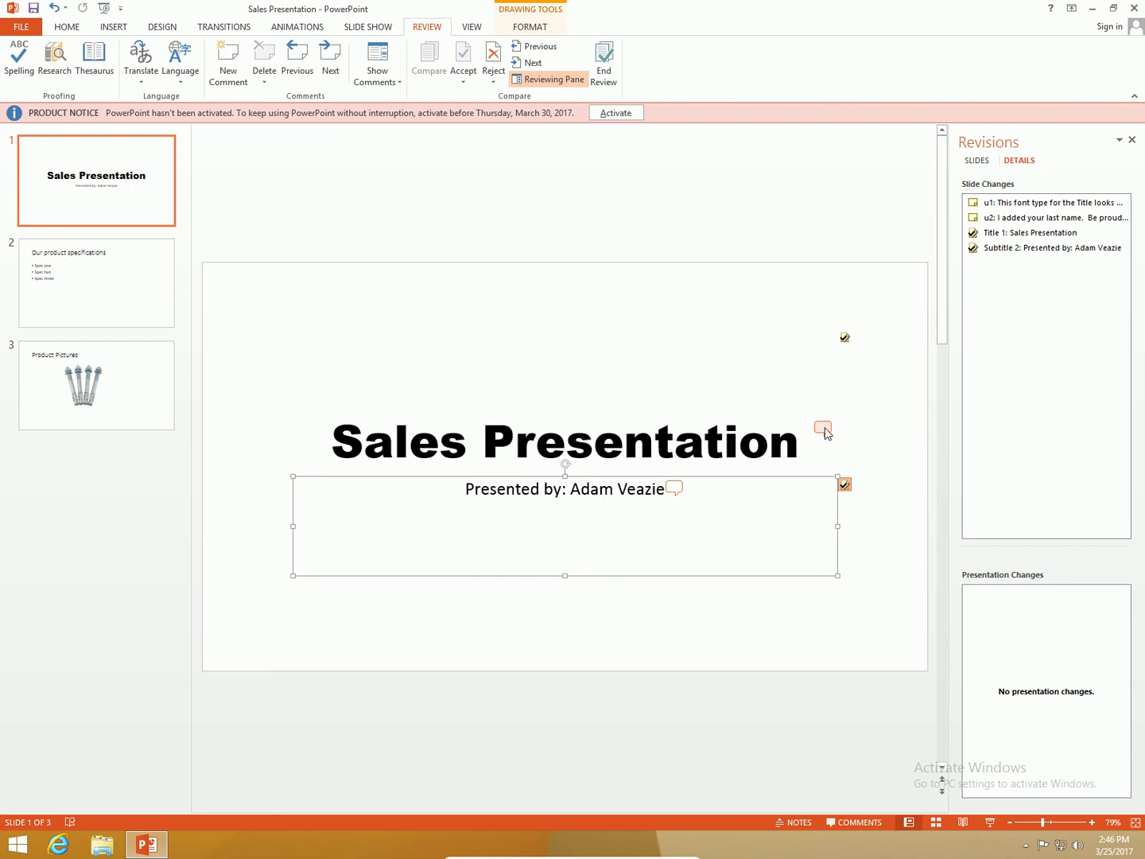
# Delete the title-font and last-name comments on slide 1, then close the Comments pane.
pyautogui.click(823, 427)
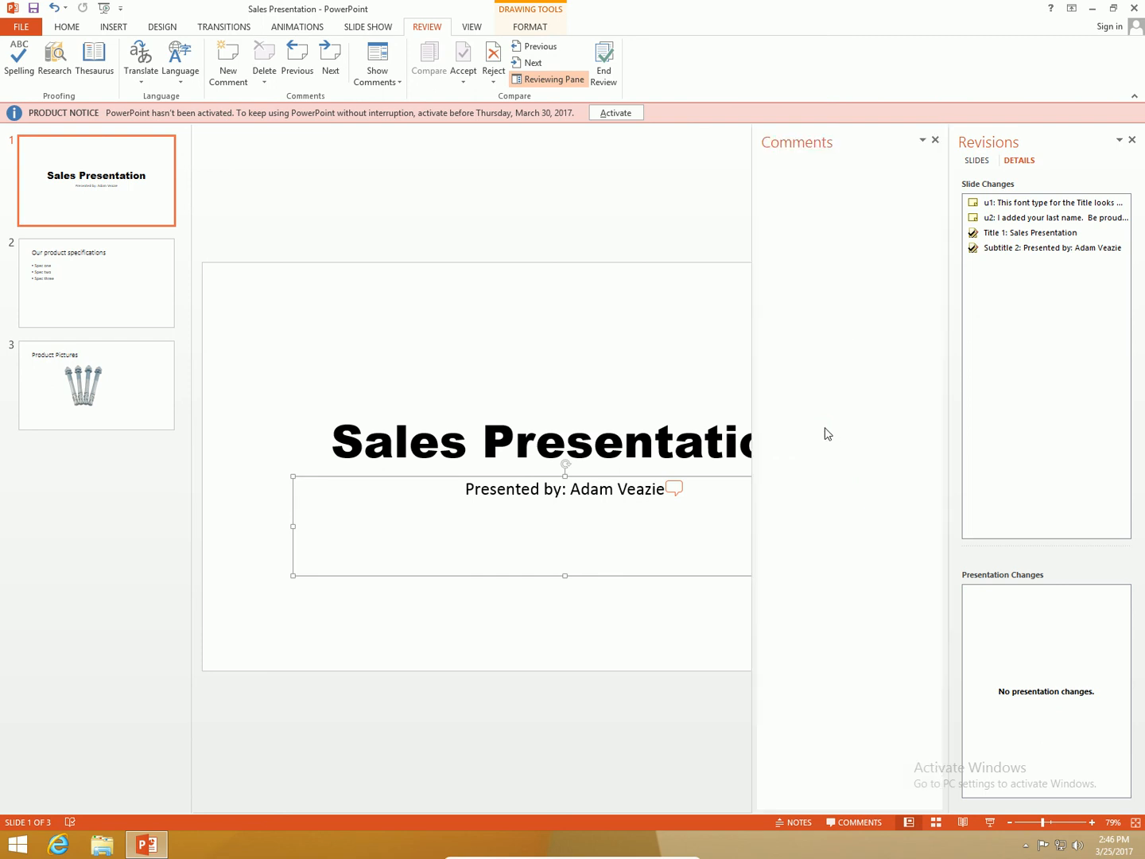
pyautogui.click(376, 59)
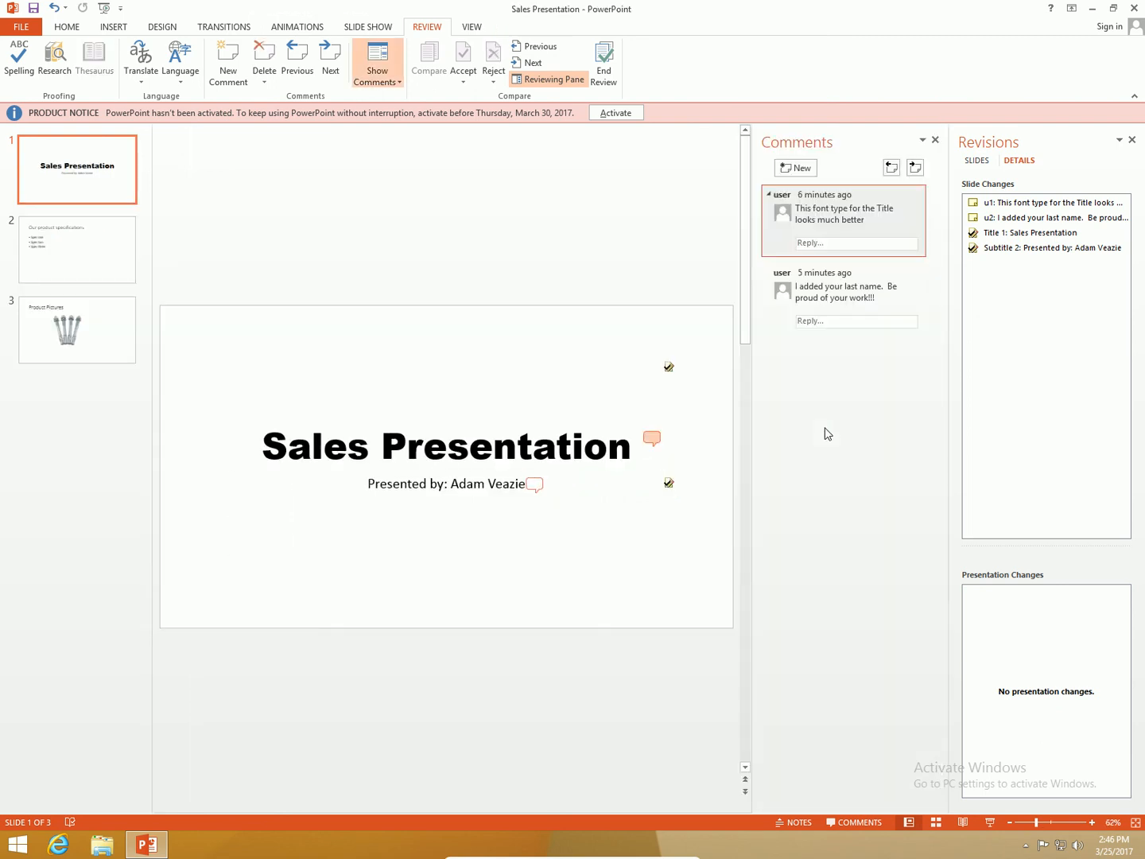
pyautogui.moveTo(157, 293)
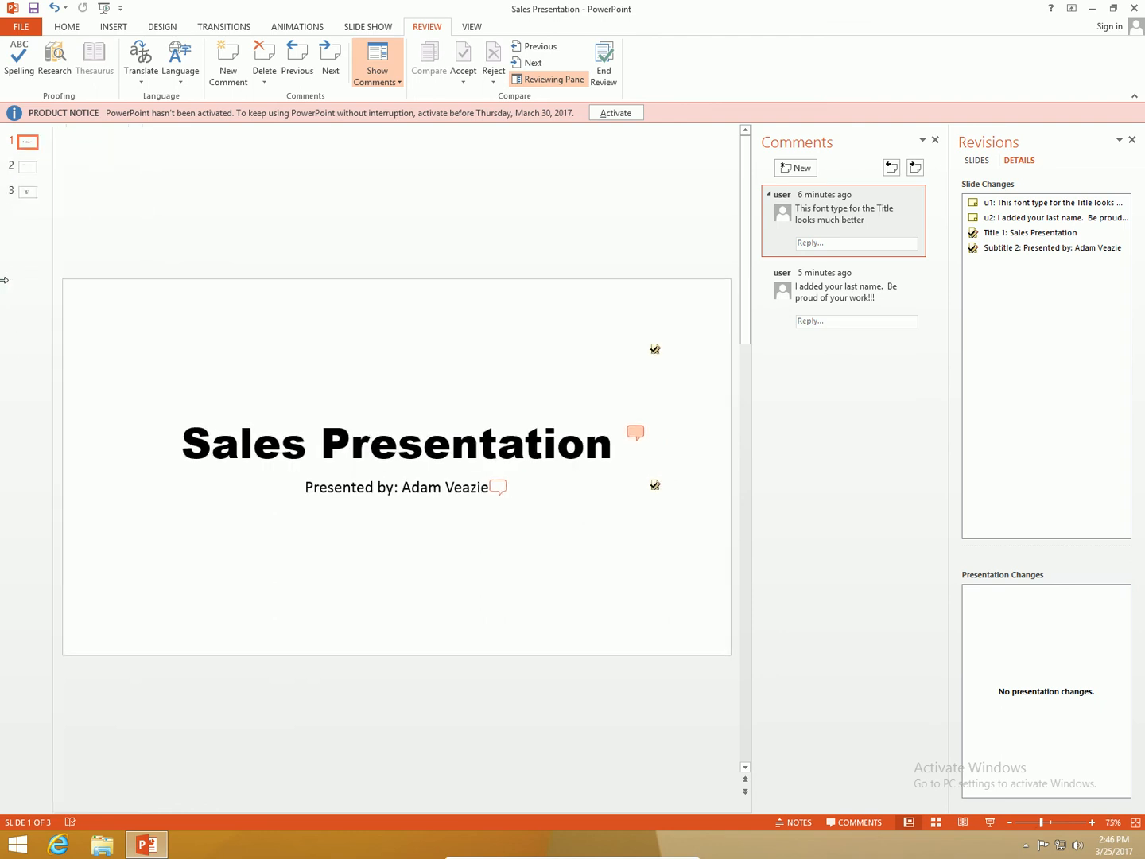
pyautogui.click(13, 141)
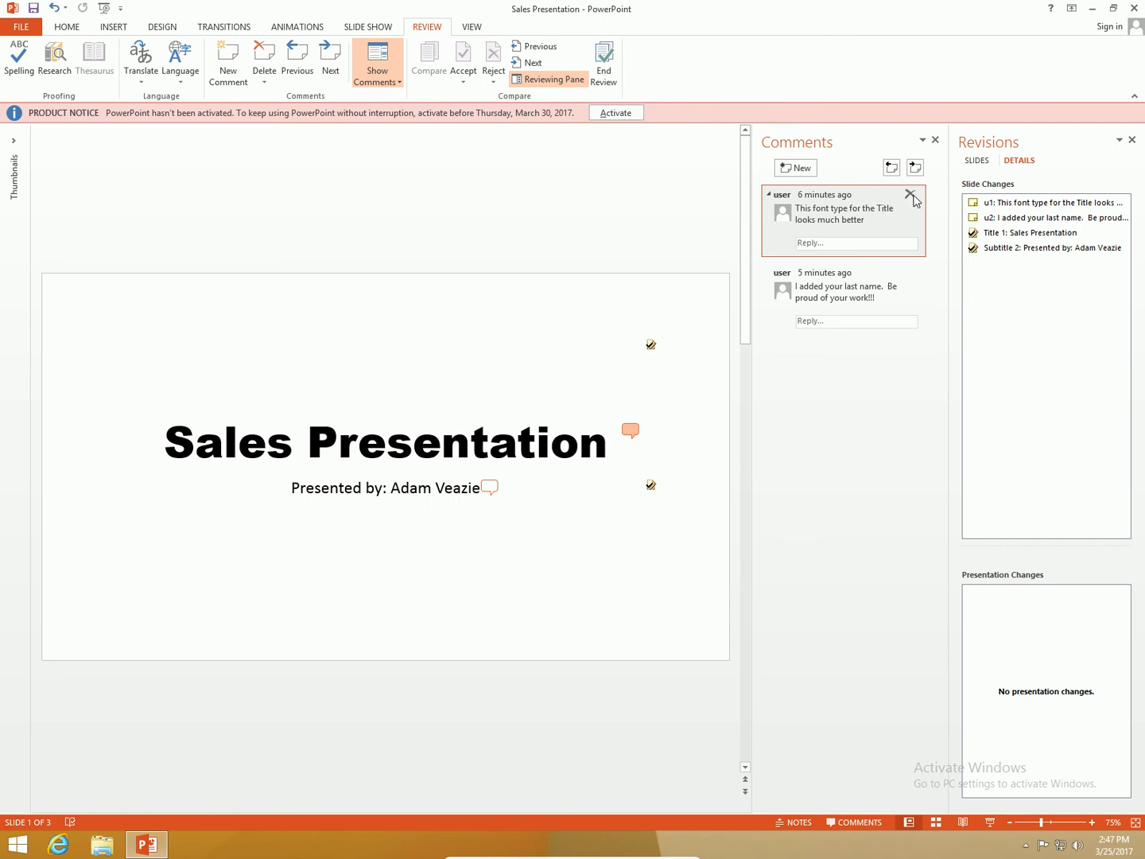
pyautogui.click(912, 198)
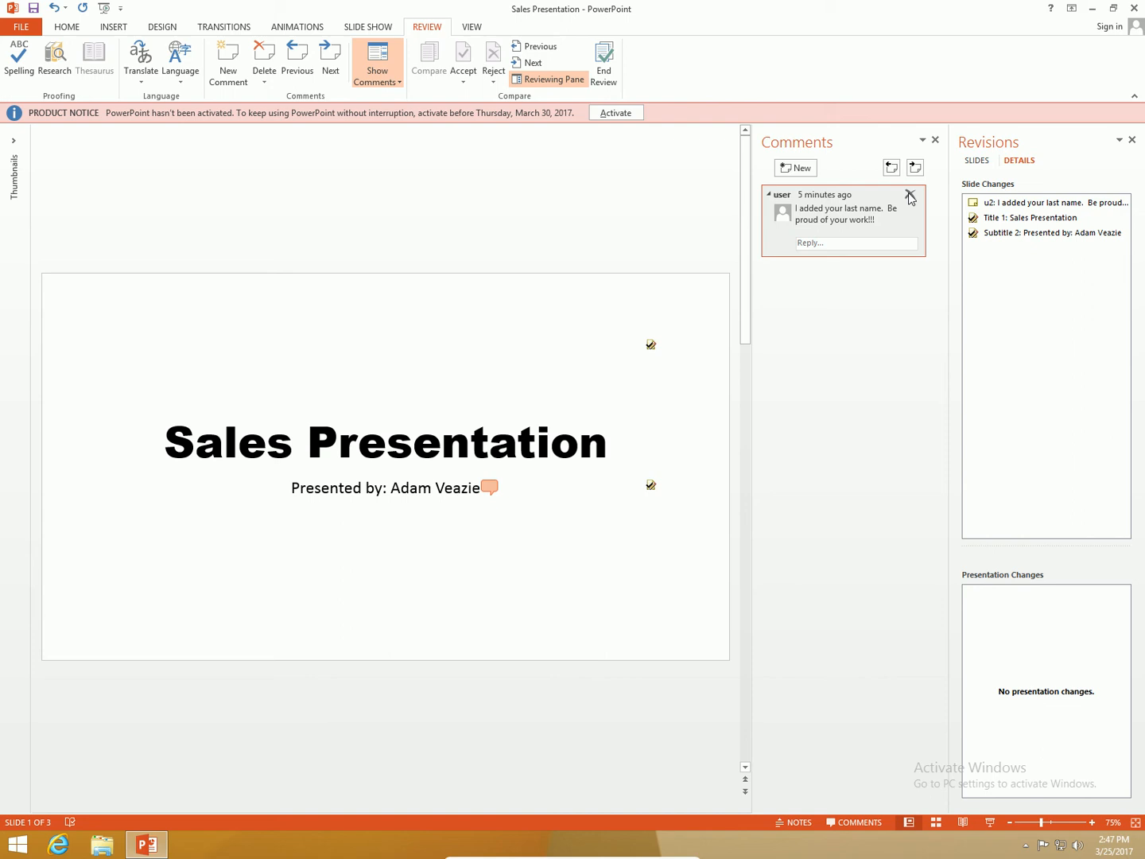
pyautogui.click(909, 196)
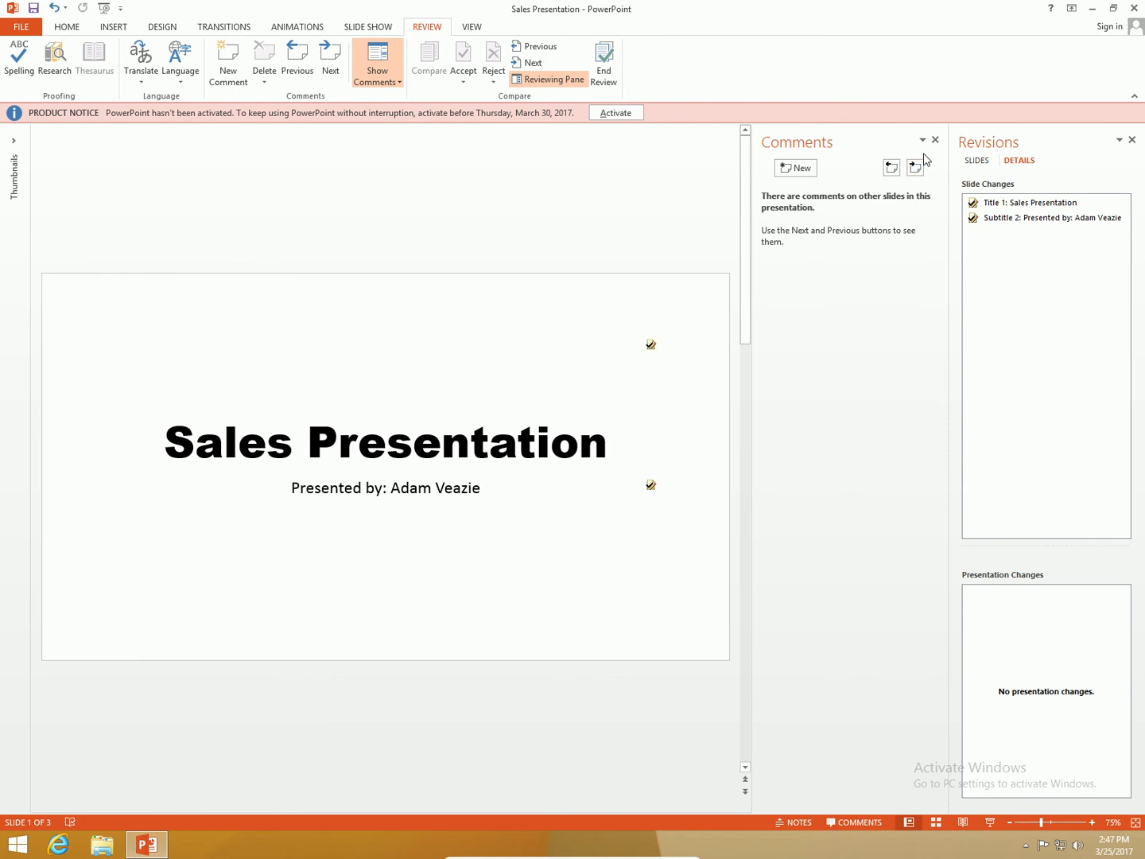
pyautogui.click(936, 140)
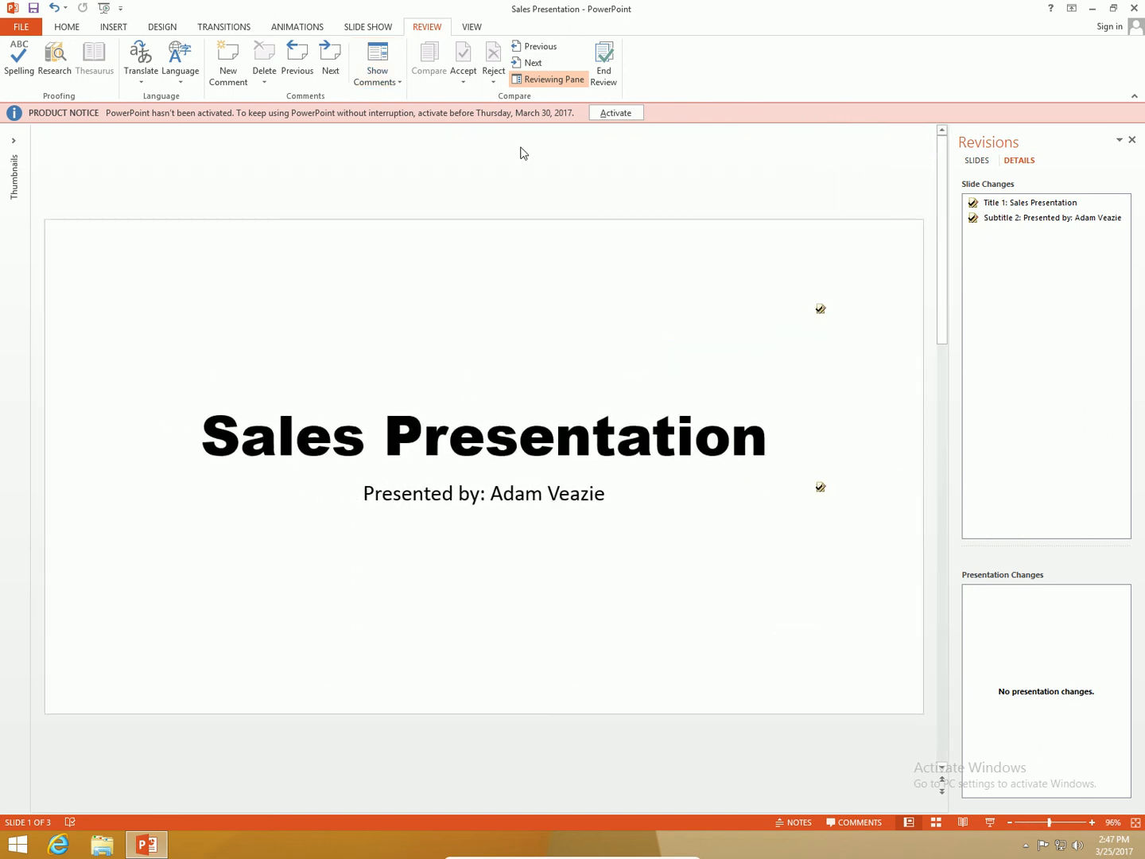
pyautogui.moveTo(26, 173)
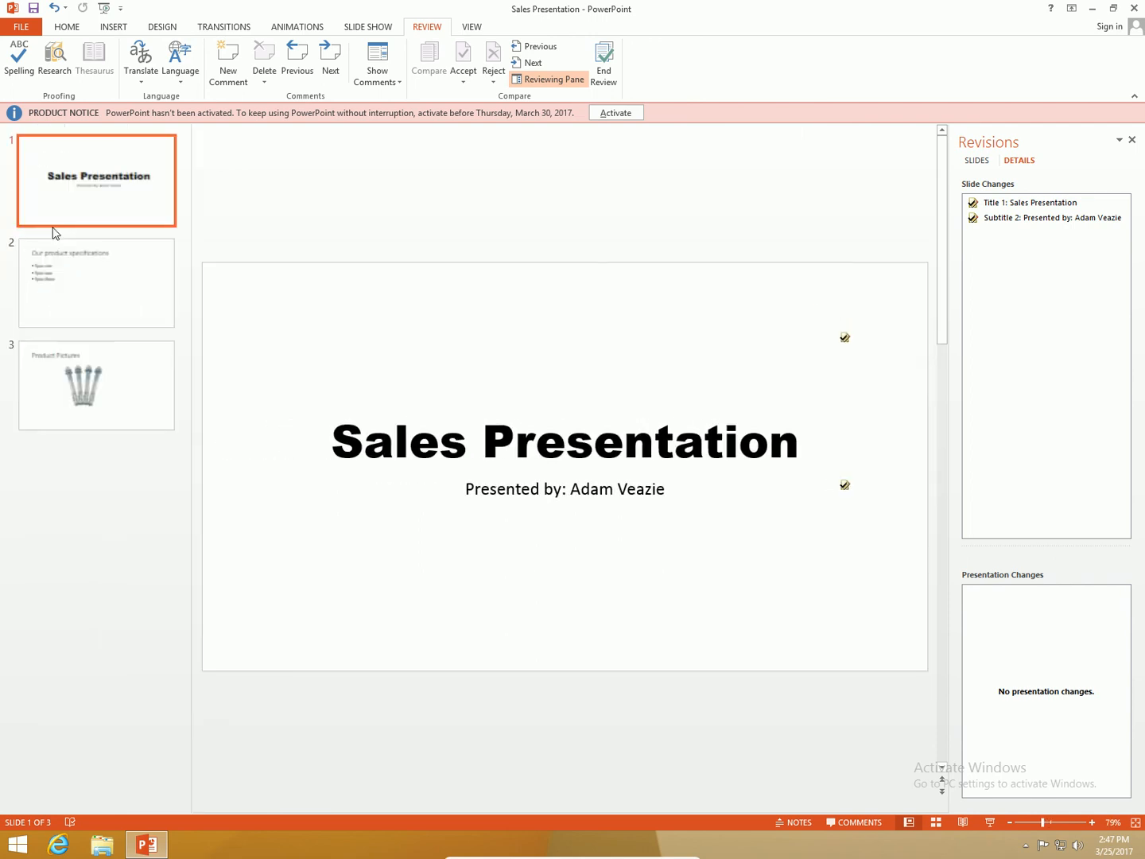
# On slide 2, reject the title's font size enlargement to keep its original size.
pyautogui.click(96, 282)
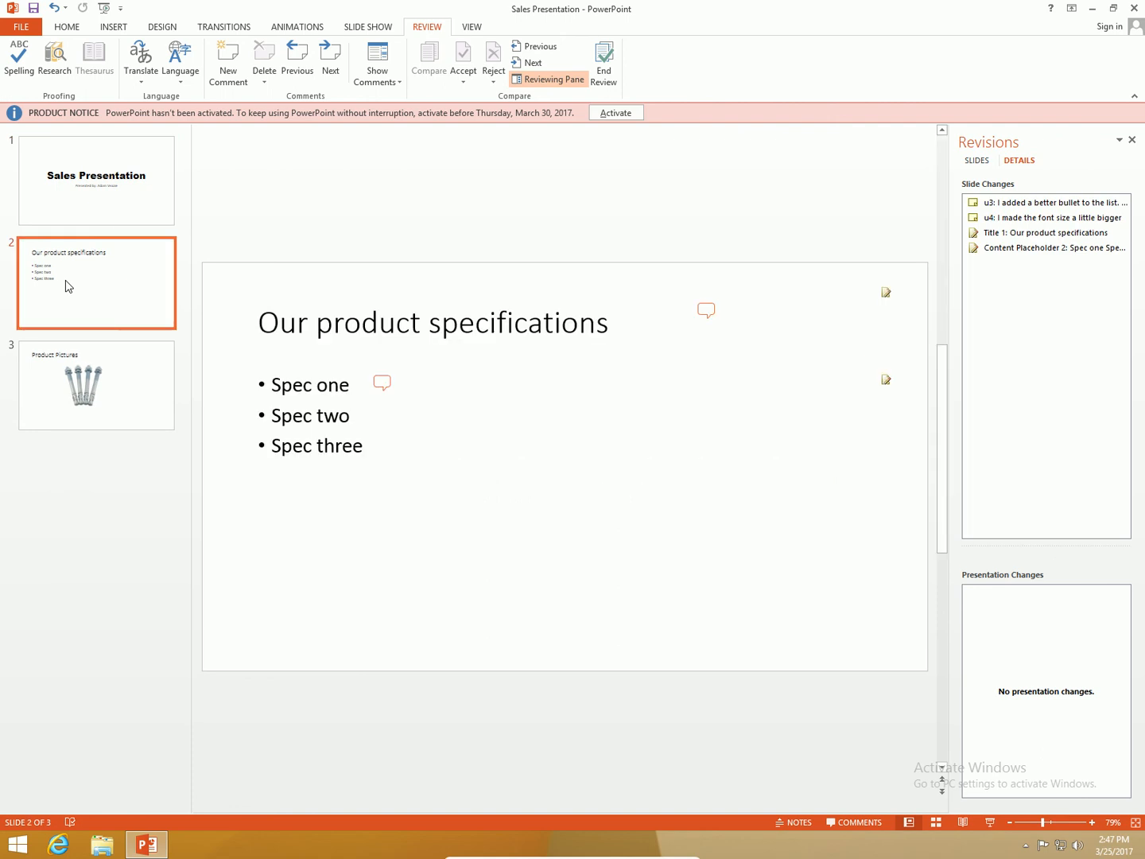
pyautogui.moveTo(717, 378)
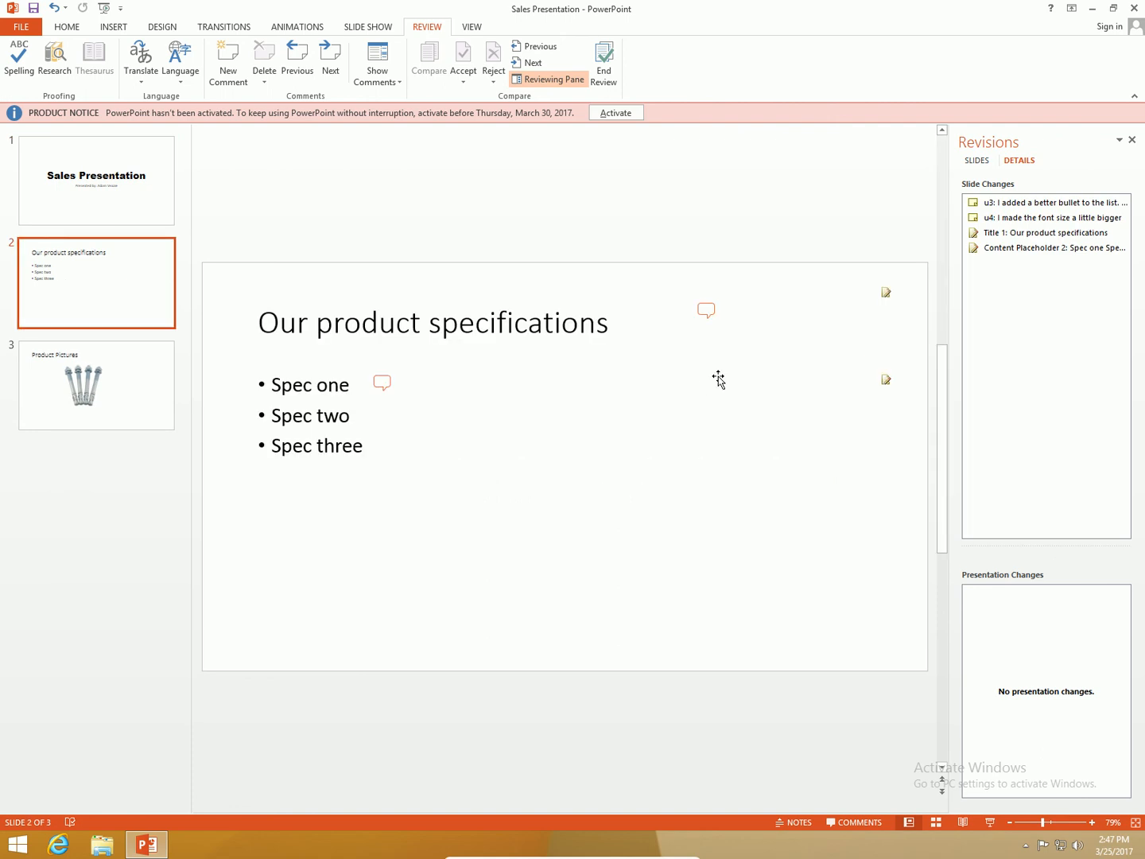
pyautogui.moveTo(682, 303)
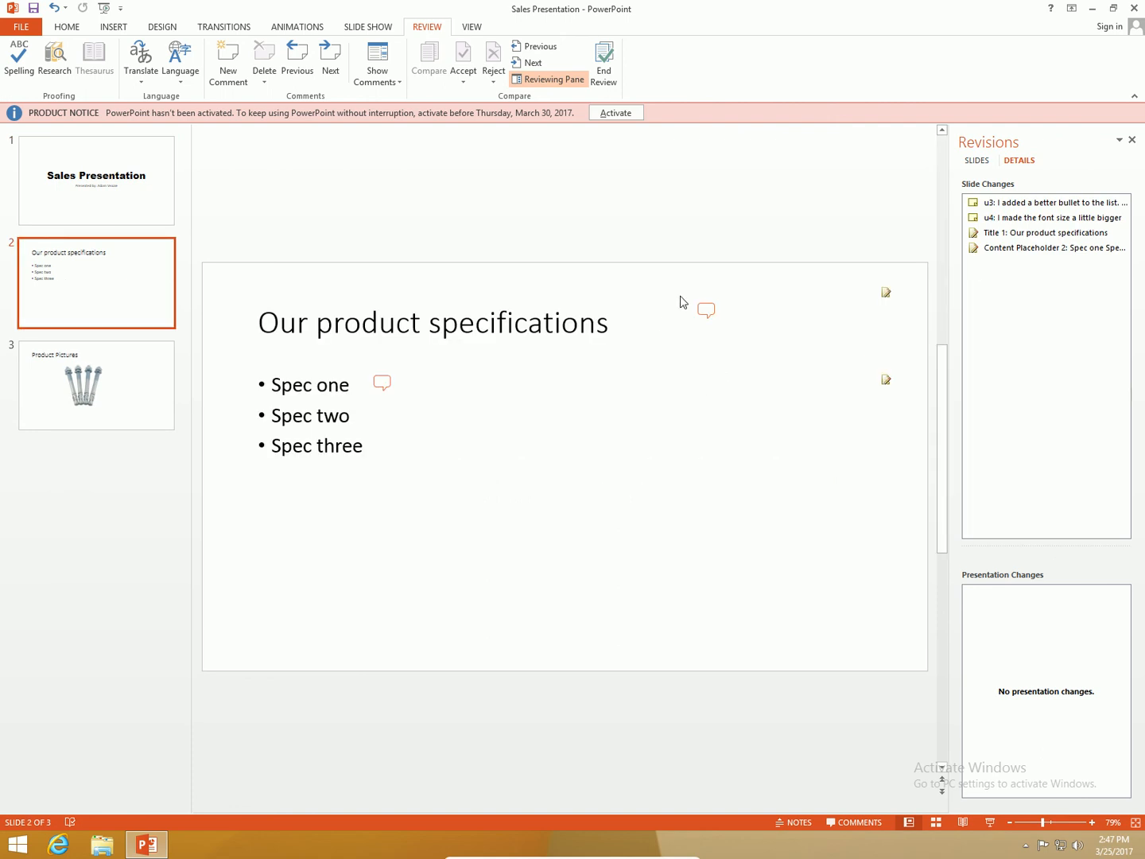
pyautogui.click(1044, 232)
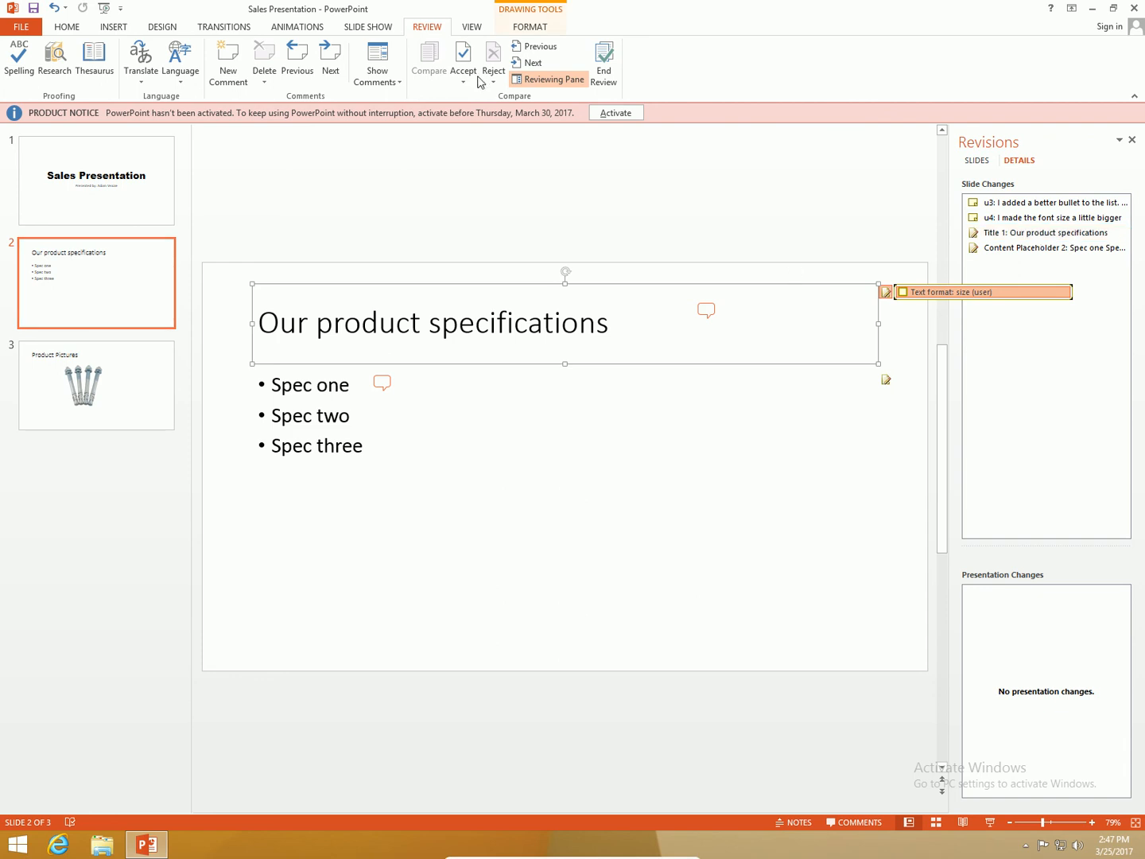
pyautogui.moveTo(462, 54)
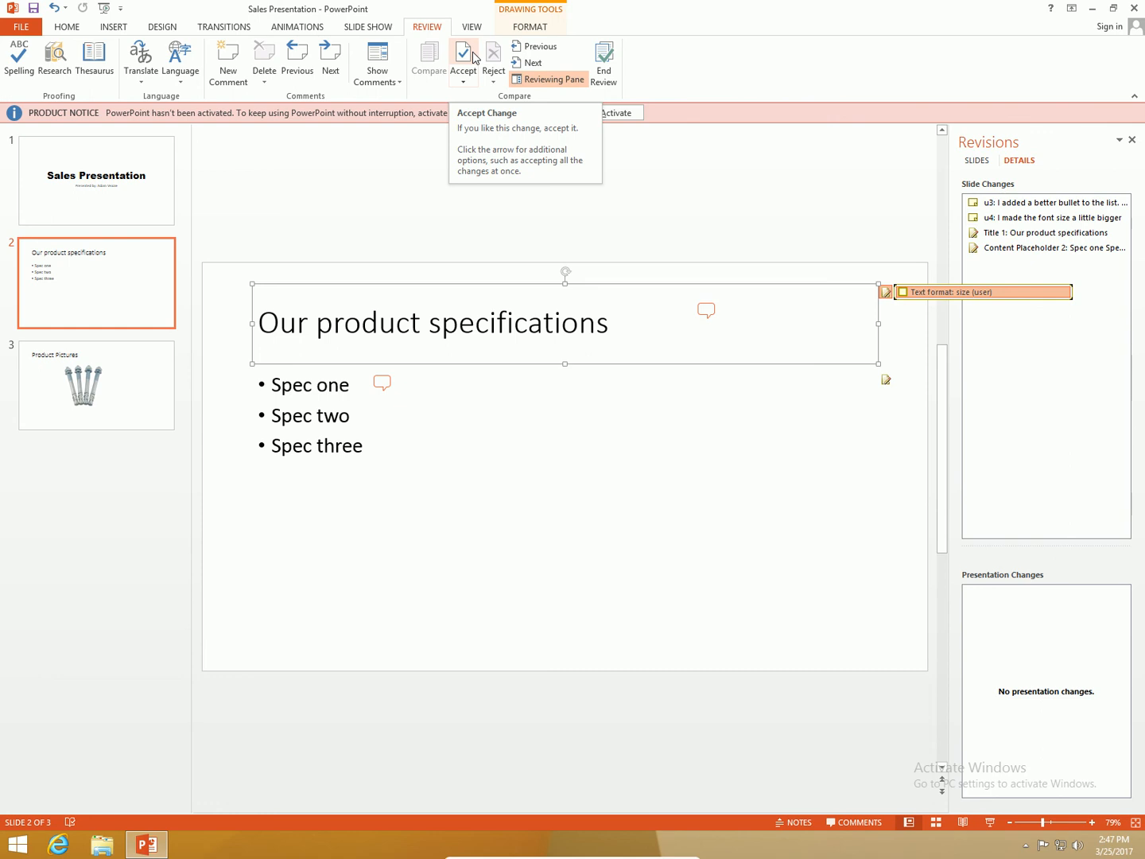
pyautogui.click(463, 51)
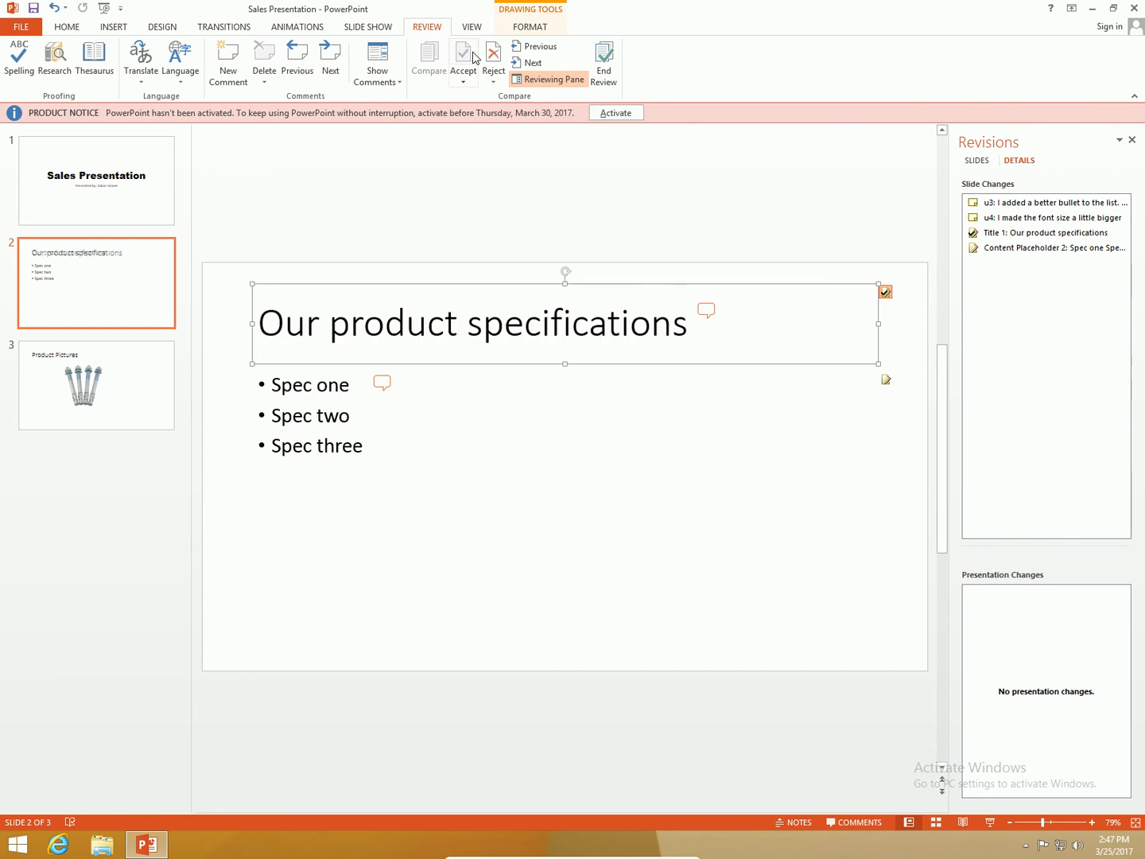
pyautogui.click(462, 56)
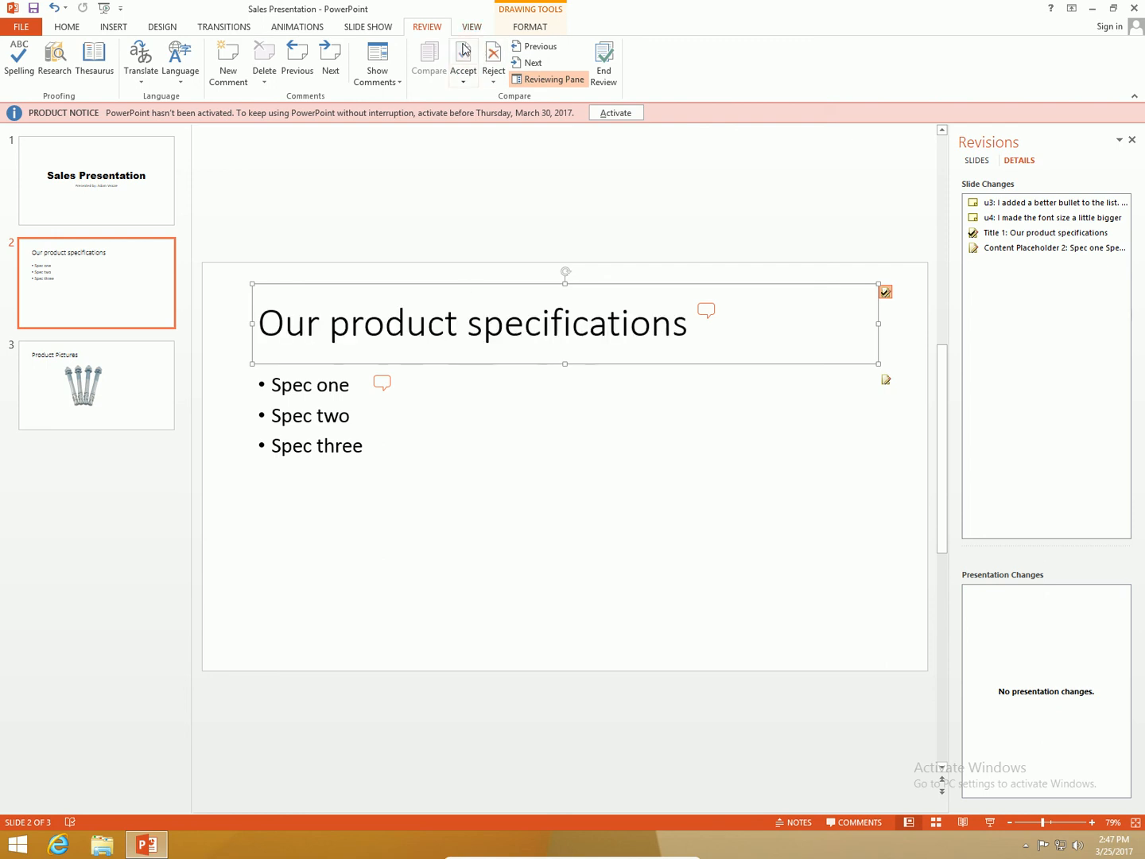
pyautogui.click(462, 59)
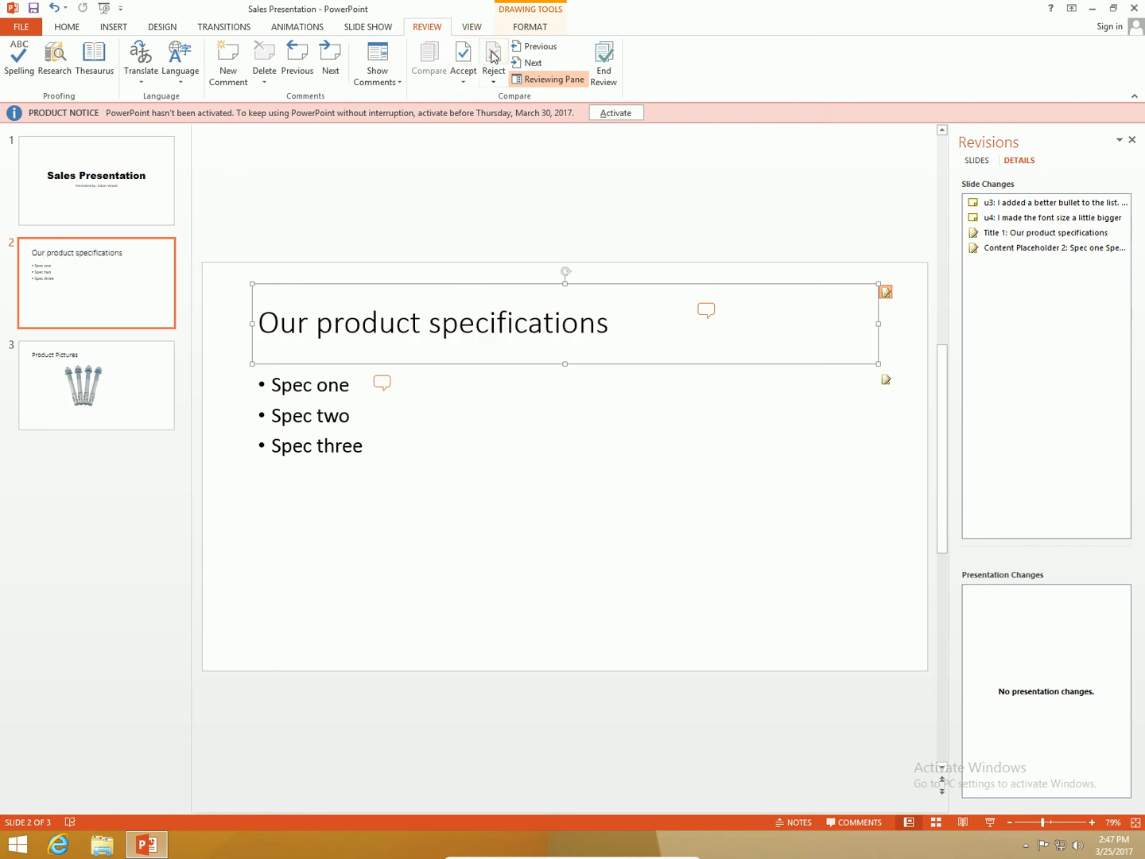
pyautogui.moveTo(488, 201)
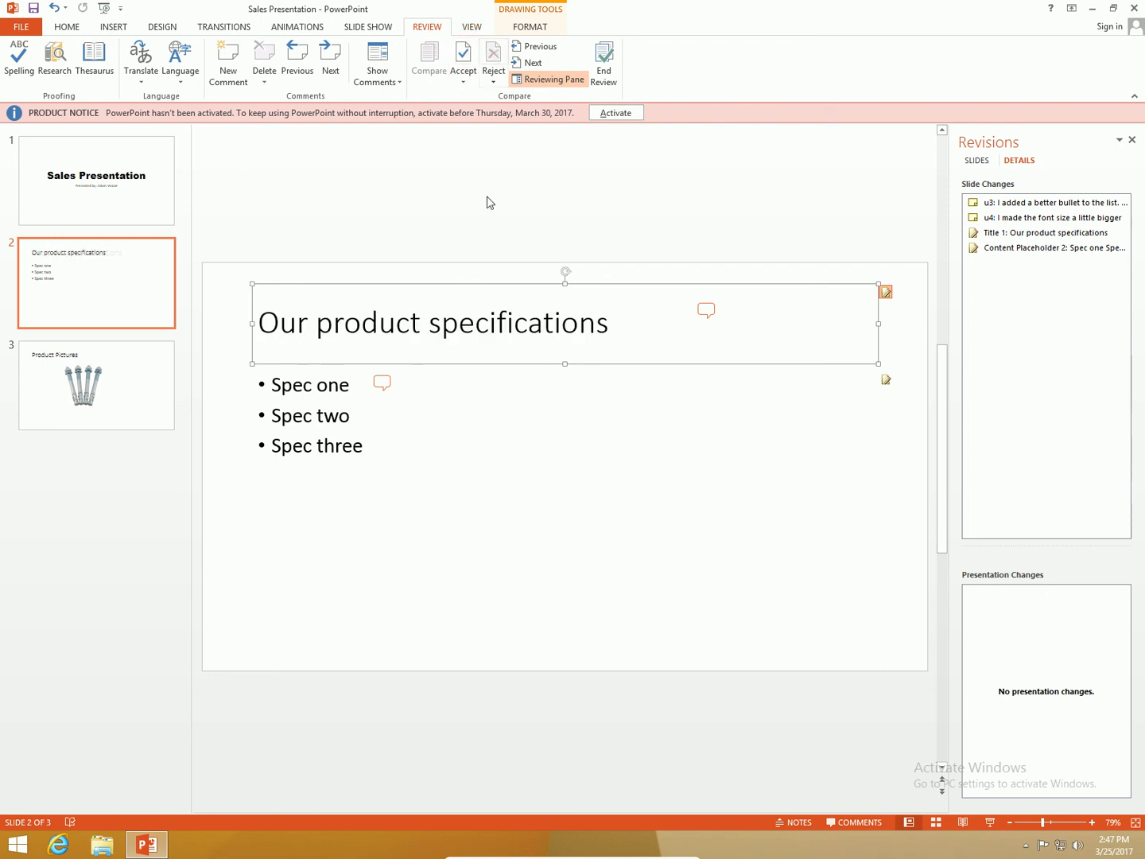
# Accept the reviewer's new bullet style for the product specifications list.
pyautogui.click(532, 63)
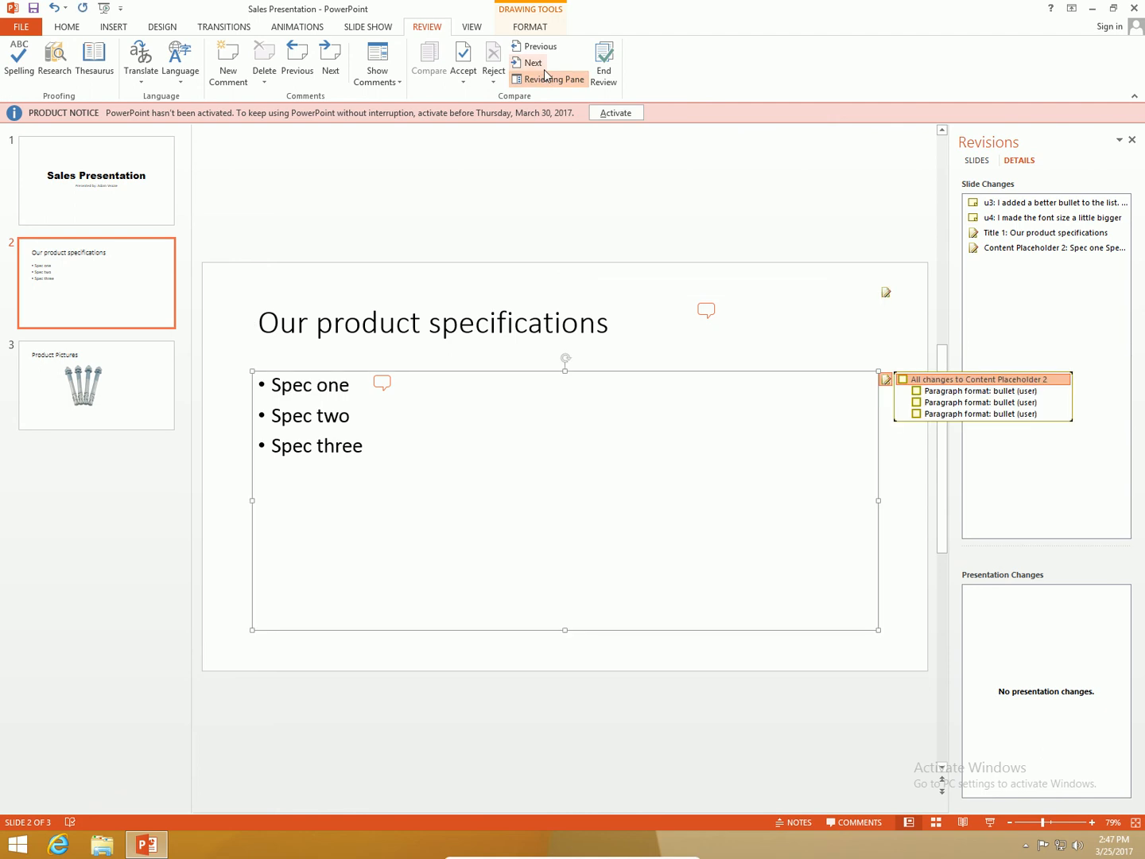
pyautogui.moveTo(824, 408)
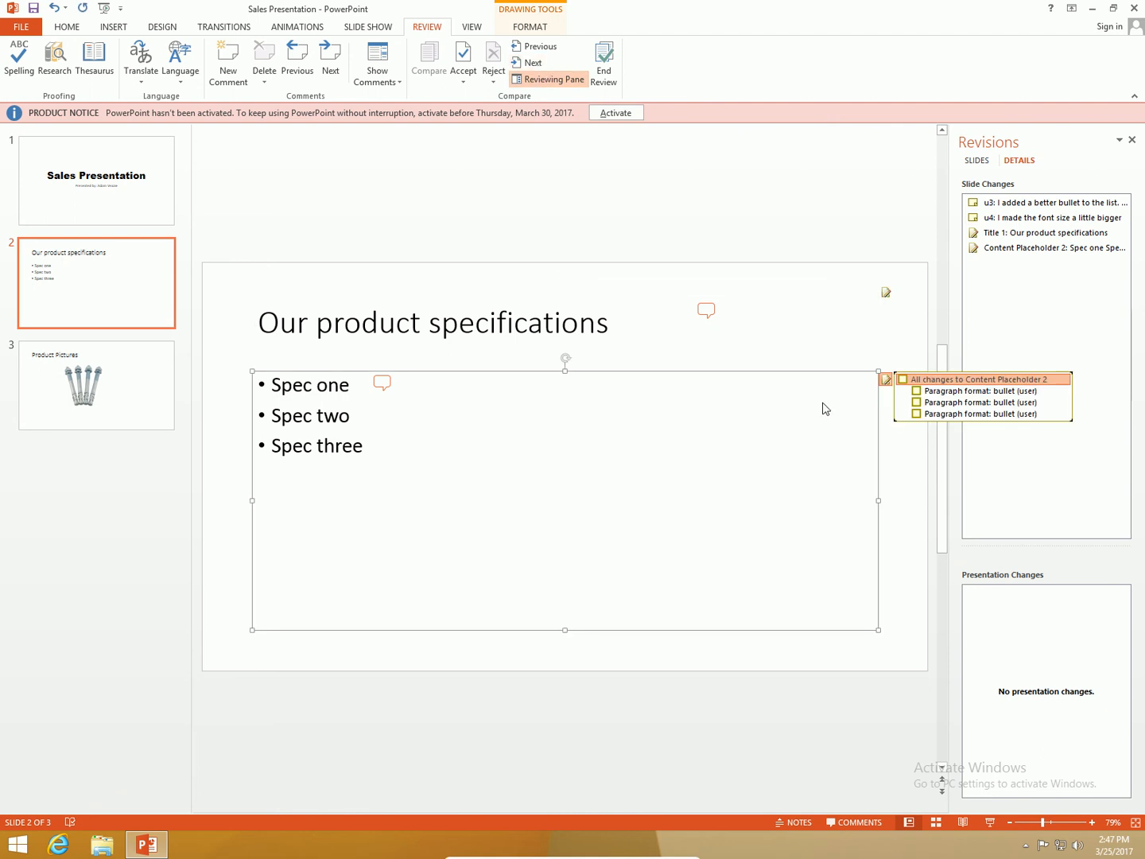
pyautogui.moveTo(938, 402)
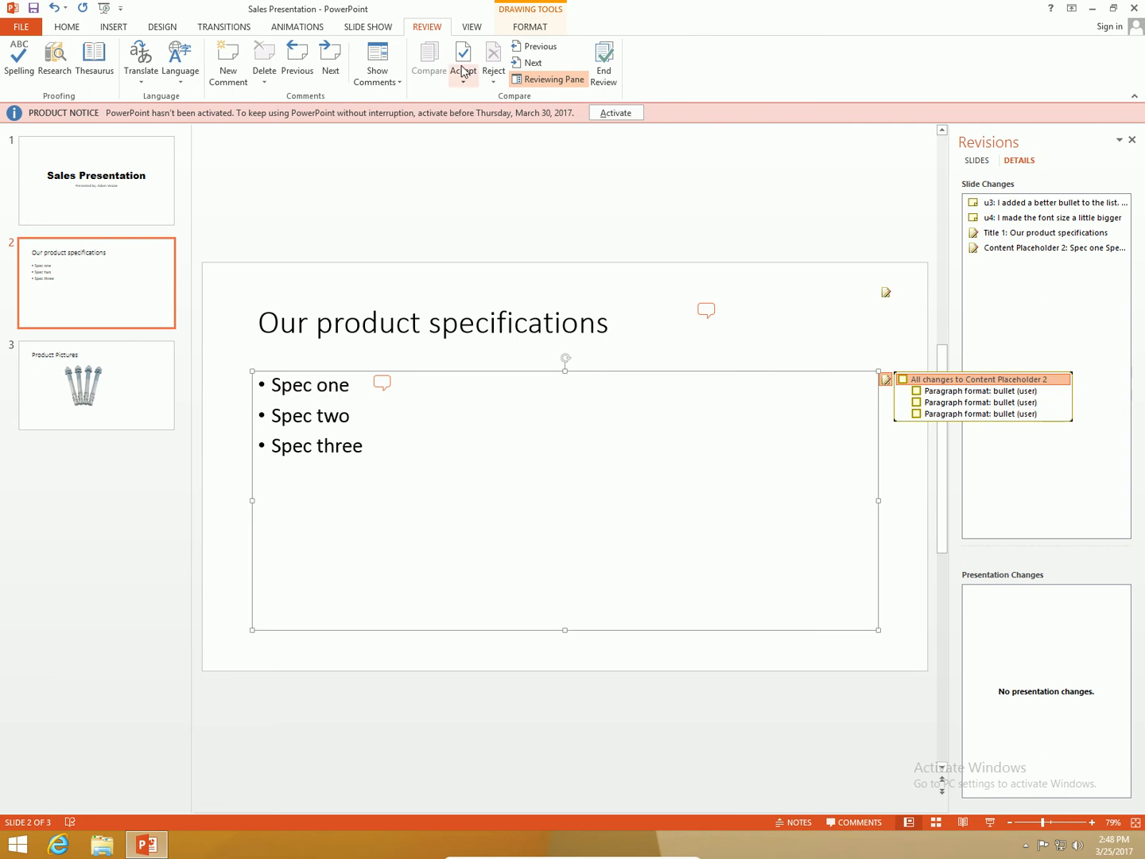
pyautogui.click(463, 56)
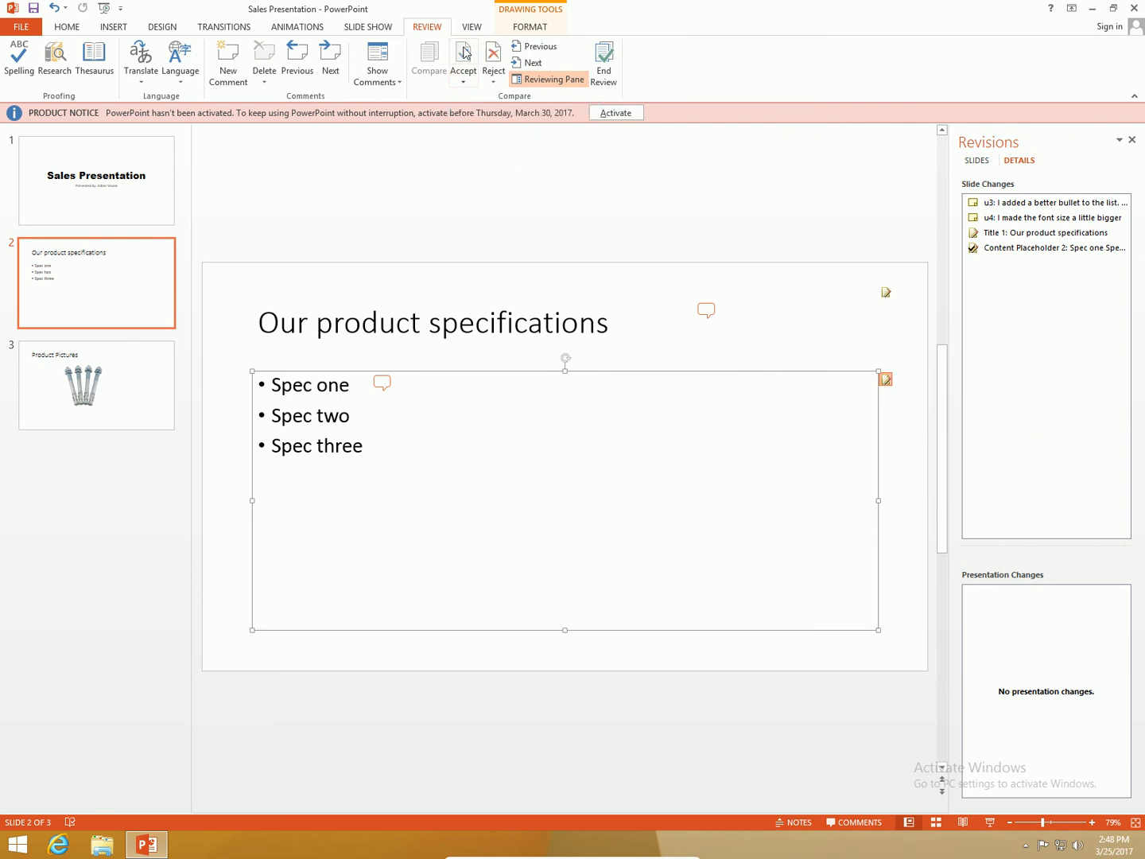
pyautogui.click(884, 379)
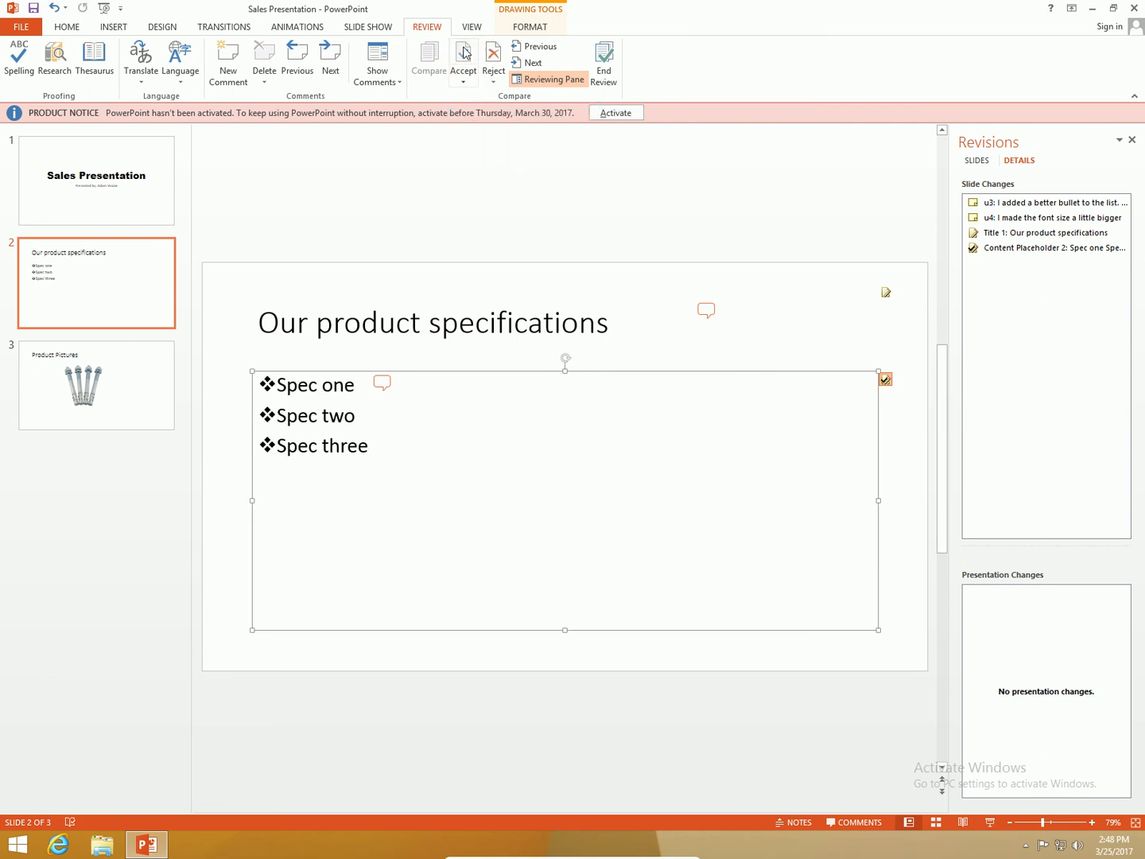
pyautogui.moveTo(861, 288)
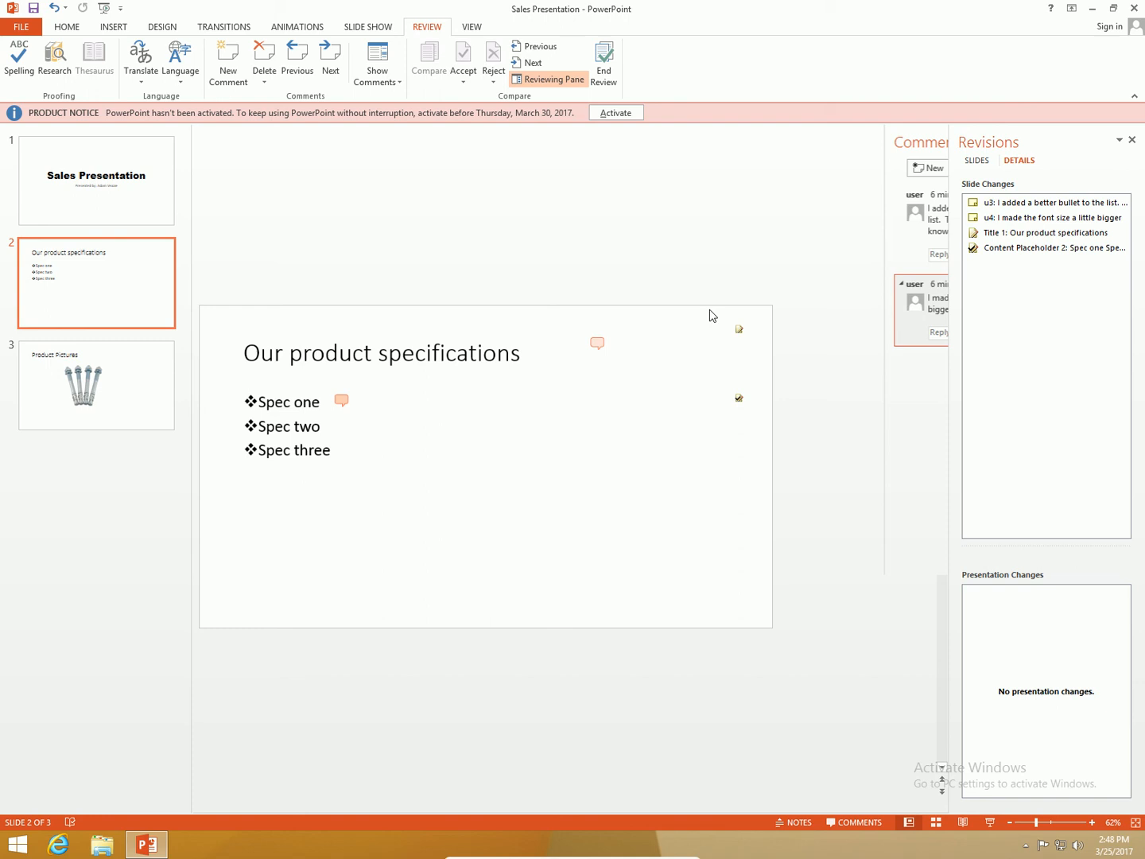
# Delete the better-bullet and bigger-font-size comments from slide 2.
pyautogui.click(376, 60)
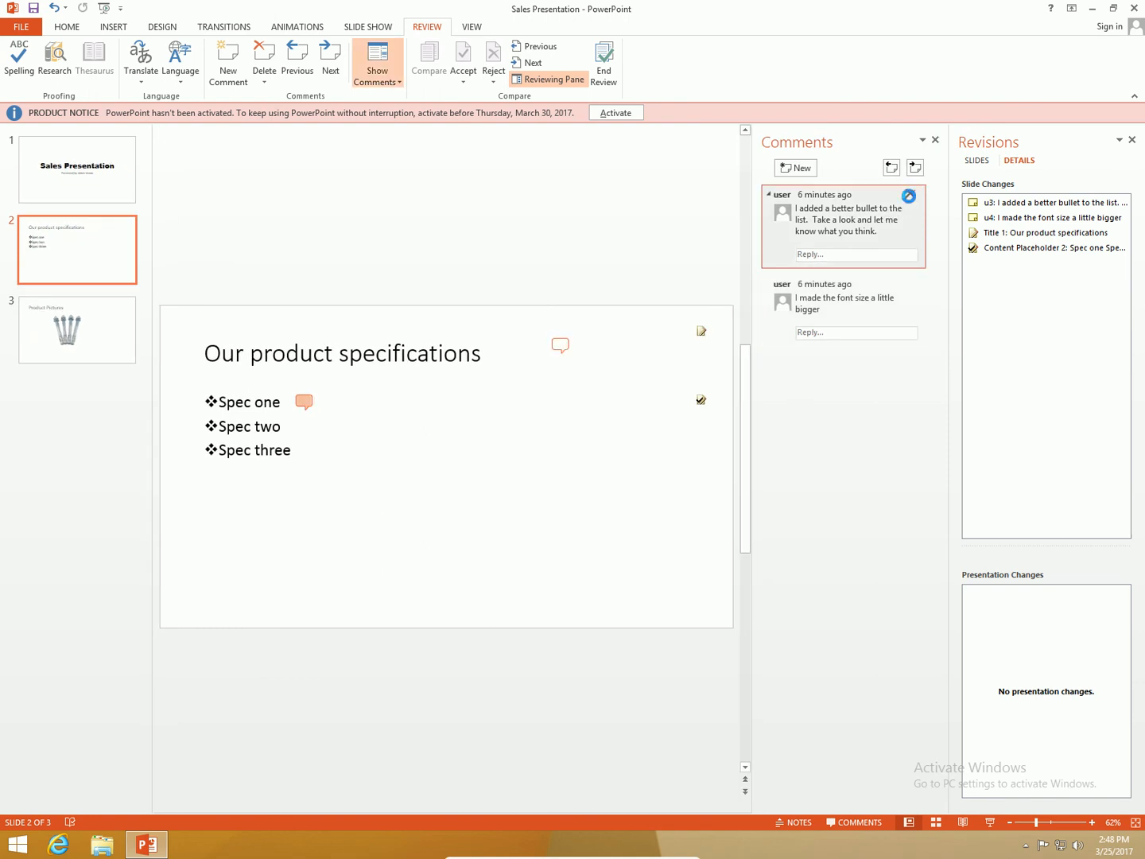
pyautogui.click(909, 196)
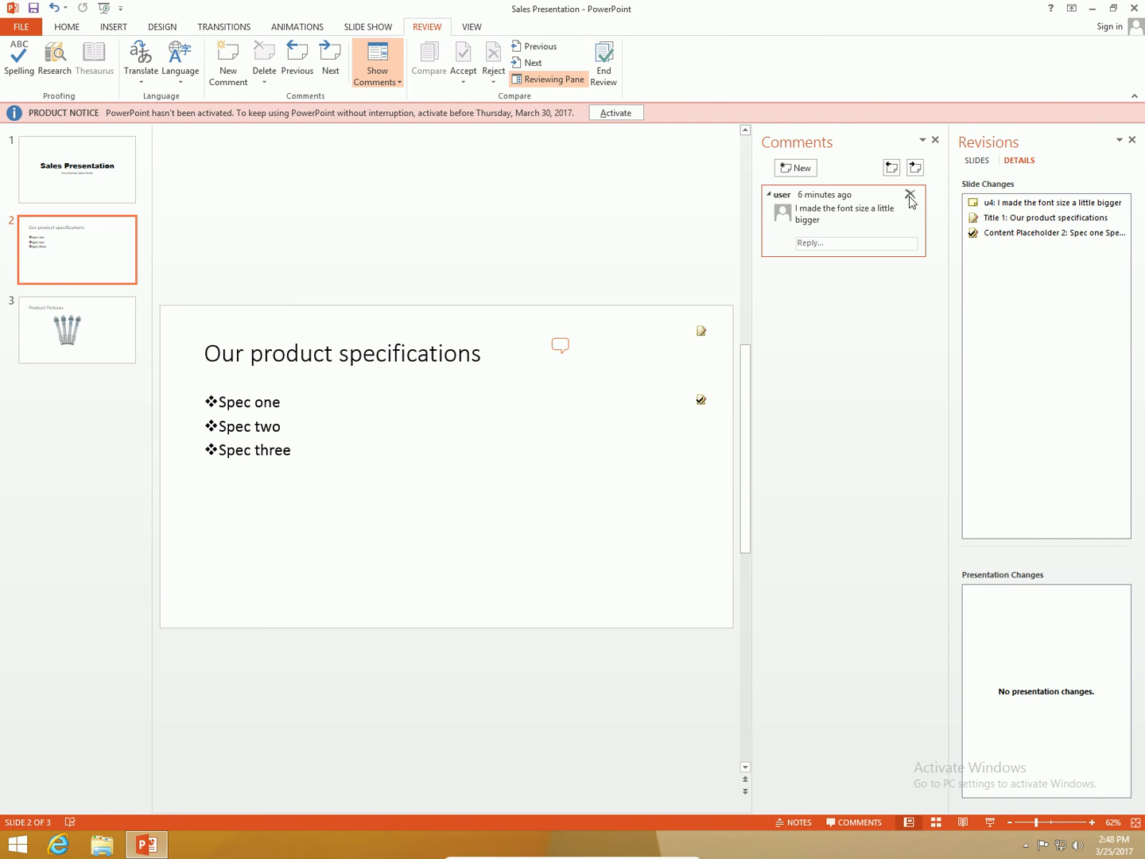
pyautogui.click(911, 197)
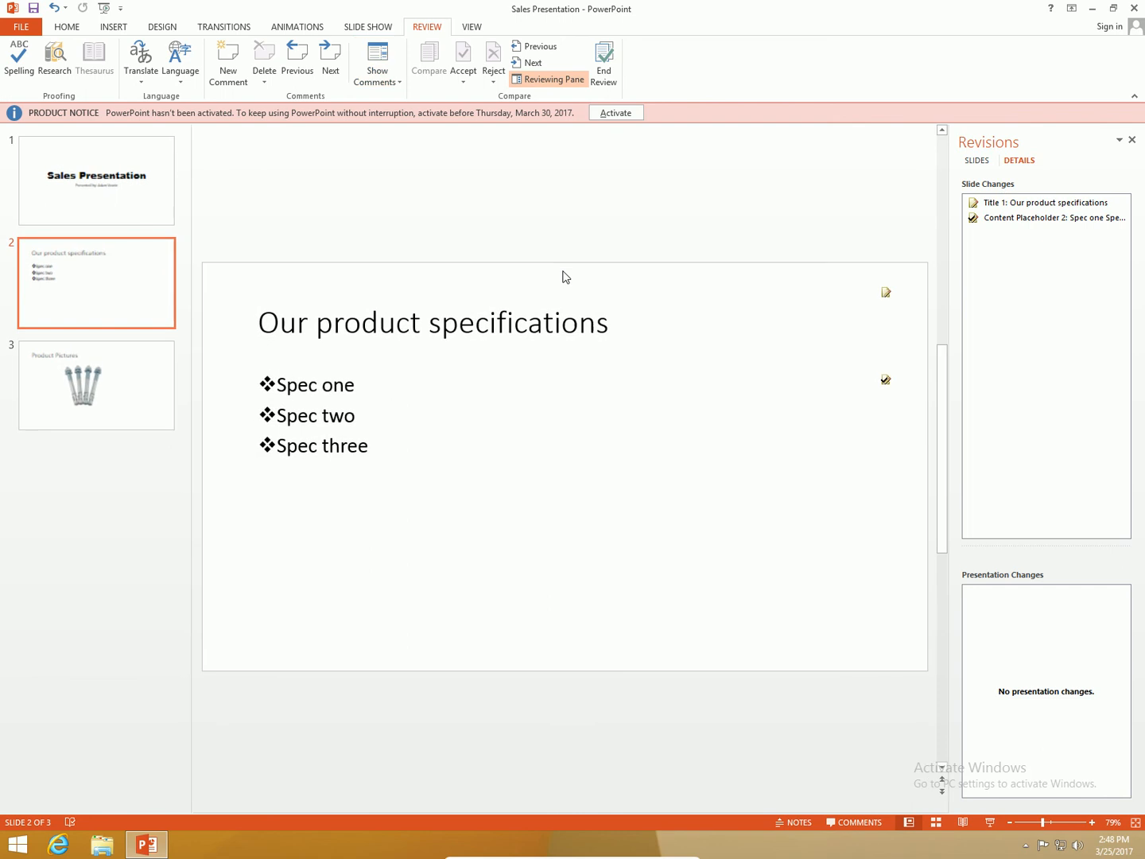
pyautogui.moveTo(815, 382)
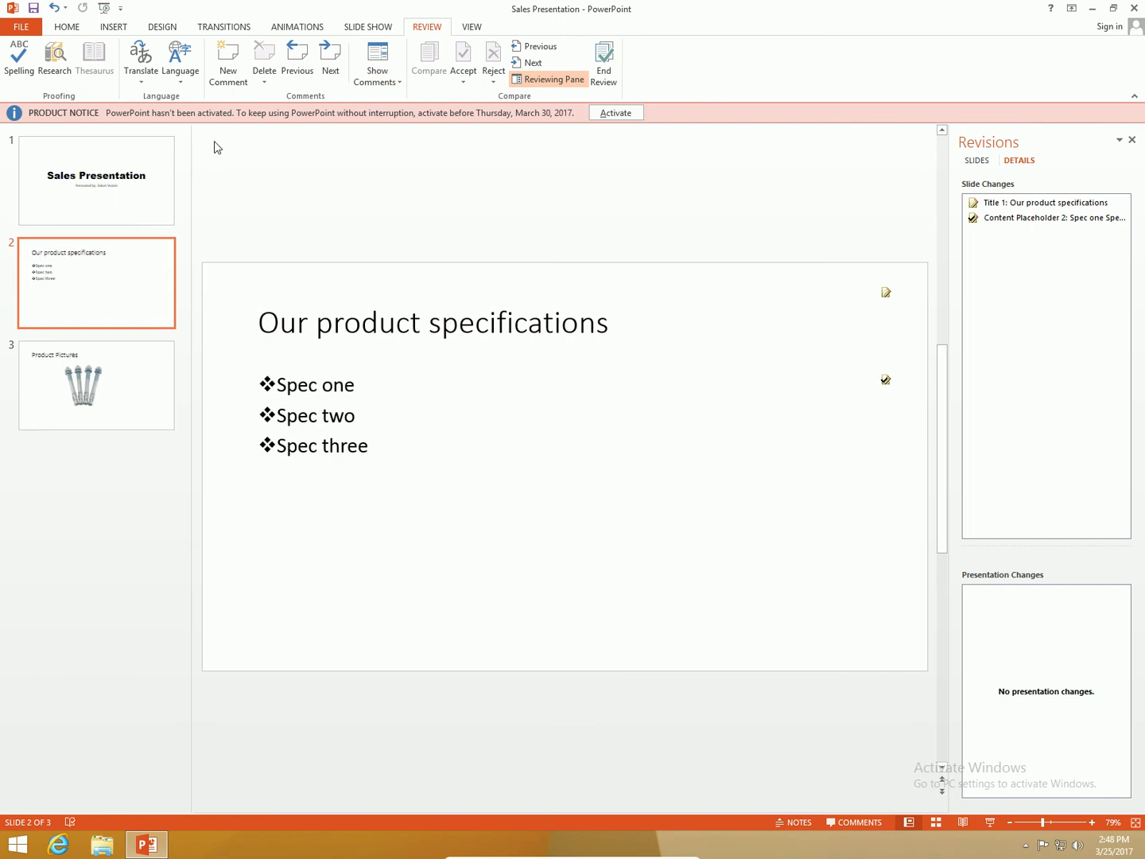
# Recheck slide 1, then return to slide 2 and tick its Content Placeholder 2 bullet change.
pyautogui.click(96, 181)
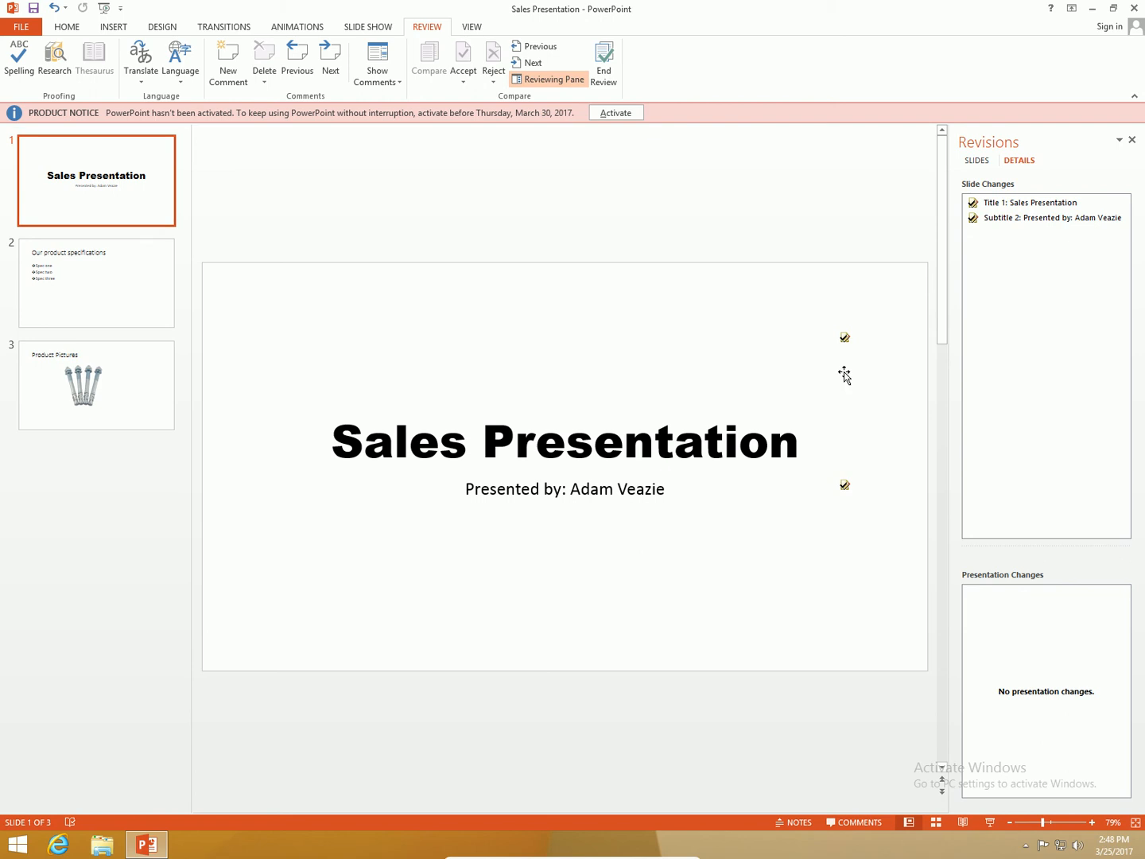
pyautogui.moveTo(835, 454)
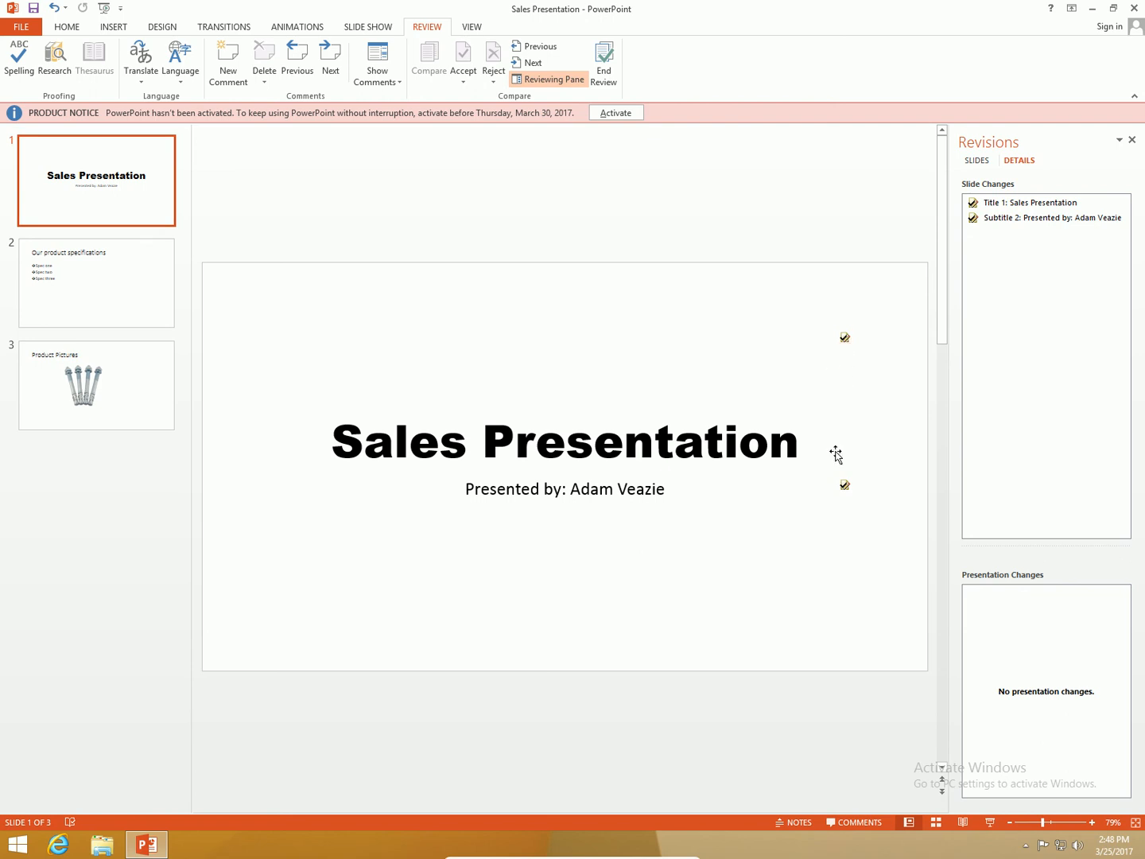
pyautogui.click(97, 282)
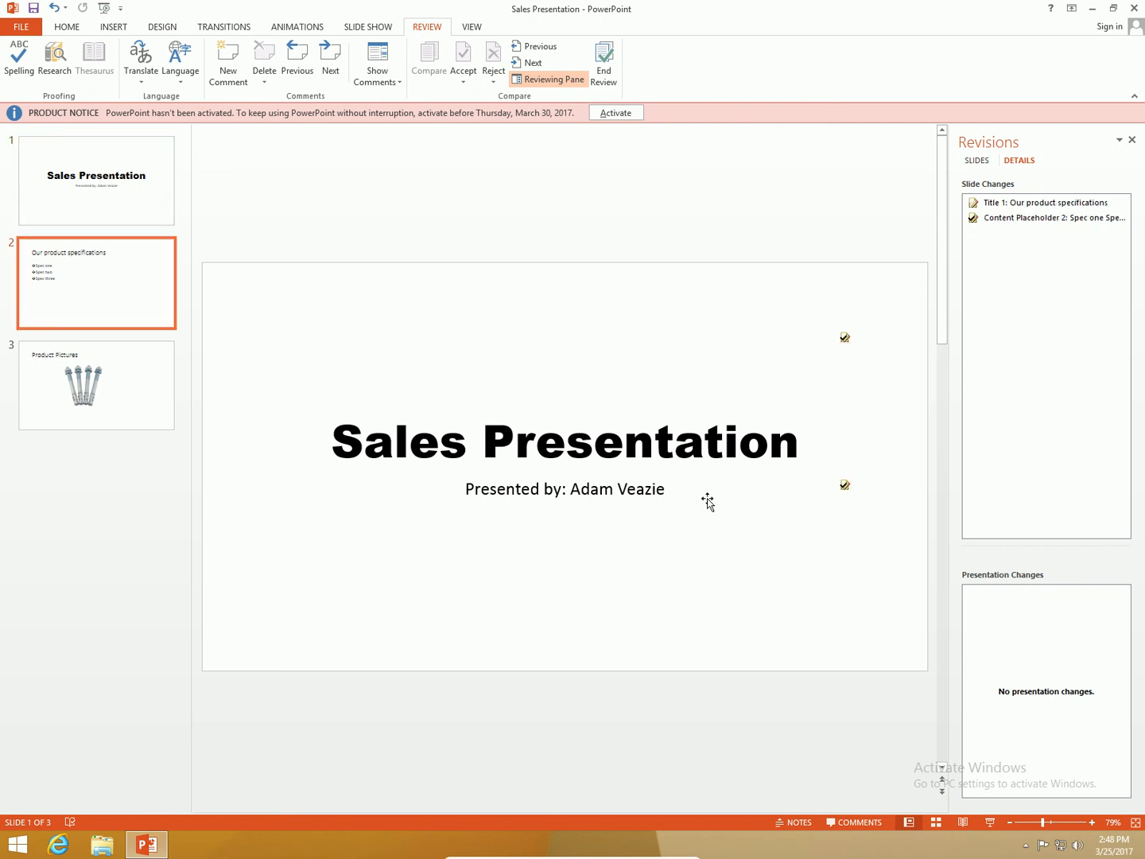
pyautogui.click(95, 282)
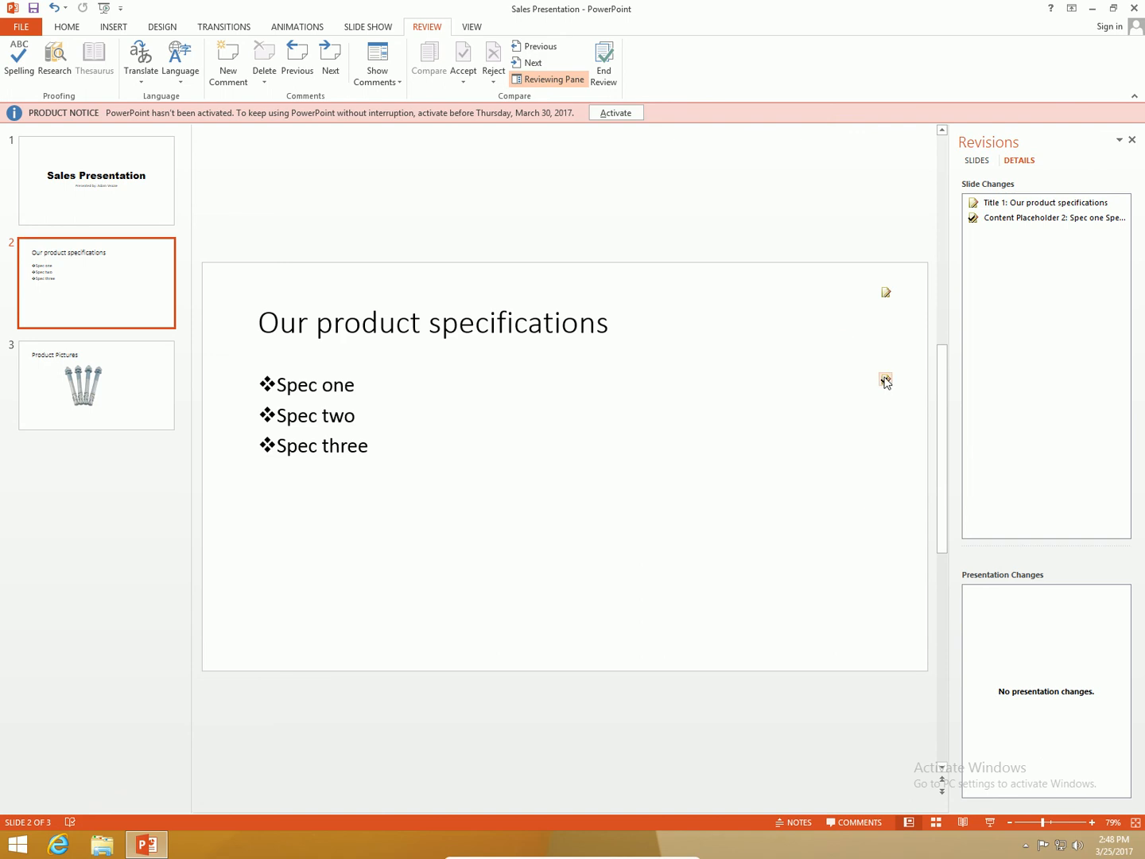
pyautogui.moveTo(139, 380)
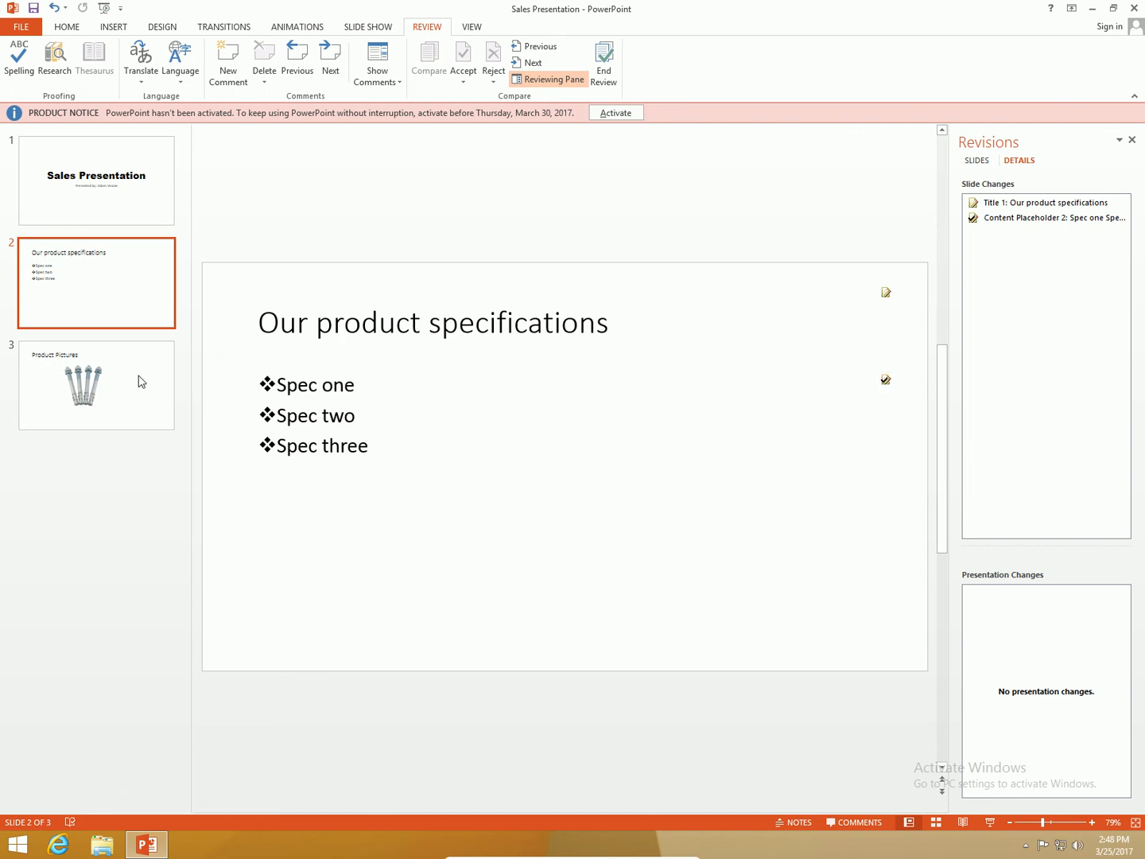
# On the Product Pictures slide, accept the reviewer's hex bolt picture over the four anchor bolts.
pyautogui.click(96, 384)
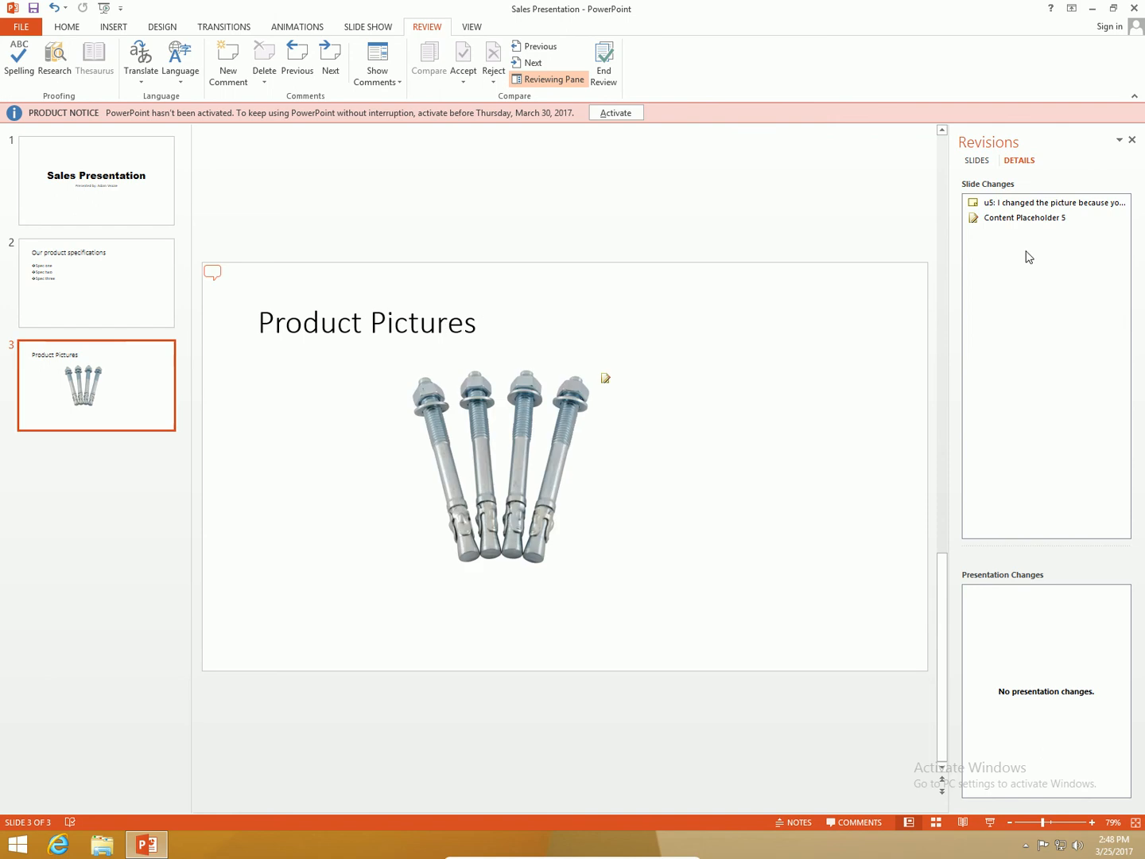
pyautogui.moveTo(641, 298)
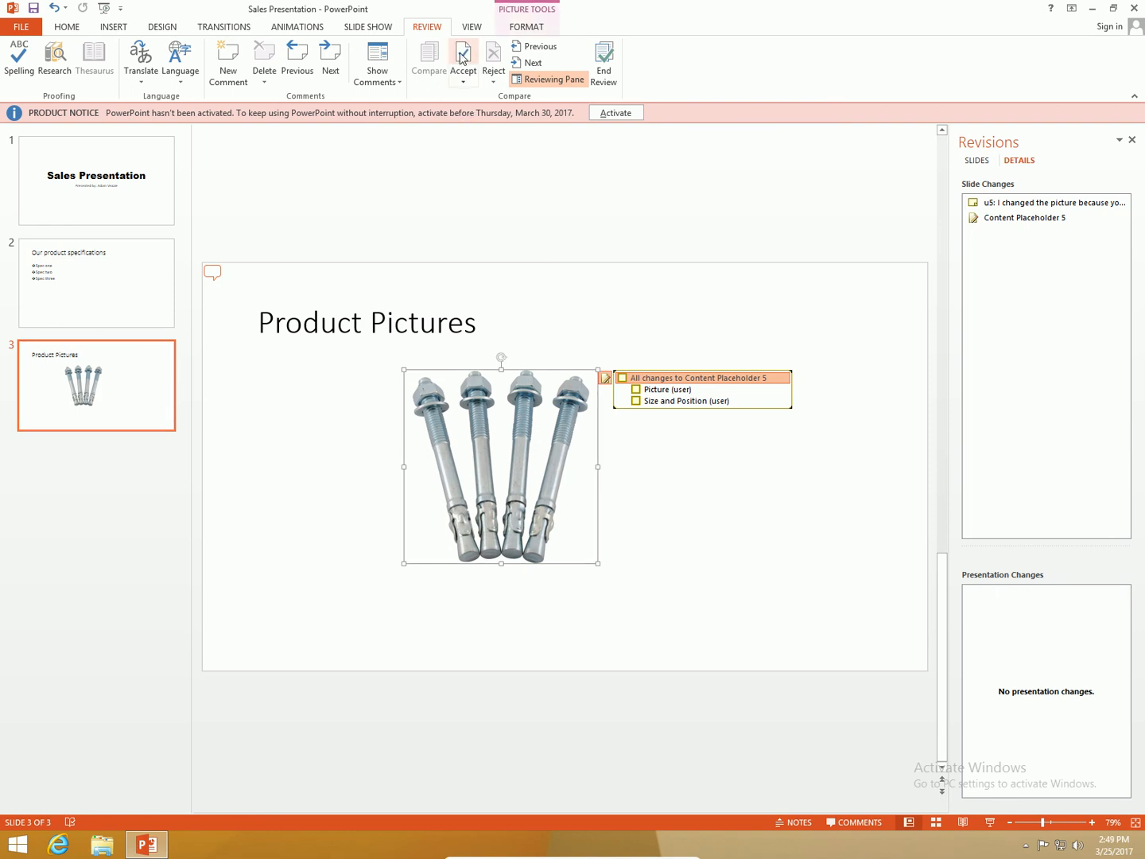
pyautogui.moveTo(462, 59)
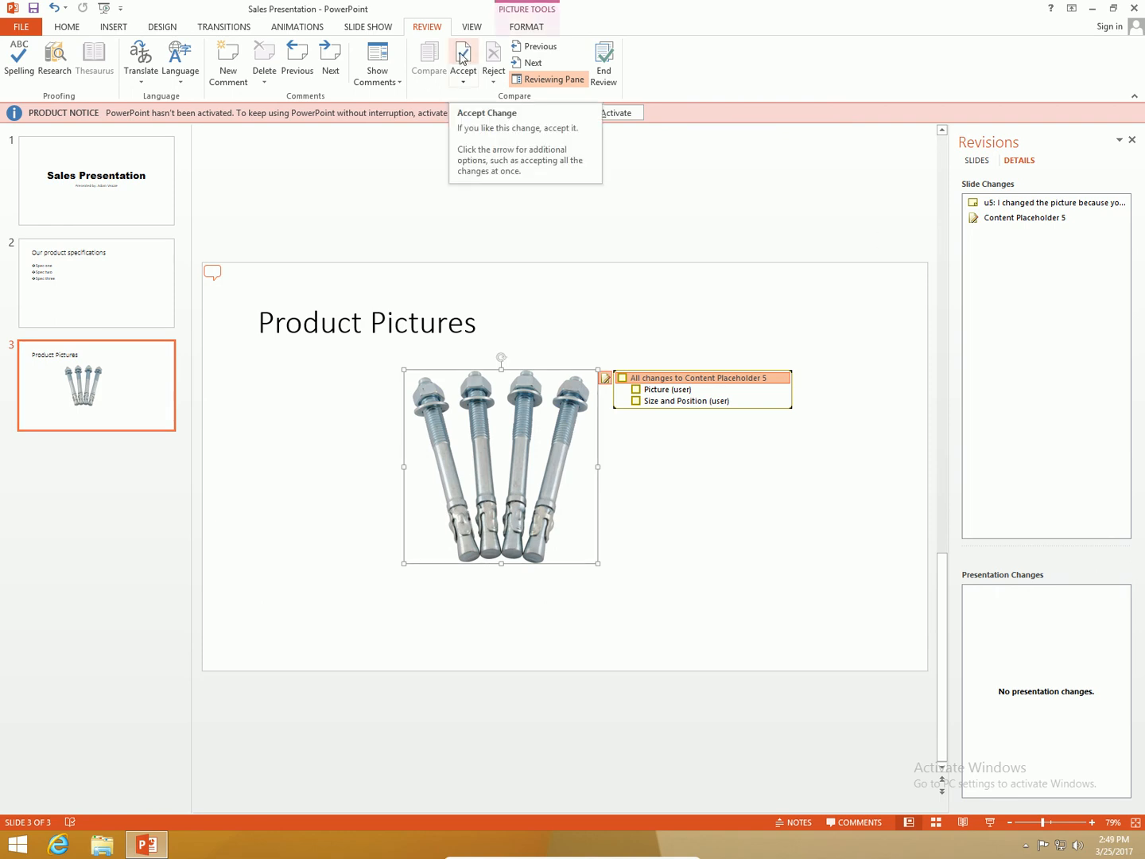
pyautogui.click(462, 61)
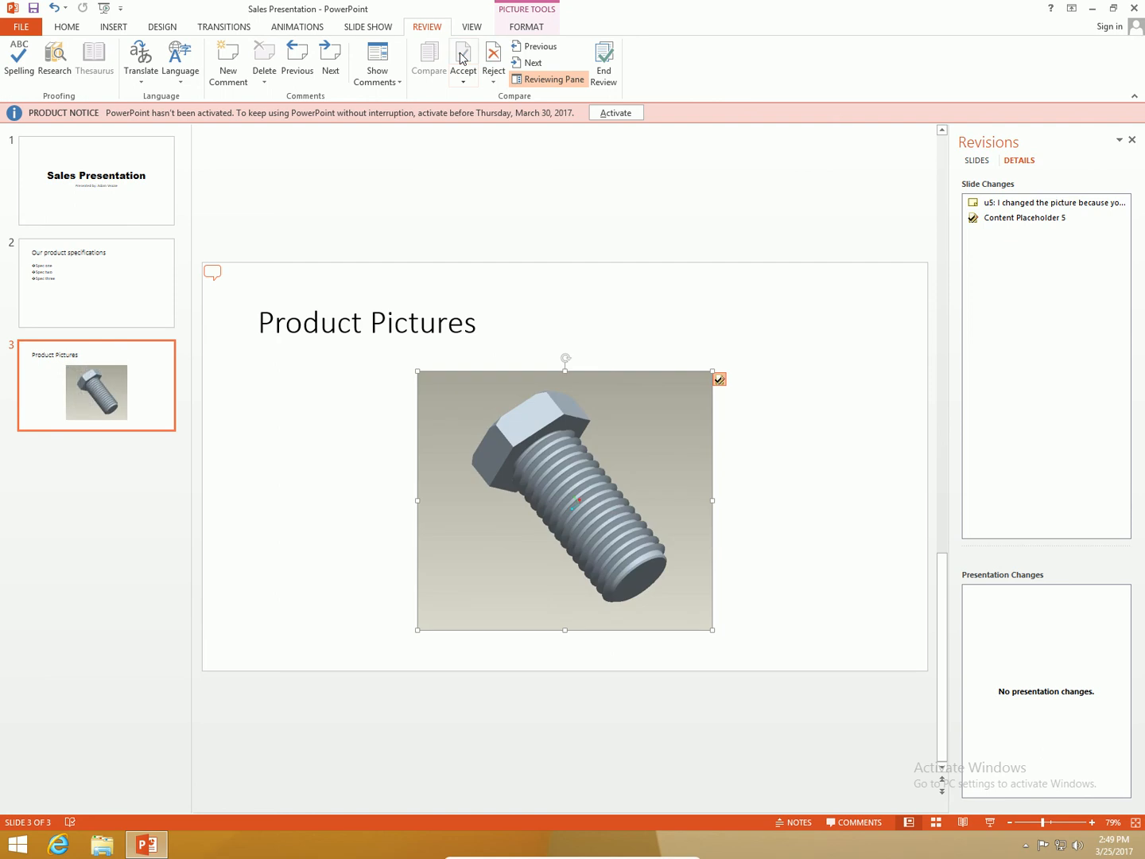
pyautogui.click(463, 57)
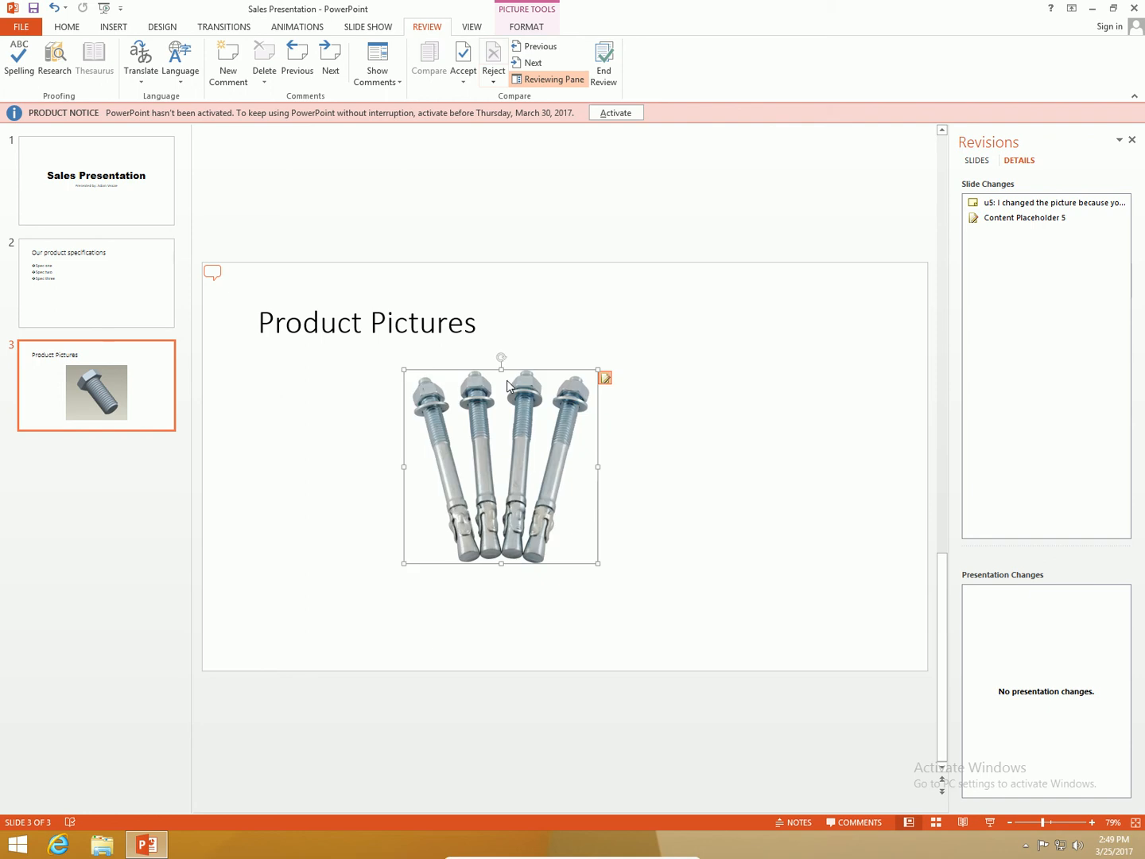
pyautogui.click(463, 56)
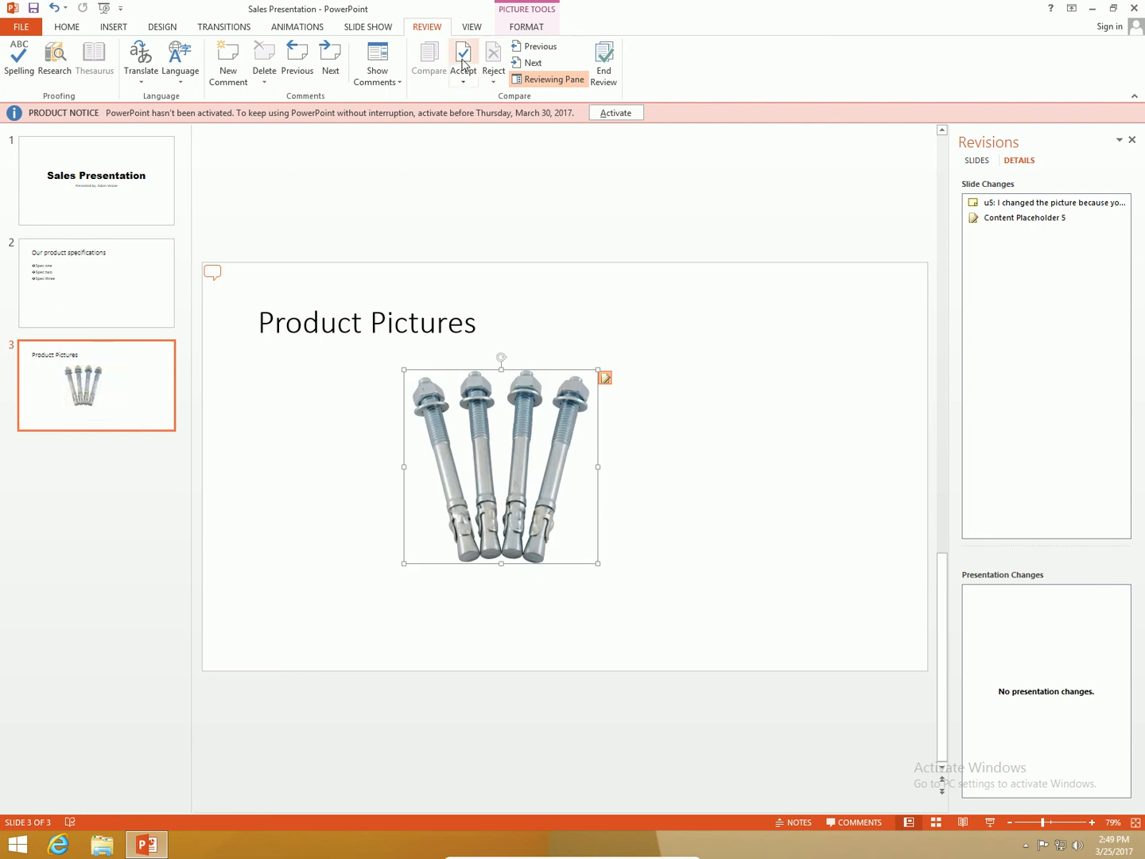
pyautogui.click(462, 54)
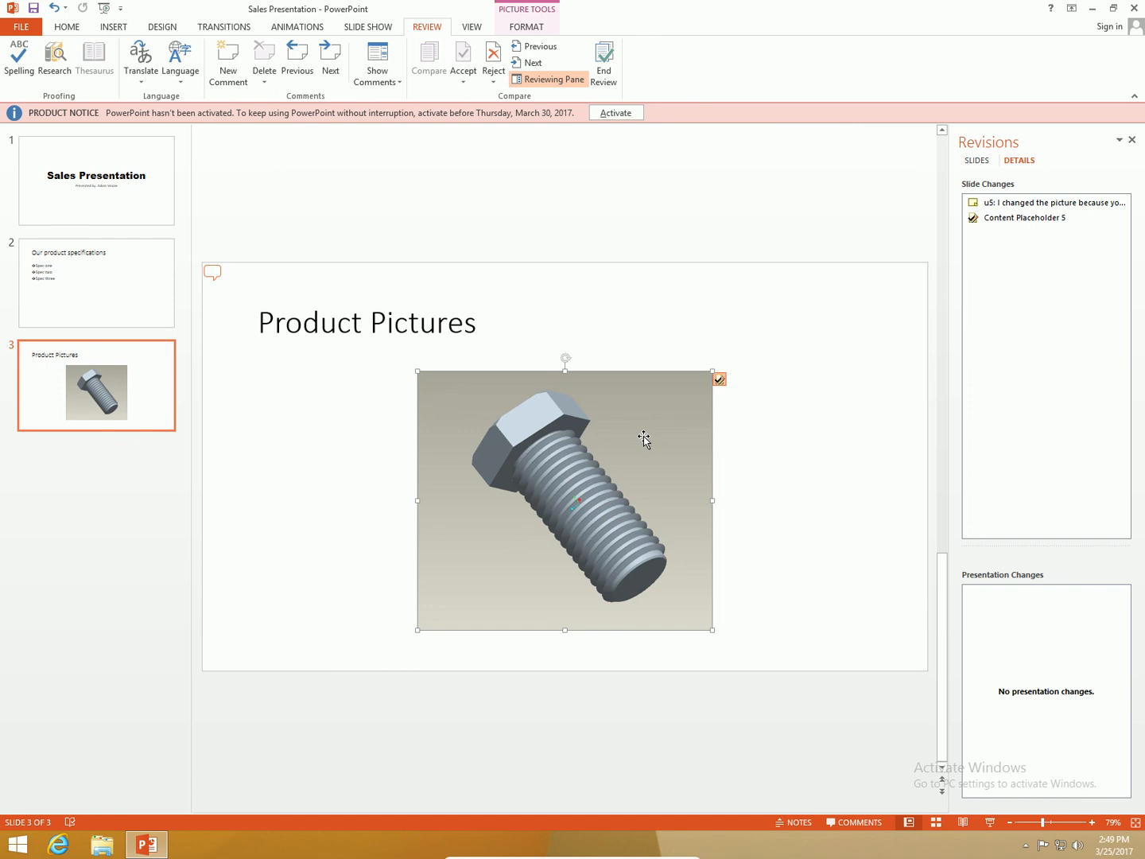
pyautogui.moveTo(683, 362)
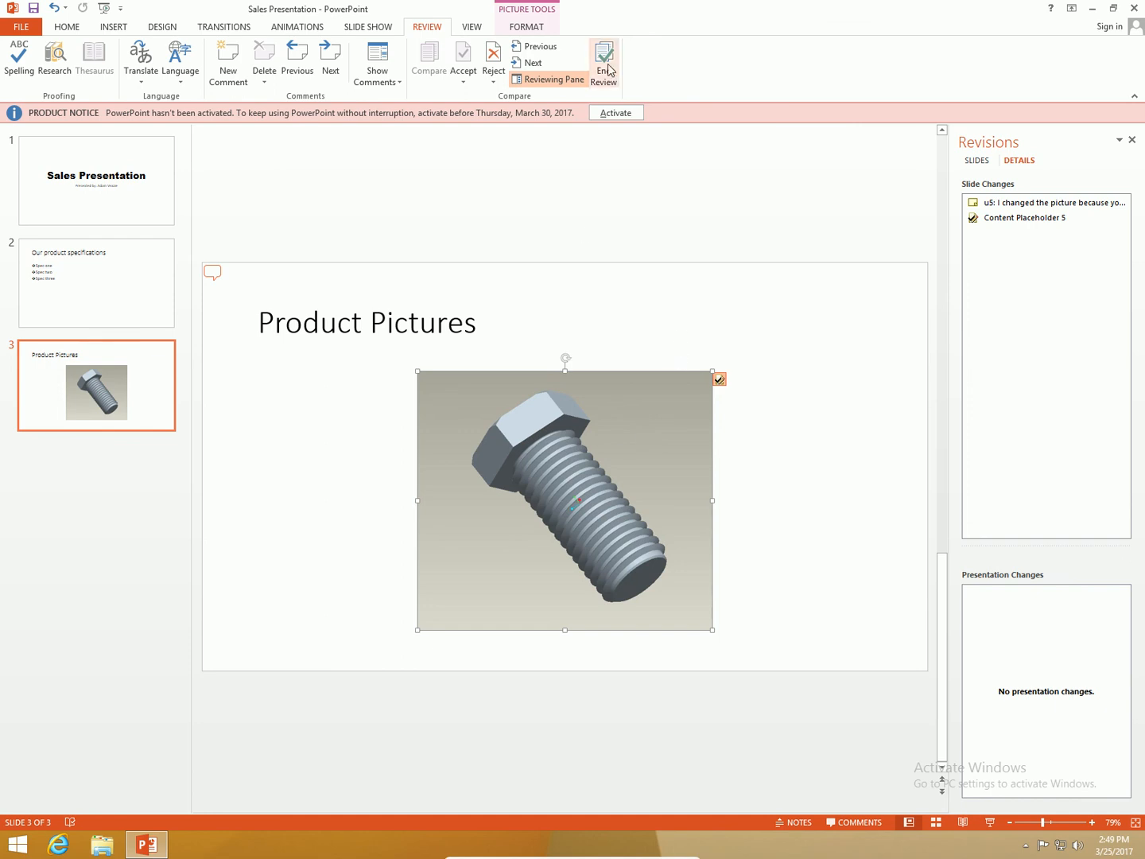
# End the review of the merged Sales Presentation and confirm with Yes.
pyautogui.click(604, 60)
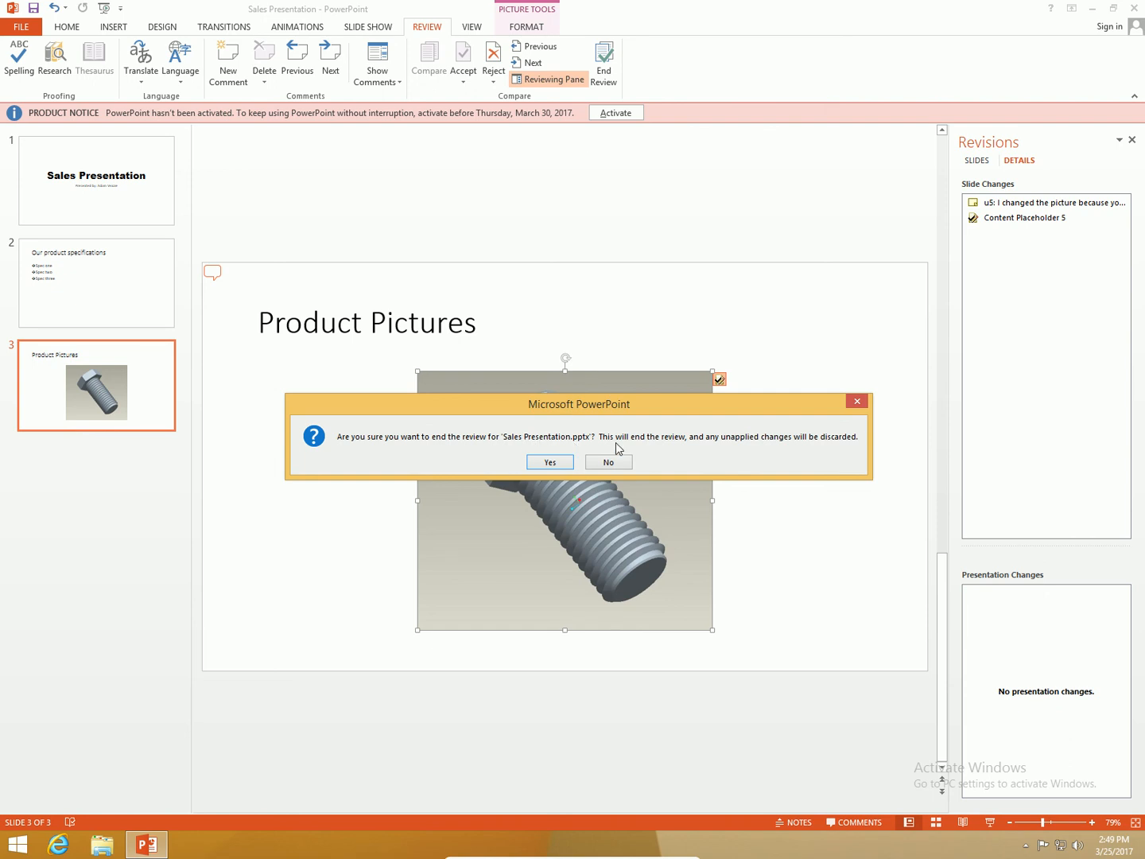
pyautogui.moveTo(797, 447)
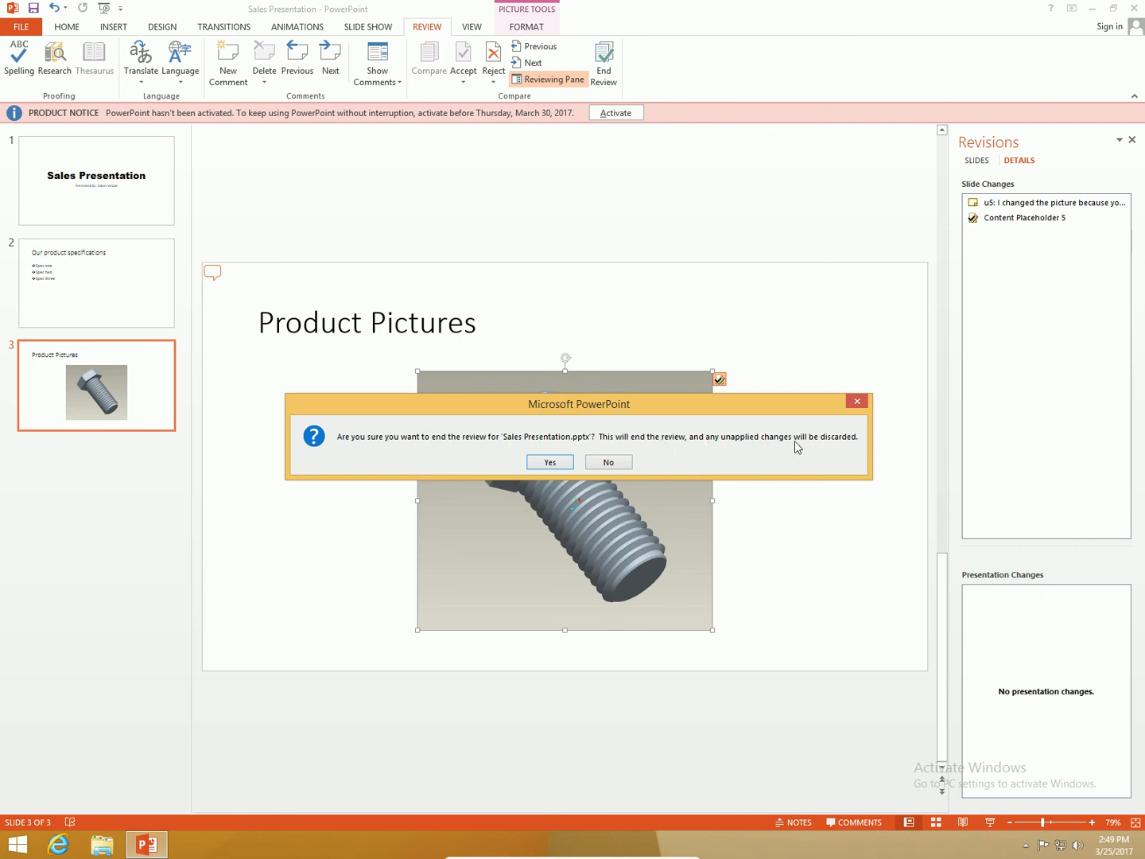
pyautogui.moveTo(548, 462)
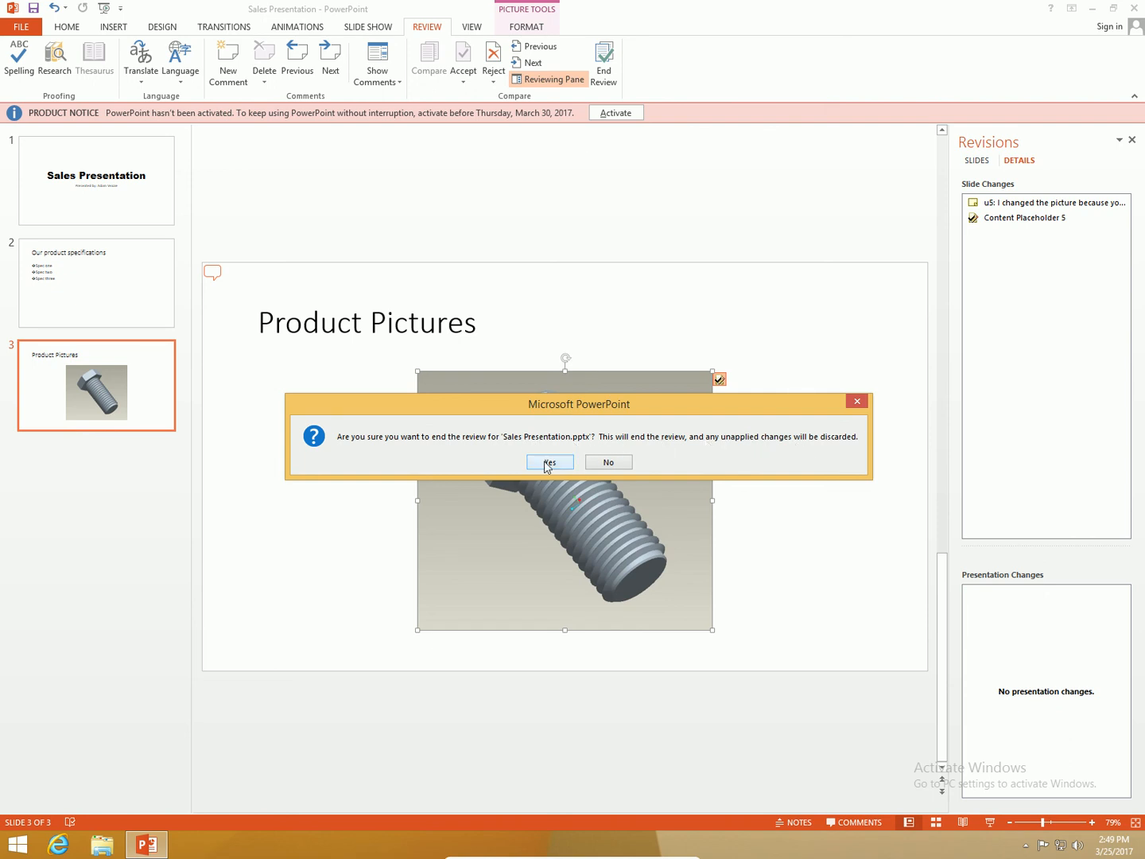
pyautogui.click(549, 461)
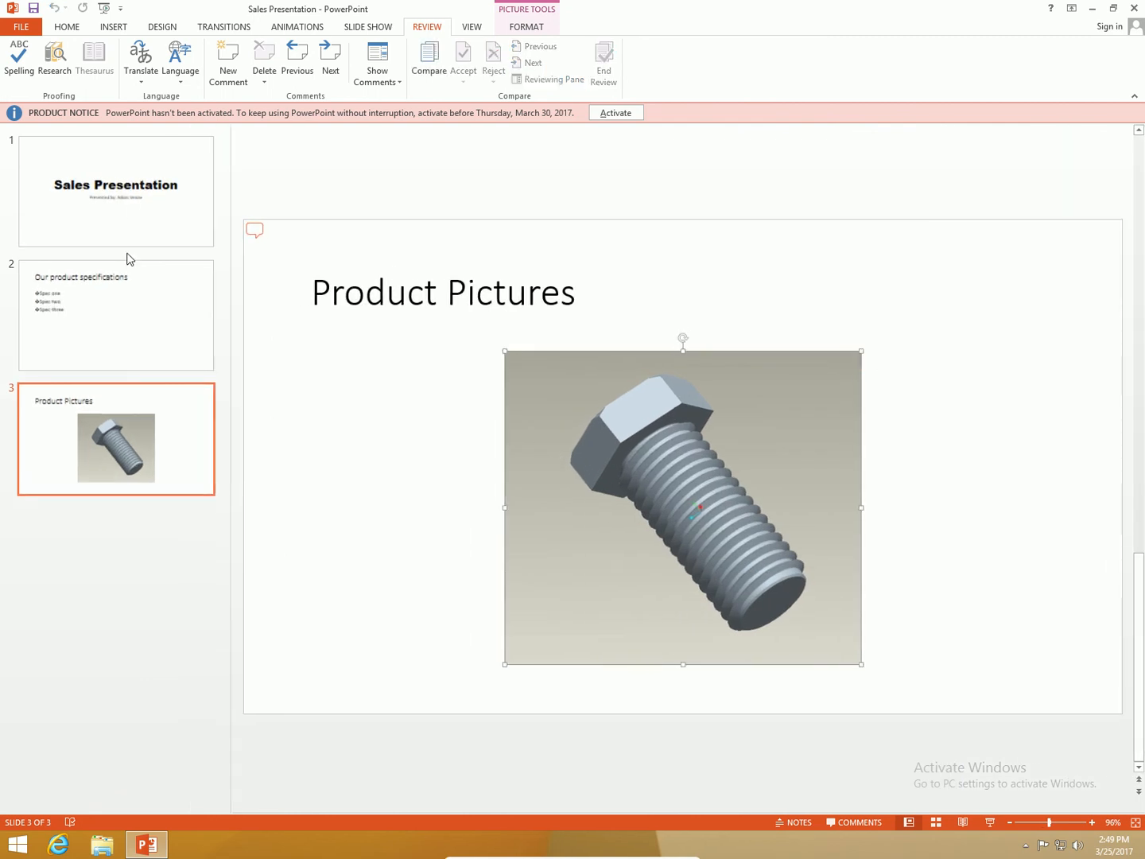
pyautogui.click(115, 191)
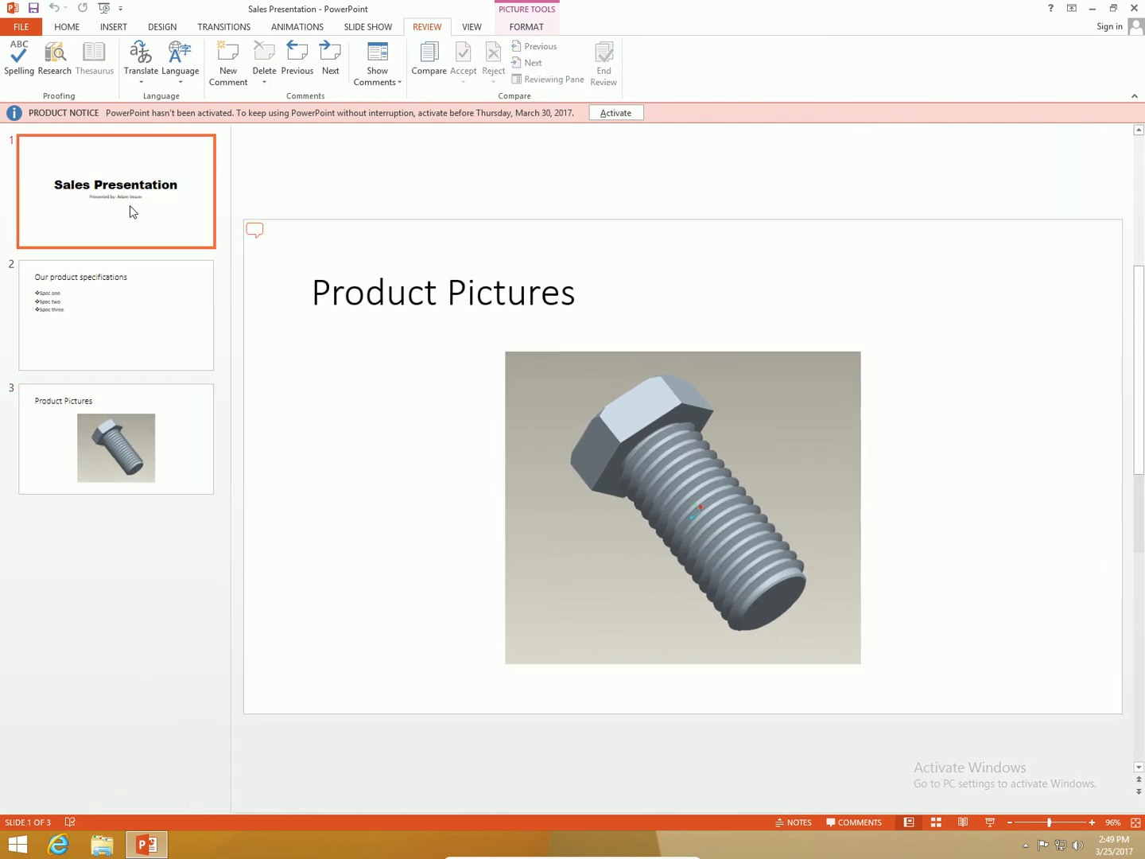
pyautogui.click(116, 191)
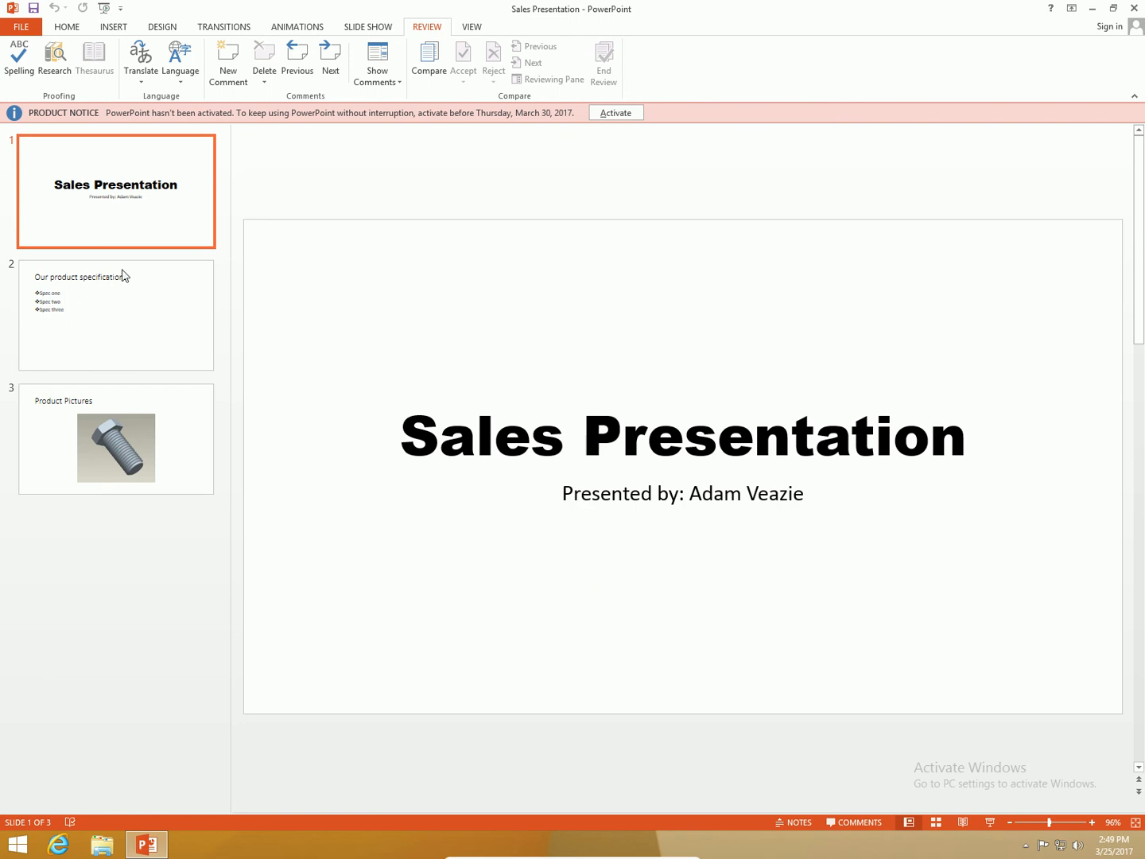
pyautogui.click(116, 314)
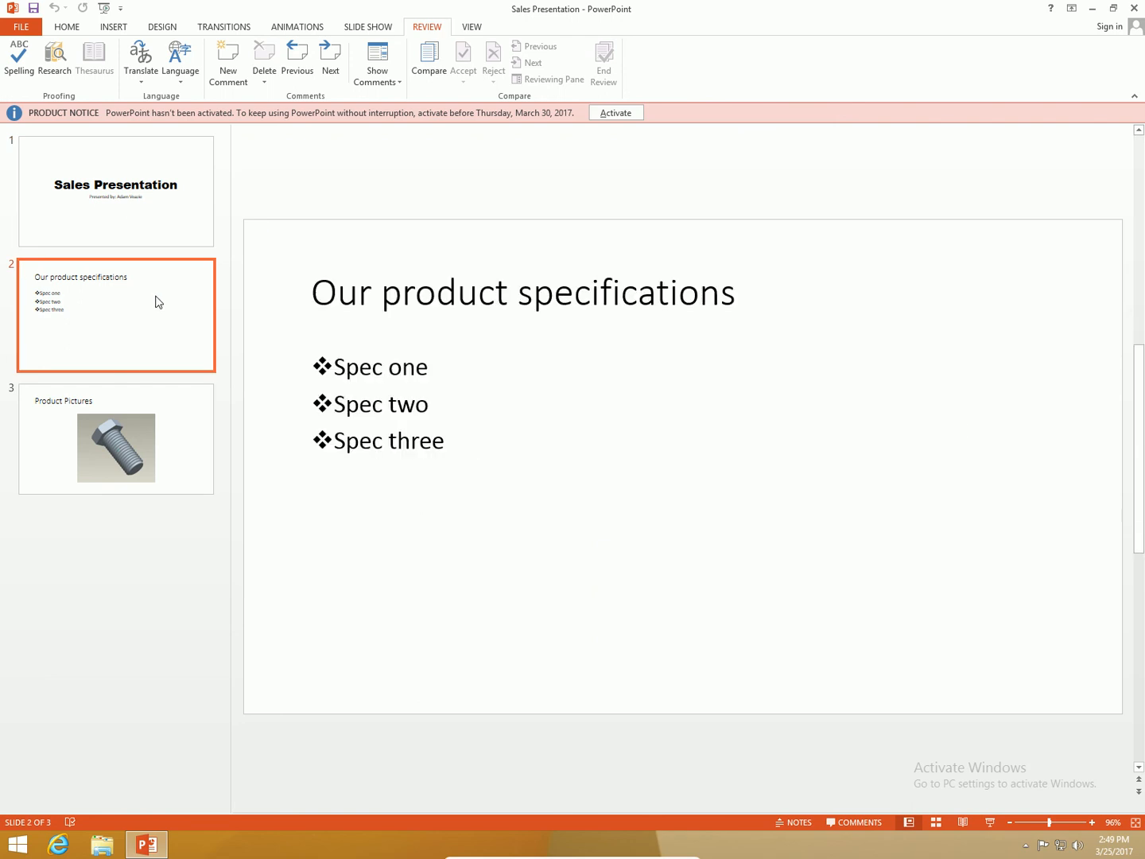
pyautogui.click(115, 438)
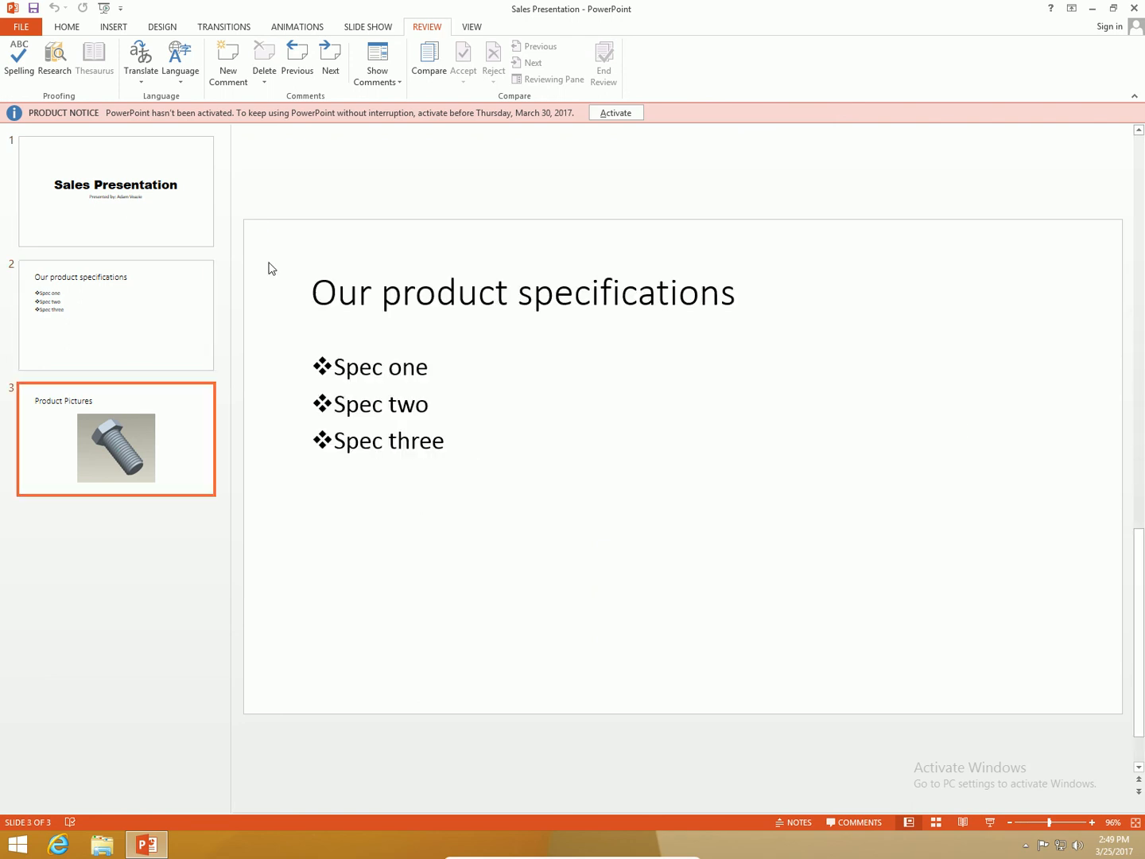
pyautogui.click(115, 438)
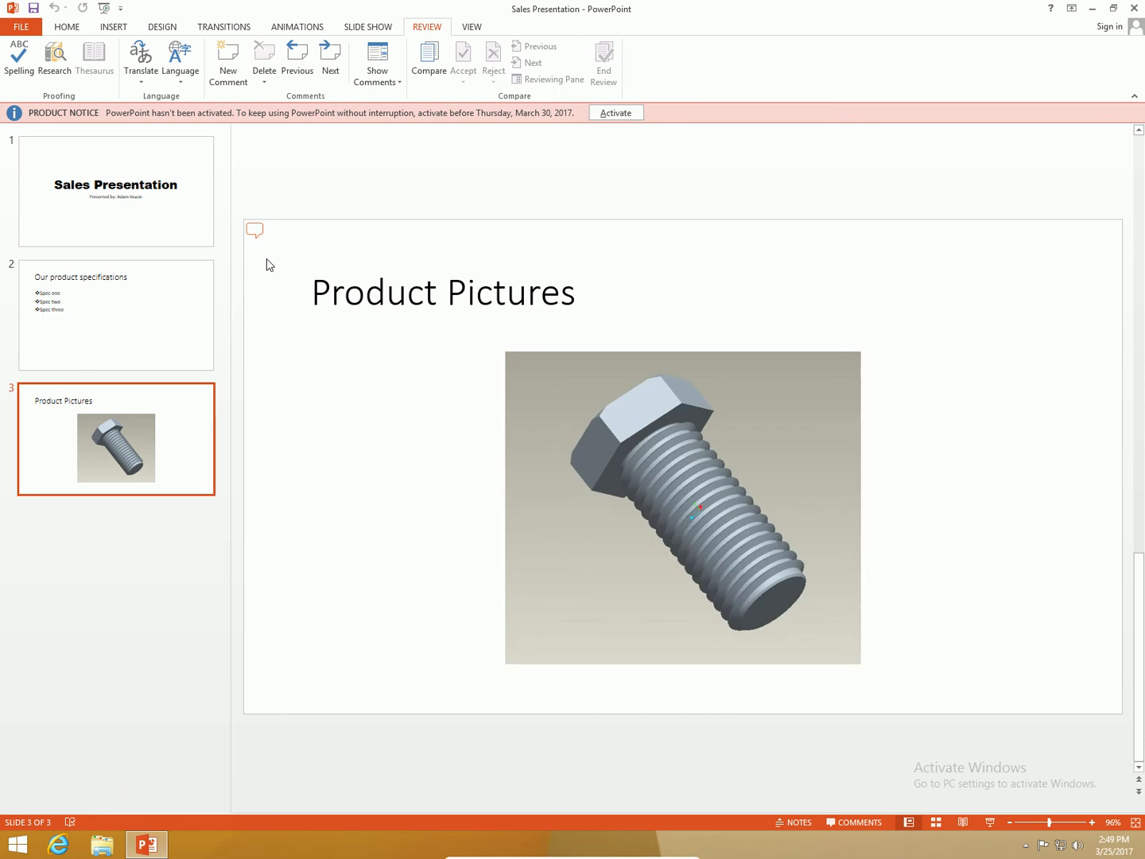
pyautogui.moveTo(254, 231)
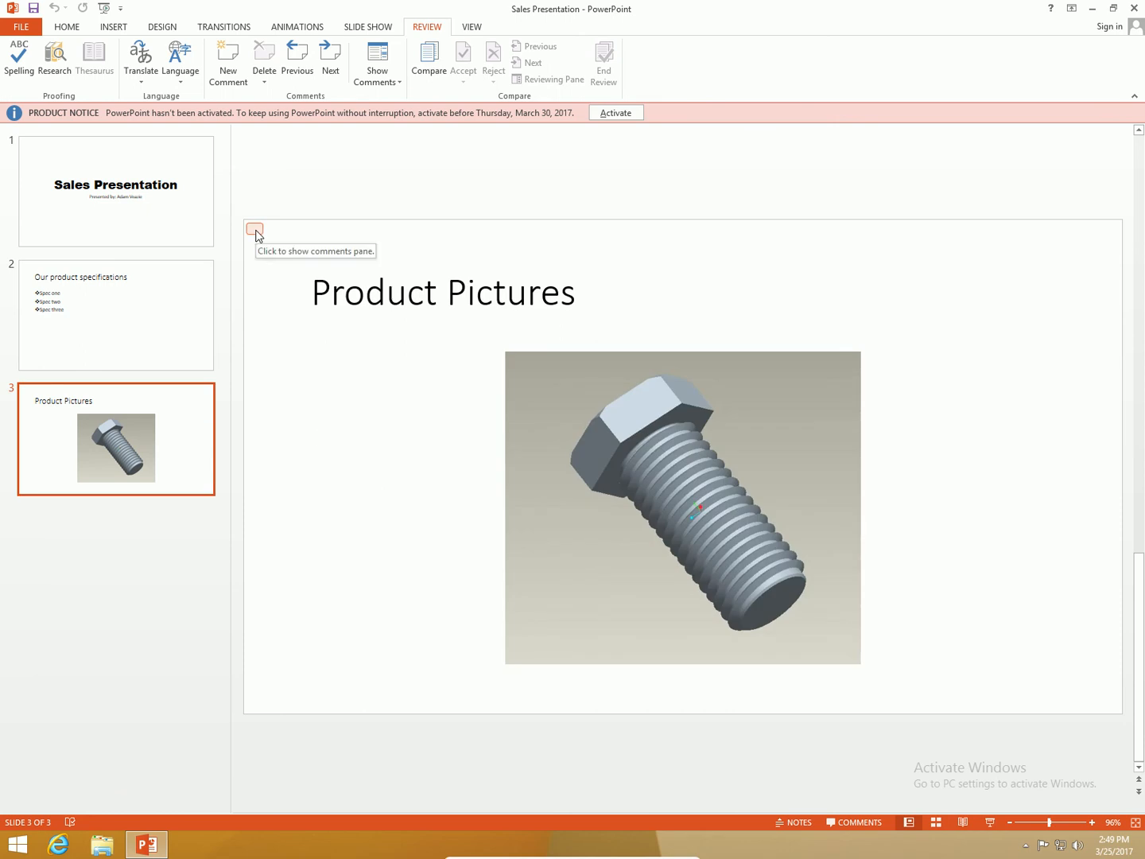
pyautogui.moveTo(717, 546)
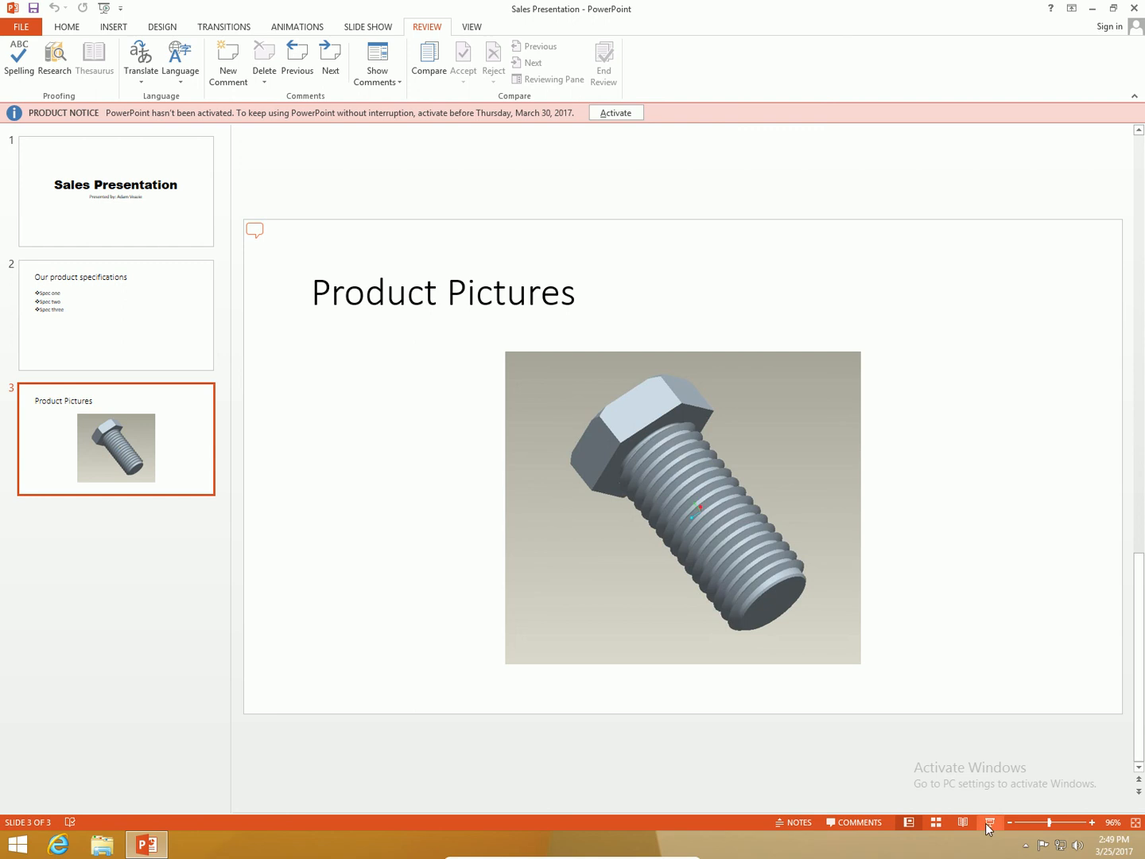
pyautogui.click(990, 822)
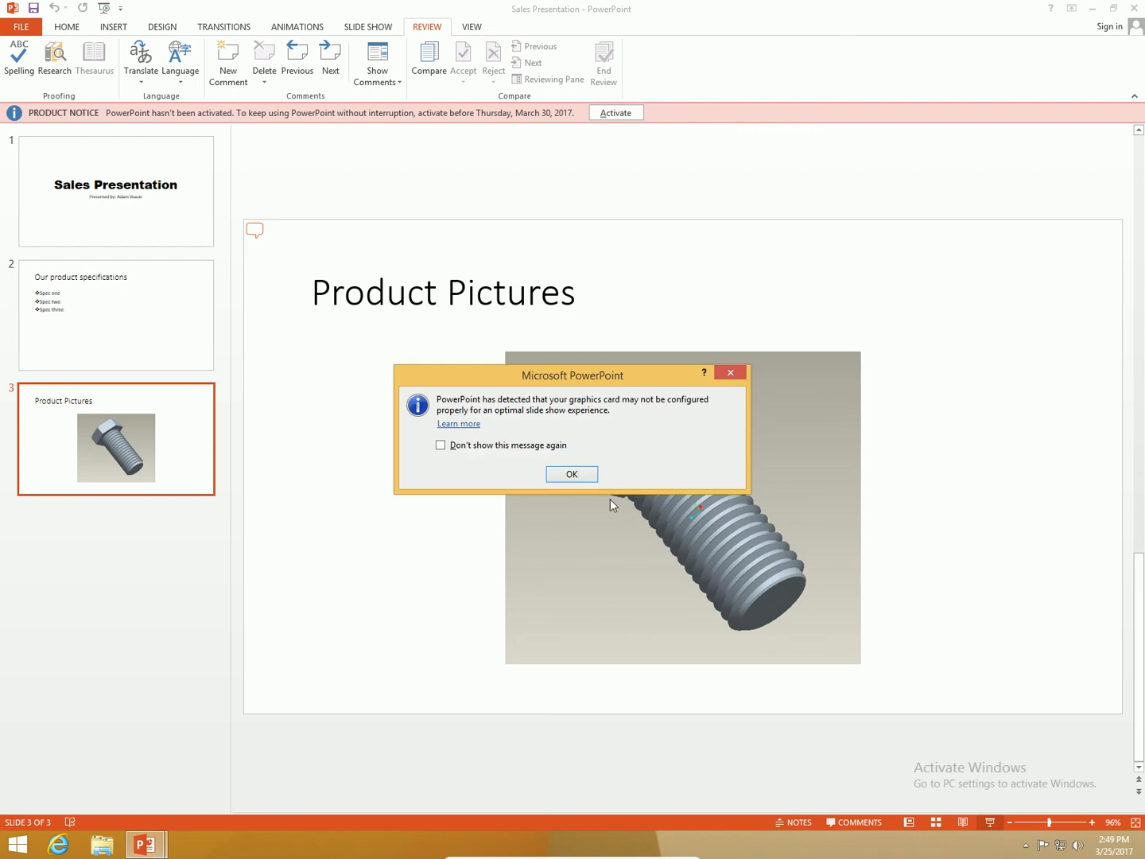
pyautogui.click(571, 474)
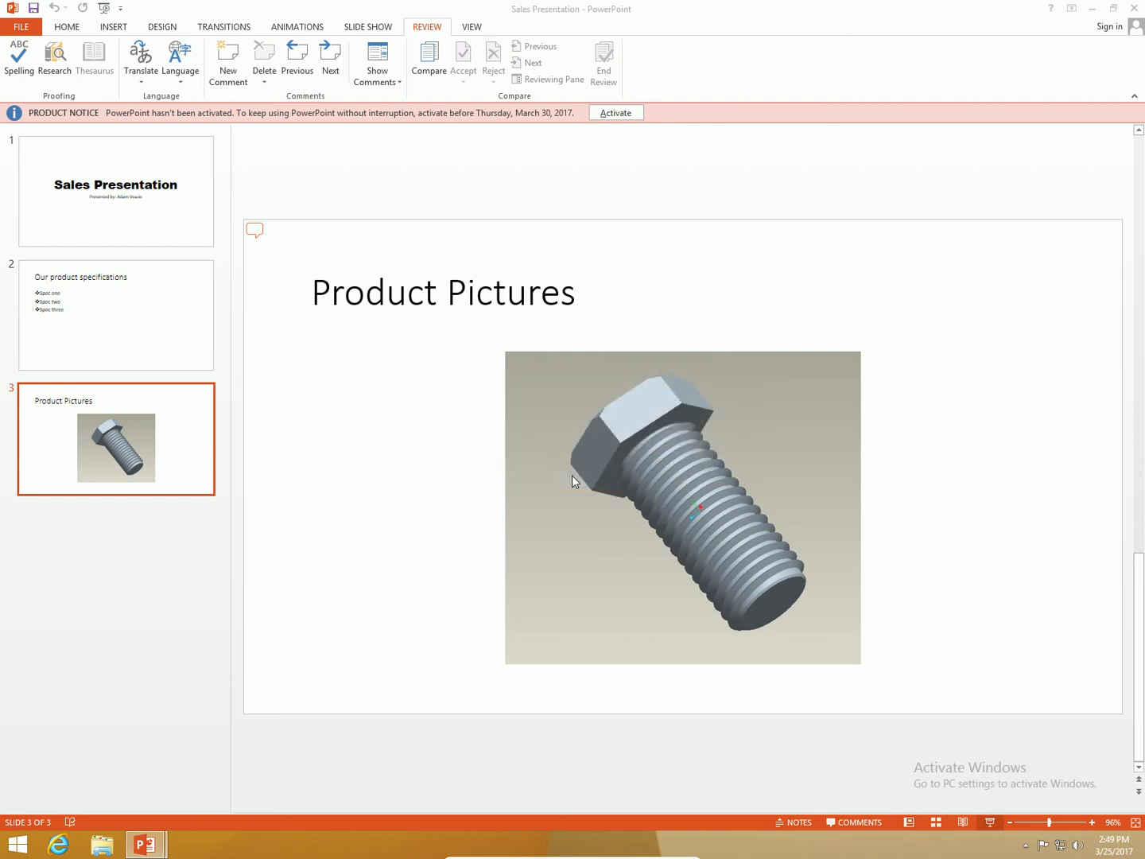
pyautogui.rightClick(572, 481)
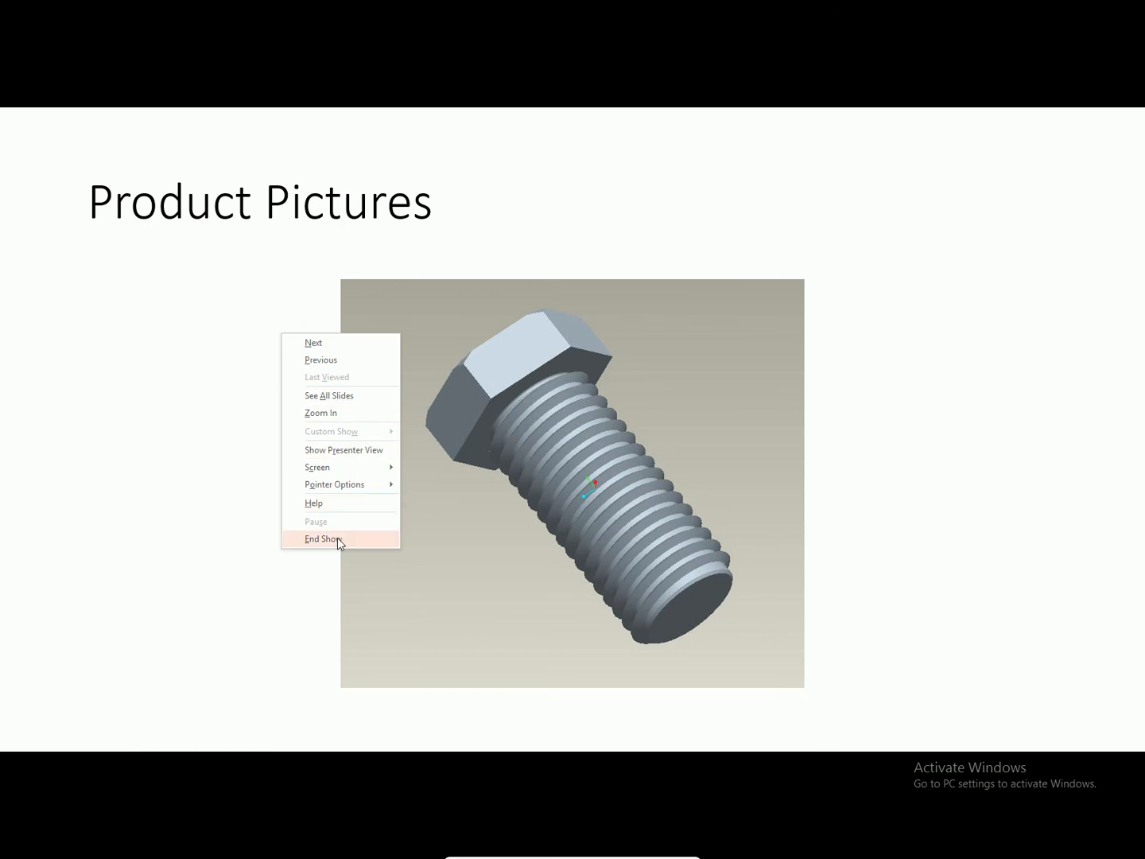
pyautogui.click(322, 538)
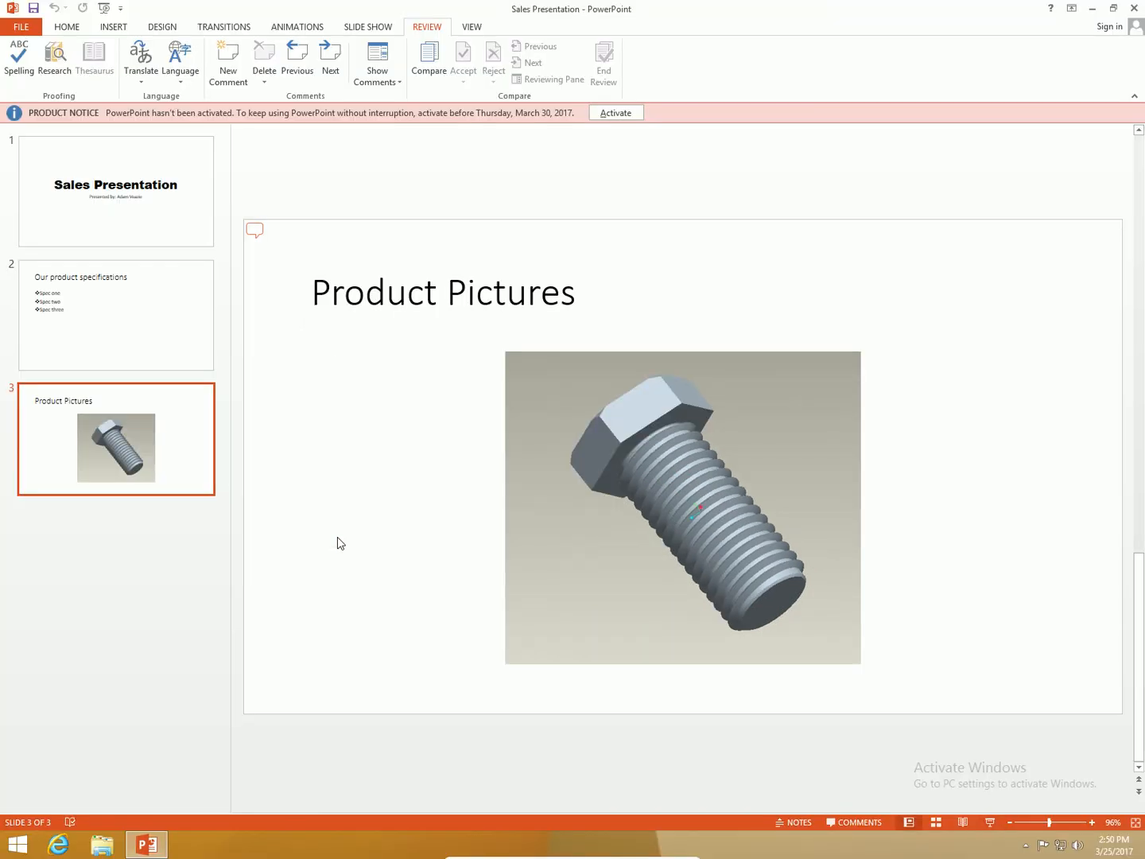
pyautogui.moveTo(331, 530)
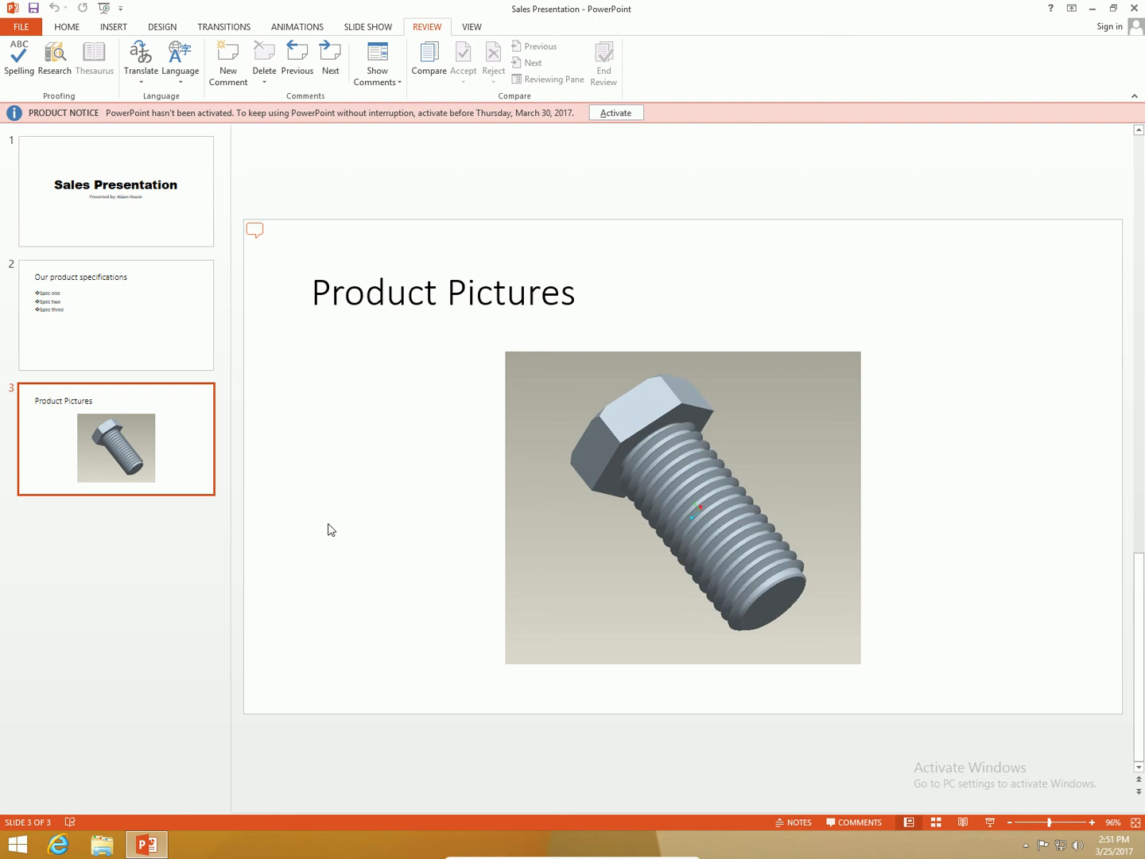
pyautogui.moveTo(40, 380)
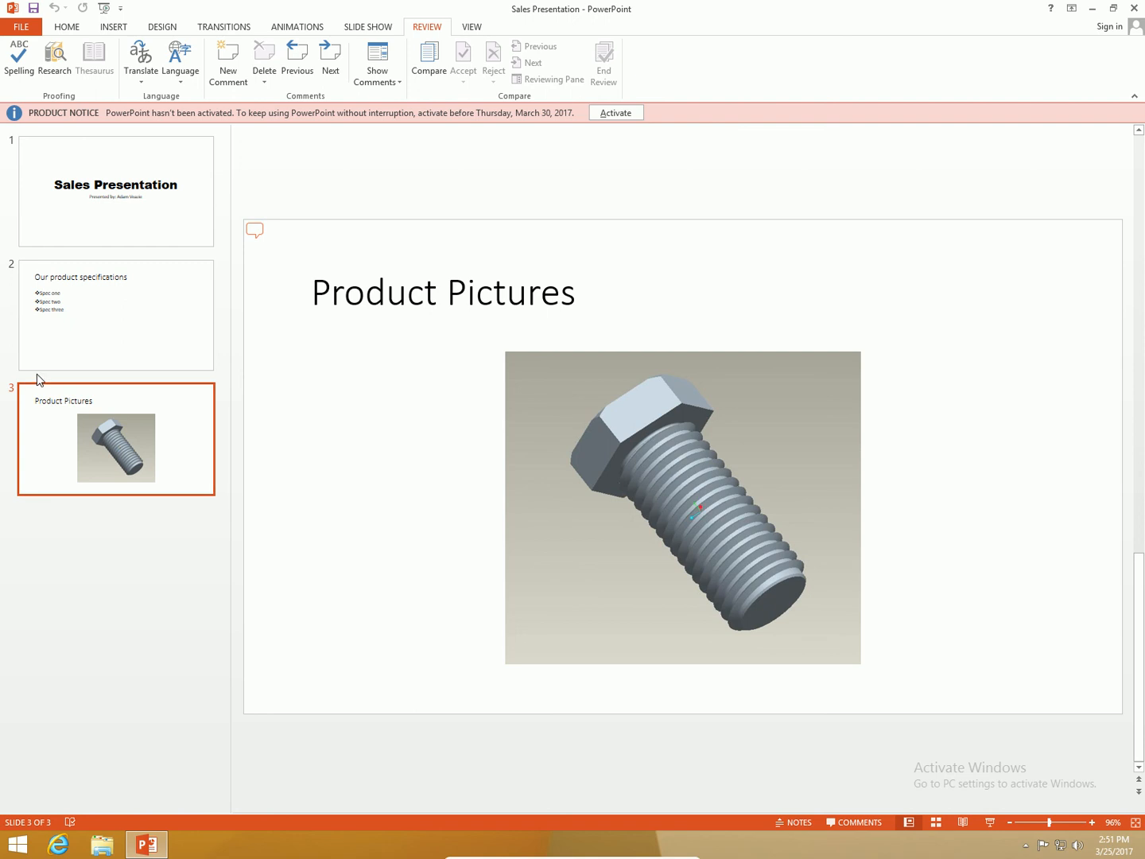